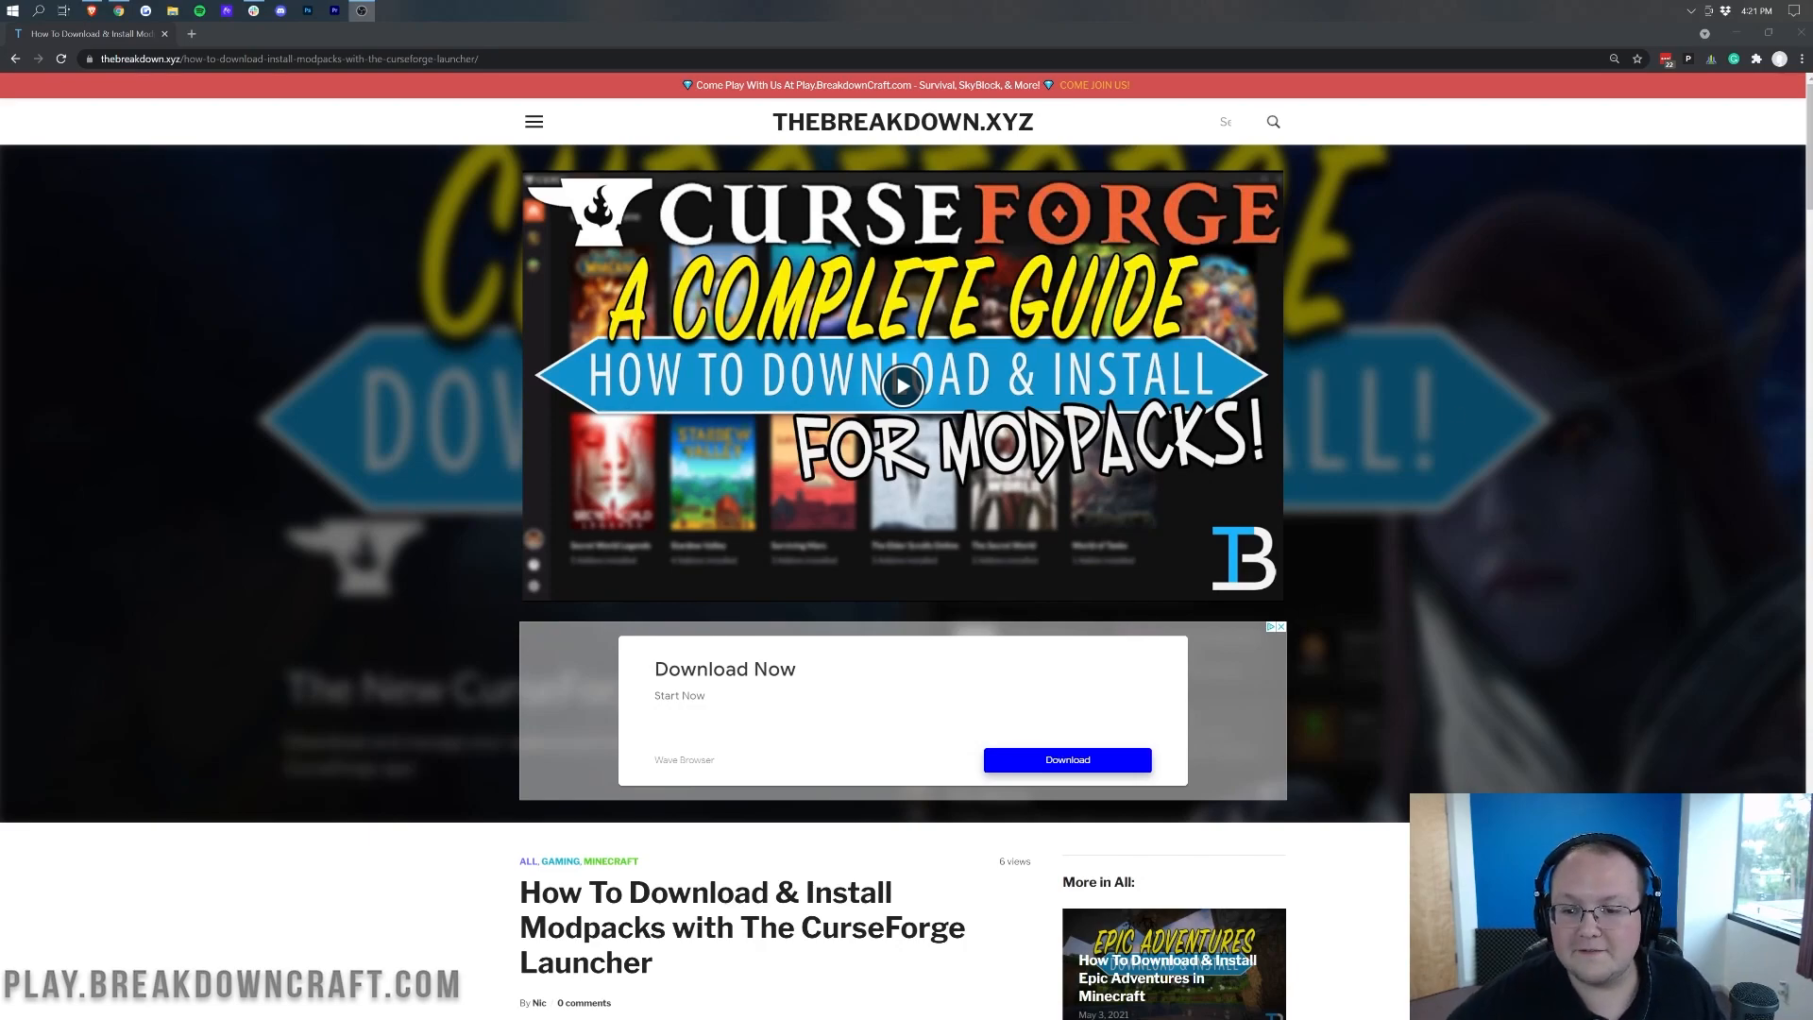
mouse_move(1618, 330)
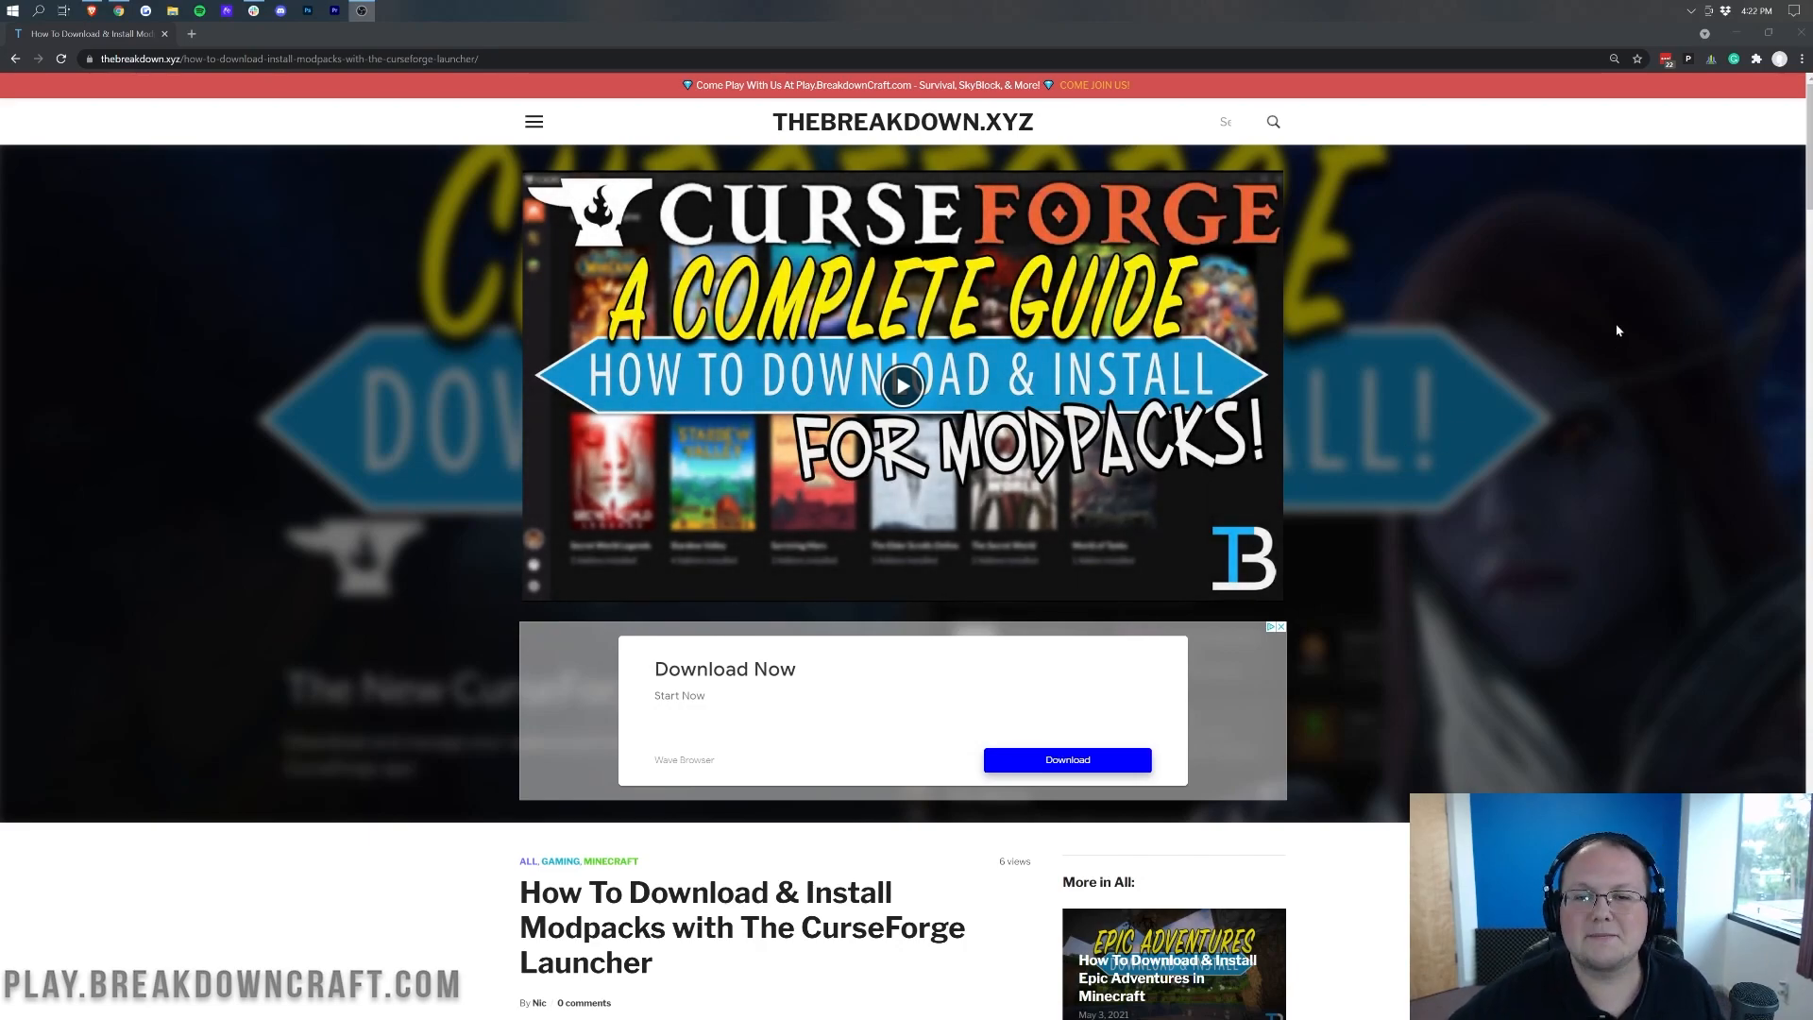
mouse_move(1569, 458)
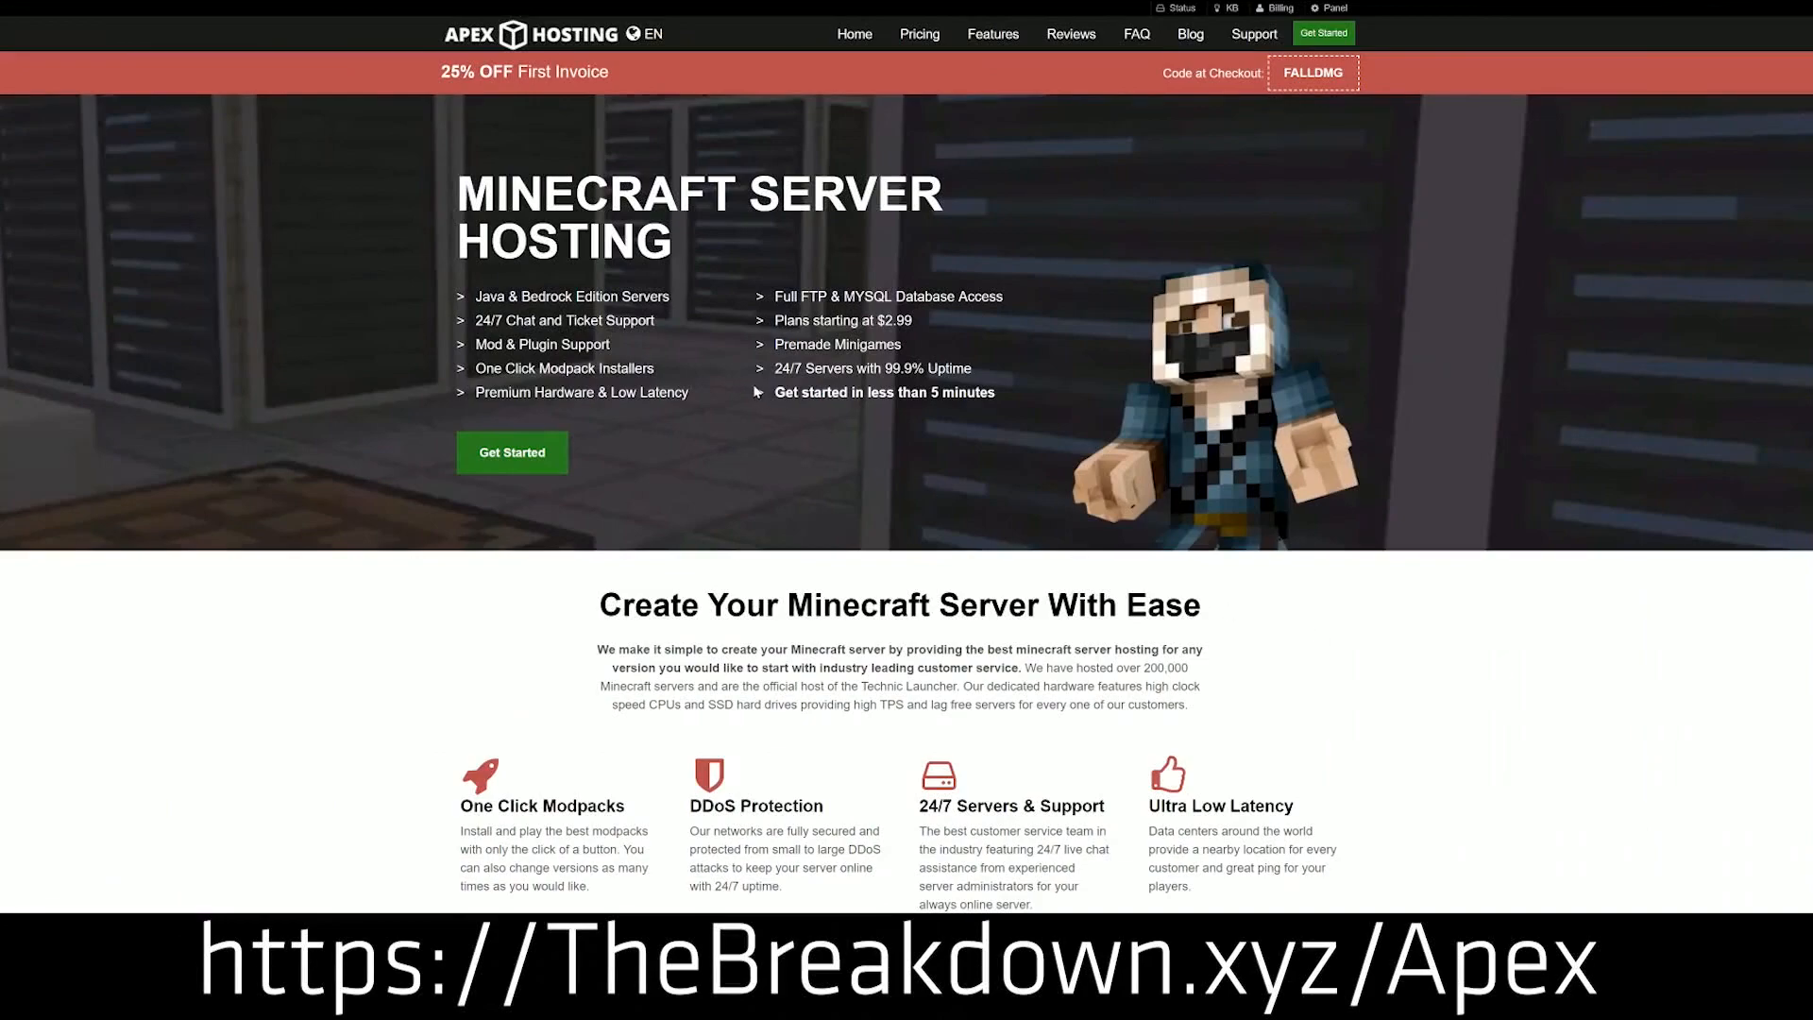
mouse_move(381, 354)
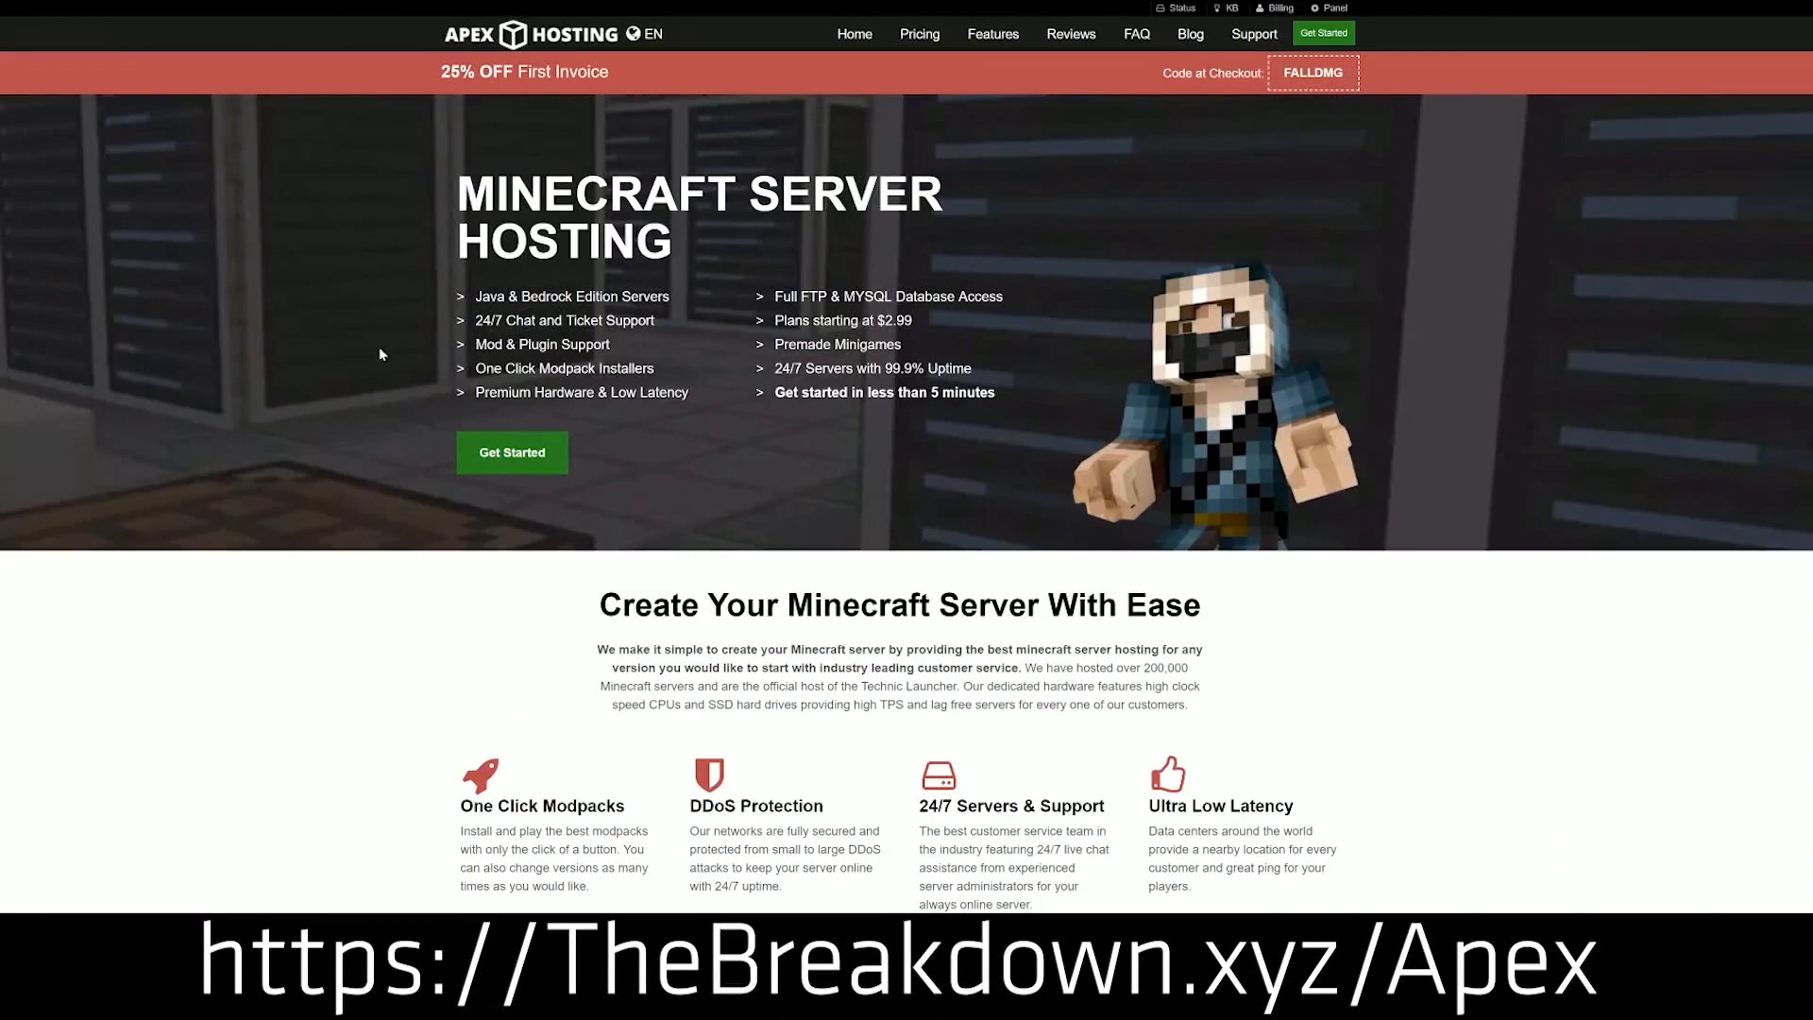
mouse_move(711, 569)
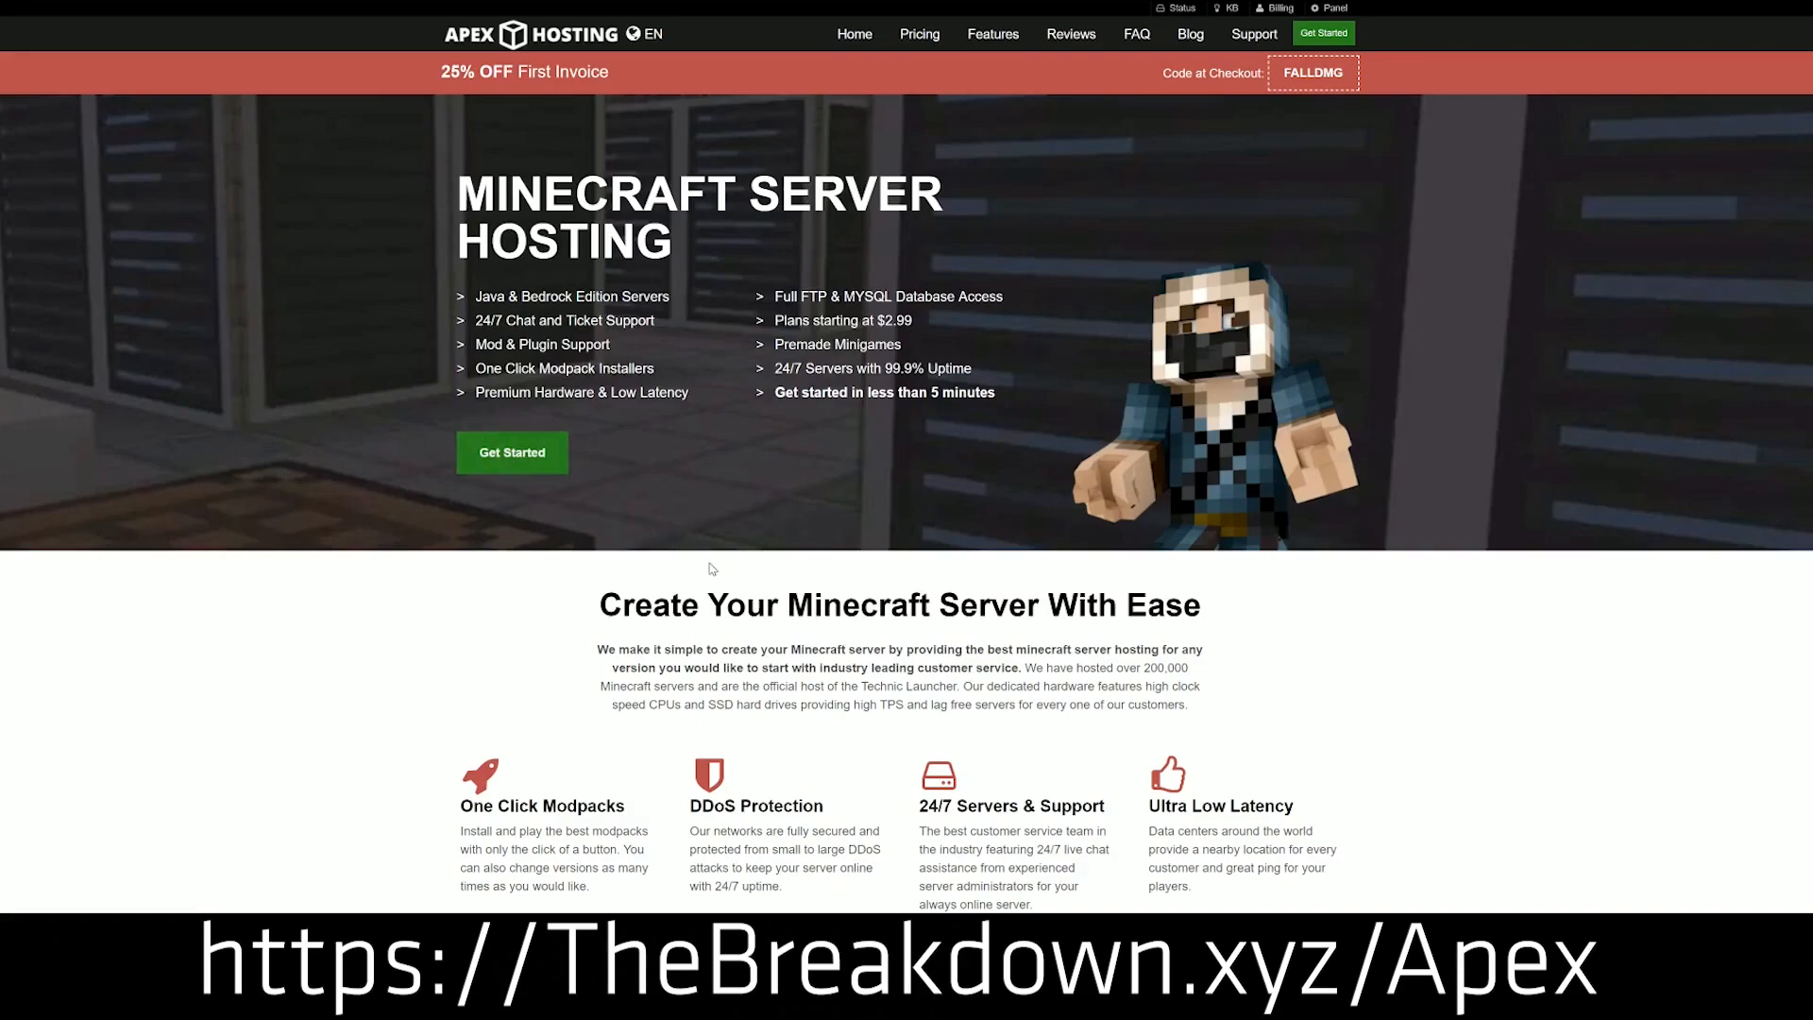
- Scroll to the Download CurseForge banner, then start the Windows installer download from download.curseforge.com
scroll(down, 3)
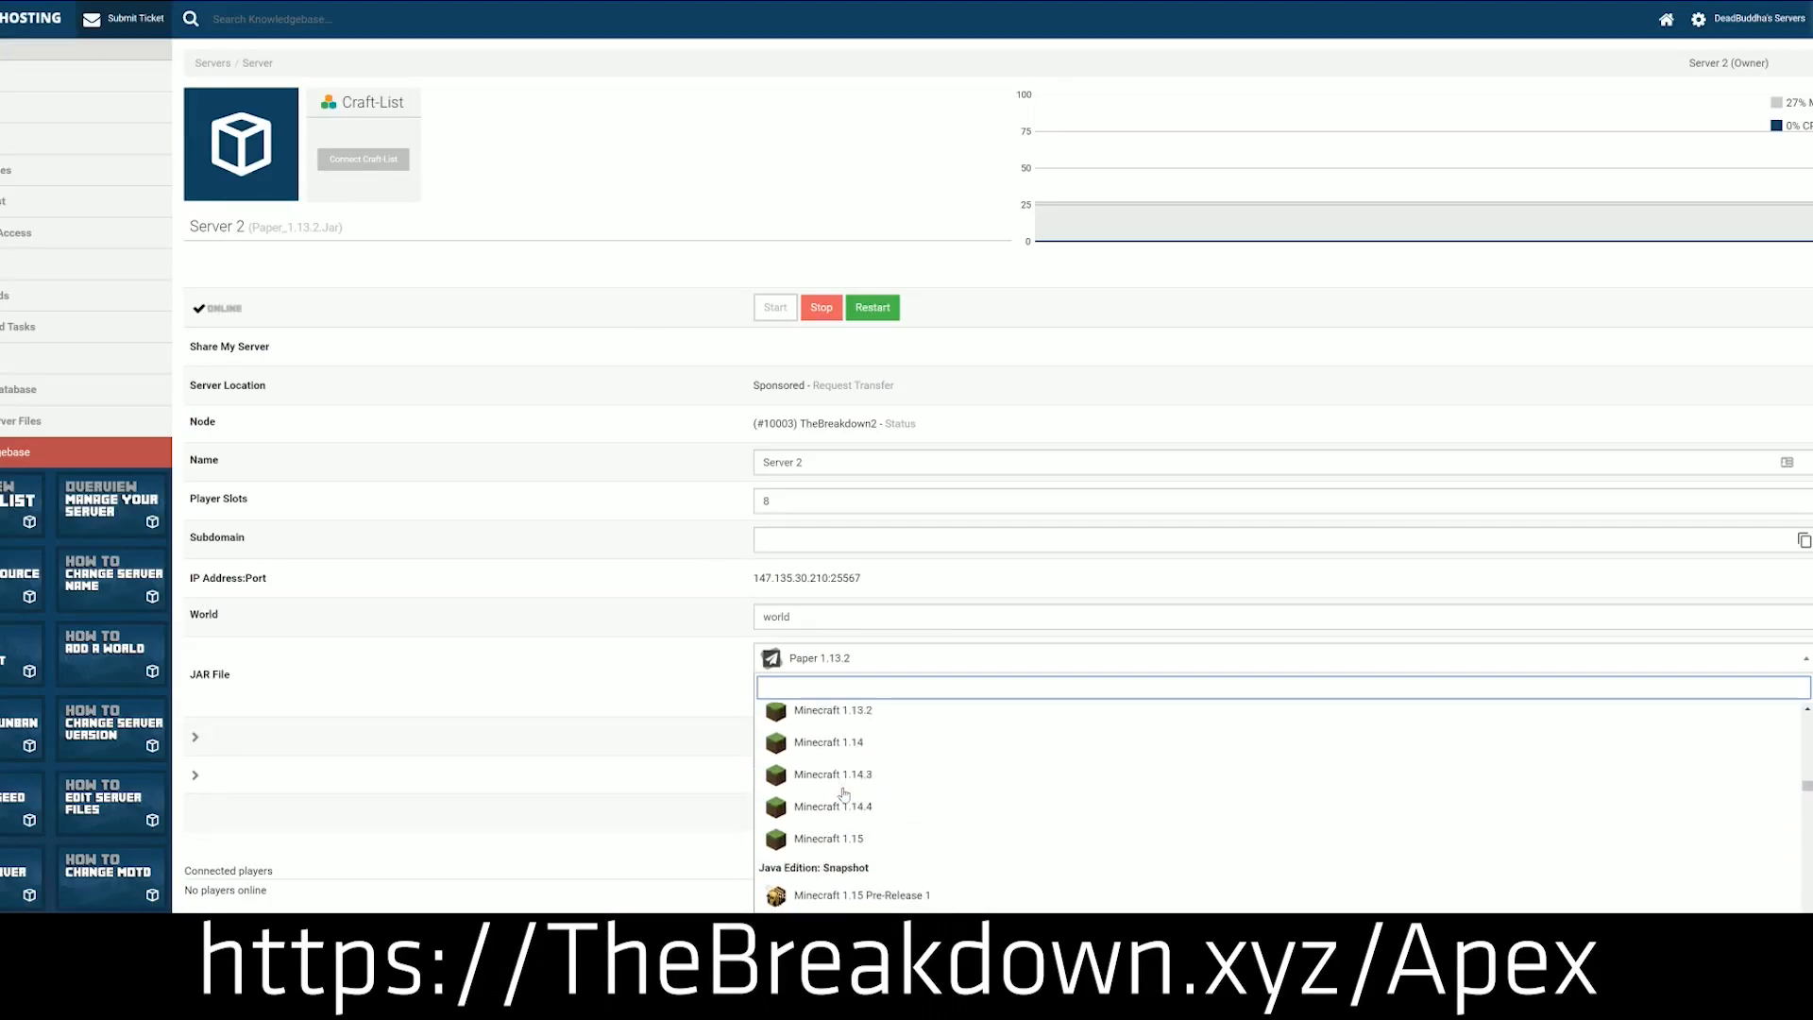
scroll(down, 3)
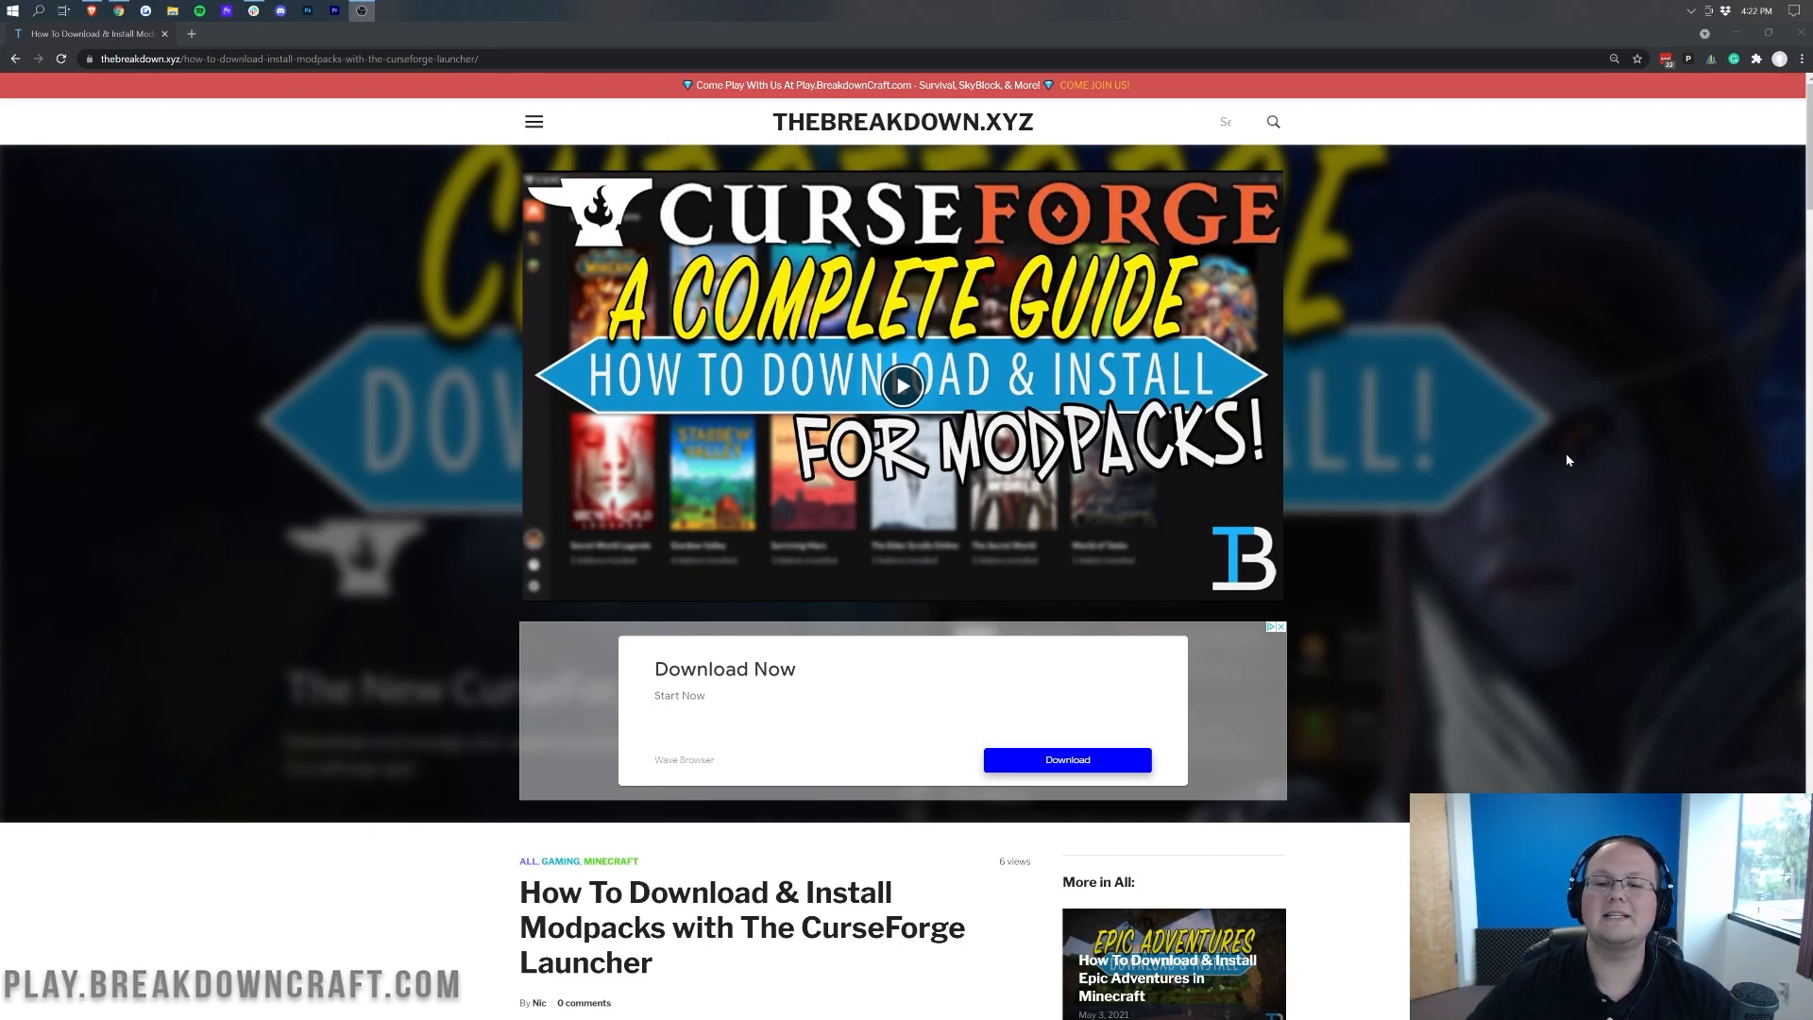
mouse_move(1456, 493)
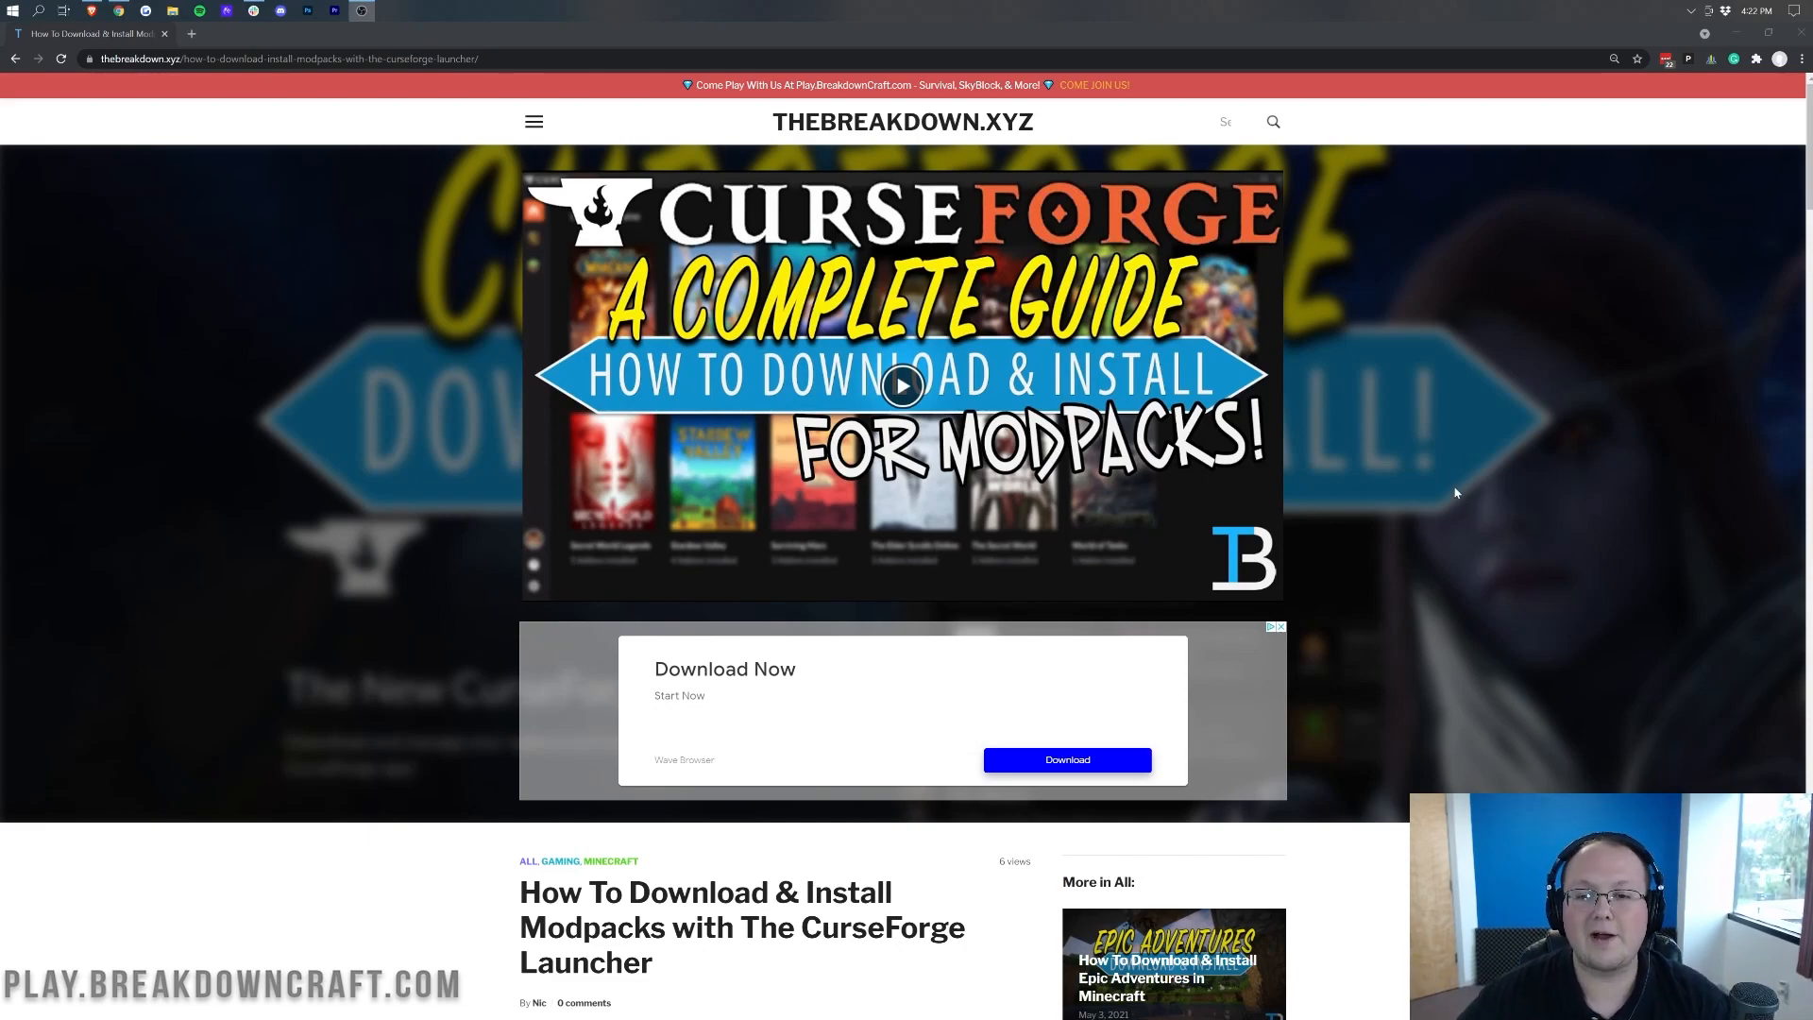
mouse_move(1443, 494)
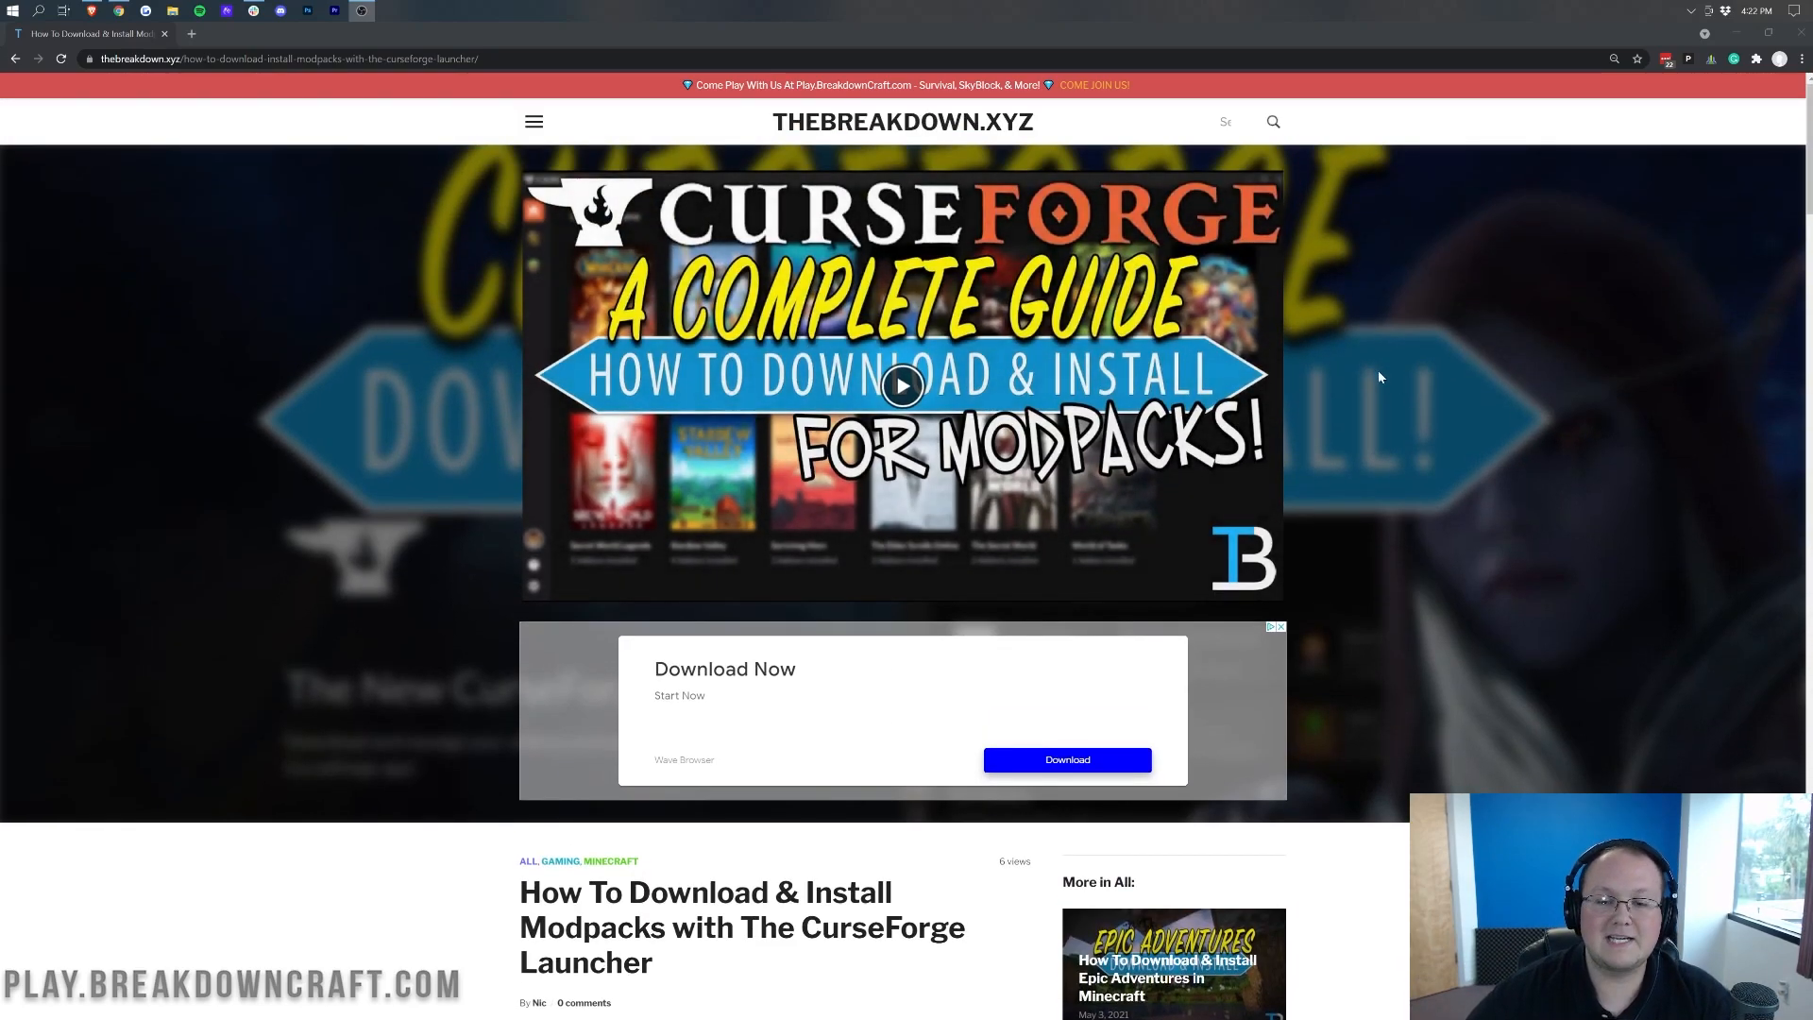
scroll(down, 3)
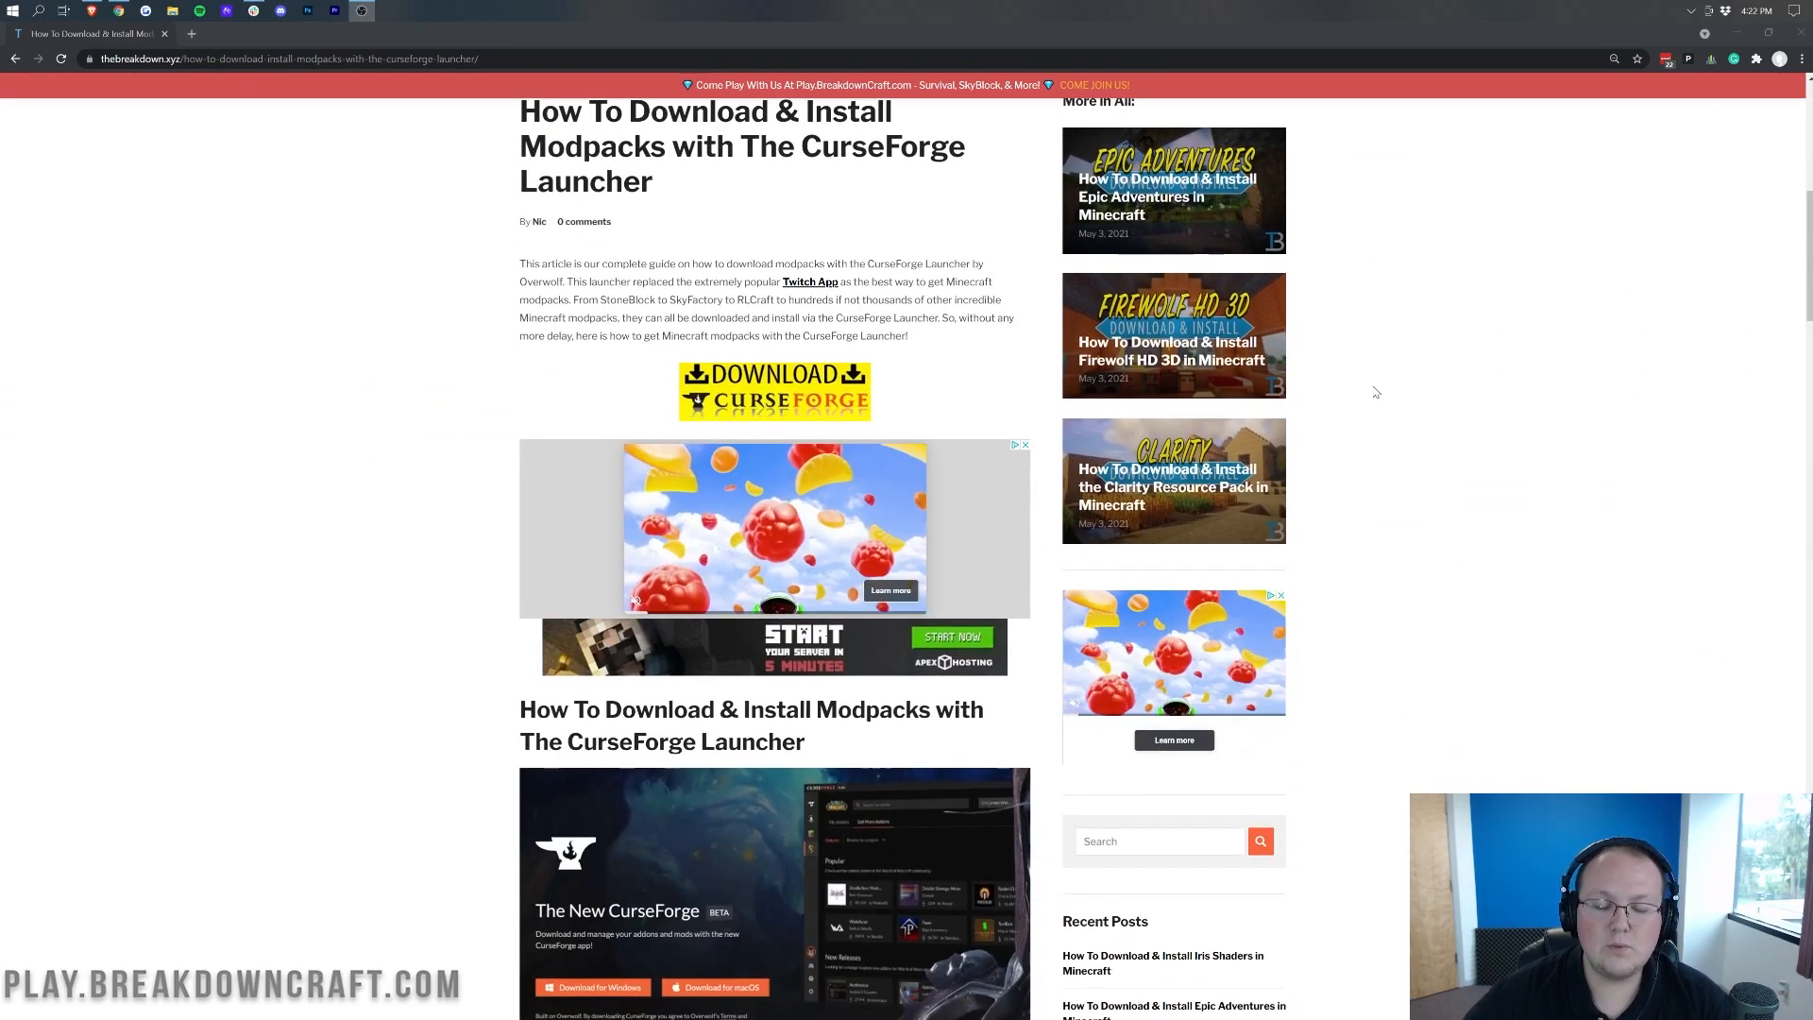
mouse_move(1359, 350)
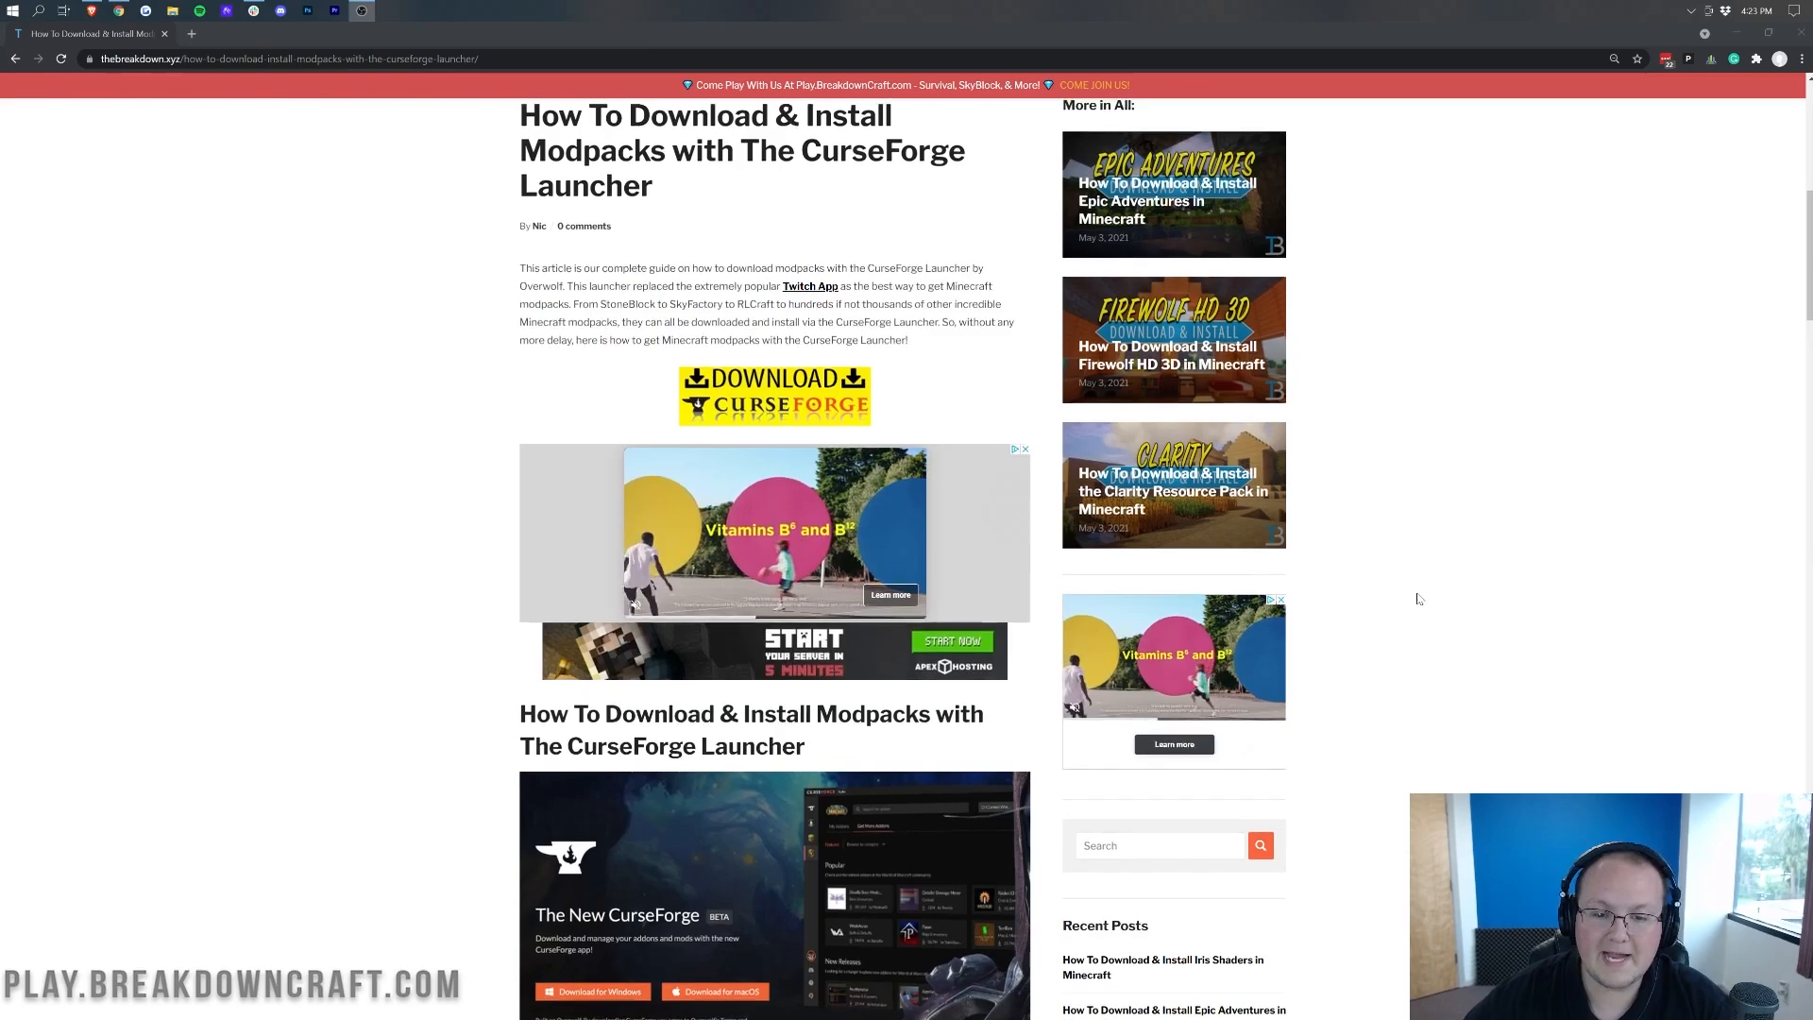
scroll(down, 3)
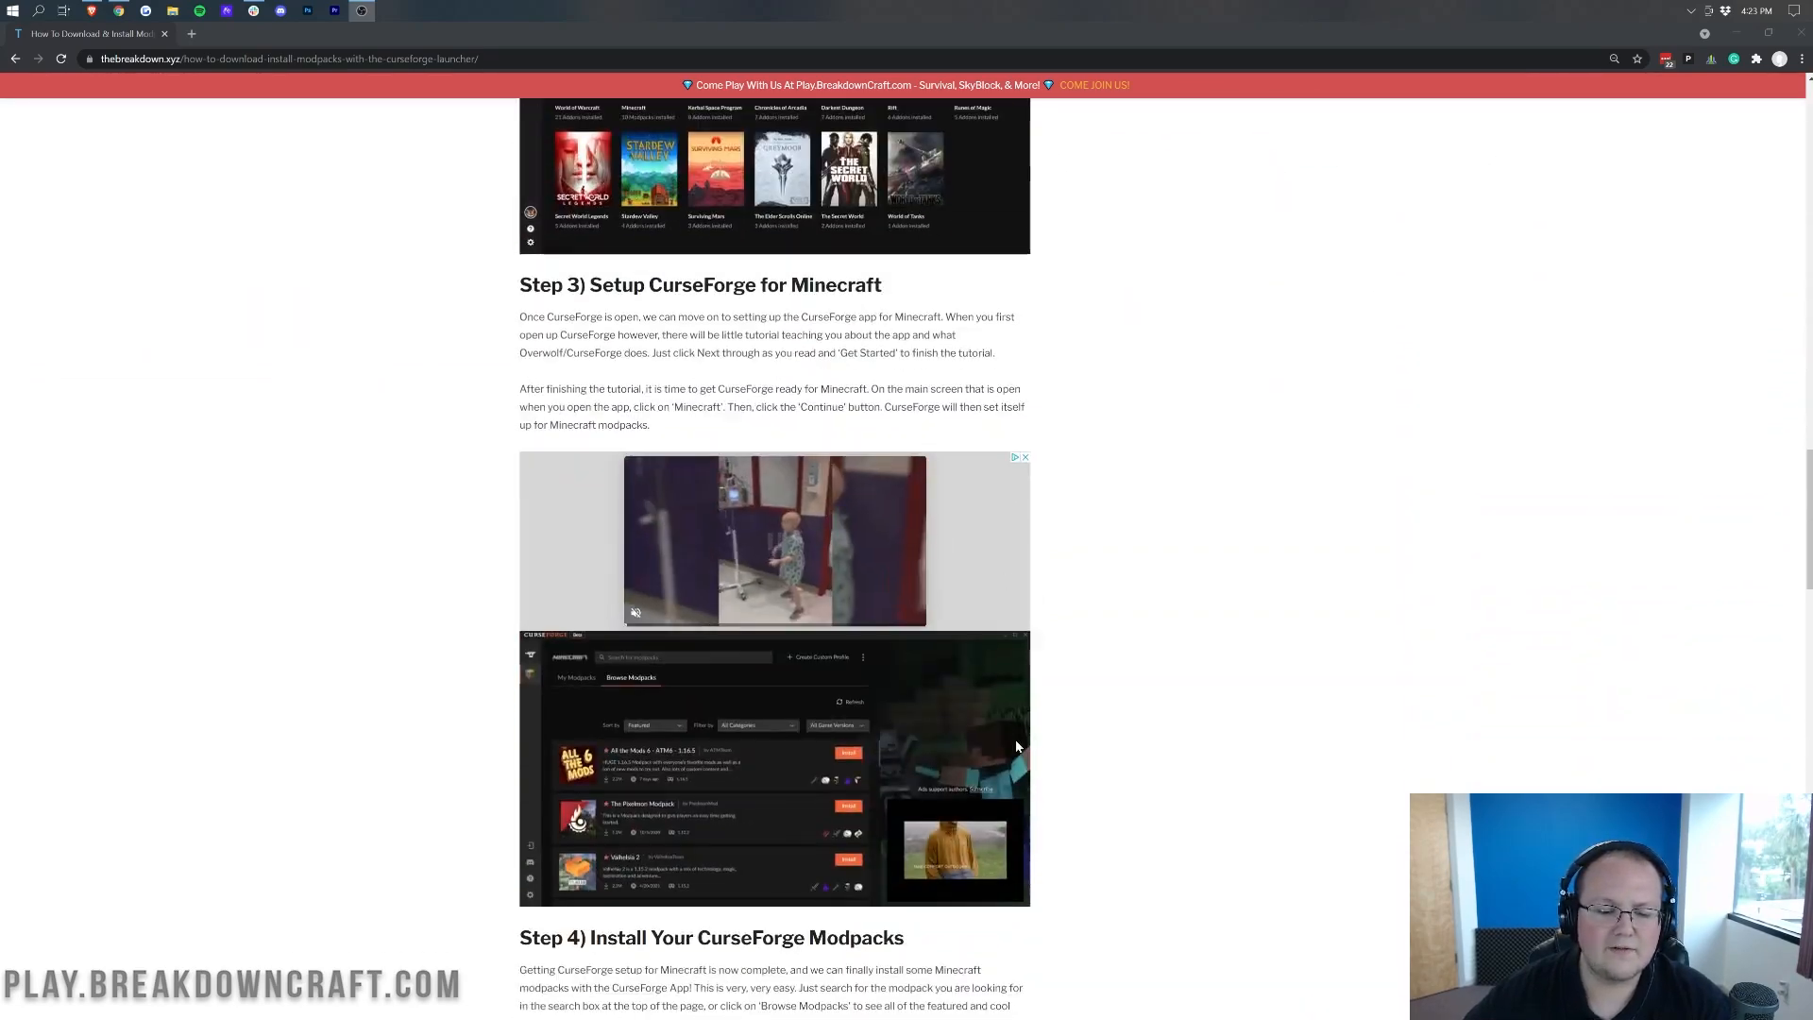
scroll(up, 3)
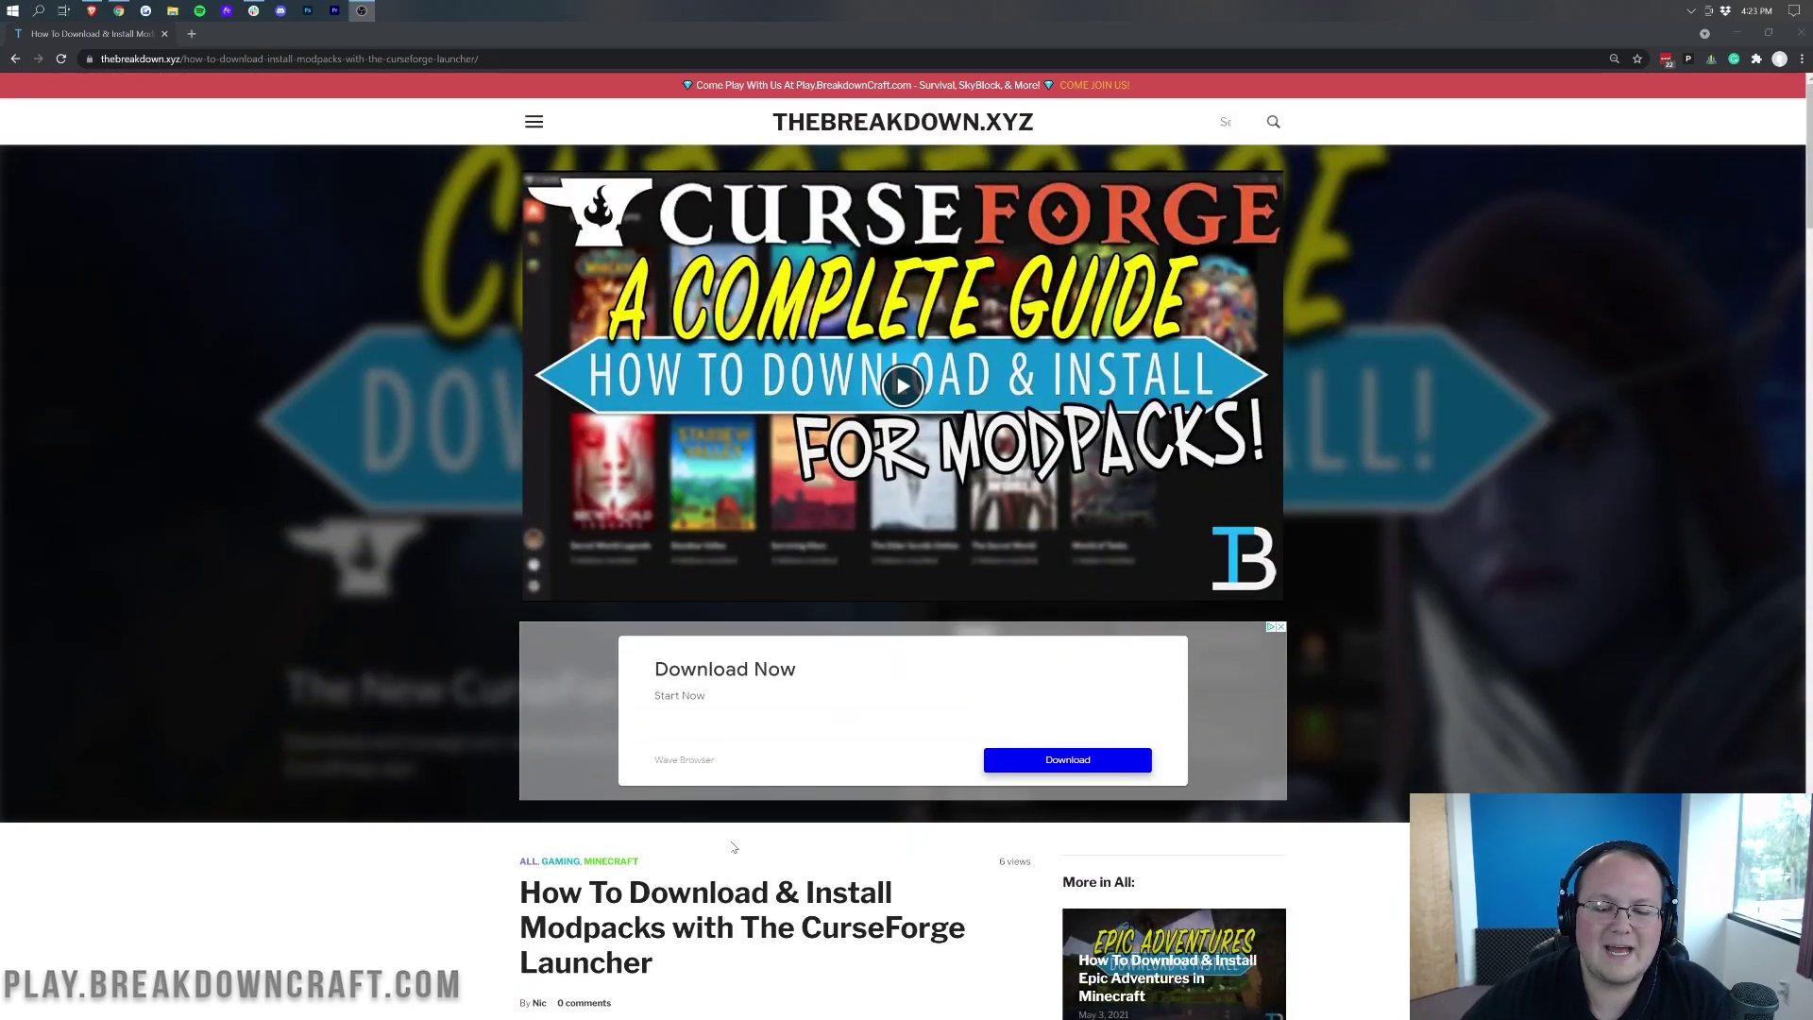
scroll(down, 3)
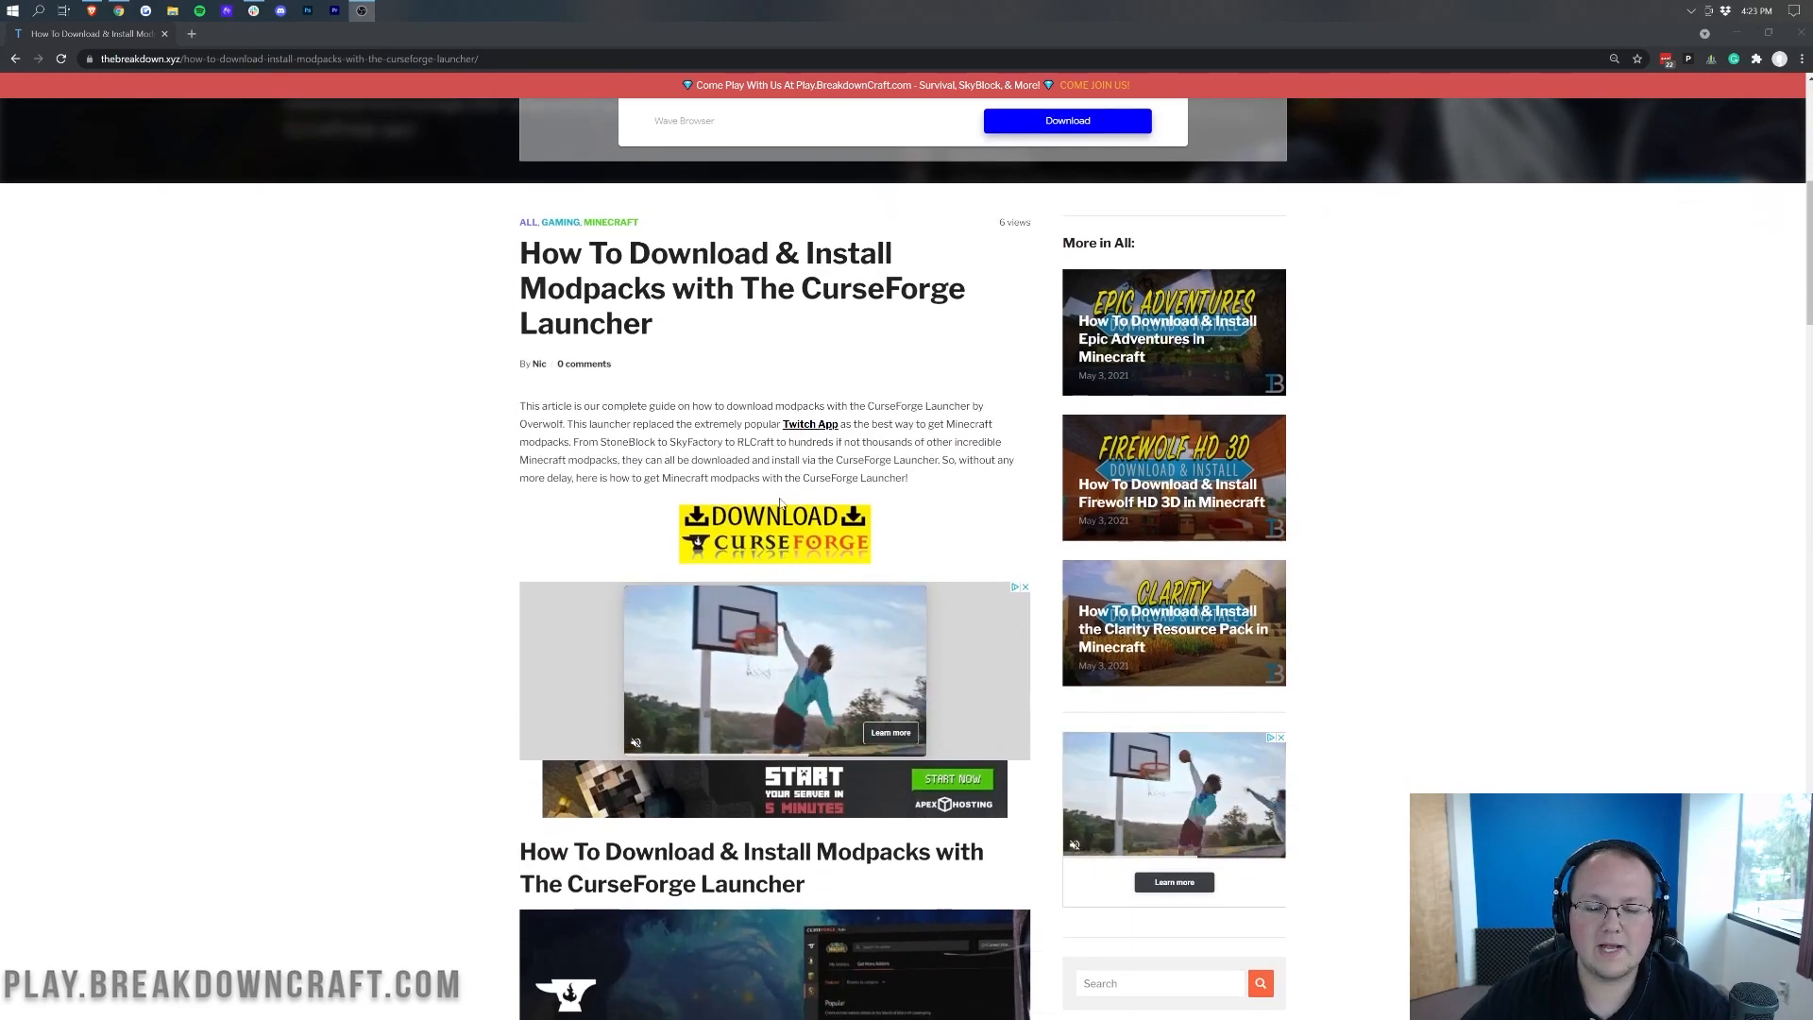
click(774, 533)
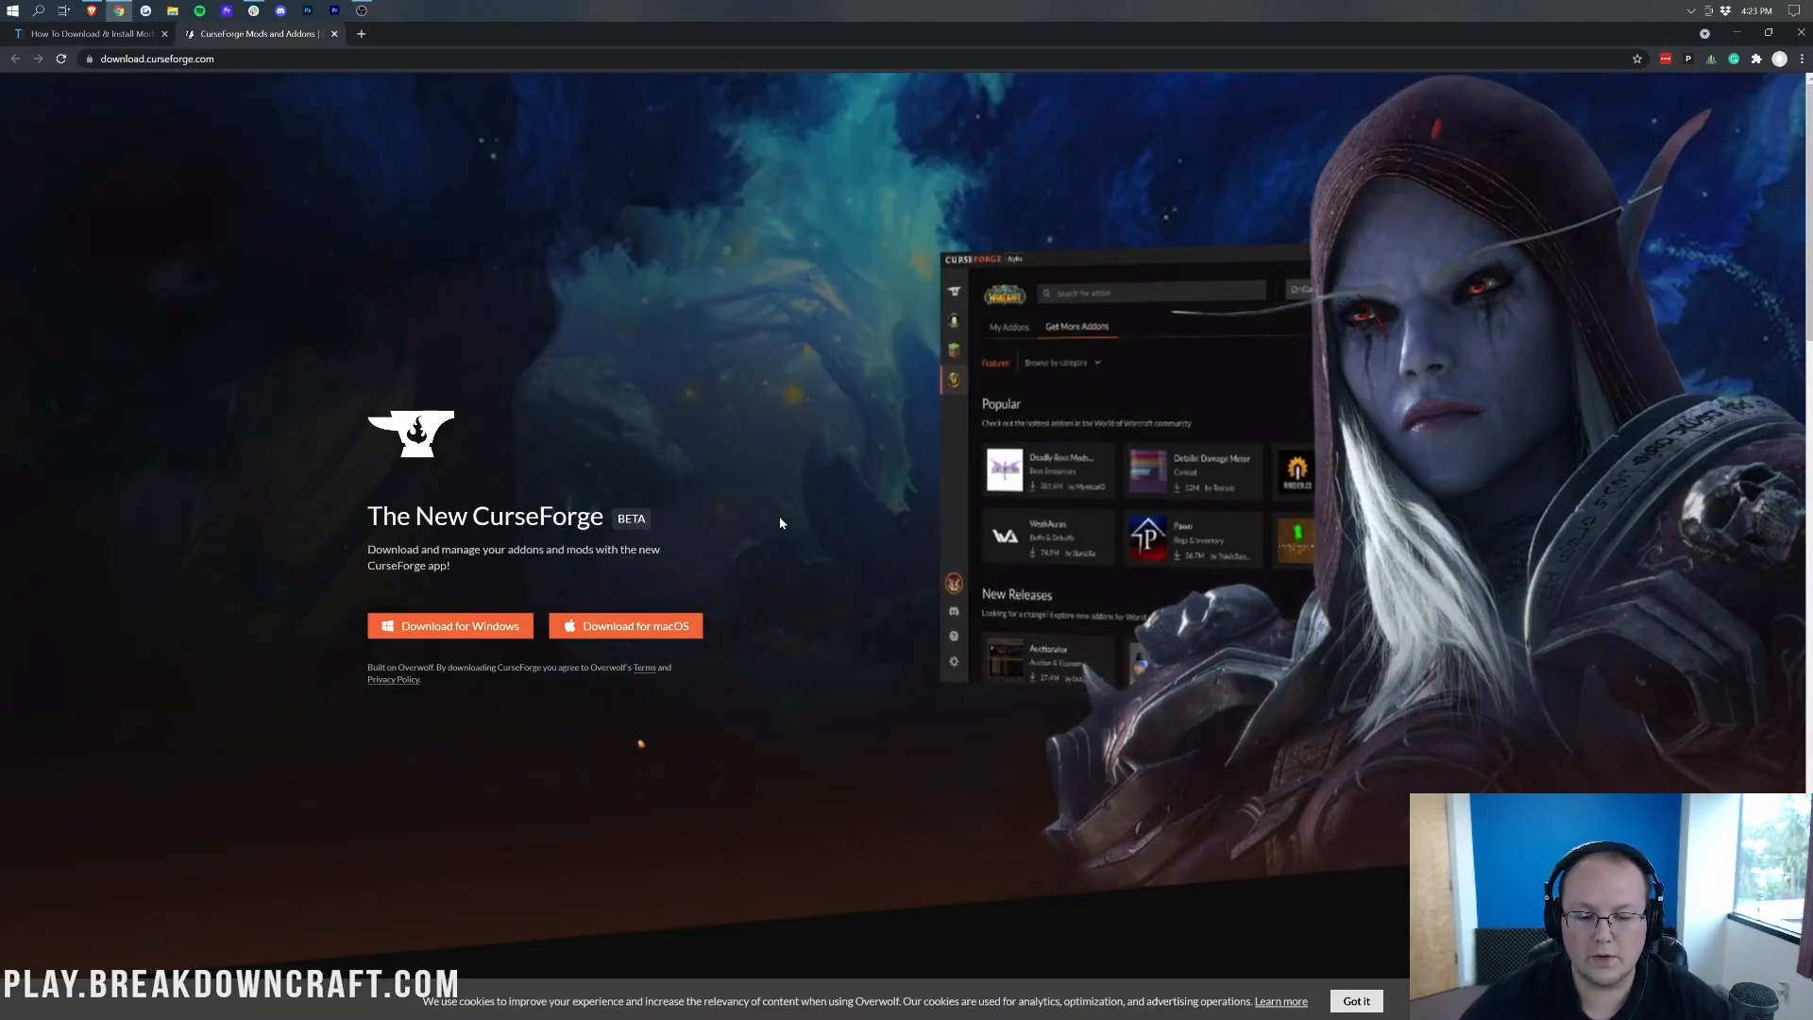
mouse_move(412, 636)
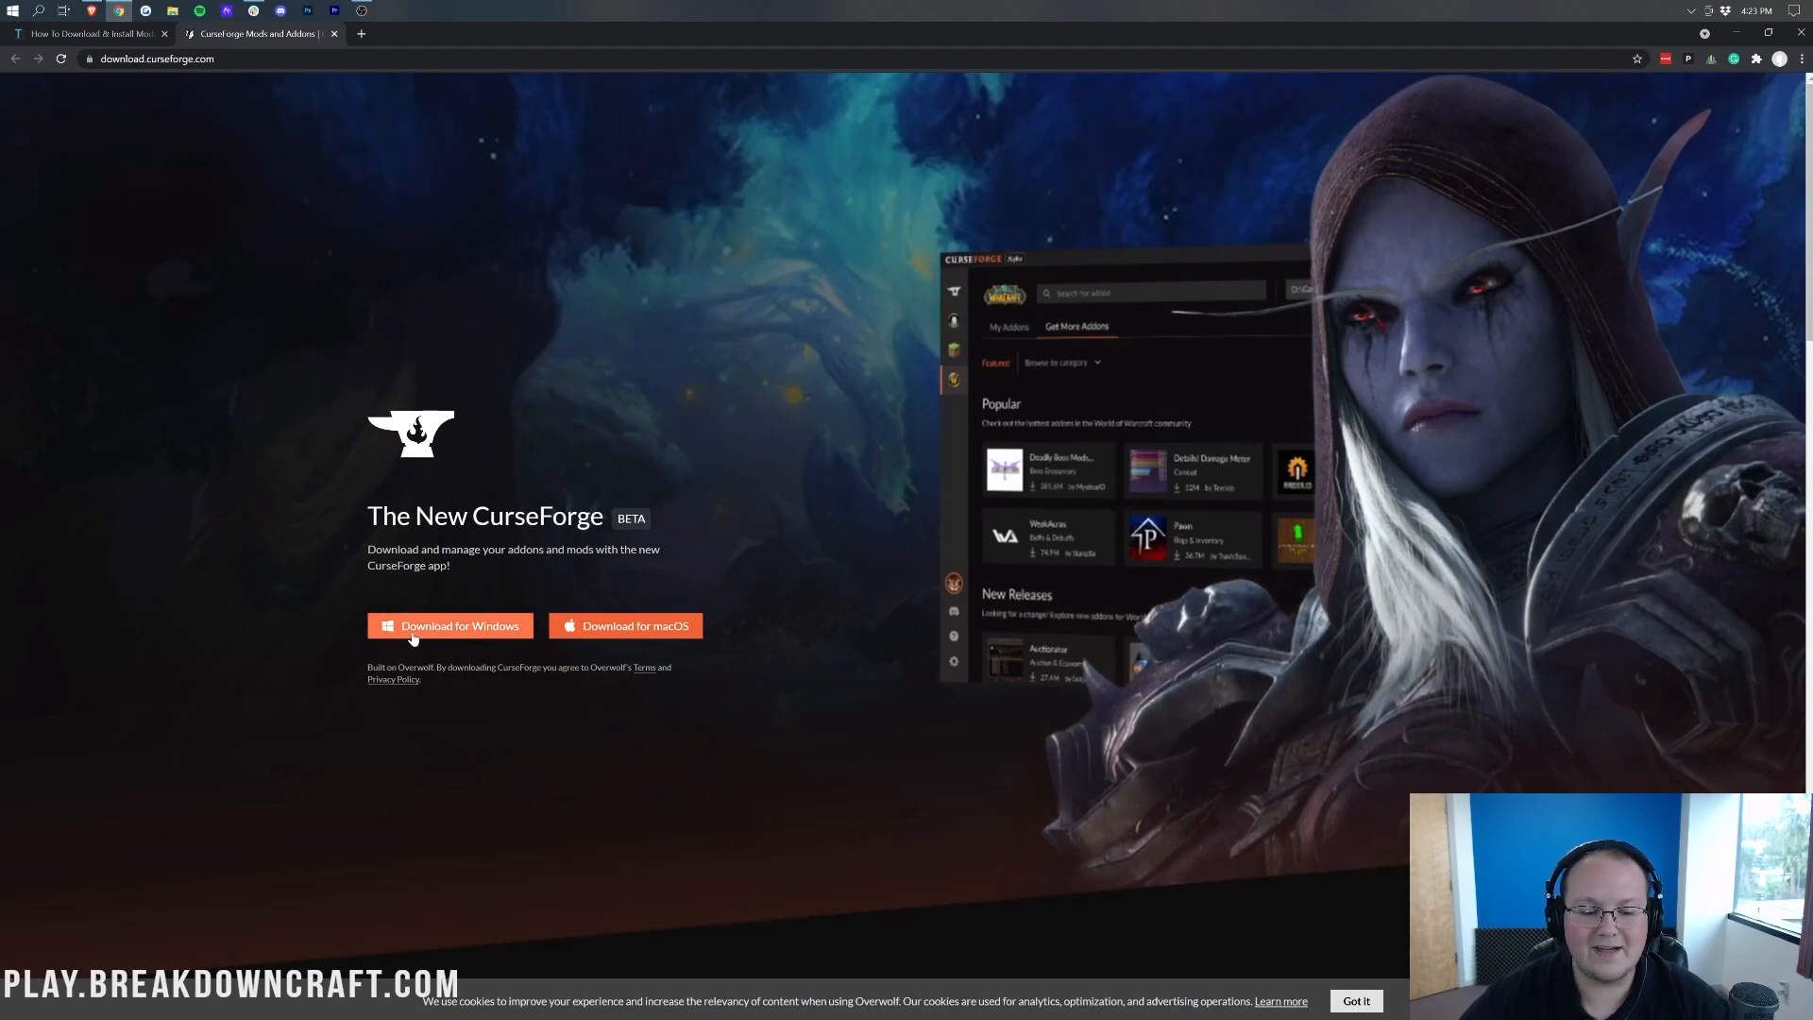
click(449, 625)
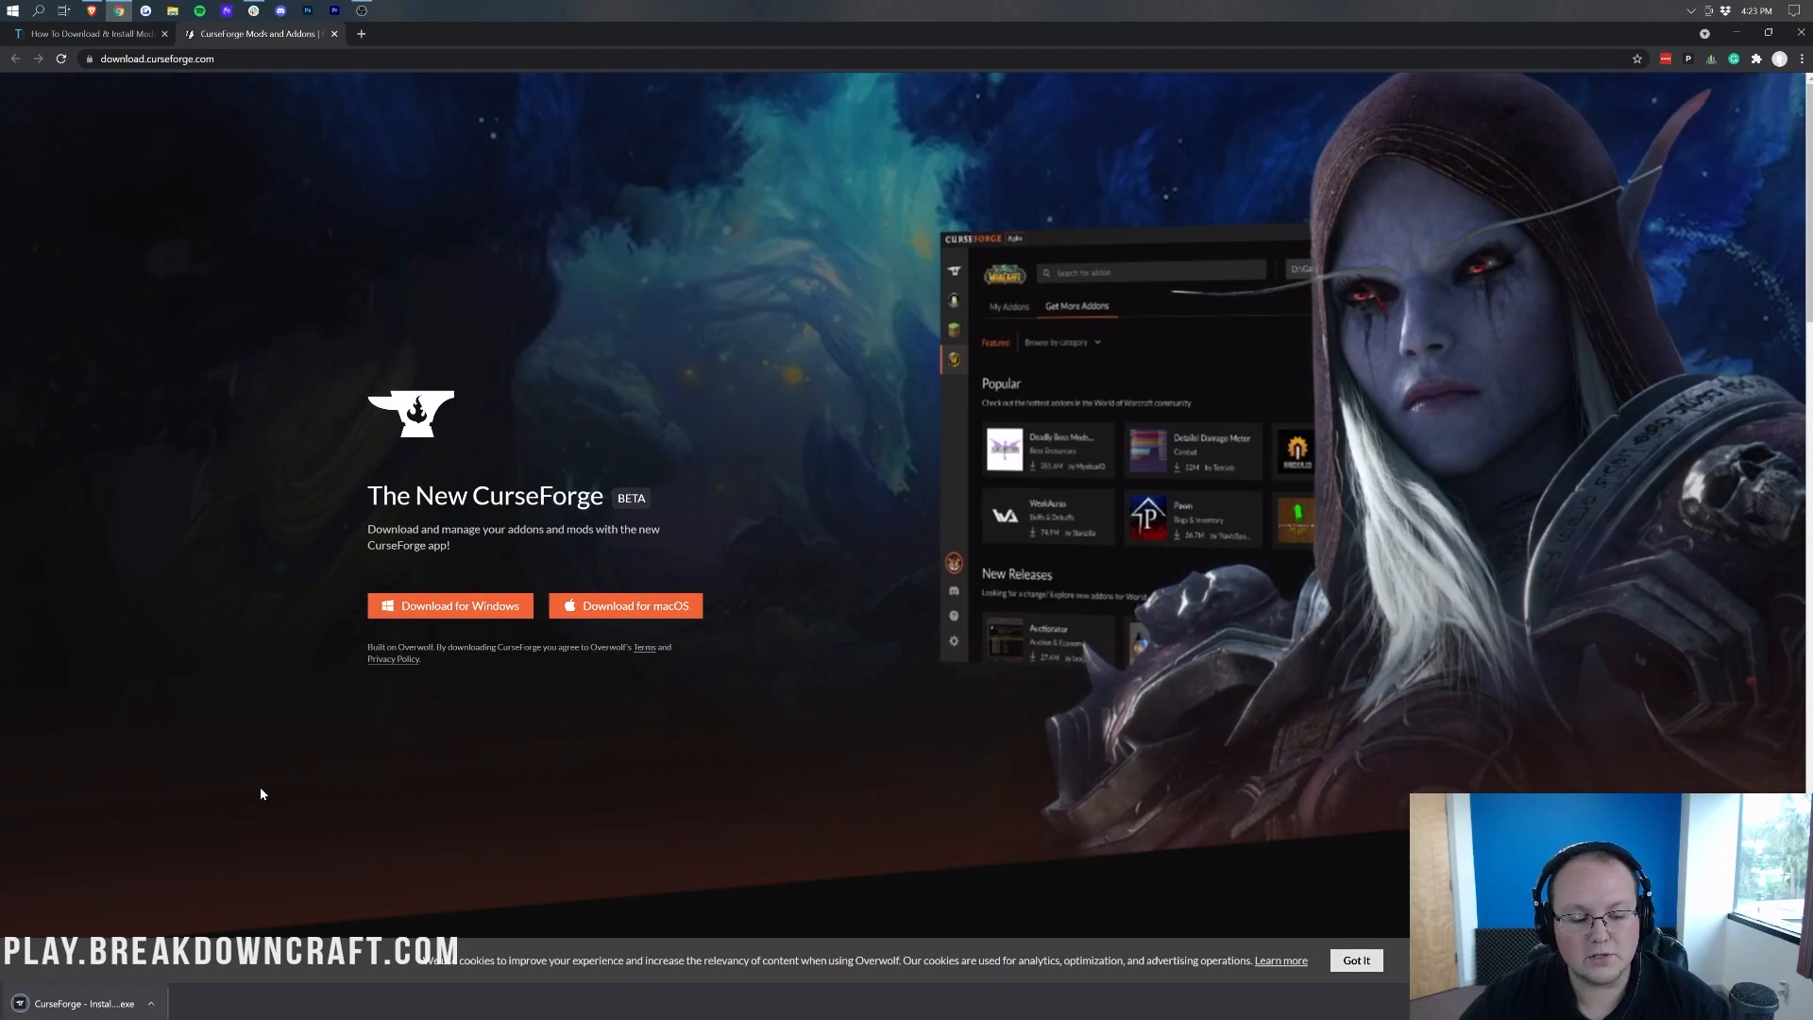
mouse_move(287, 677)
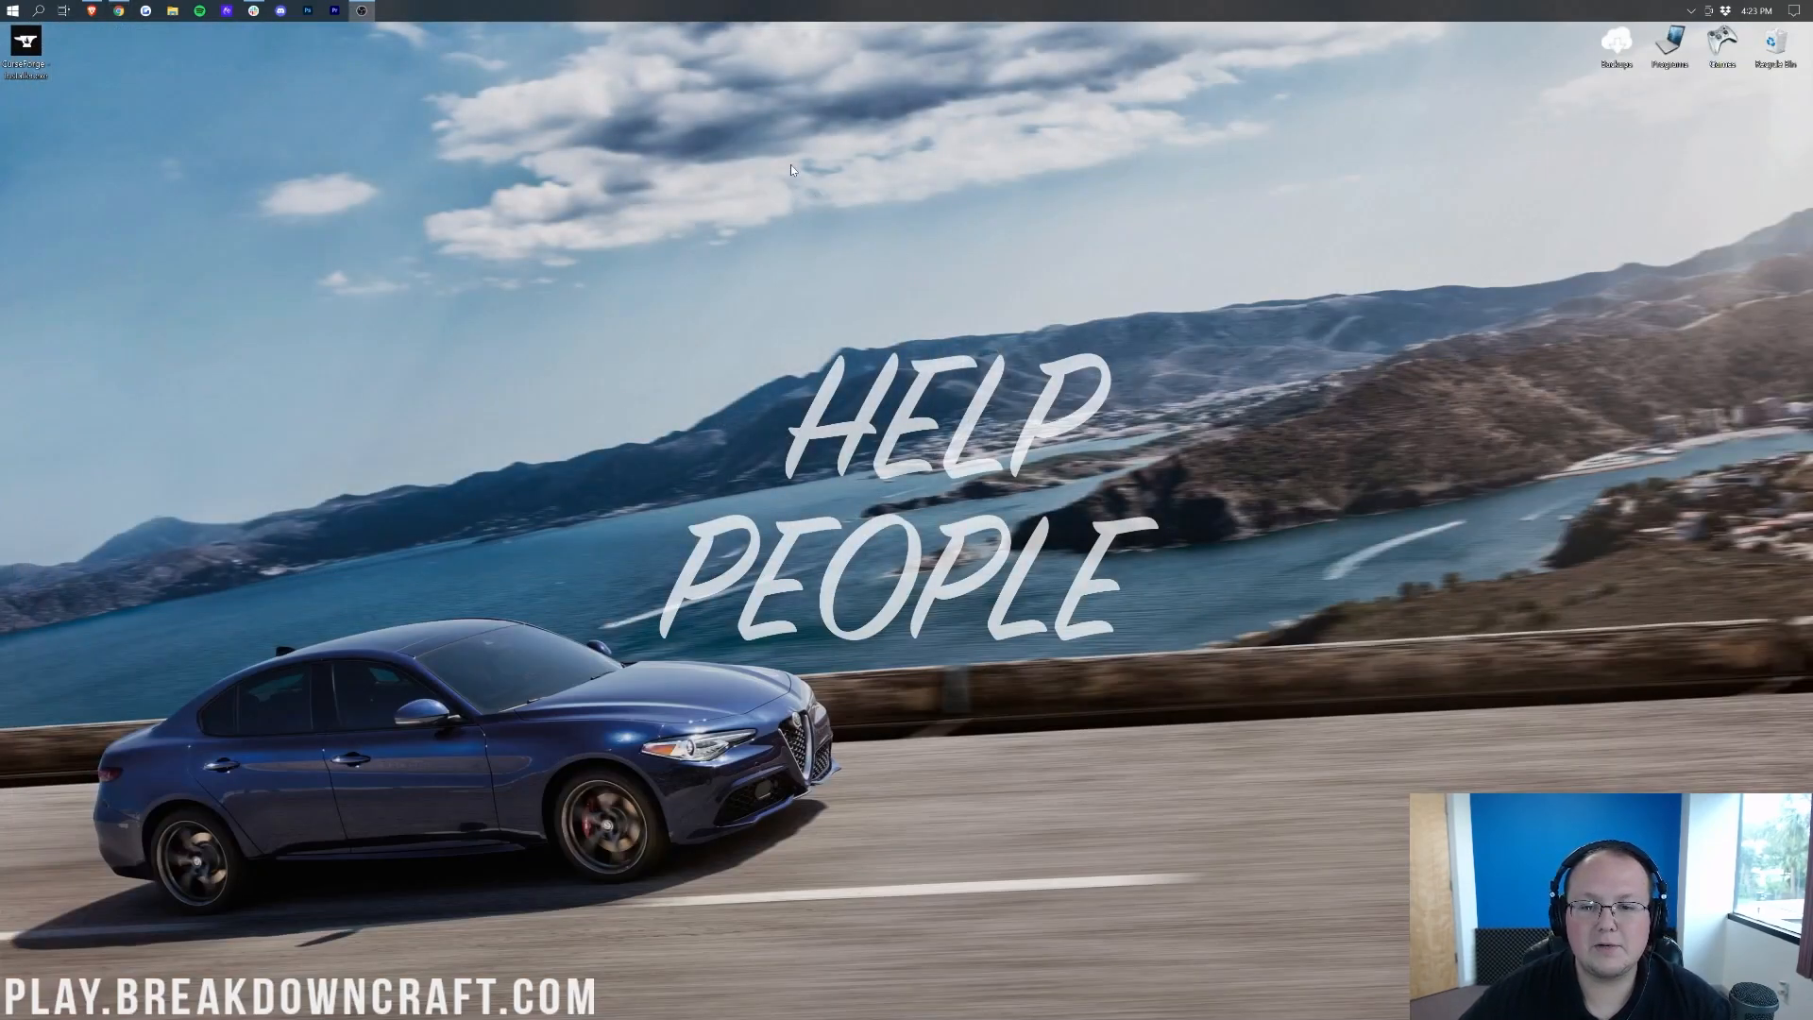
- Drag the CurseForge installer onto the desktop and confirm the Downloads folder is empty
drag(25, 46, 820, 185)
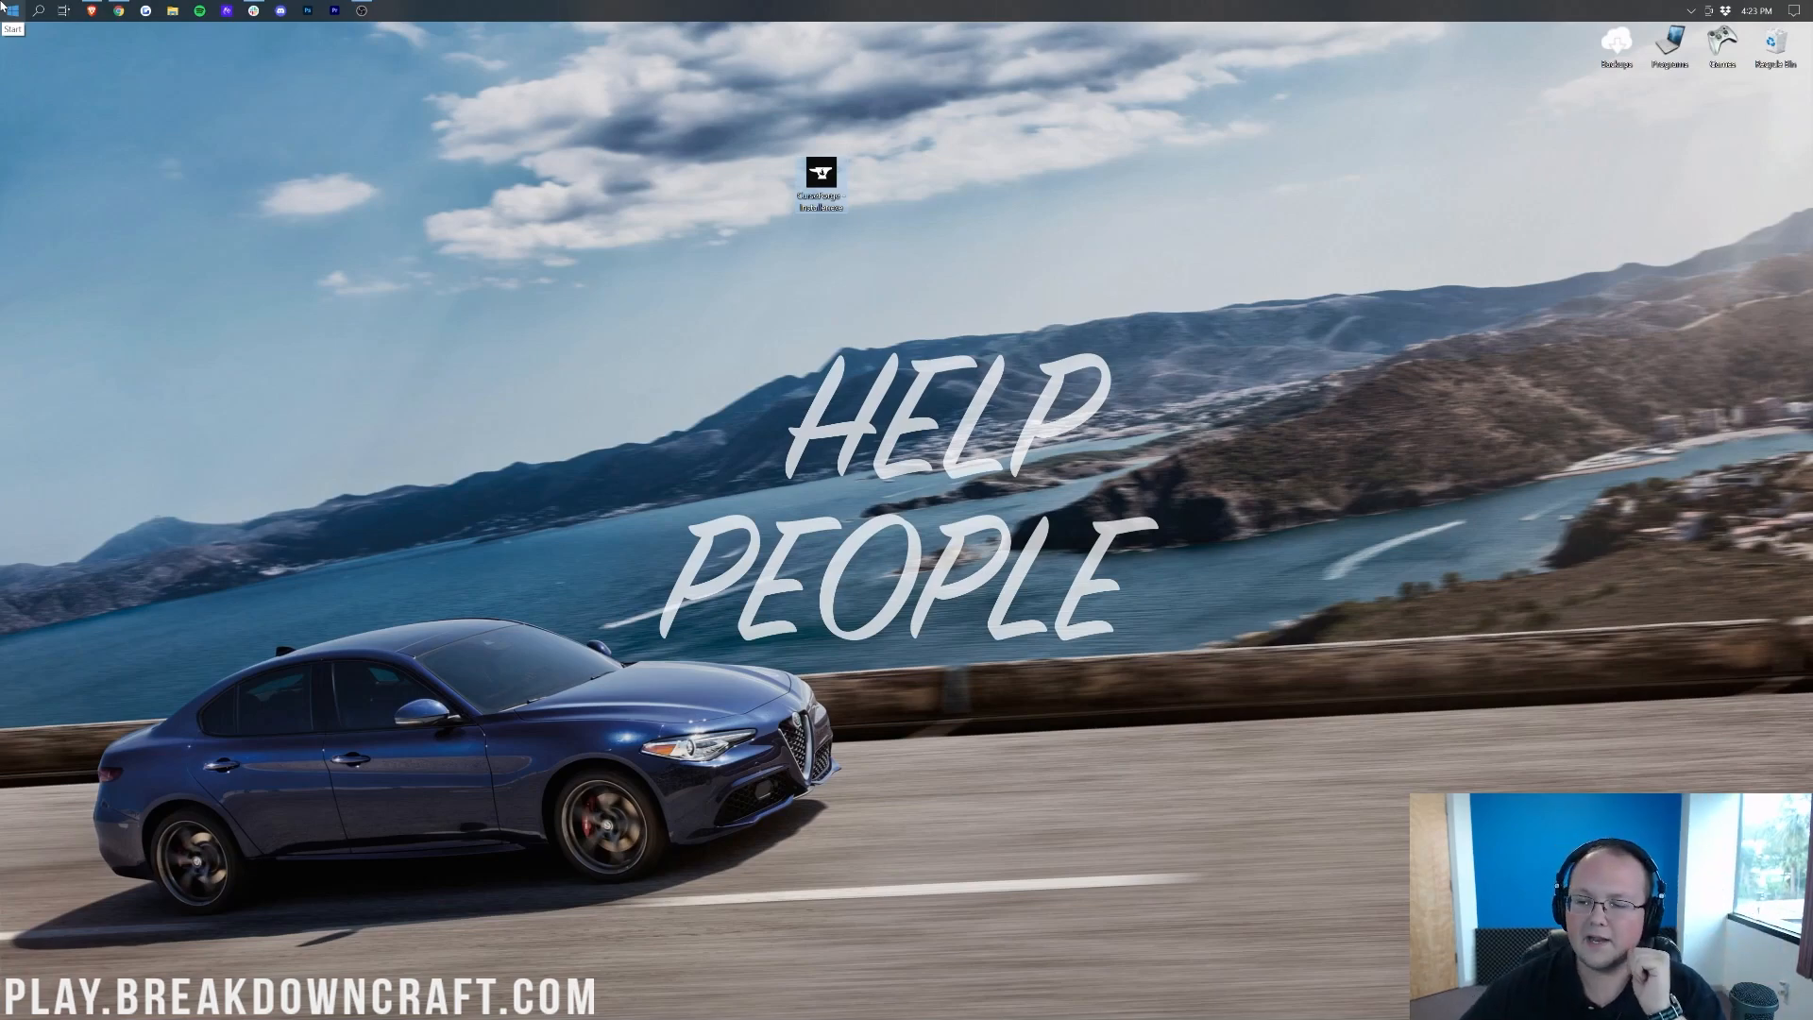
click(8, 10)
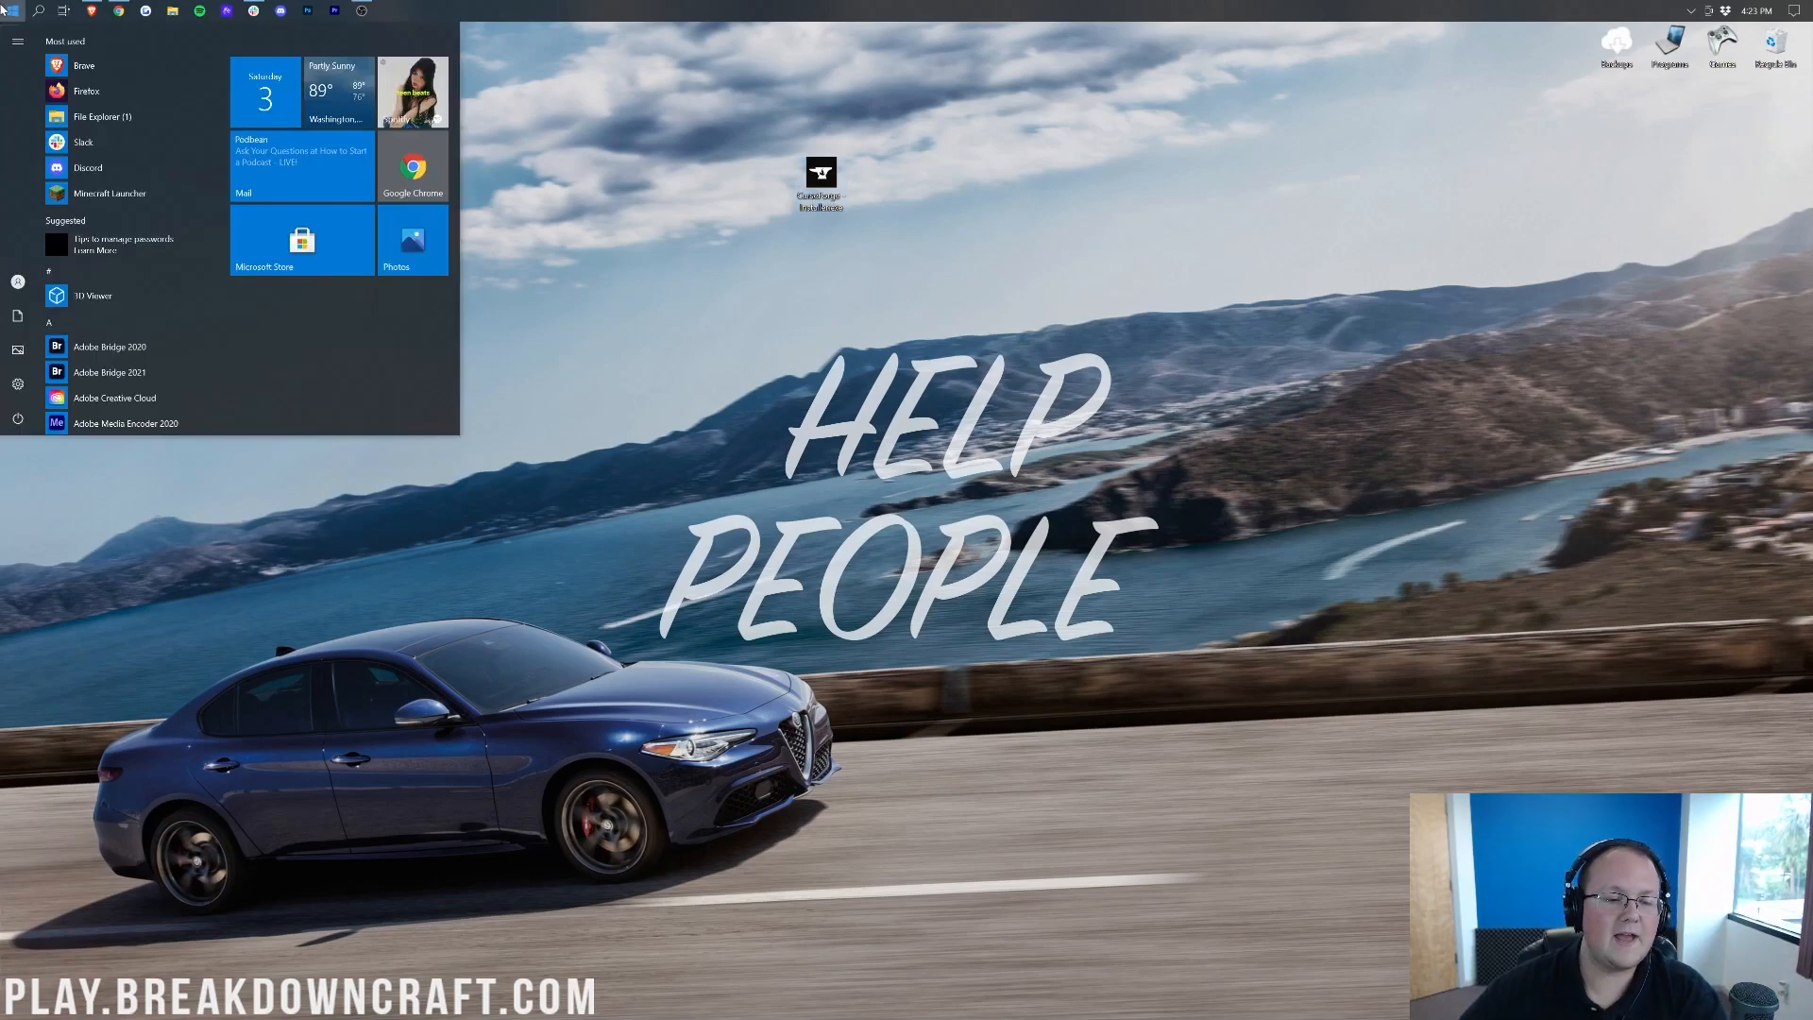
text(downloads)
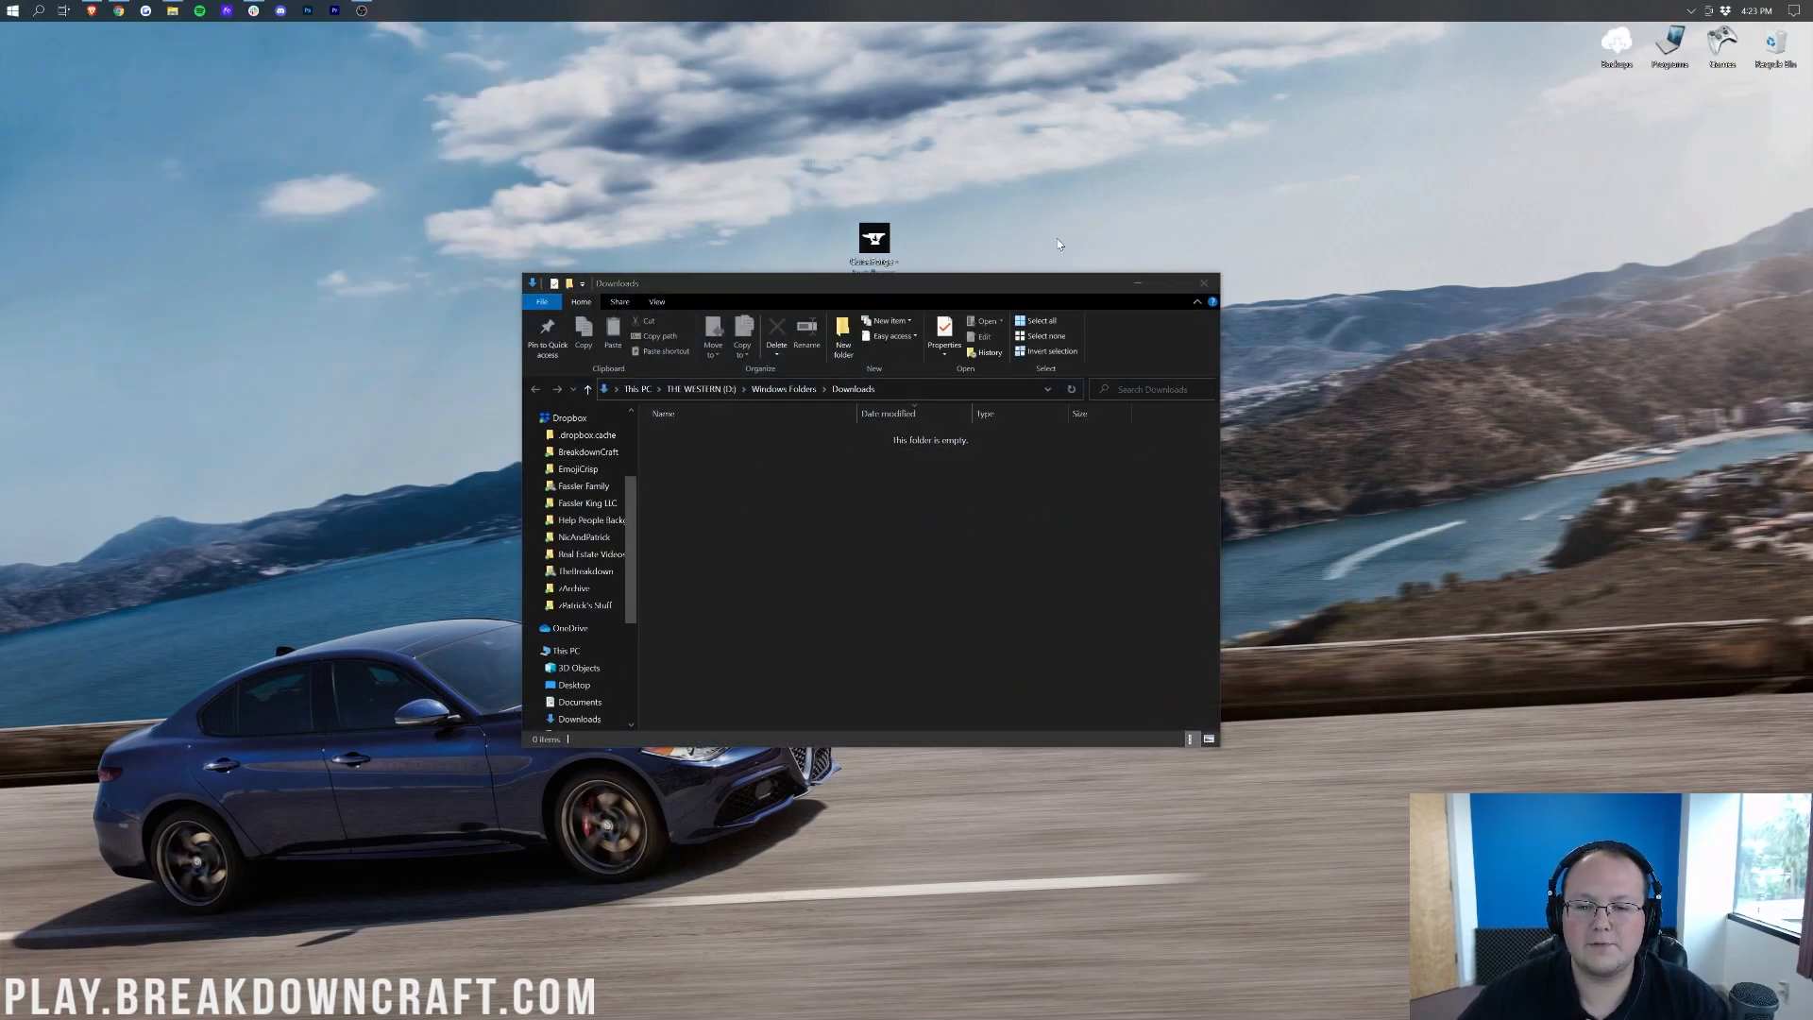
click(1203, 284)
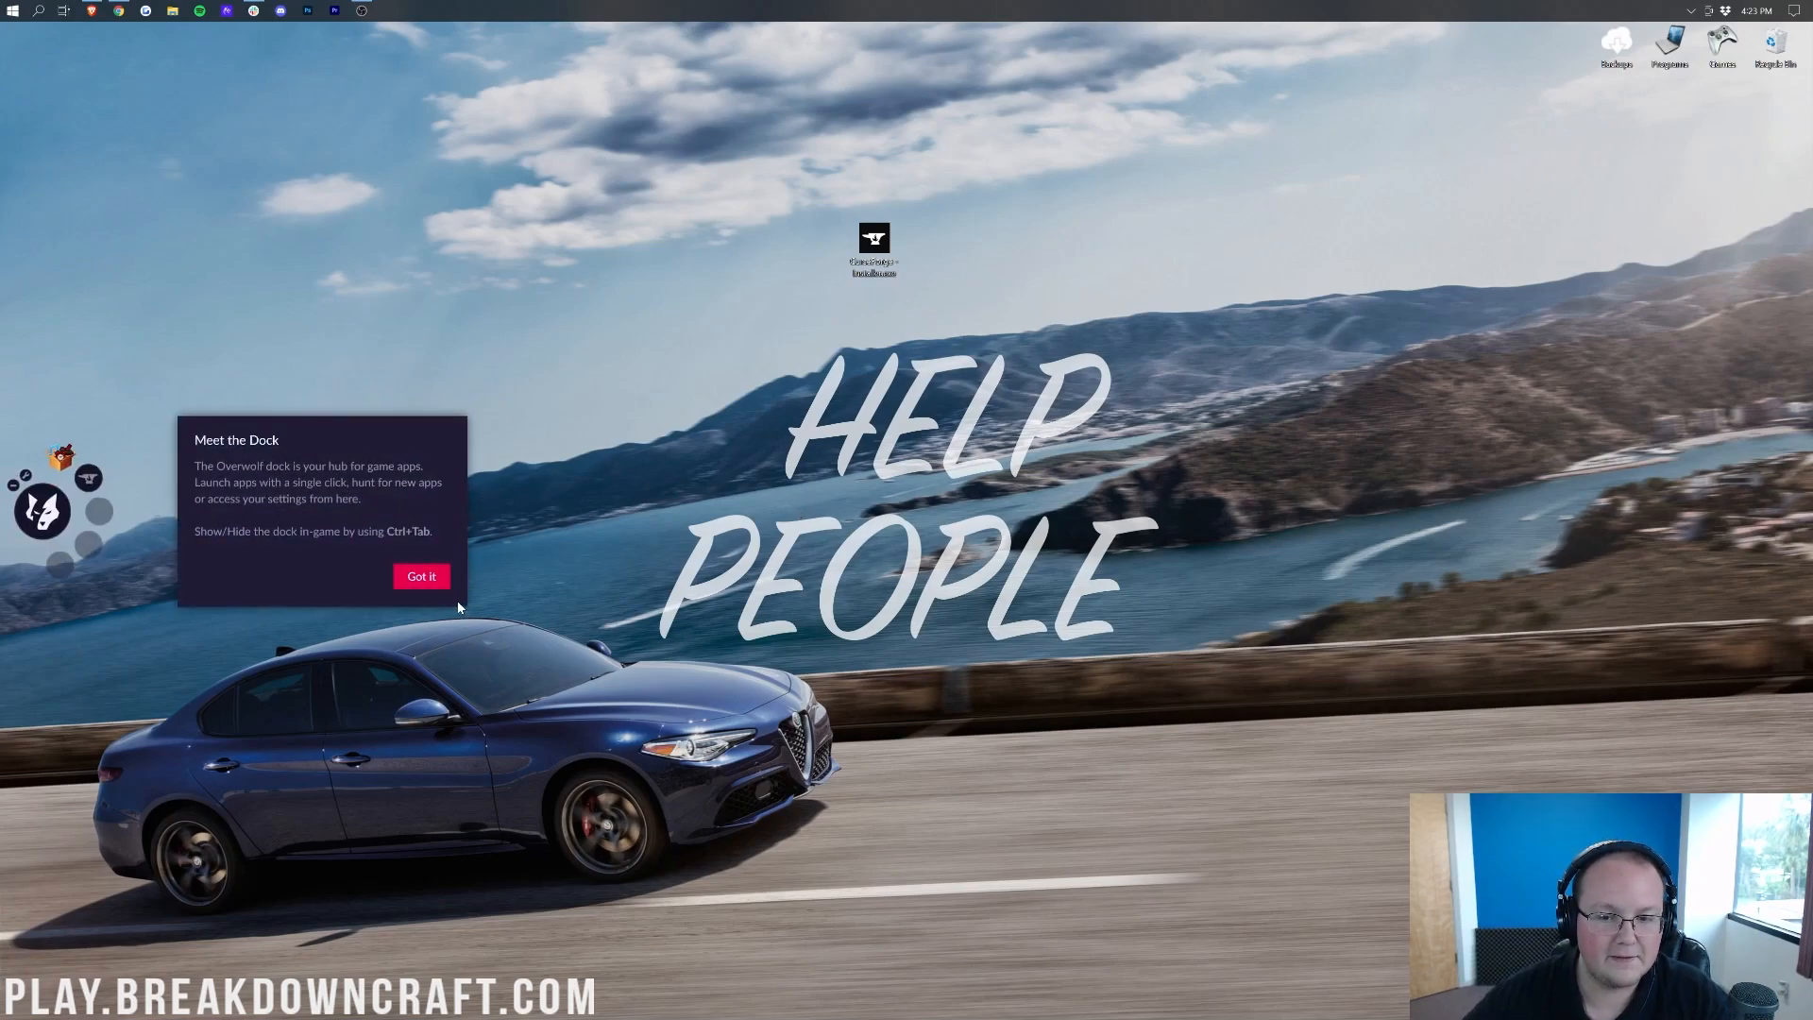
- Dismiss the Overwolf dock tip, launch the installer past its welcome screen, and accept Overwolf's terms
click(421, 576)
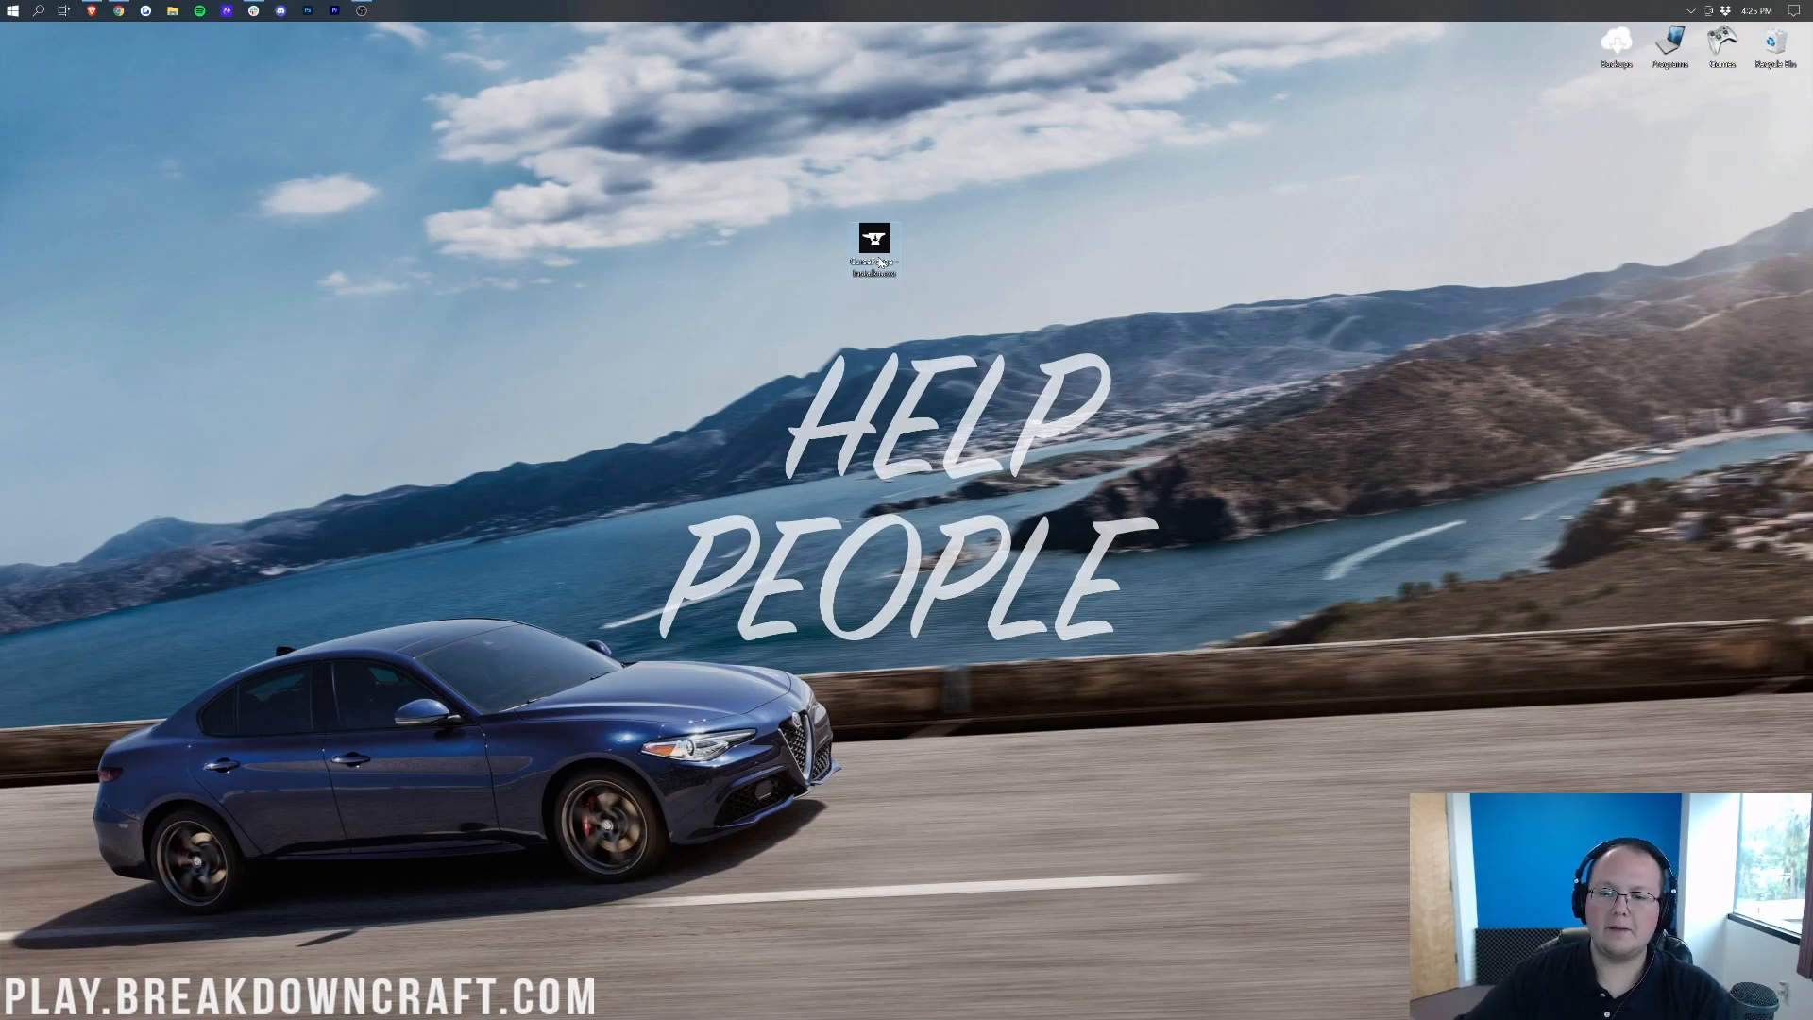
double_click(872, 238)
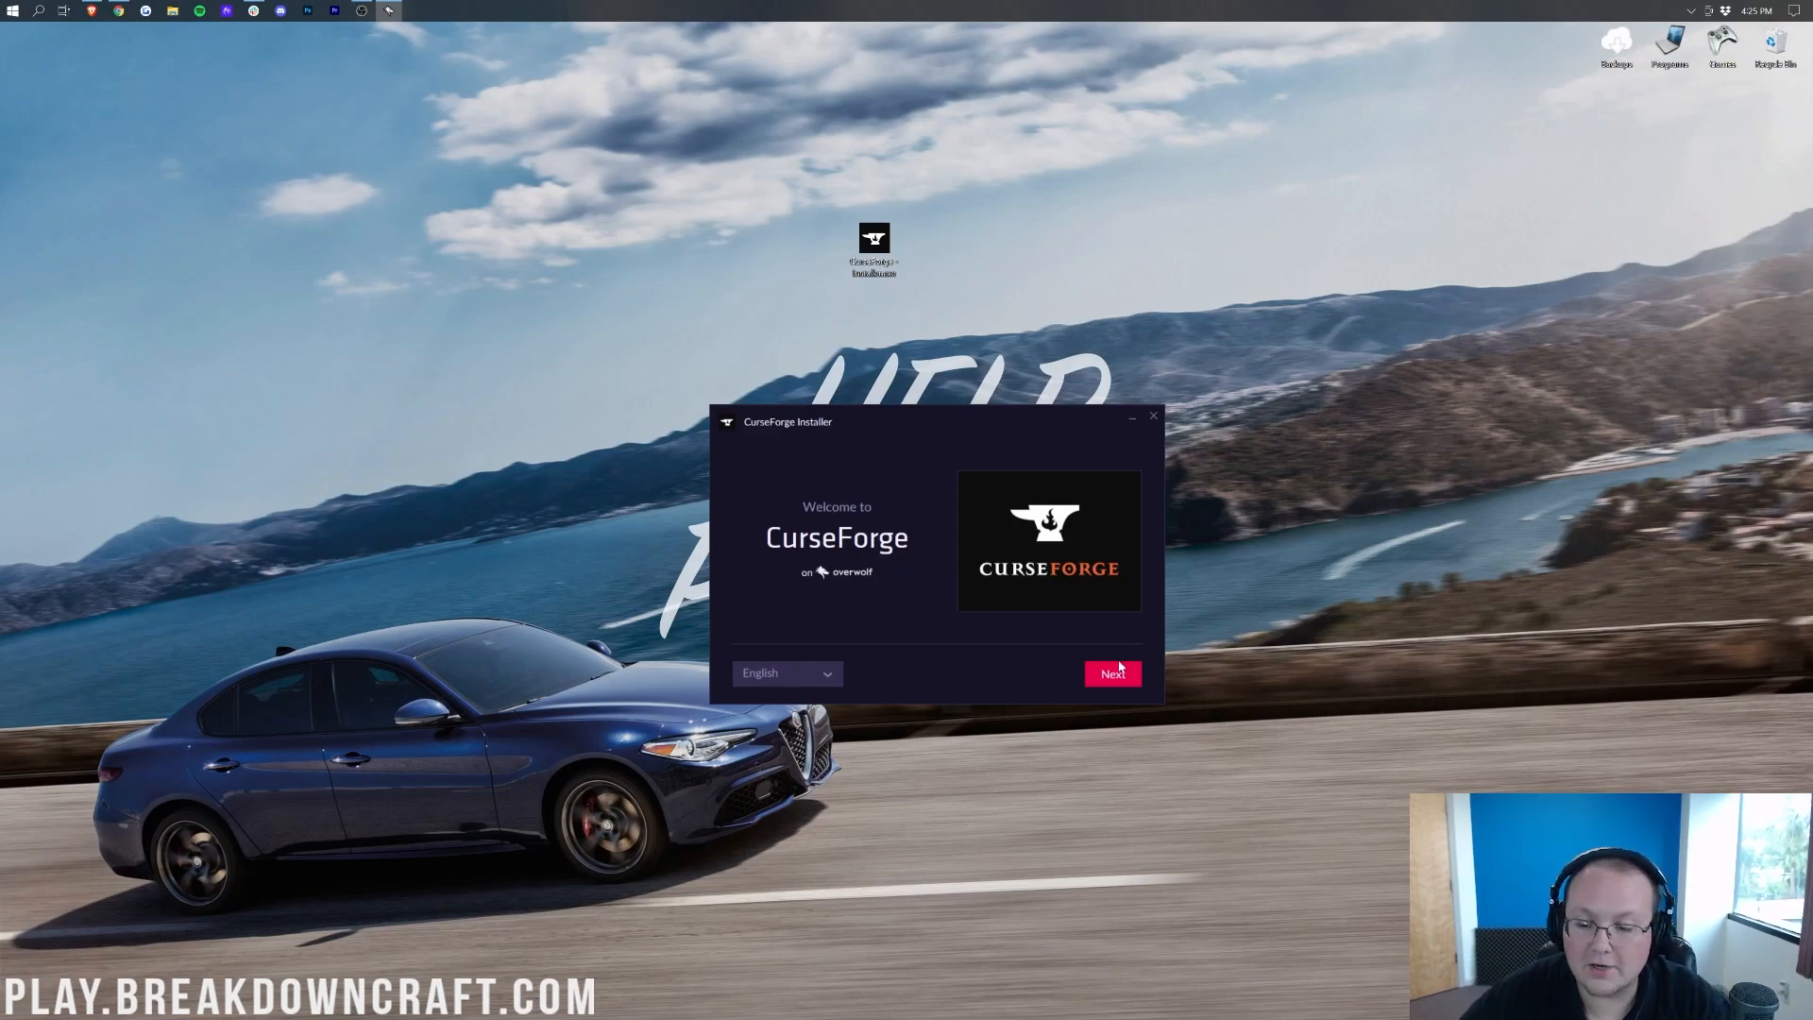
click(1112, 673)
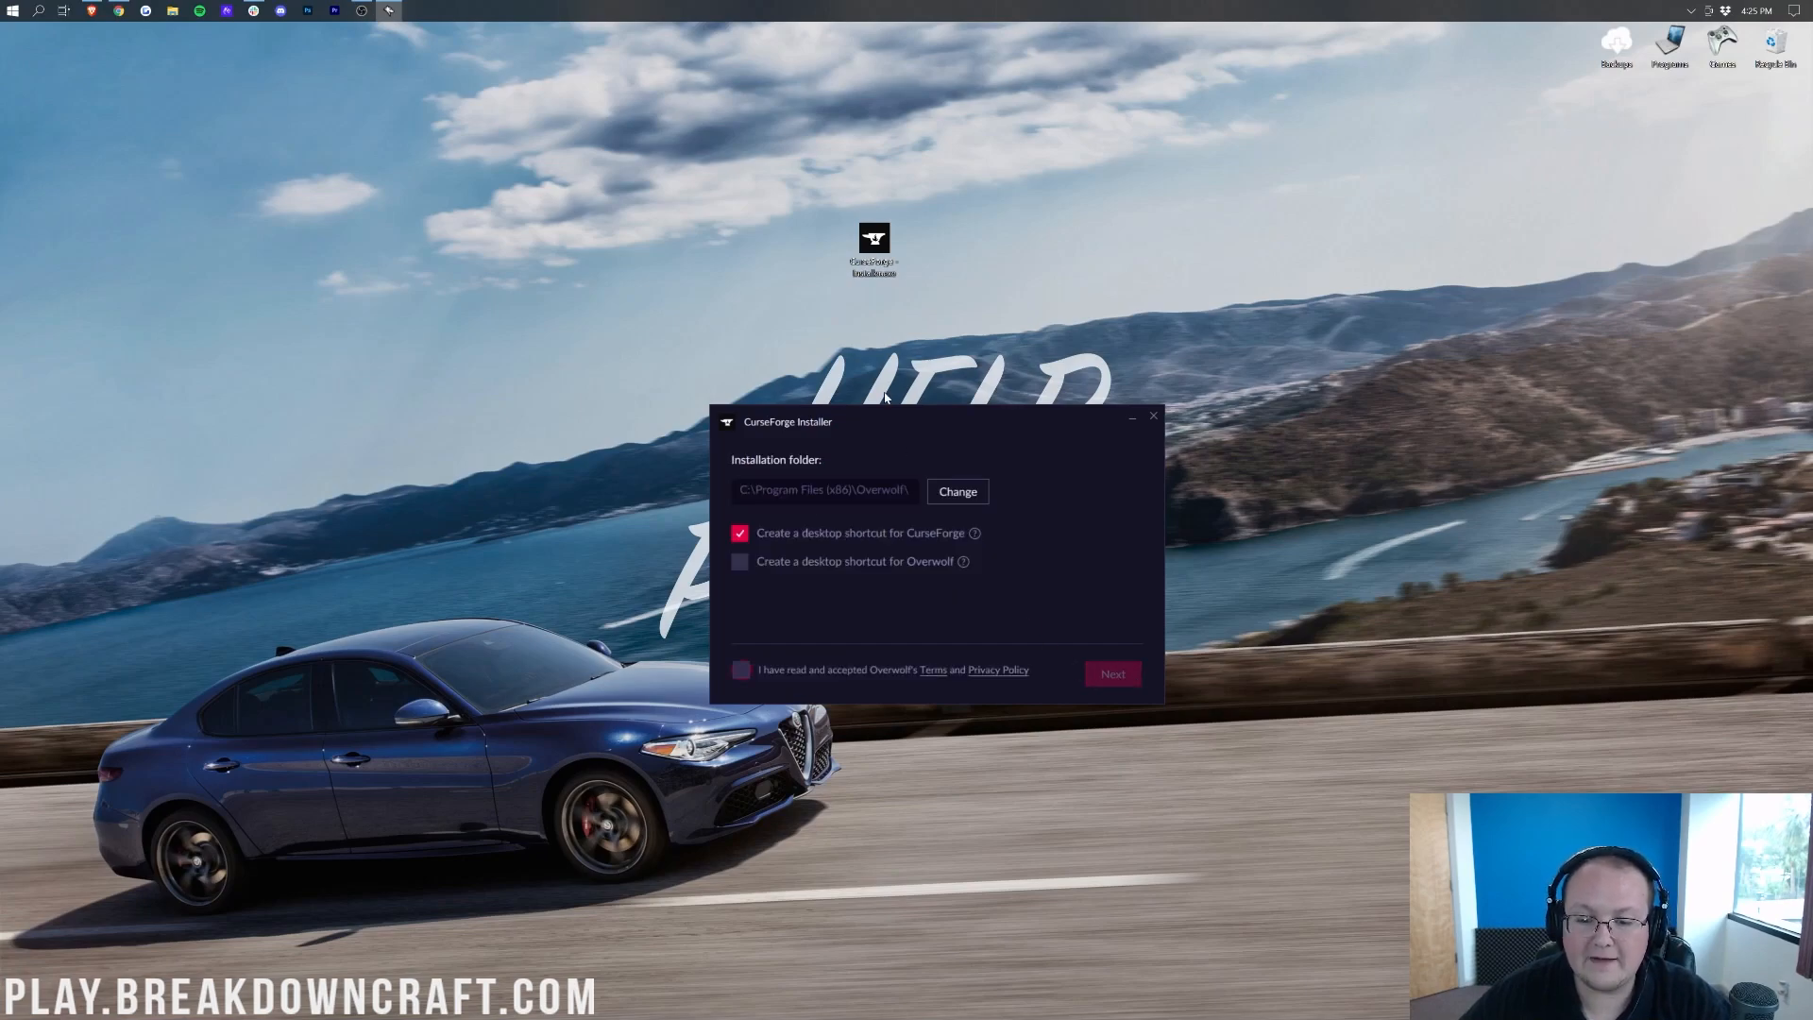
mouse_move(895, 549)
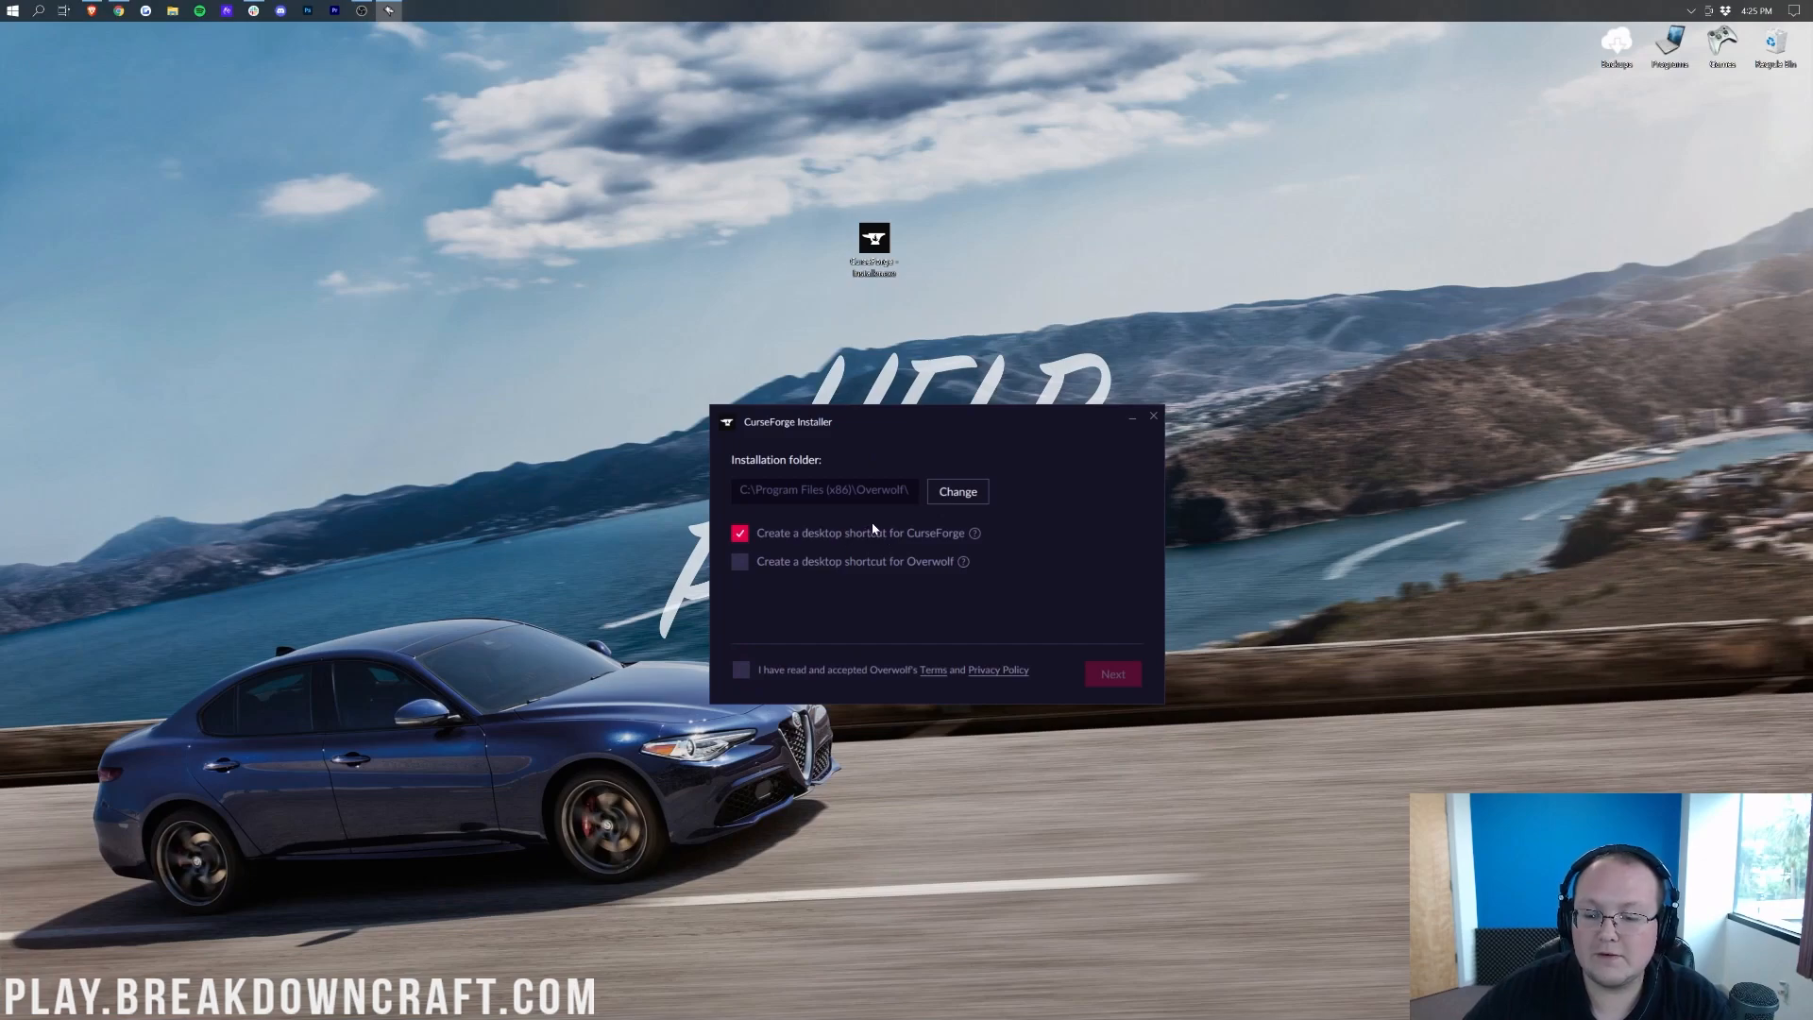
mouse_move(1229, 588)
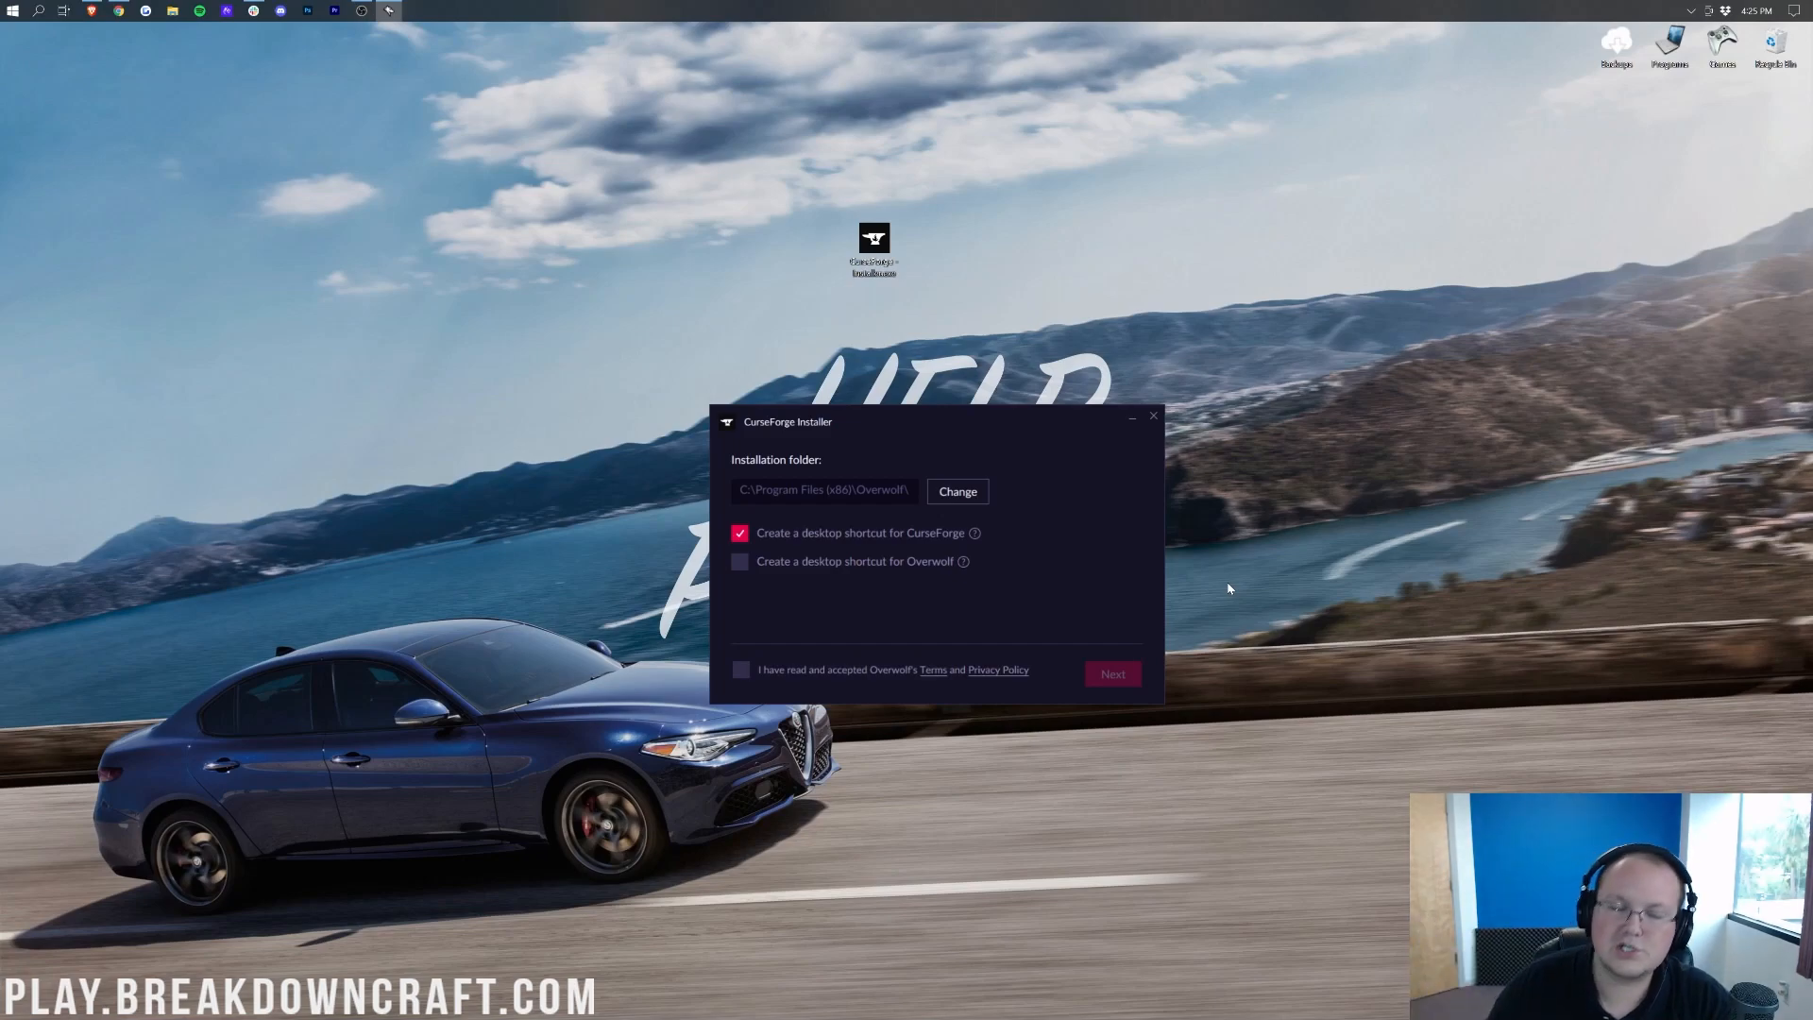
mouse_move(773, 620)
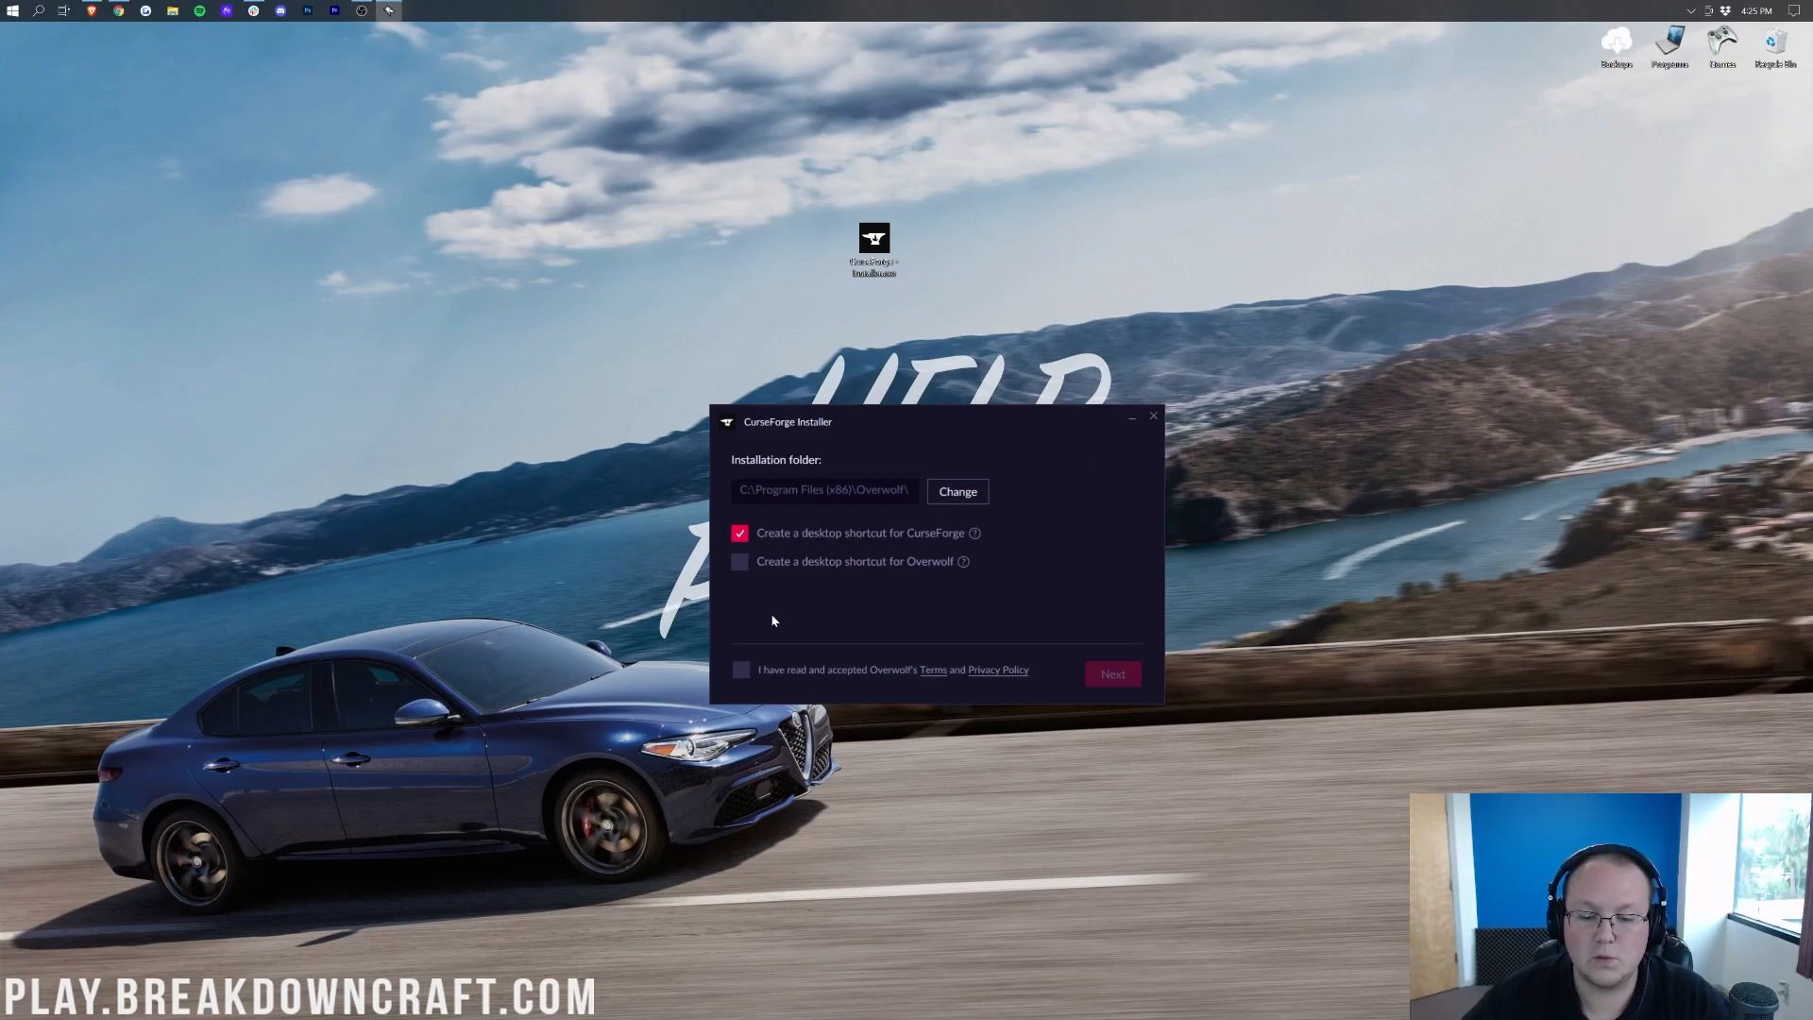
click(739, 670)
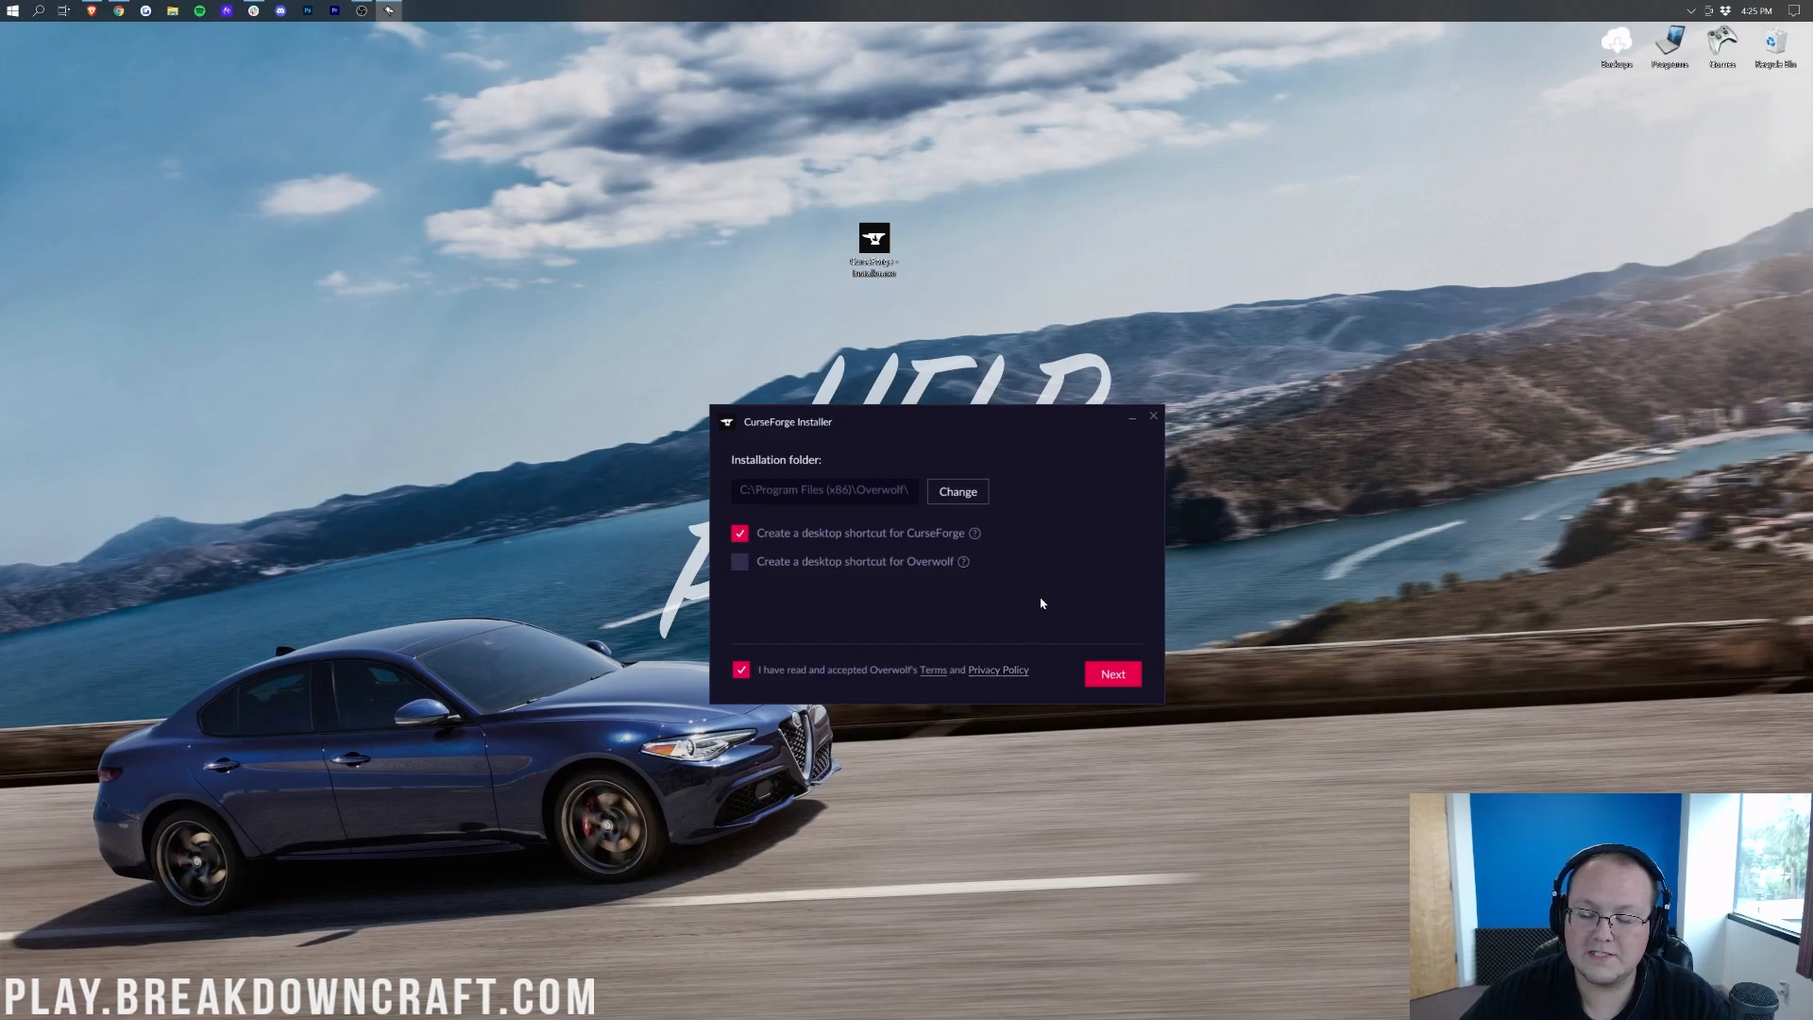
- Run the CurseForge and Overwolf installation through to the success screen
click(1112, 673)
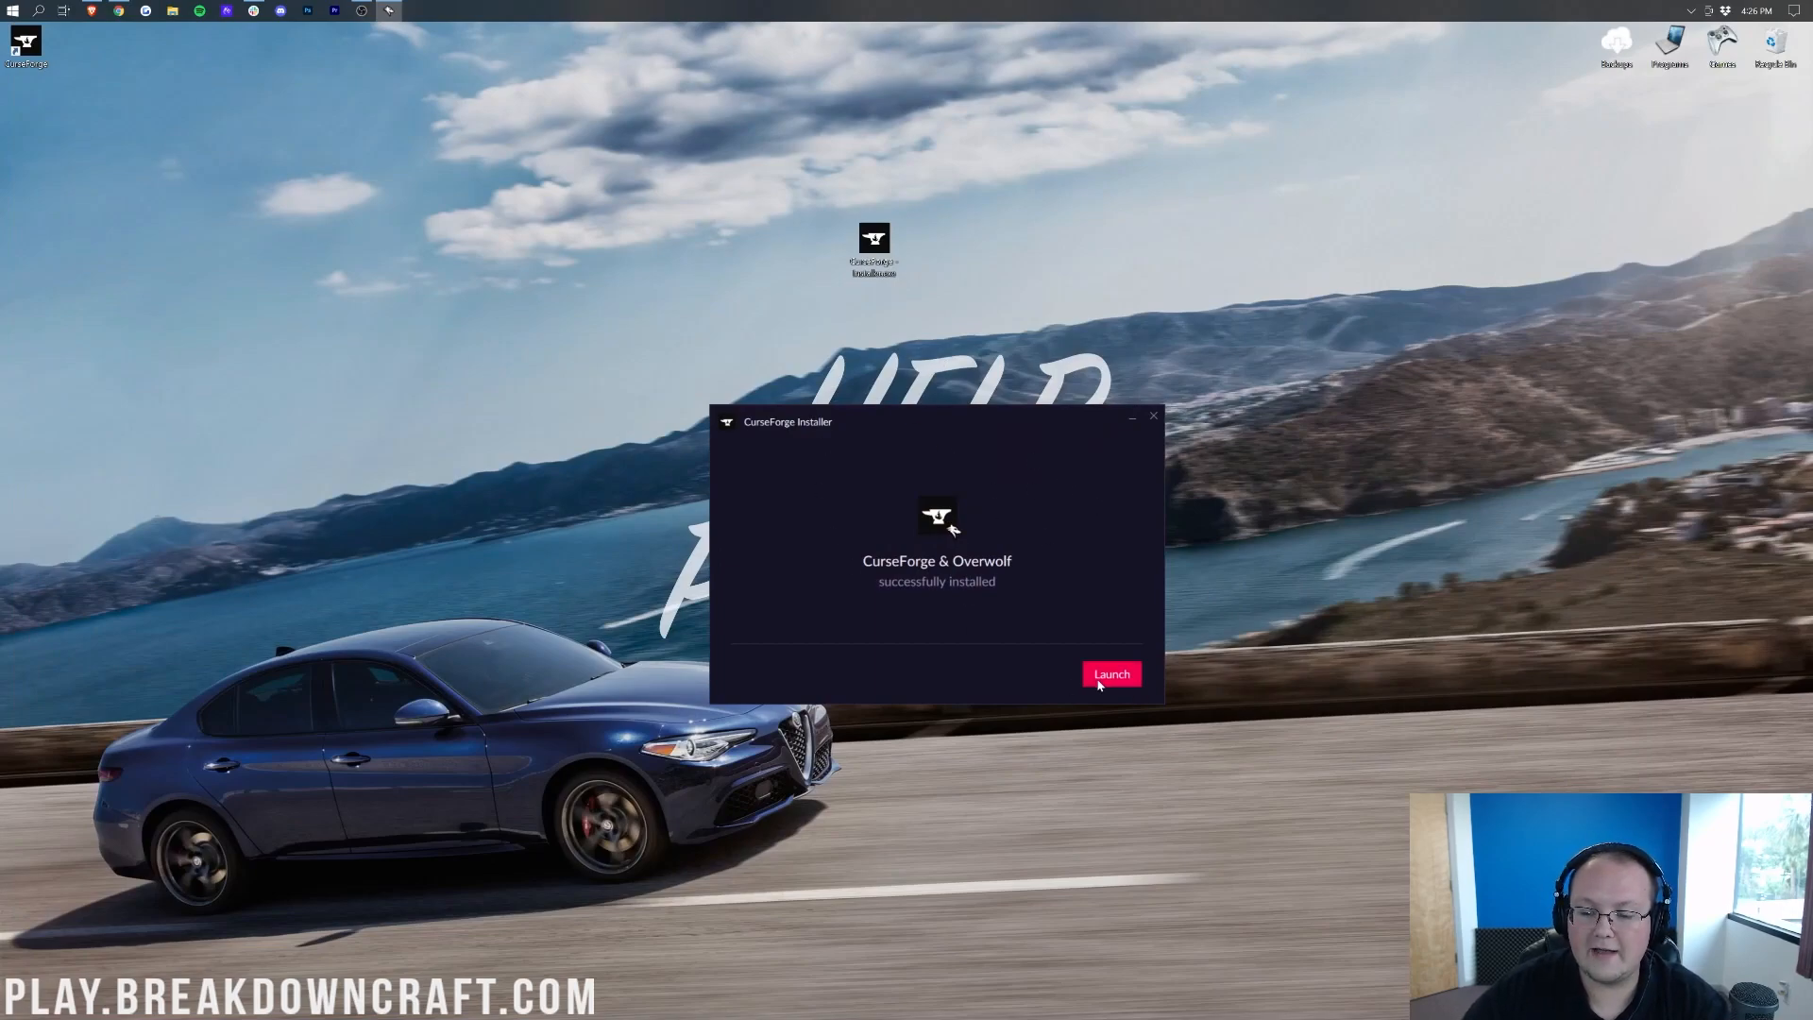
- Launch CurseForge from its desktop shortcut and let first-launch preparation run
click(1112, 673)
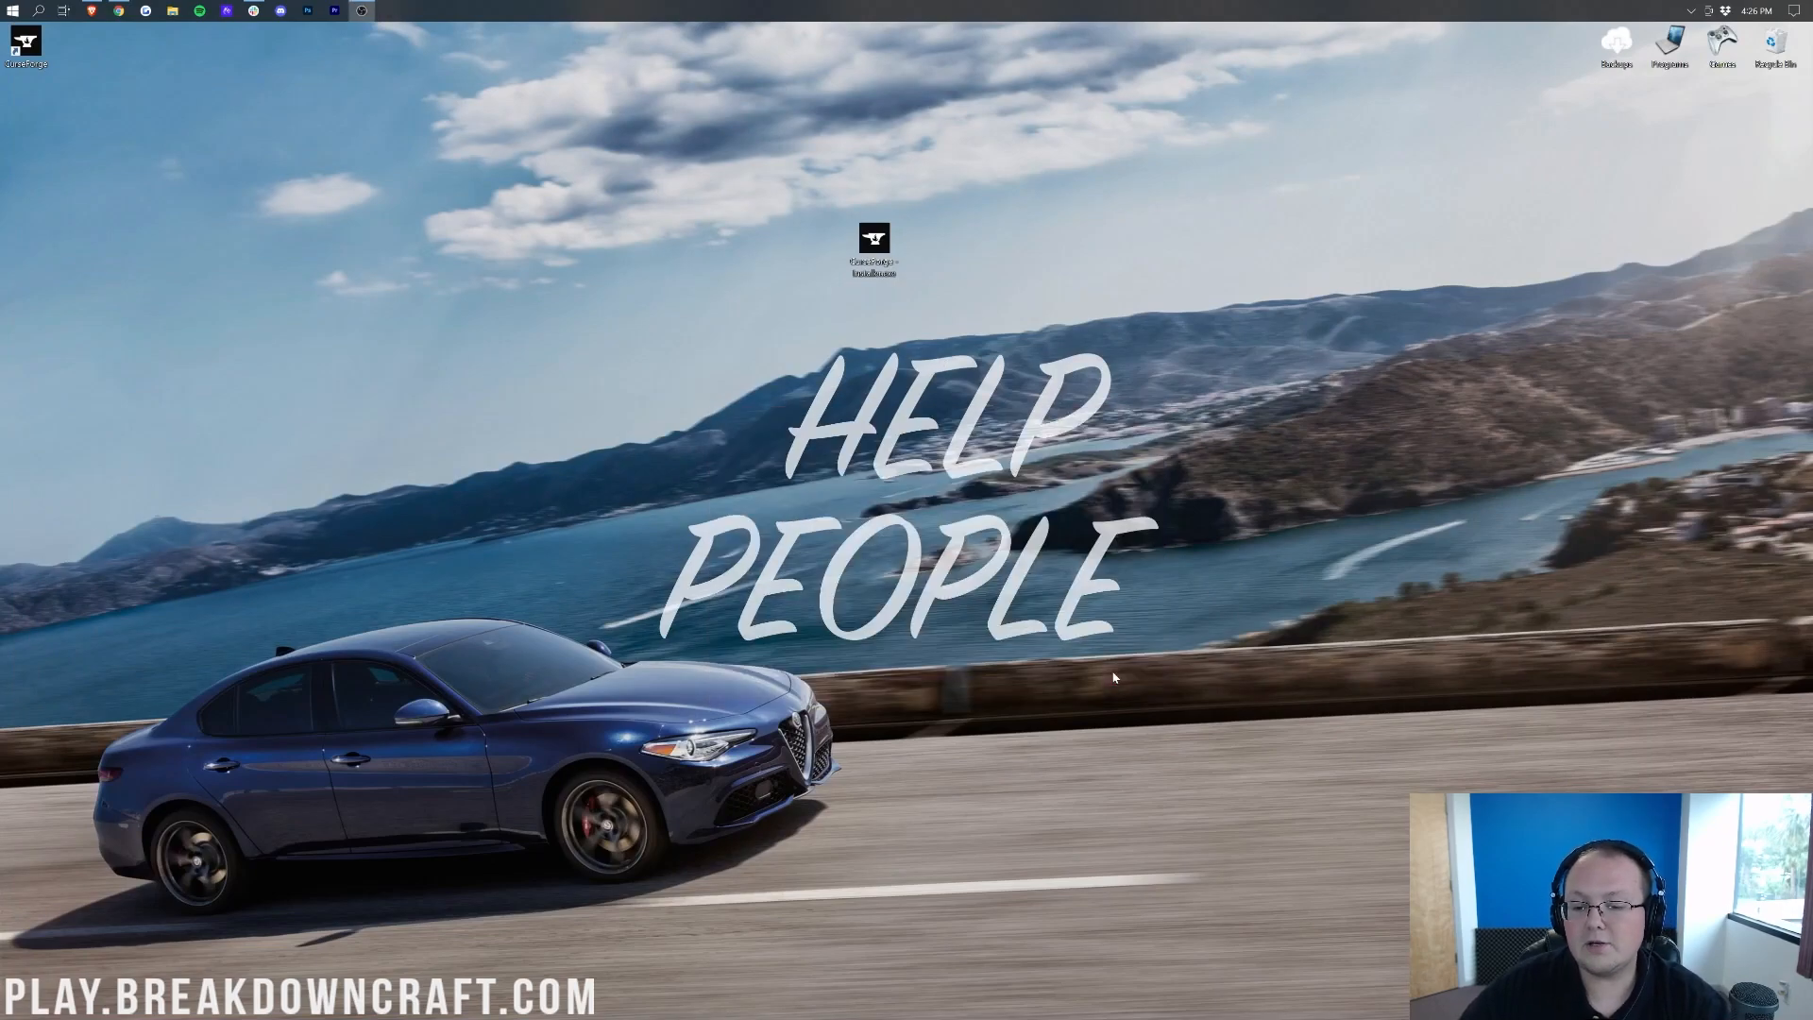
double_click(873, 239)
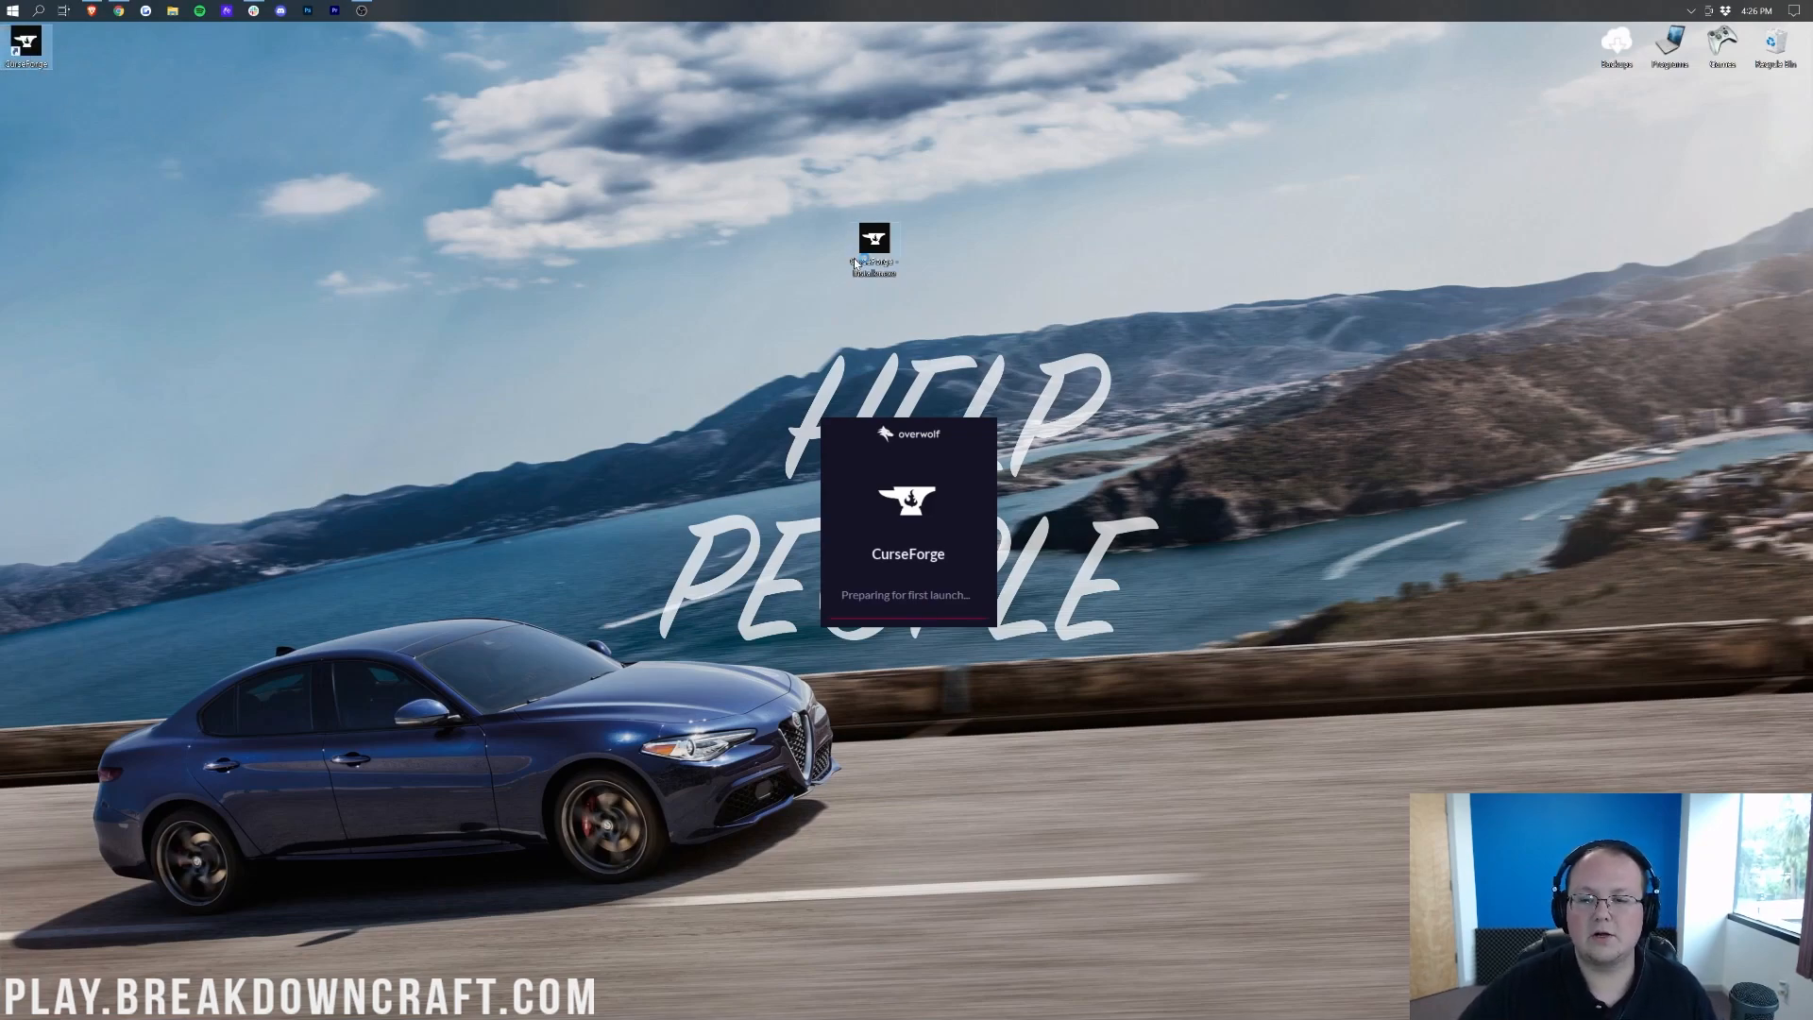
mouse_move(888, 276)
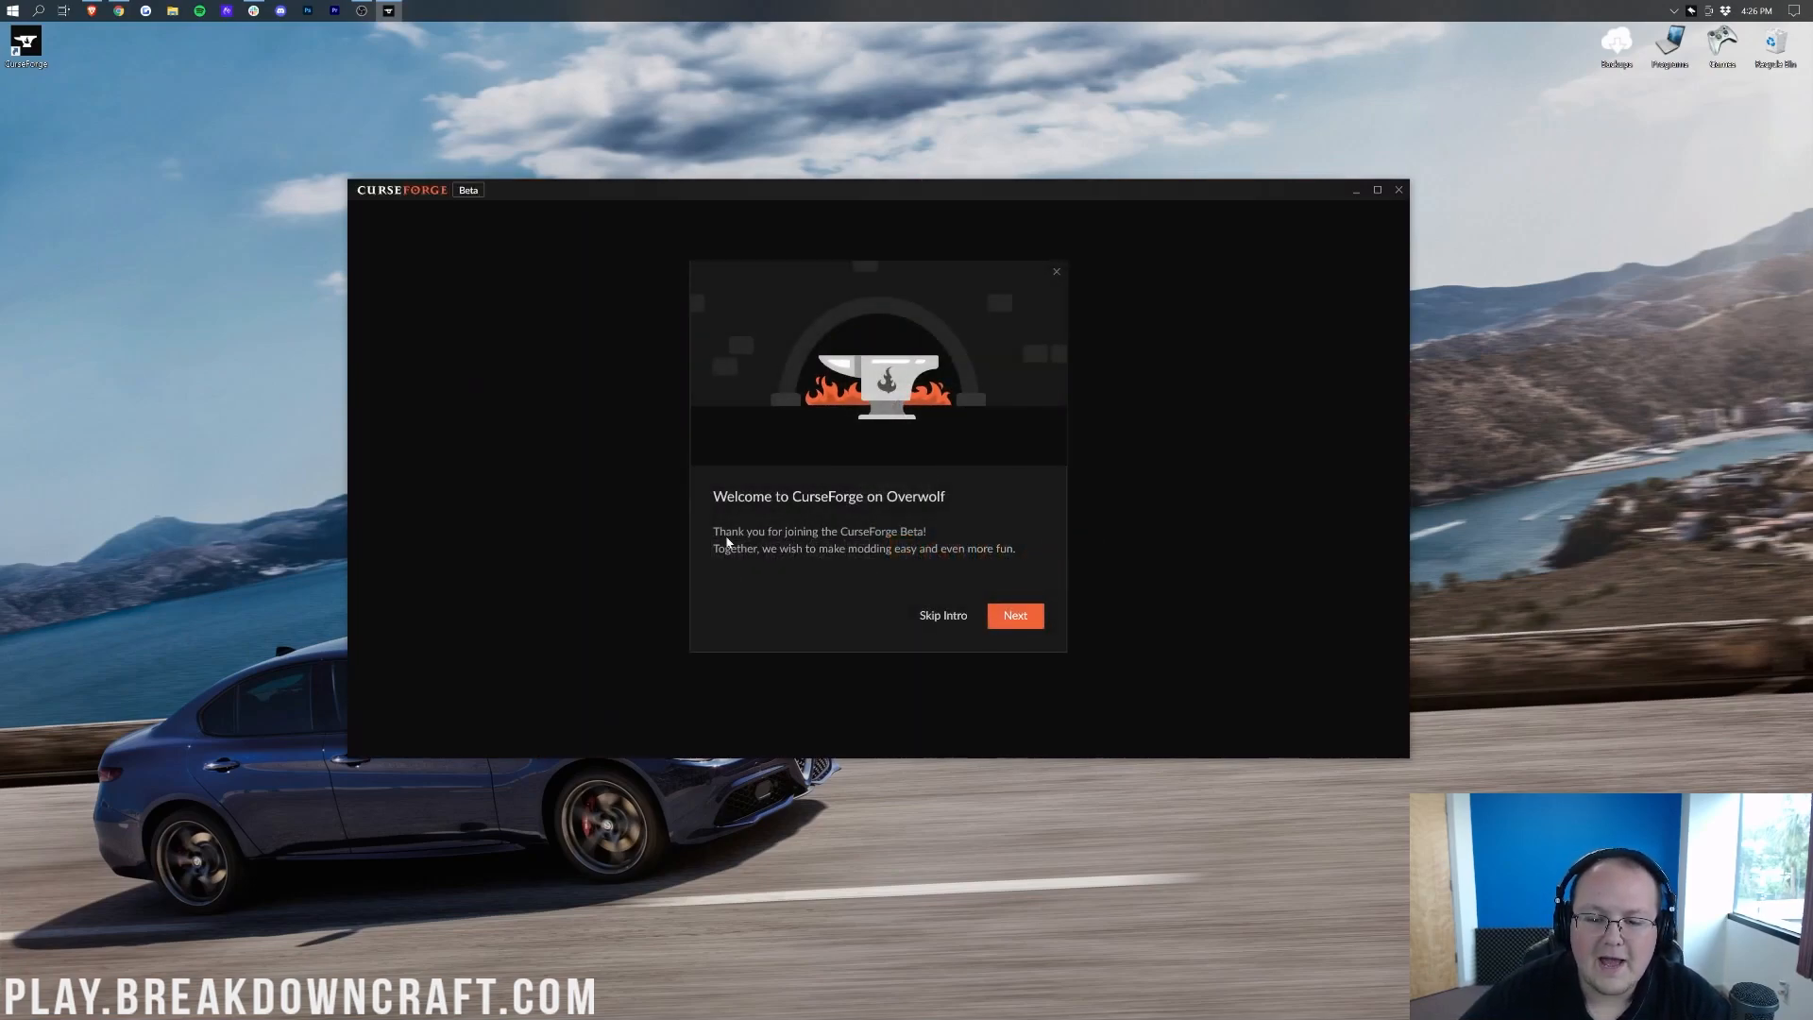
- Step through the welcome, privacy and support-mod-authors intro slides to Choose a Game
click(1015, 615)
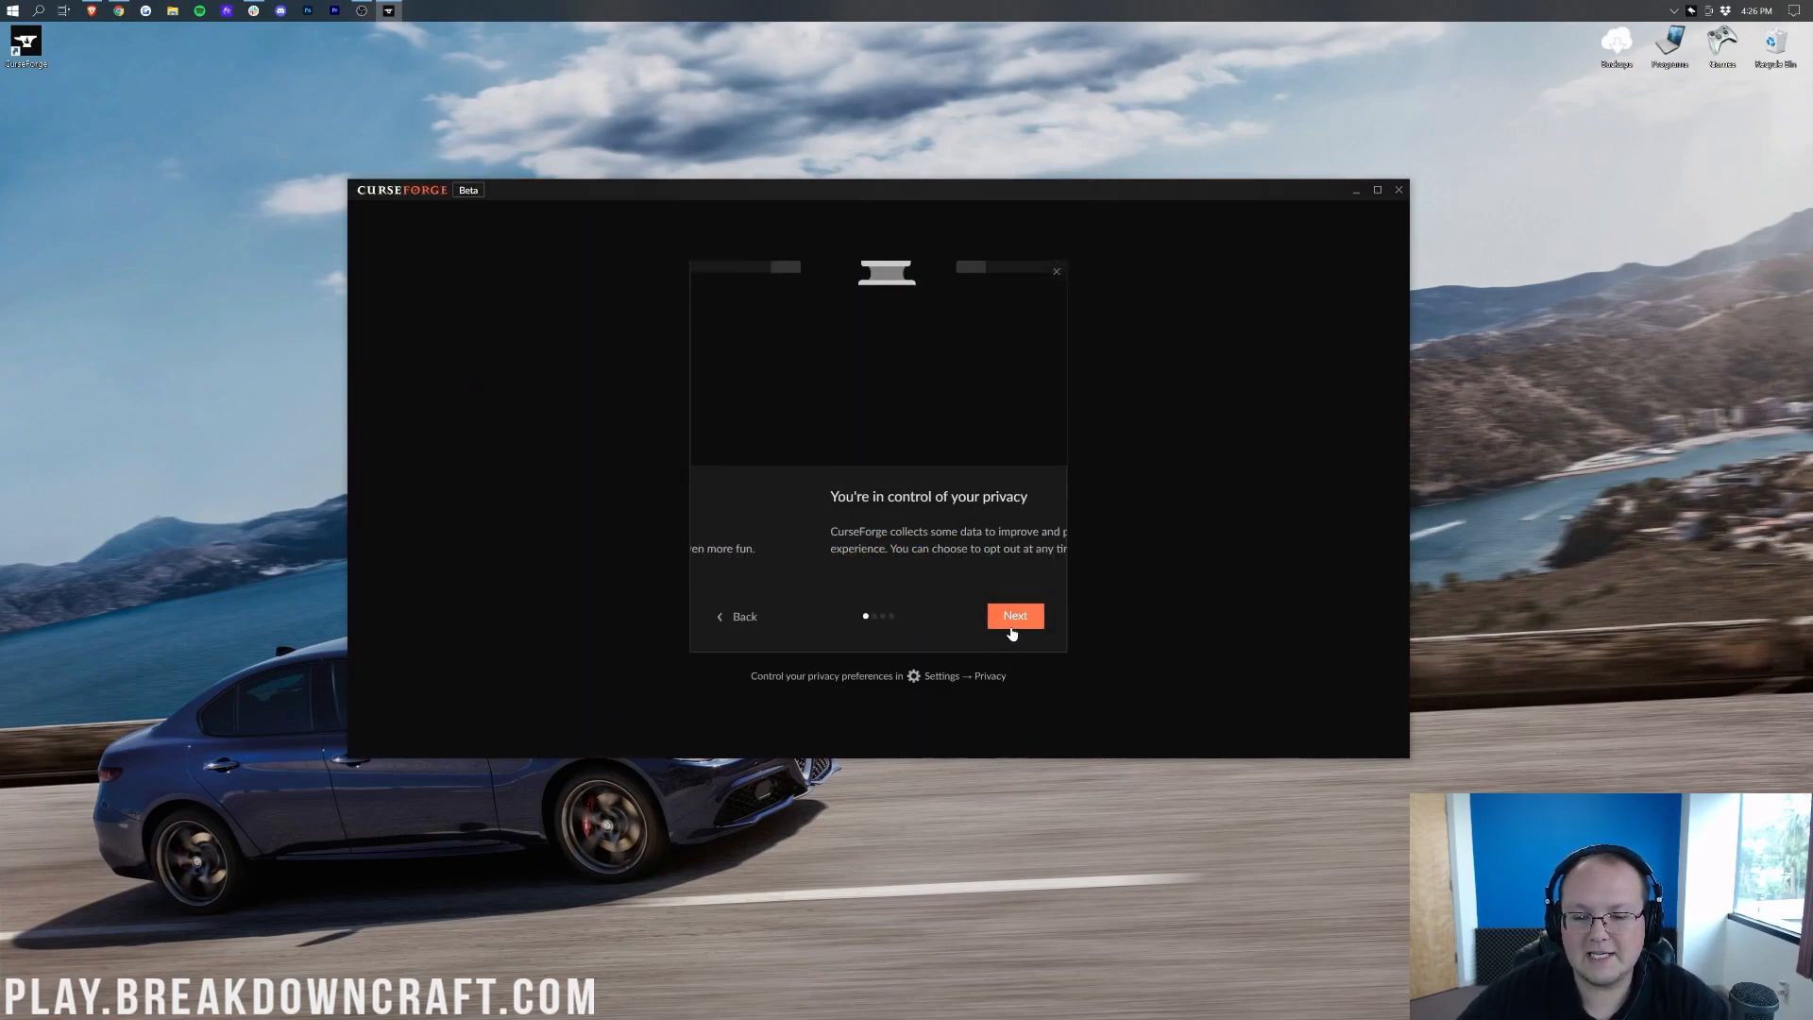
click(1015, 614)
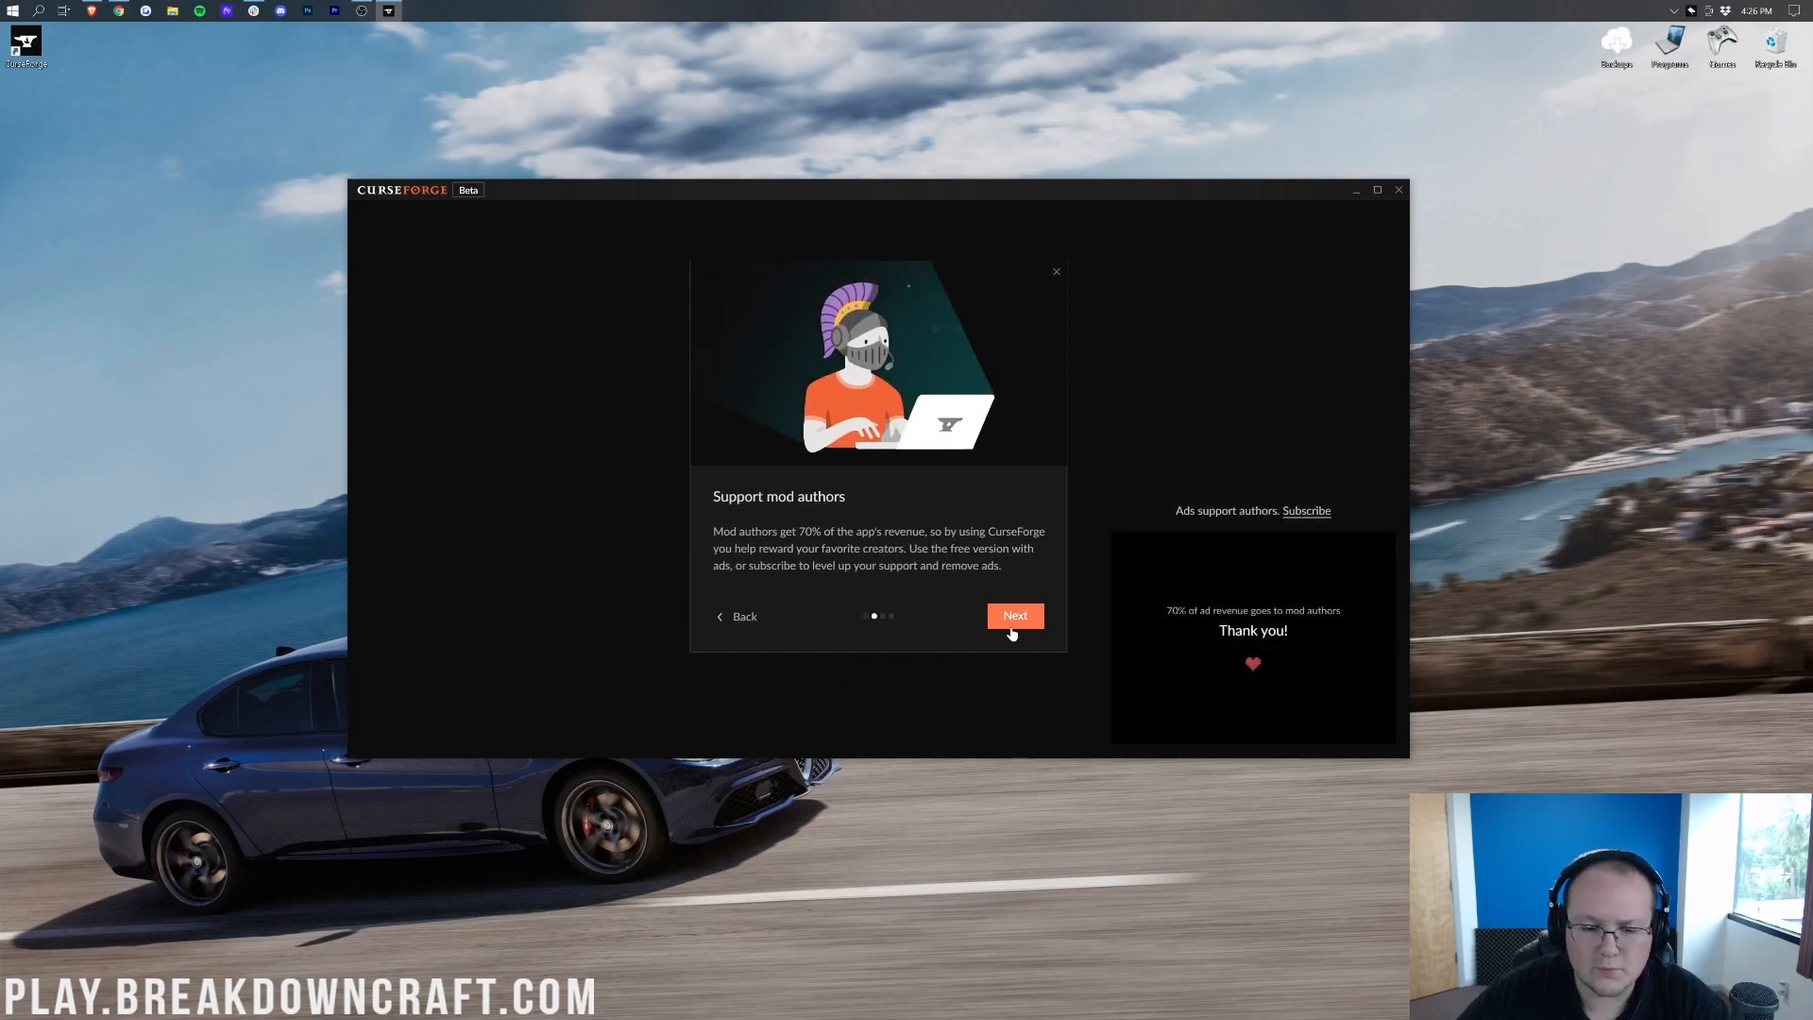
click(1015, 616)
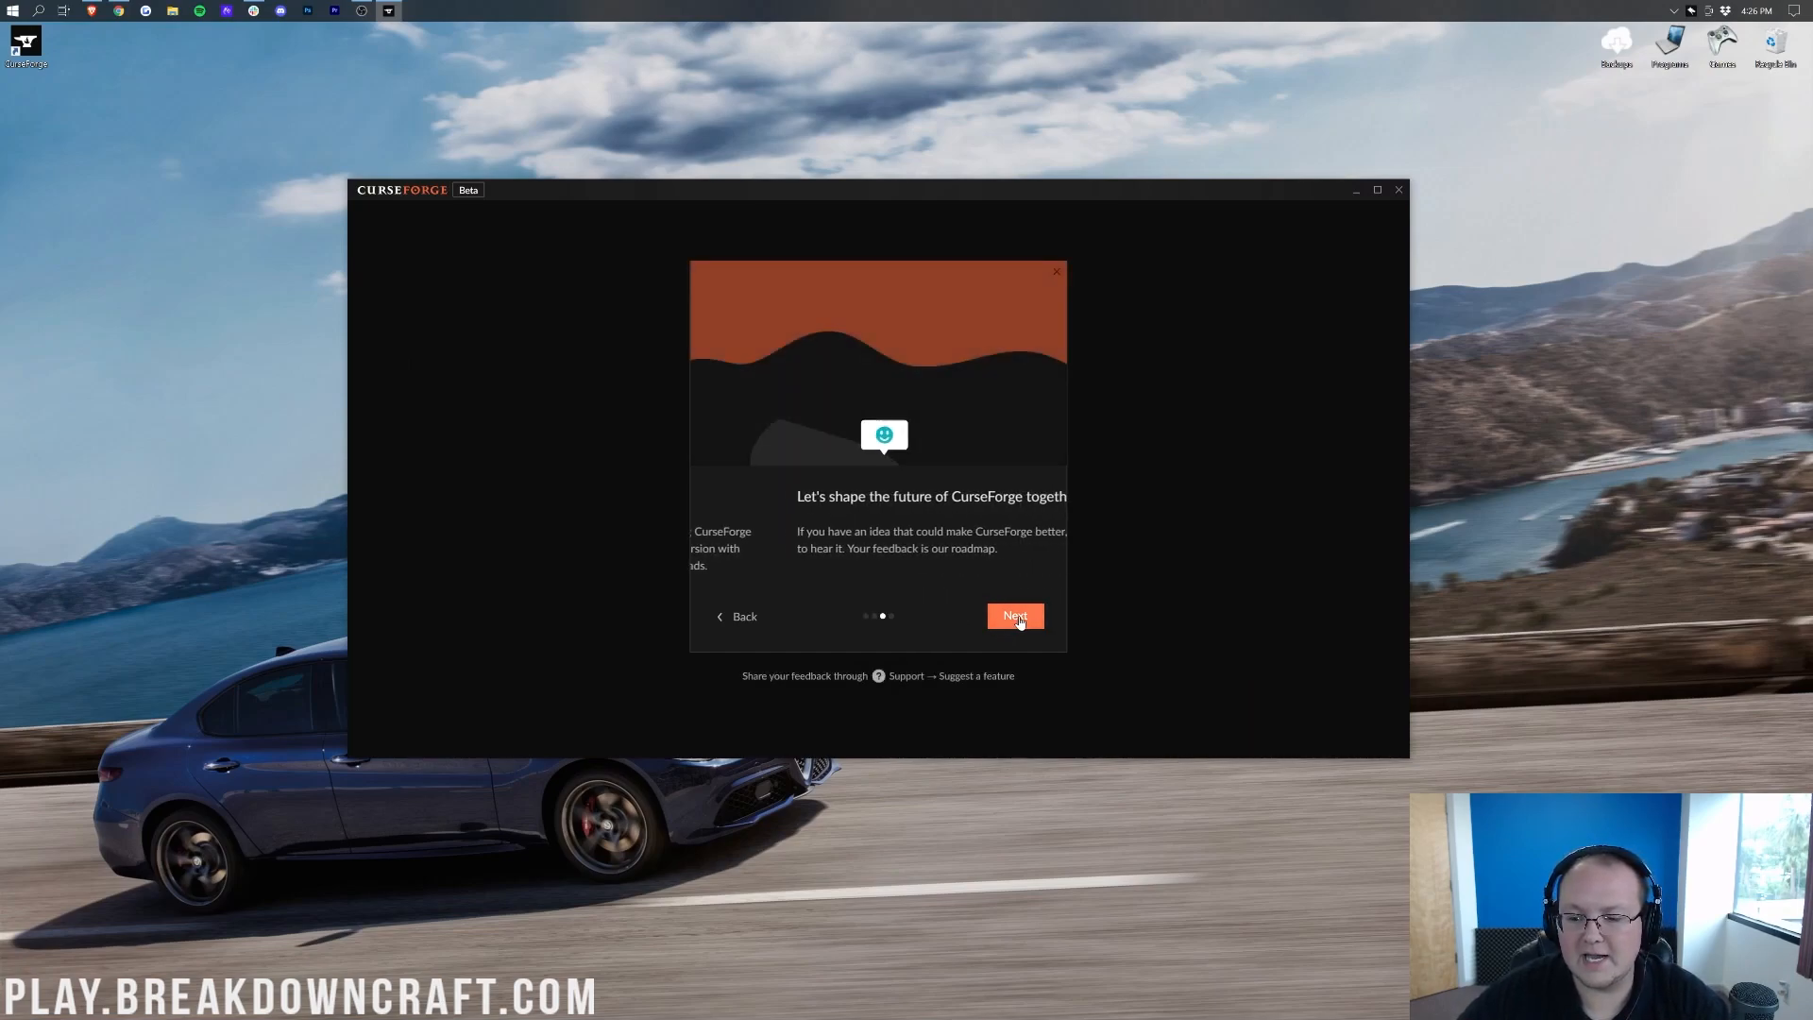
click(1015, 616)
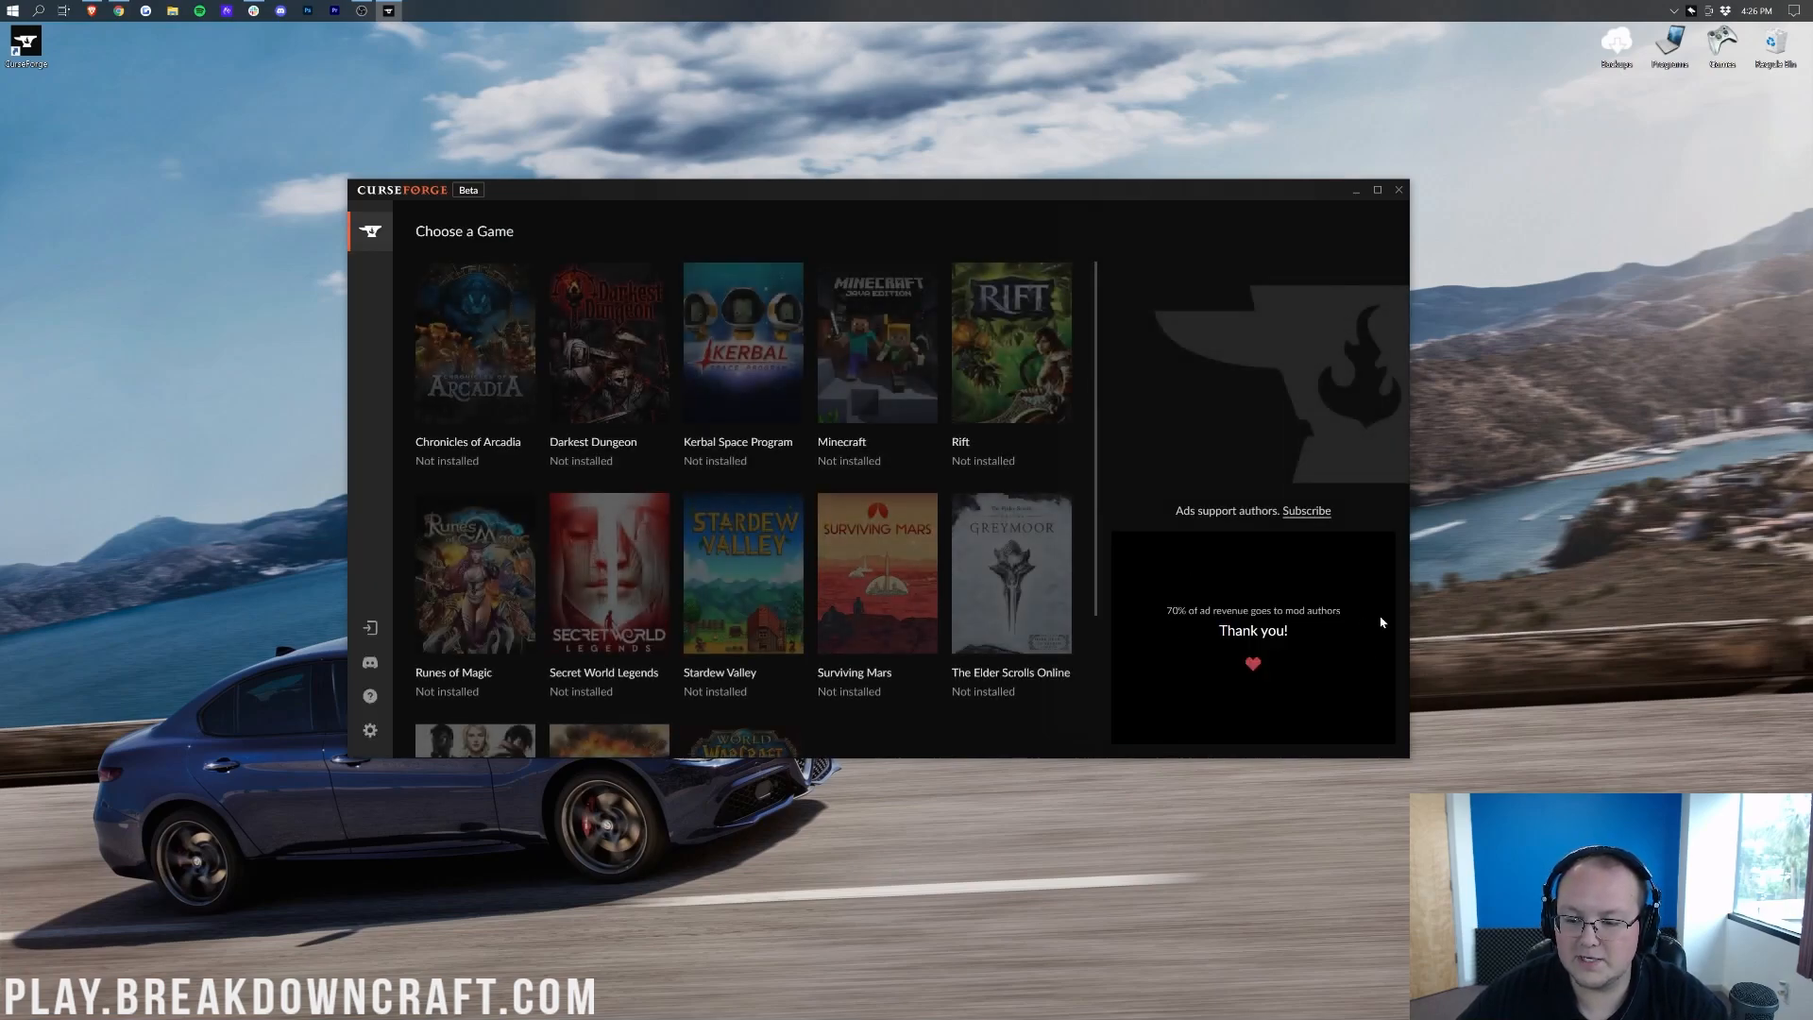
mouse_move(1299, 520)
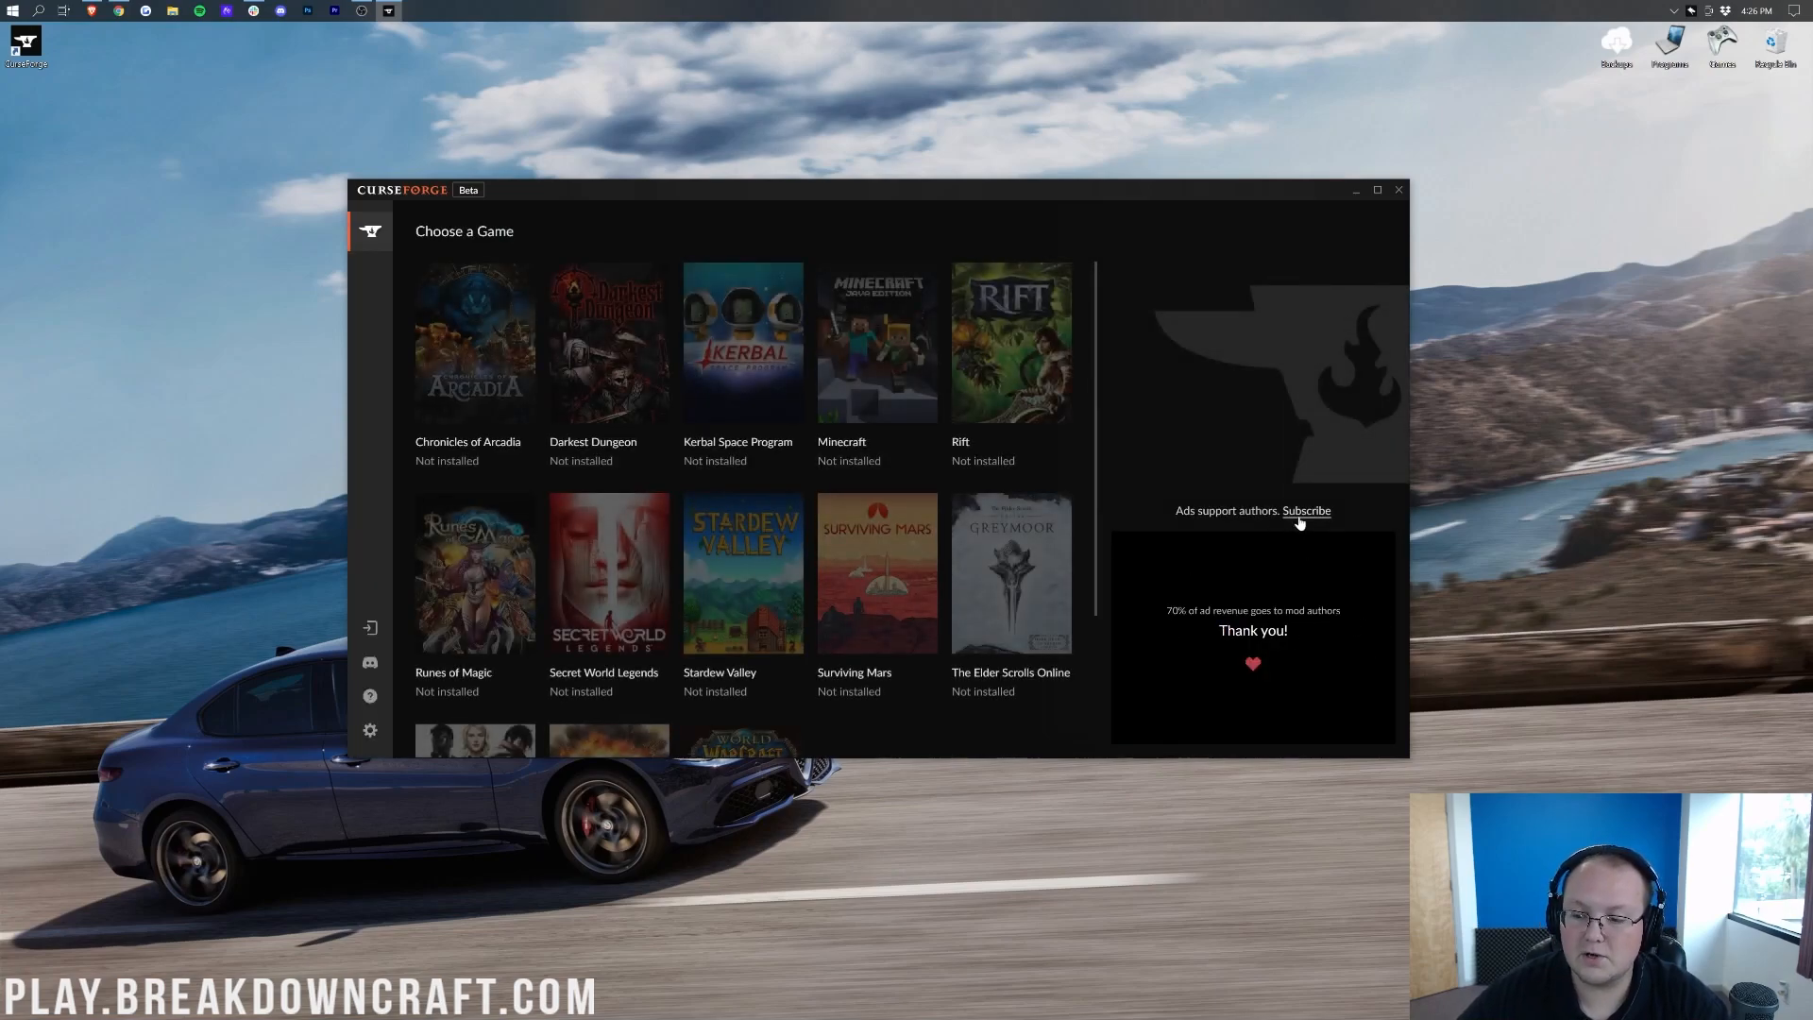
mouse_move(892, 332)
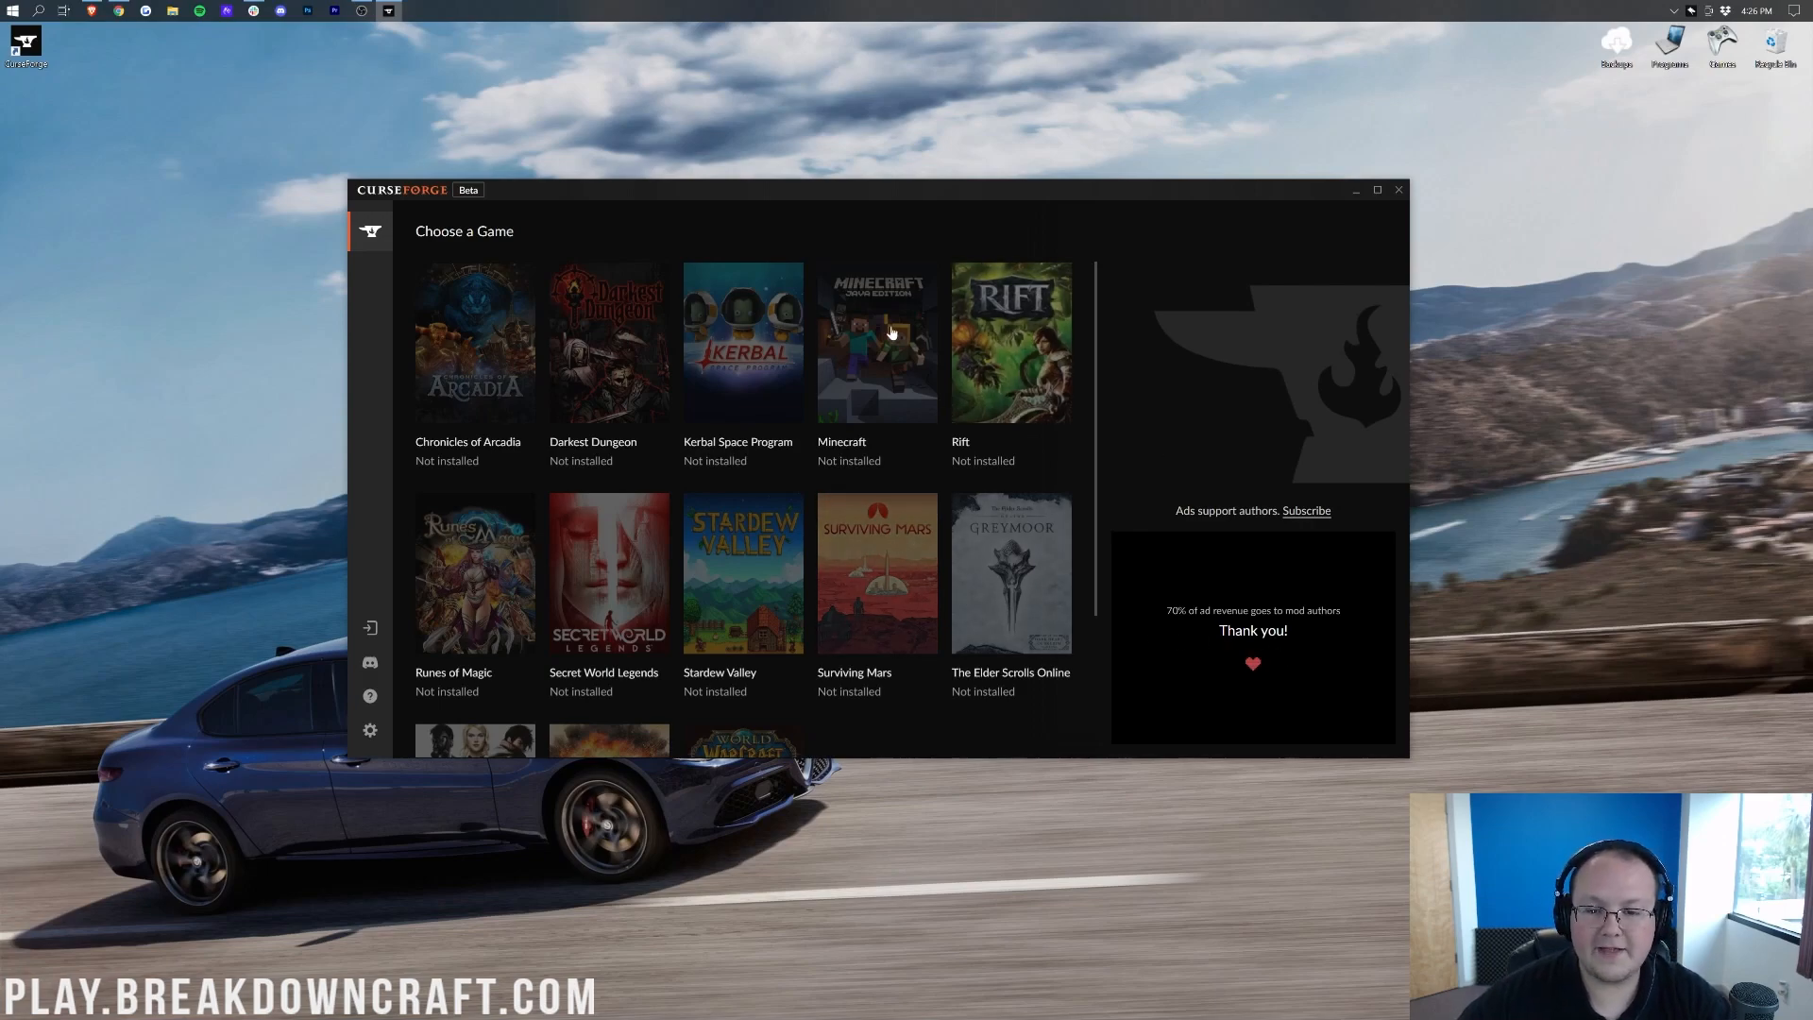
mouse_move(847, 381)
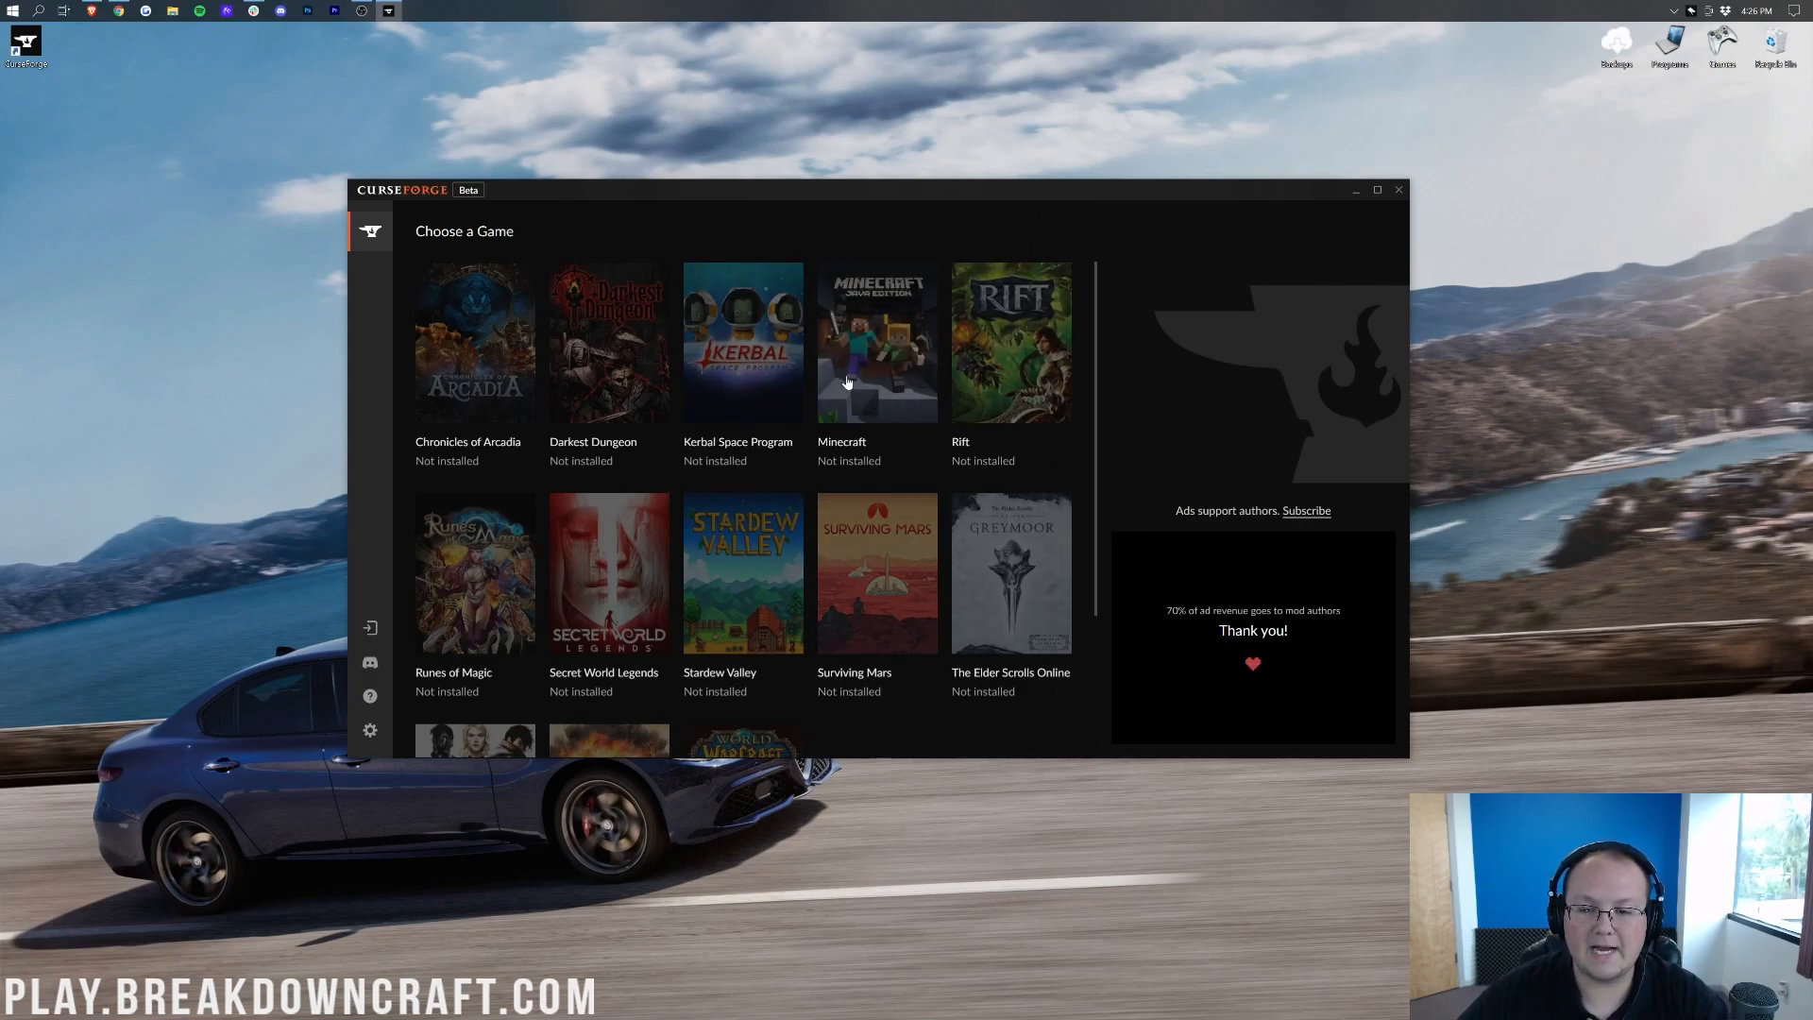
mouse_move(865, 330)
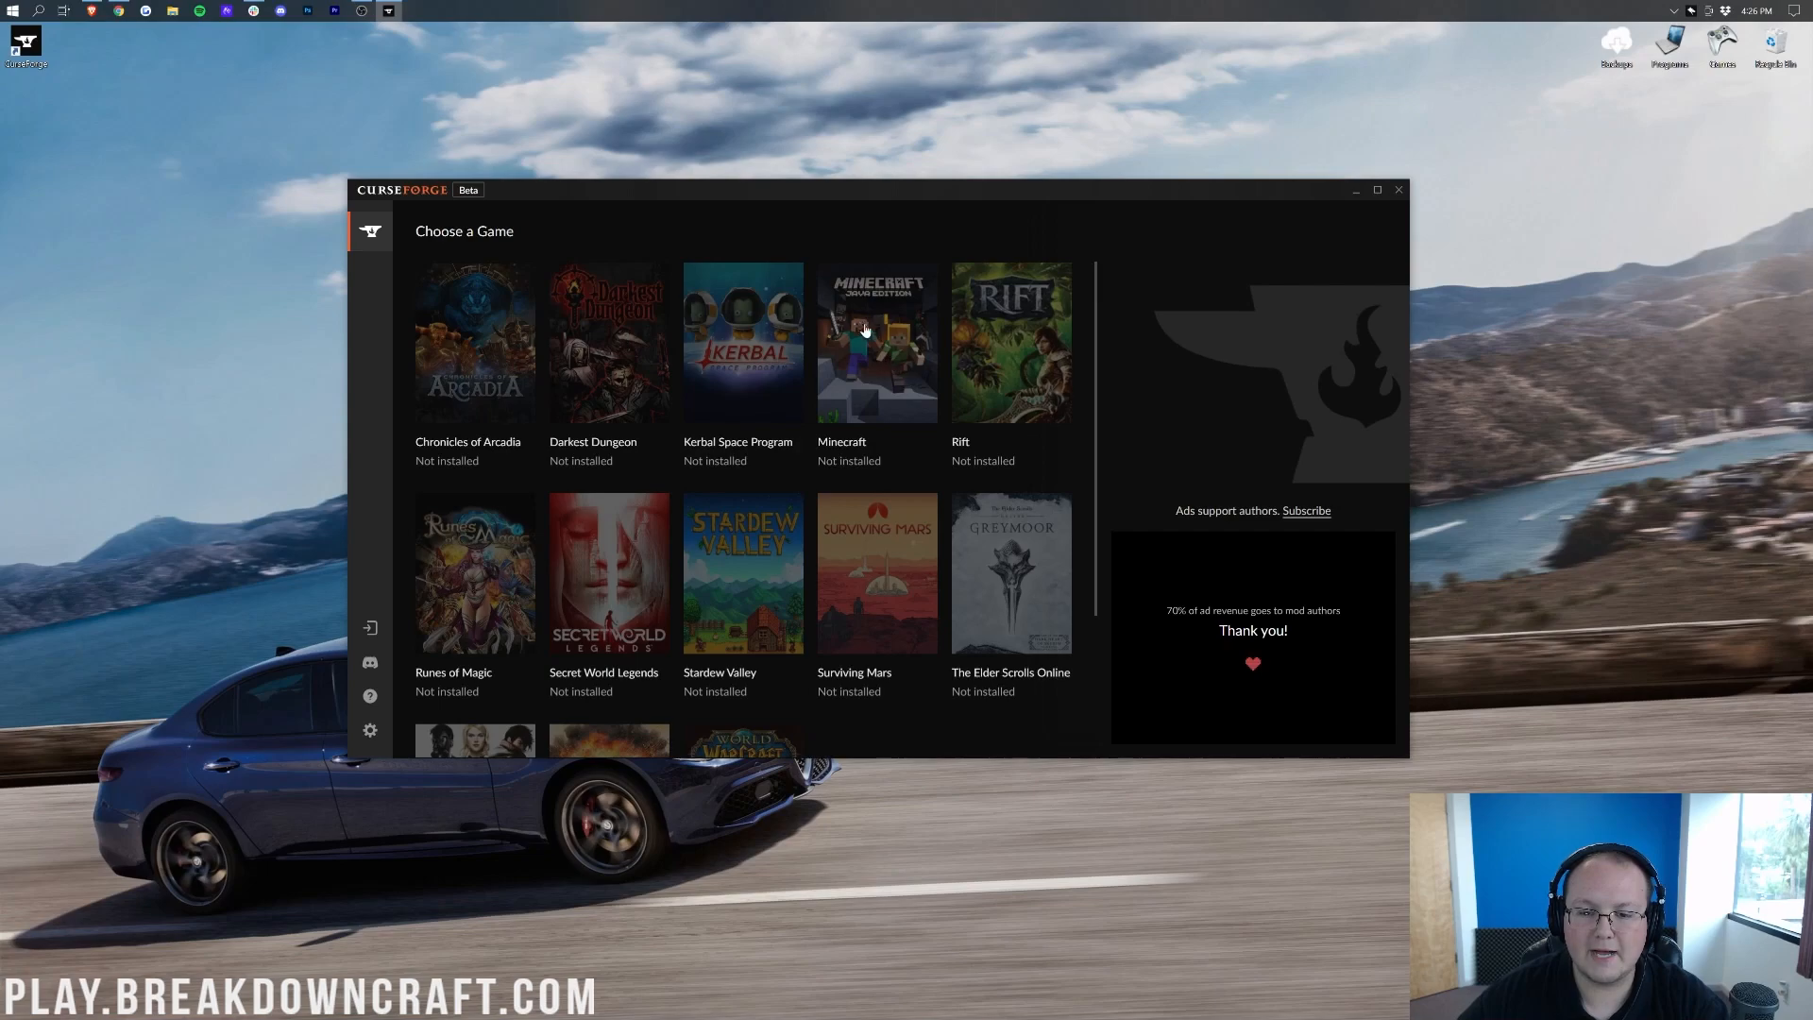
mouse_move(878, 340)
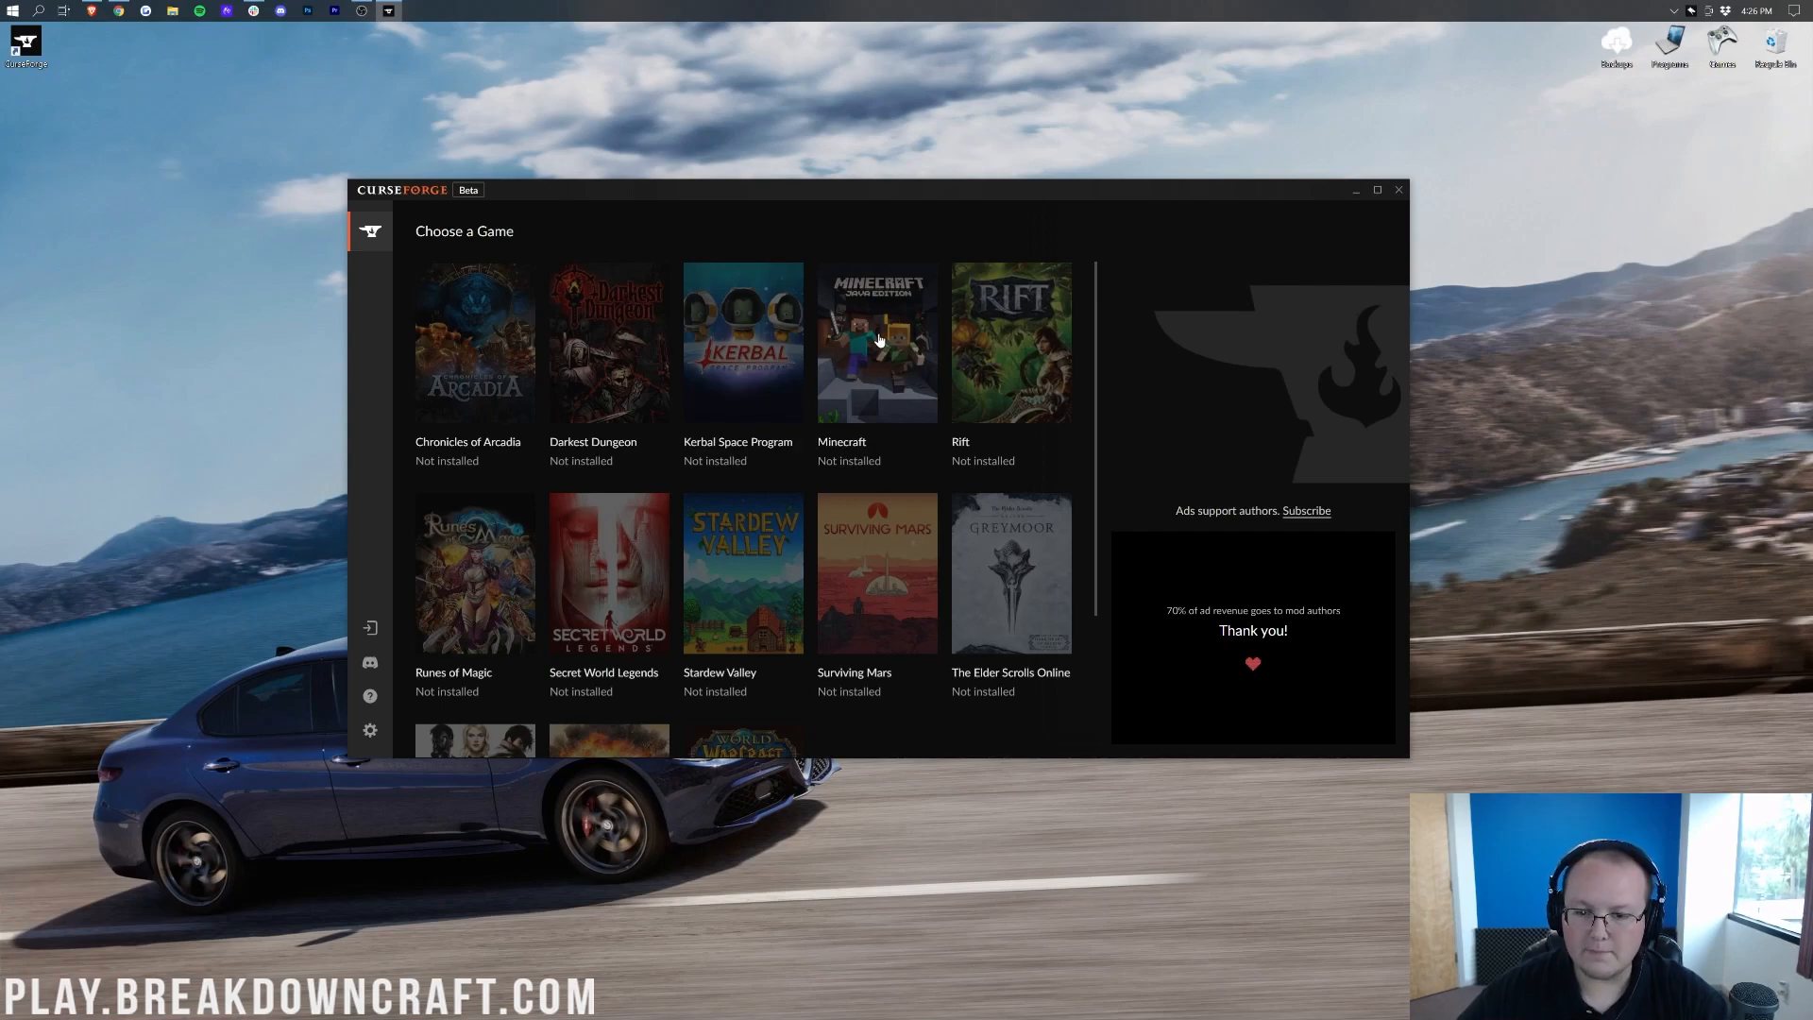
- Choose Minecraft and accept the default modding folder path
click(877, 340)
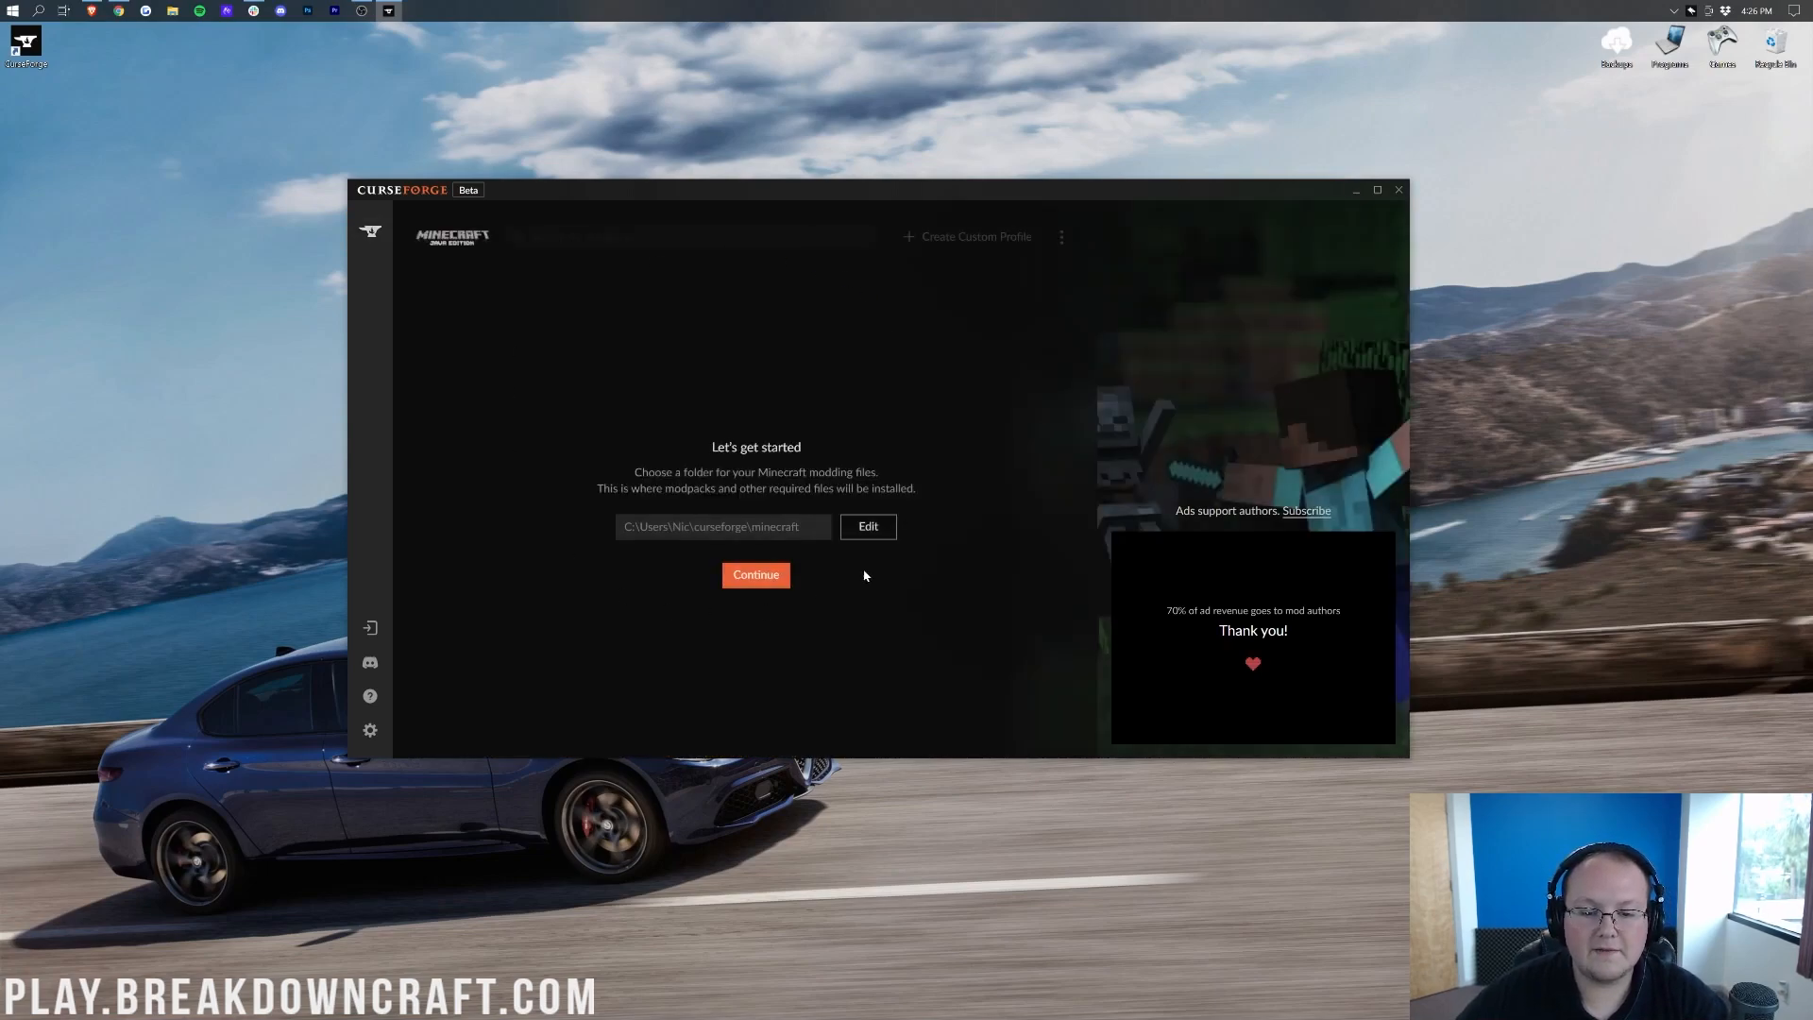
mouse_move(748, 585)
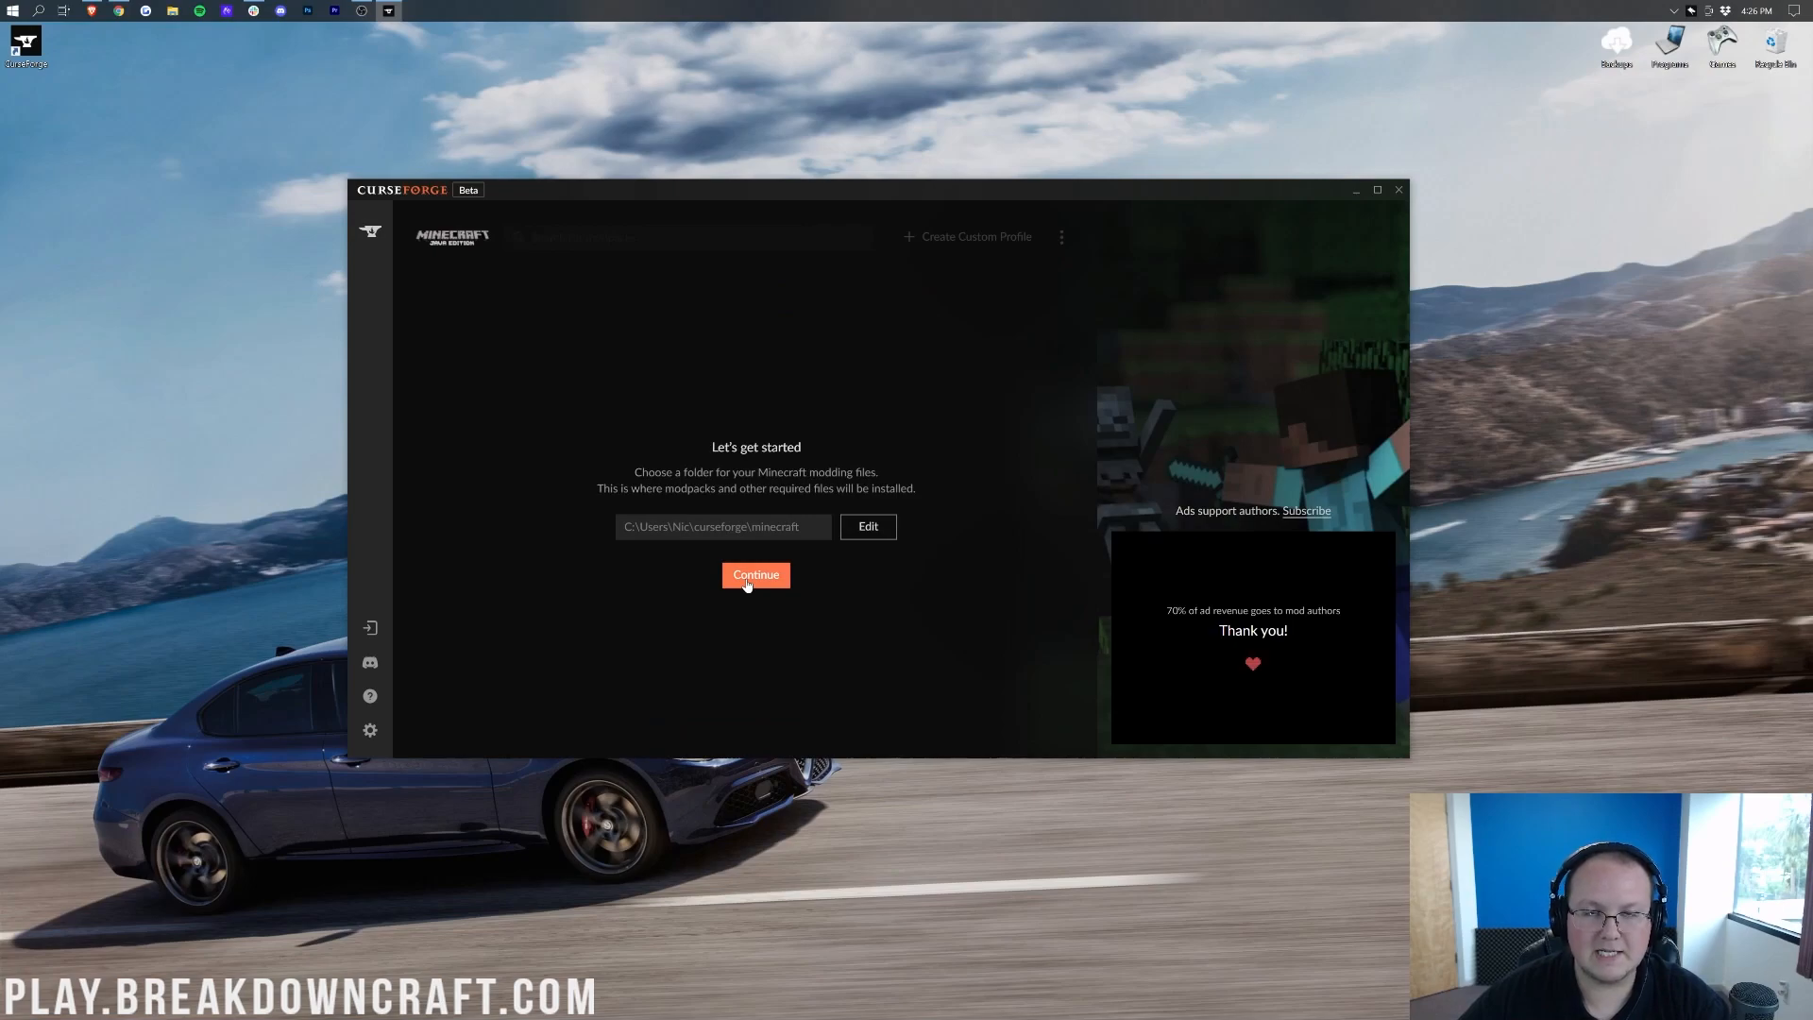
click(755, 575)
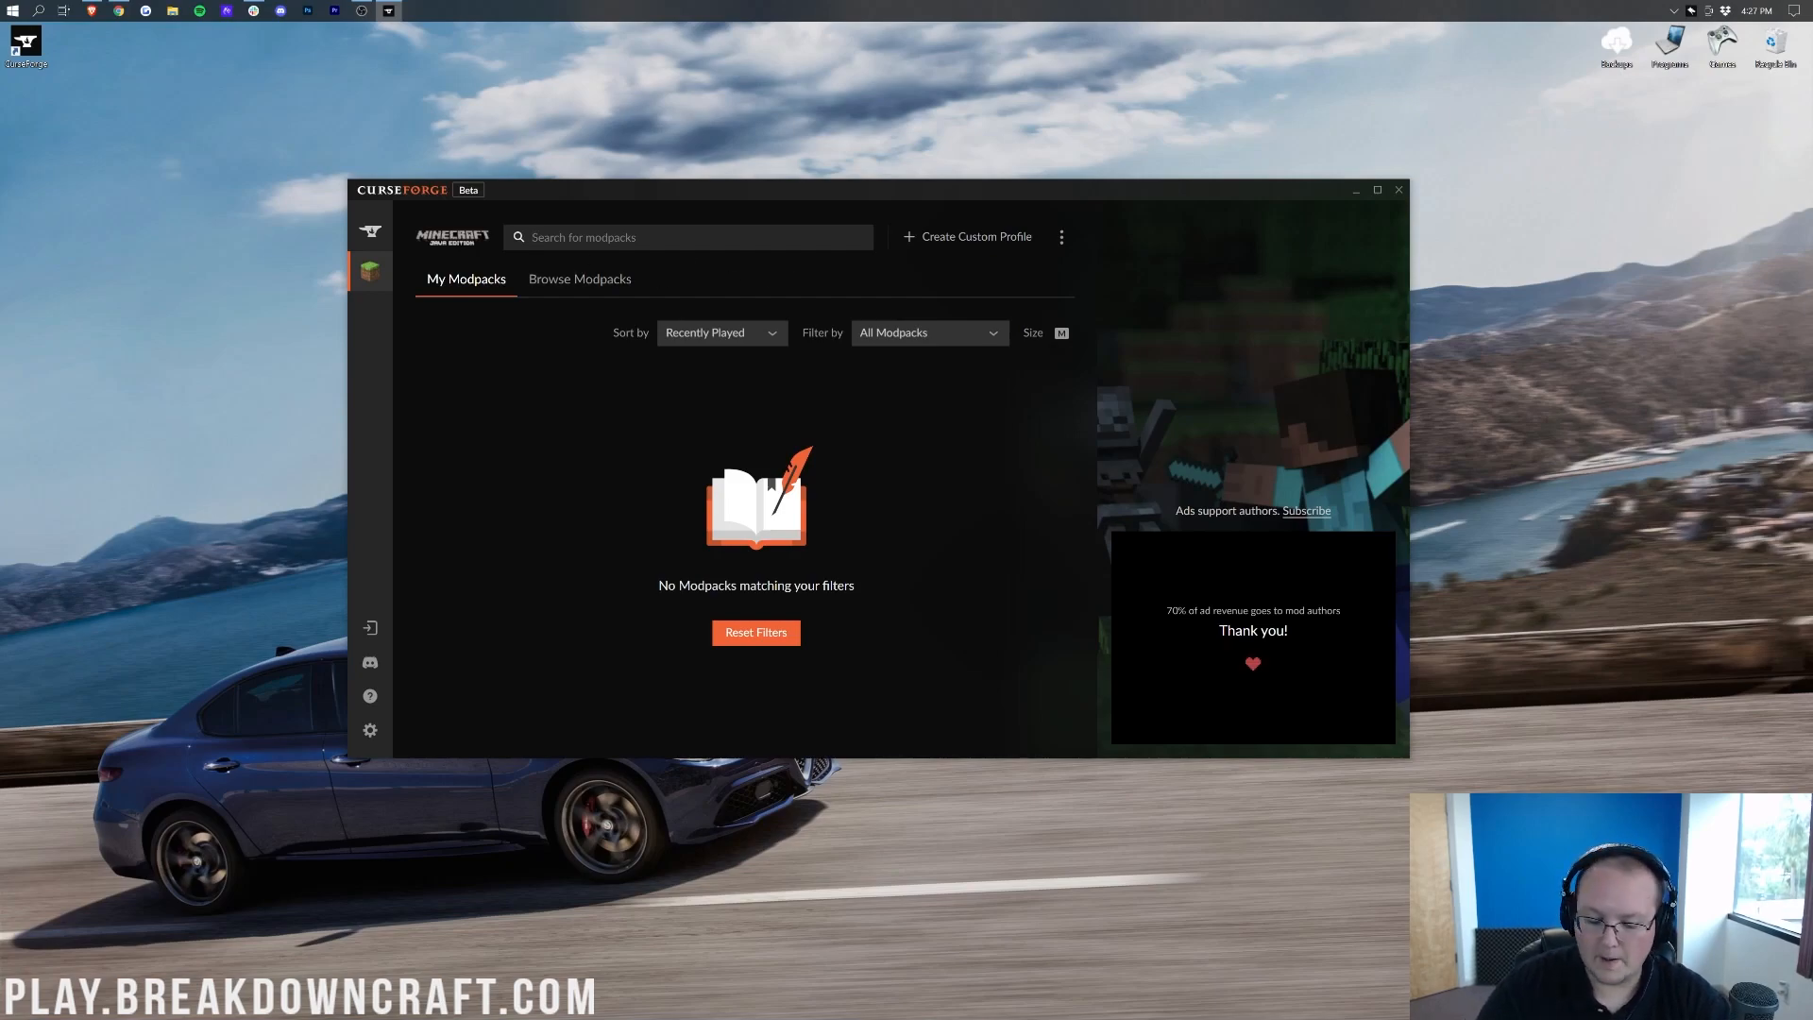
- Search modpacks for 'minesha' and install Mineshafts & Monsters
text(mineshafts)
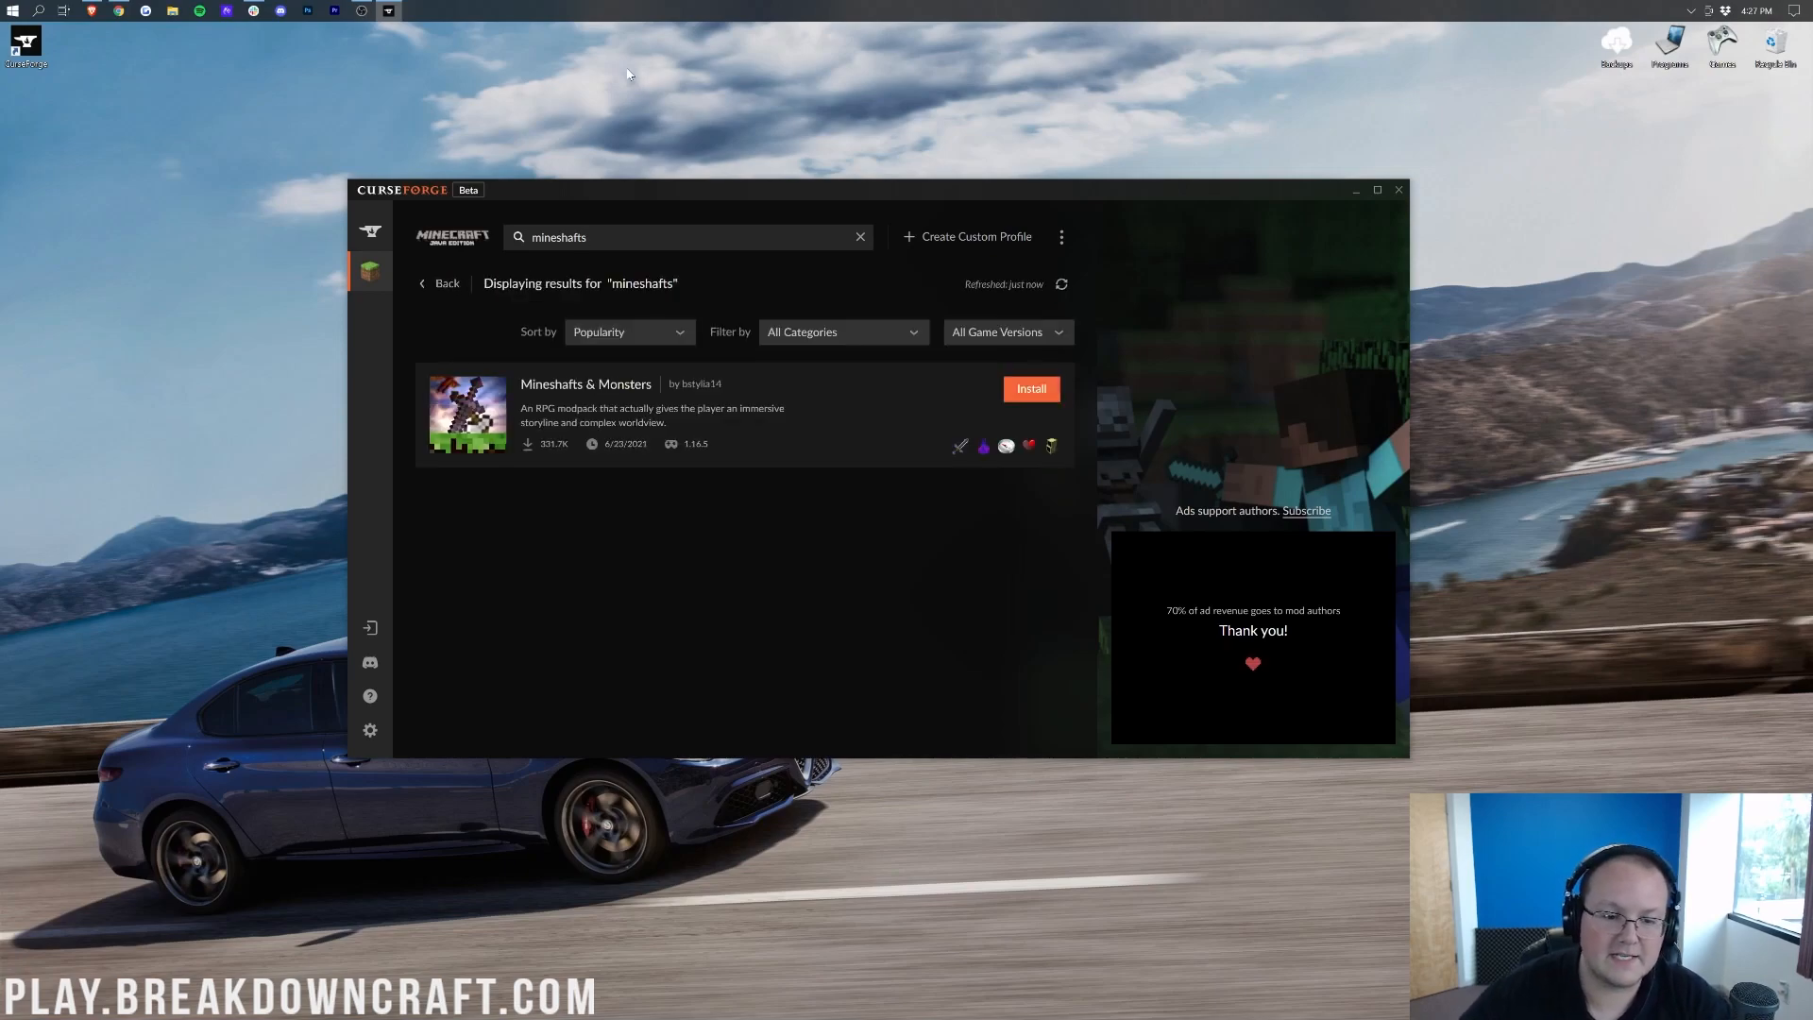
mouse_move(684, 432)
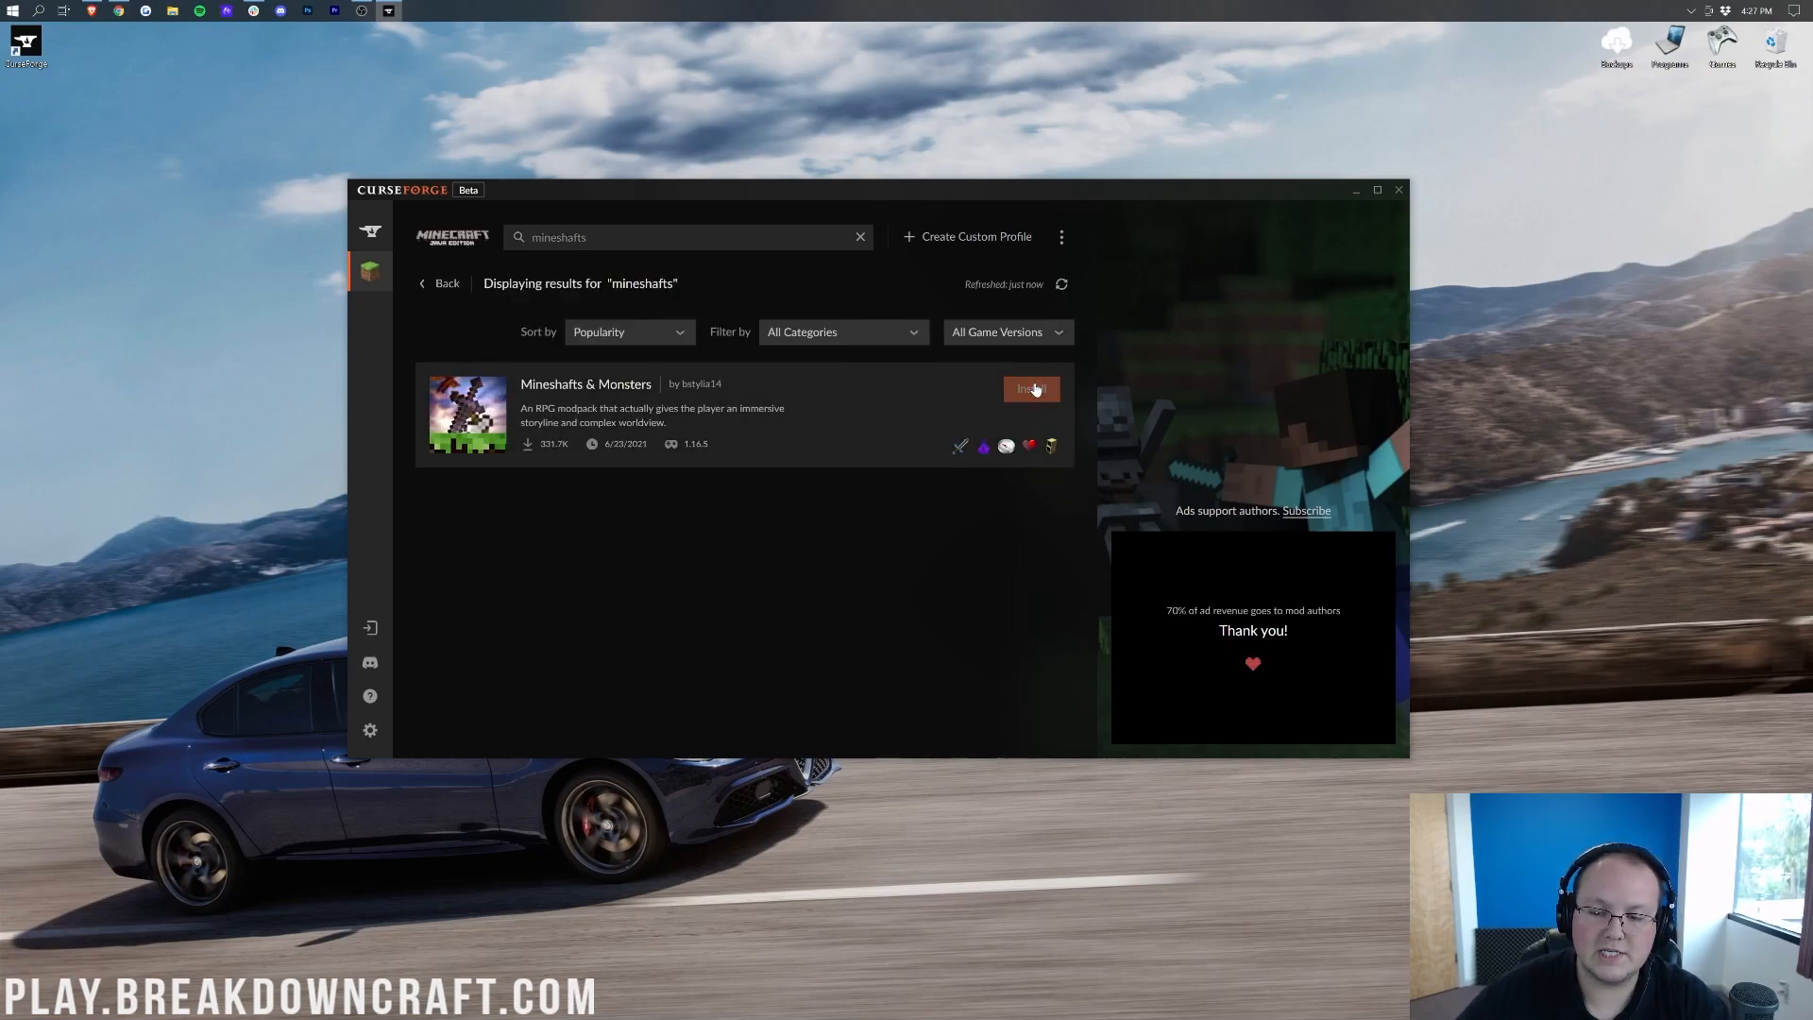
click(1031, 389)
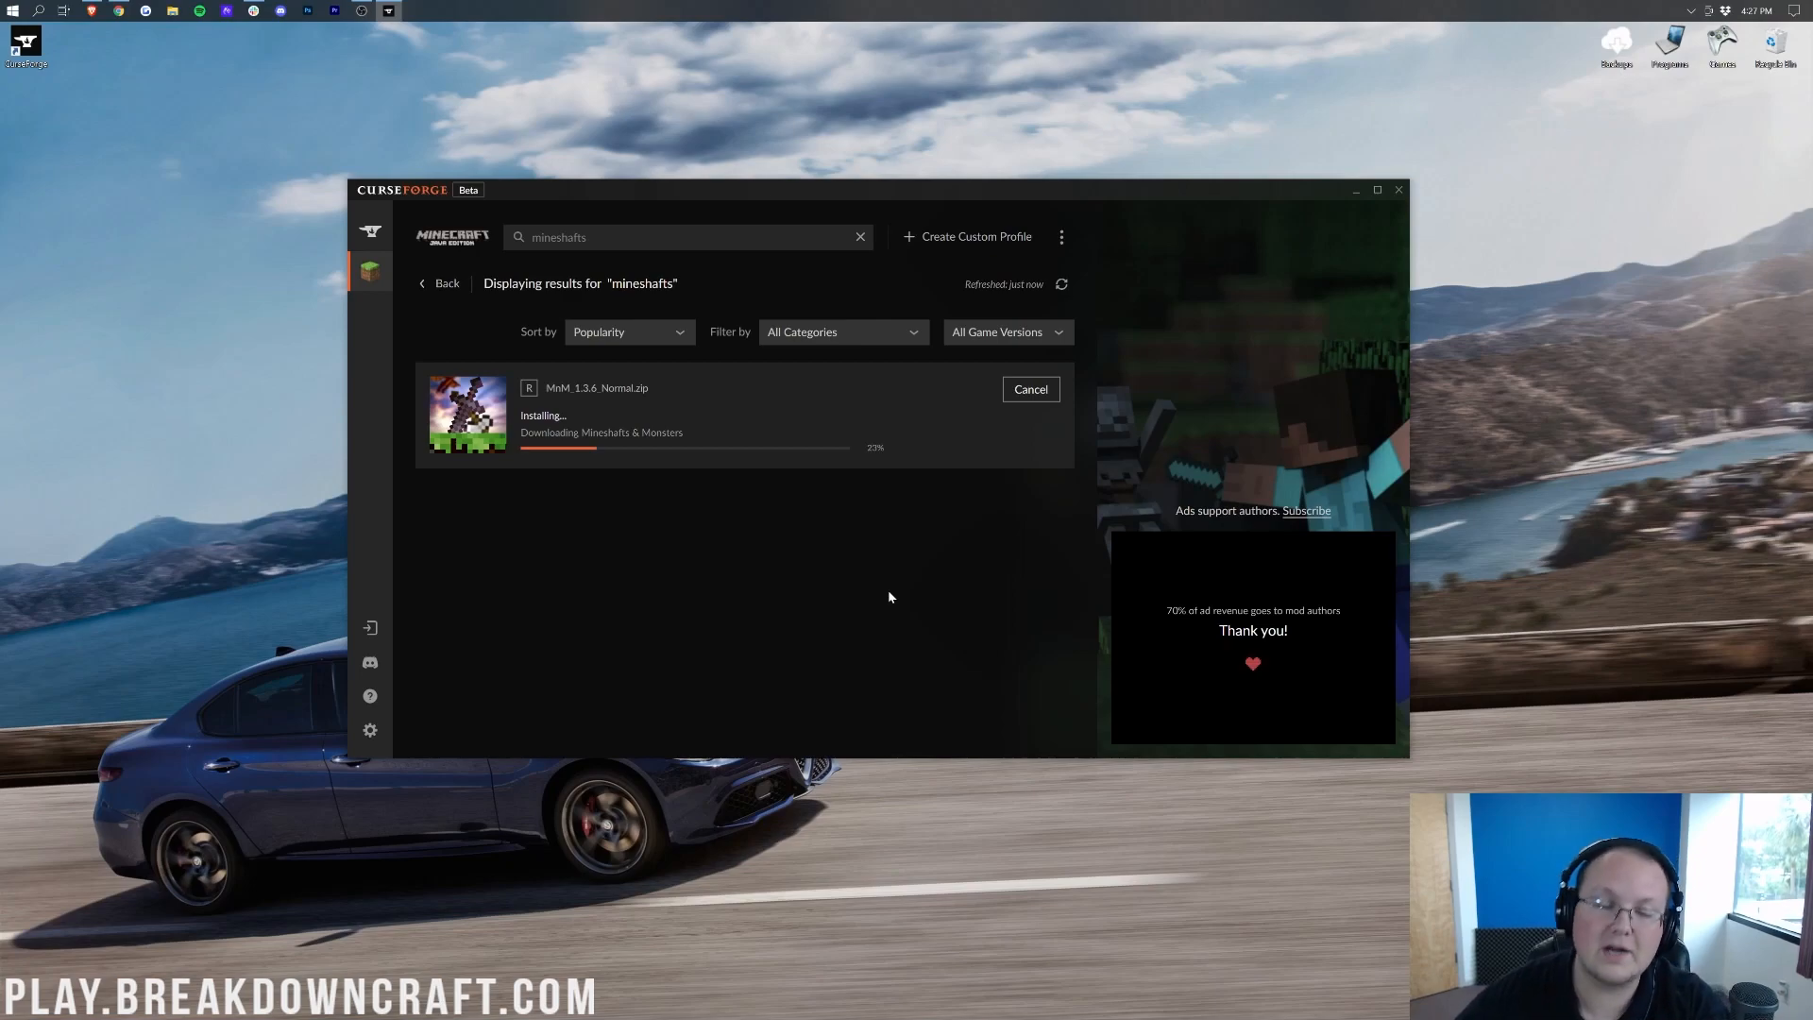
mouse_move(856, 622)
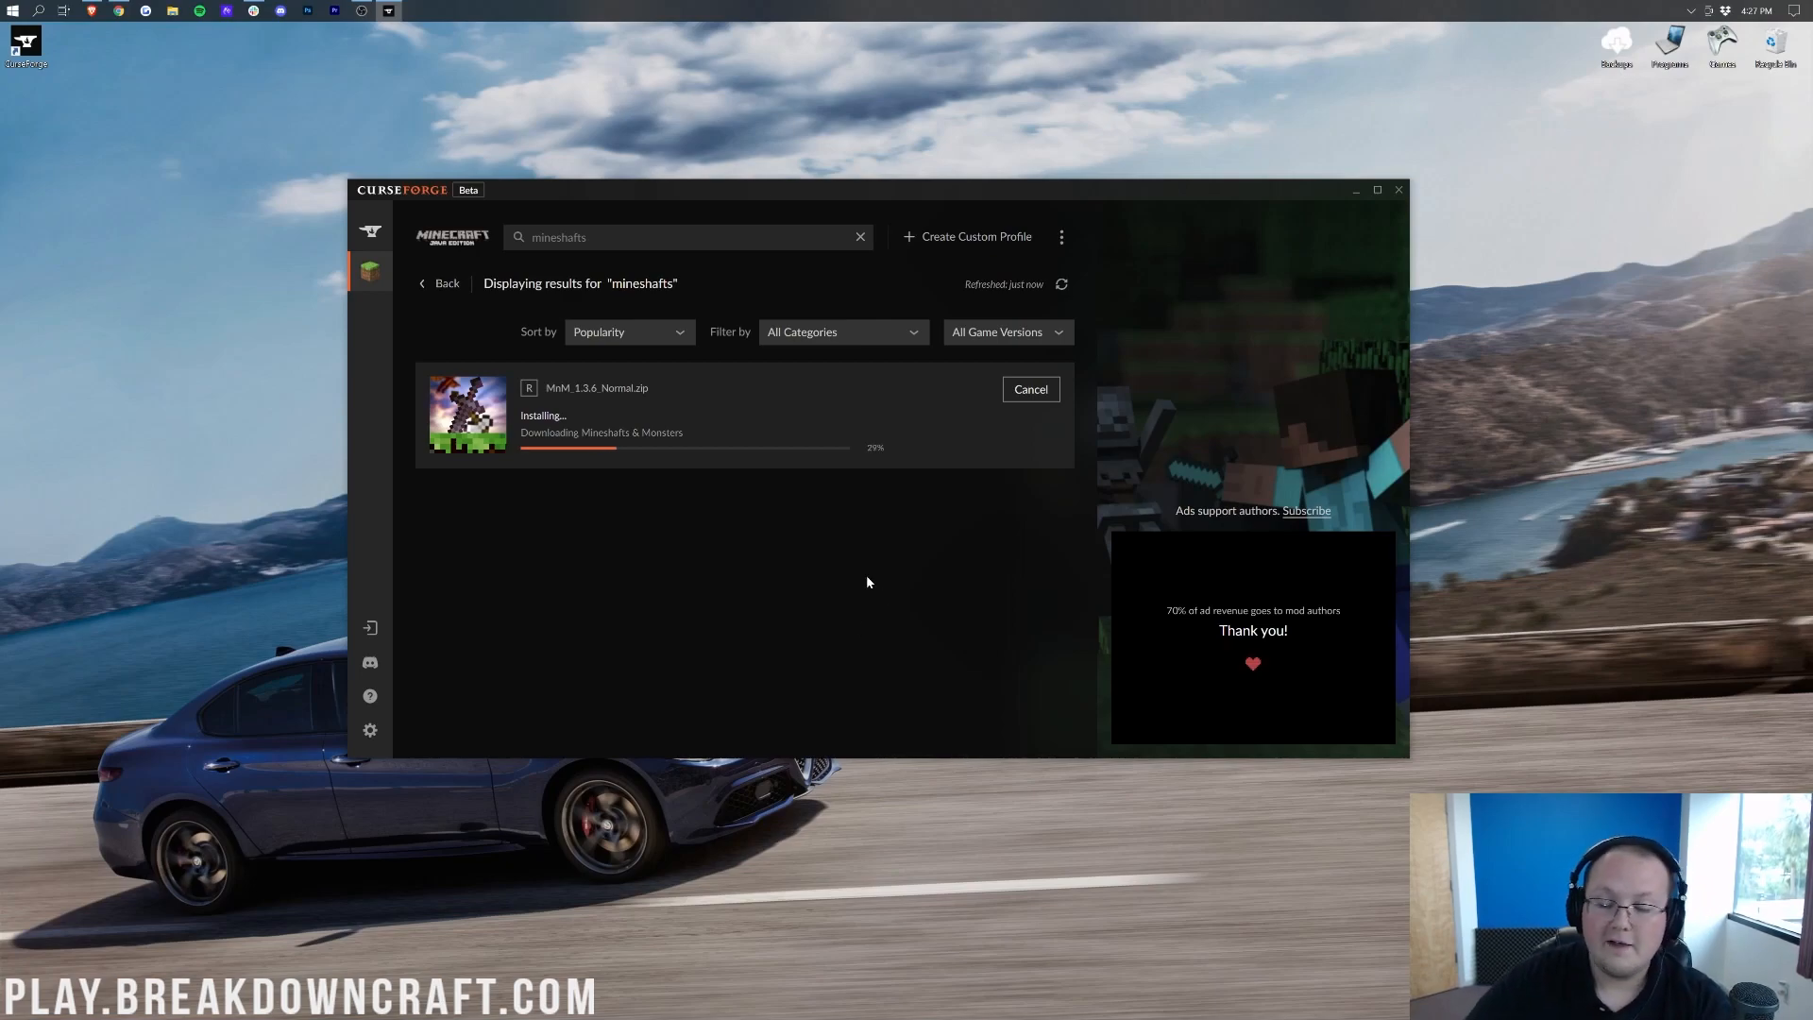
mouse_move(795, 567)
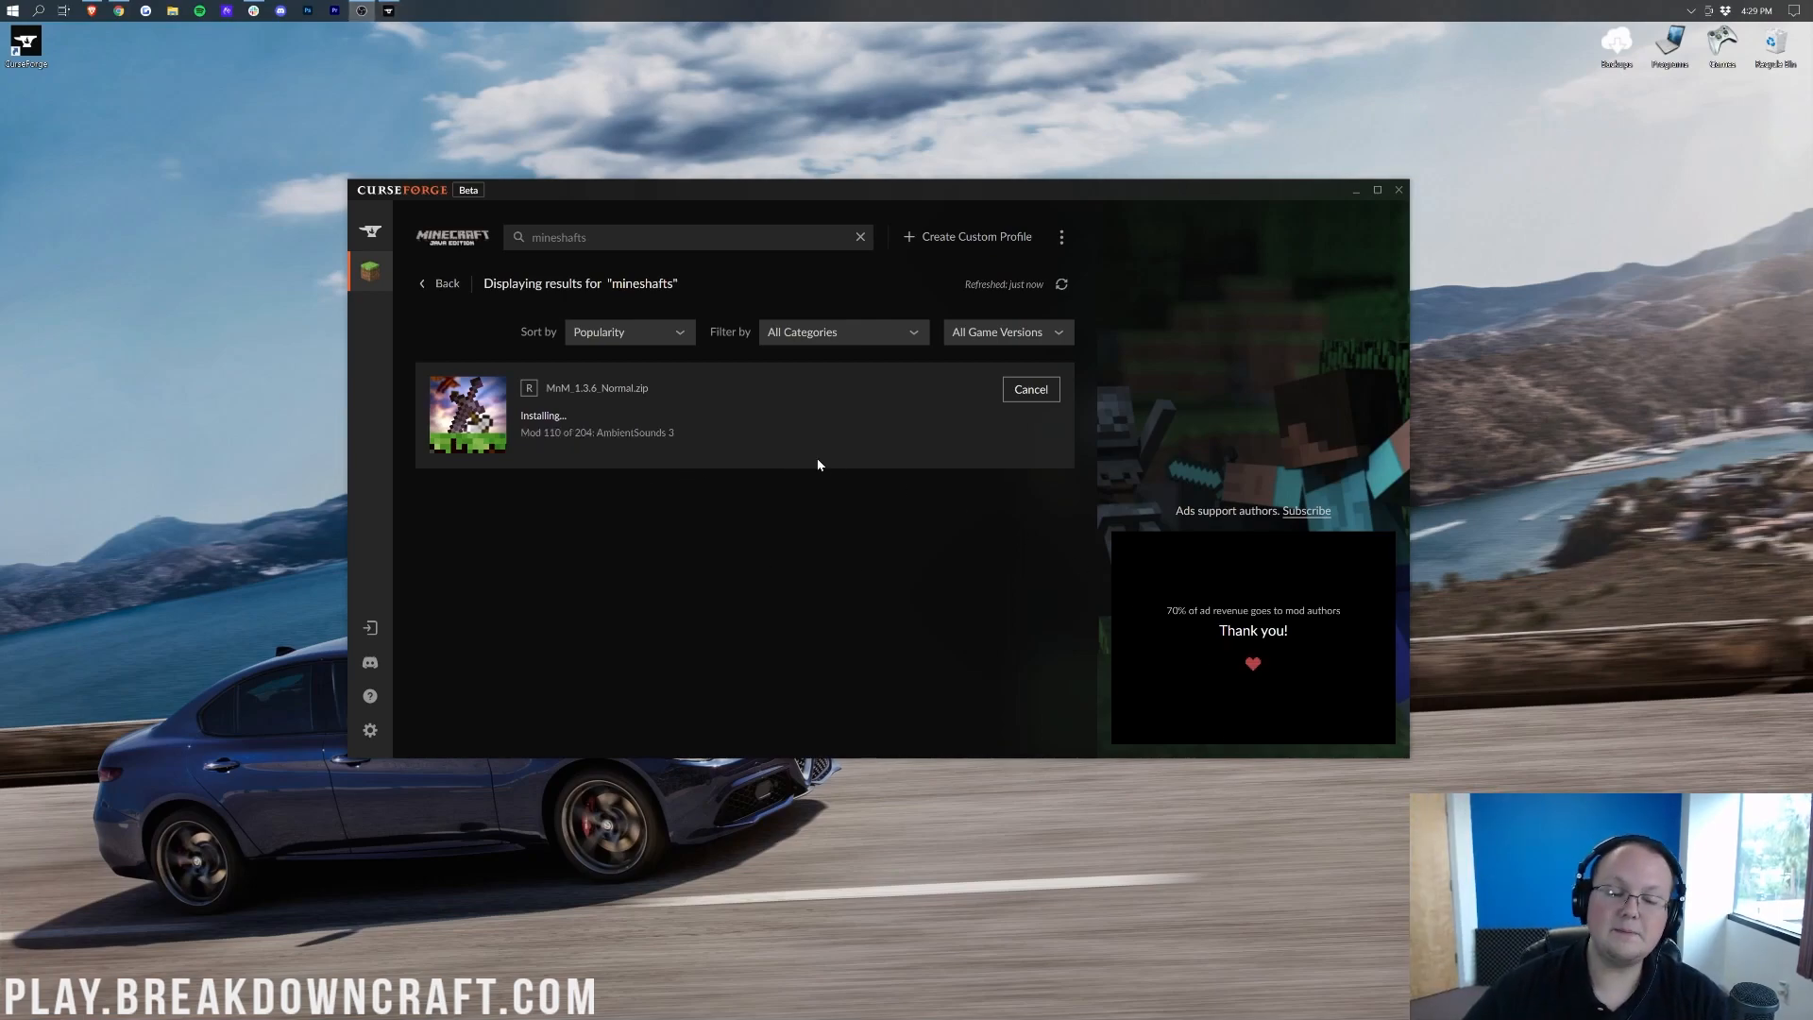
mouse_move(736, 451)
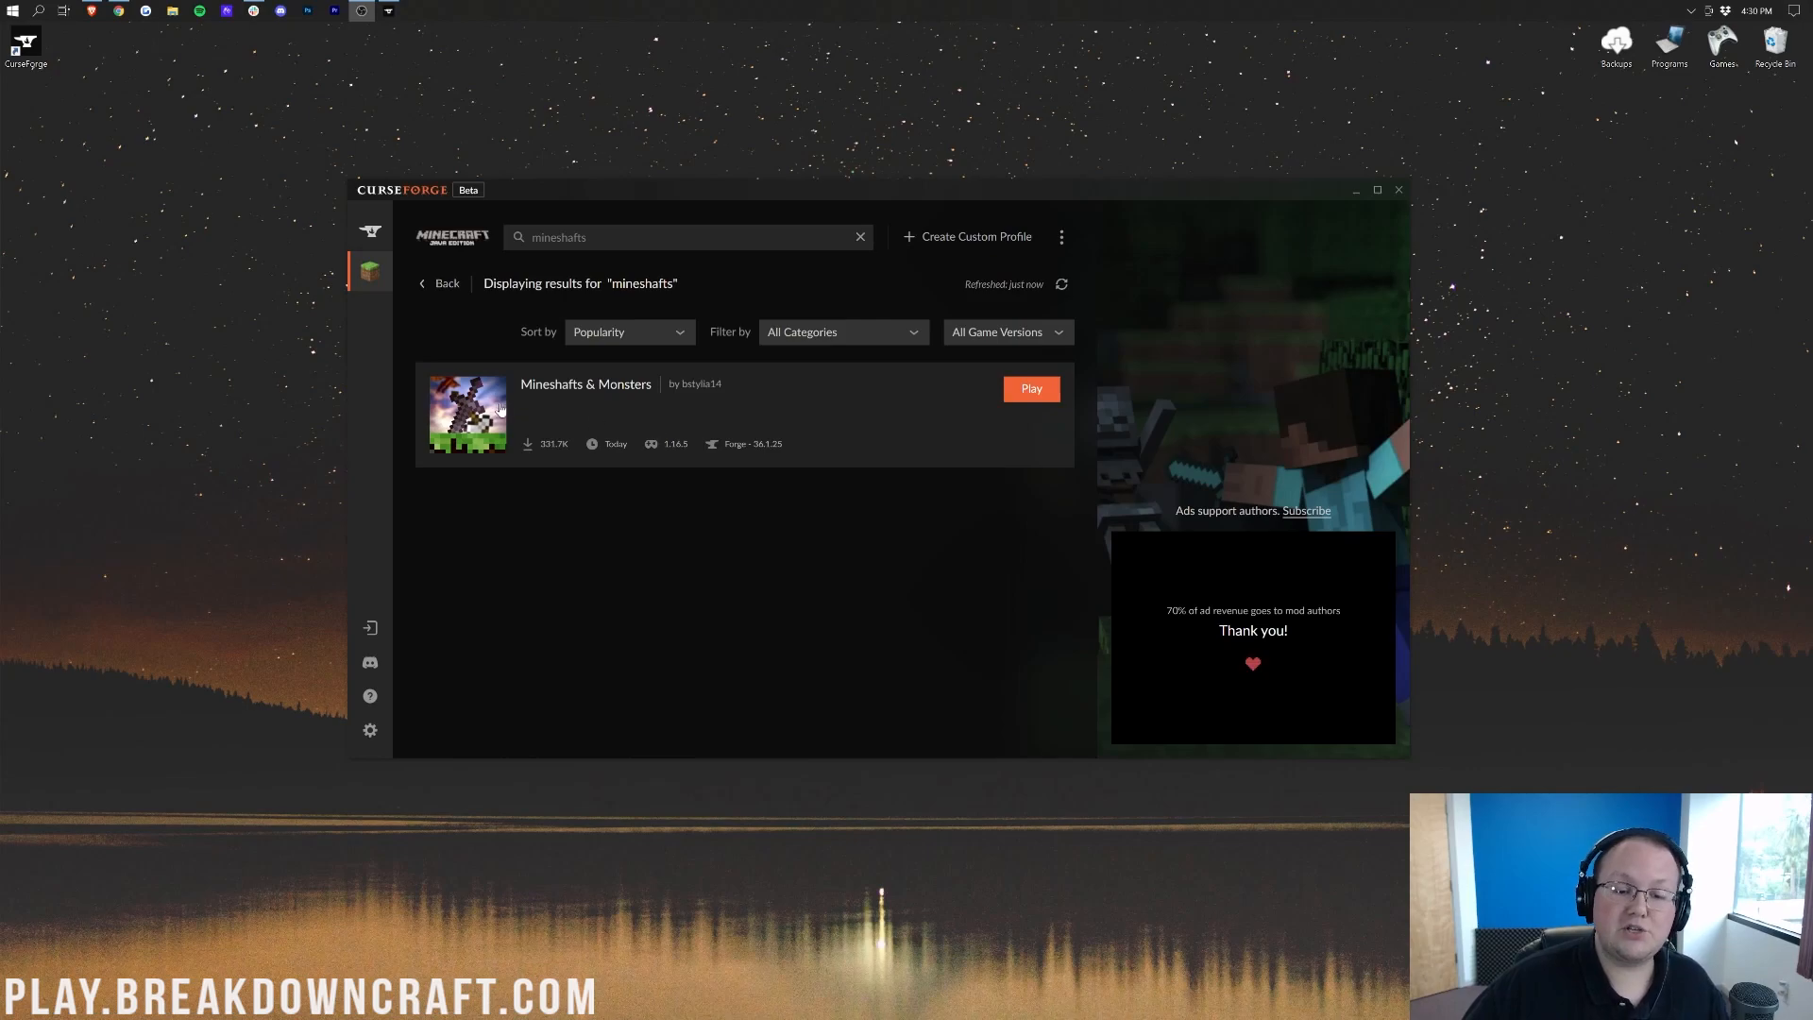
mouse_move(615, 450)
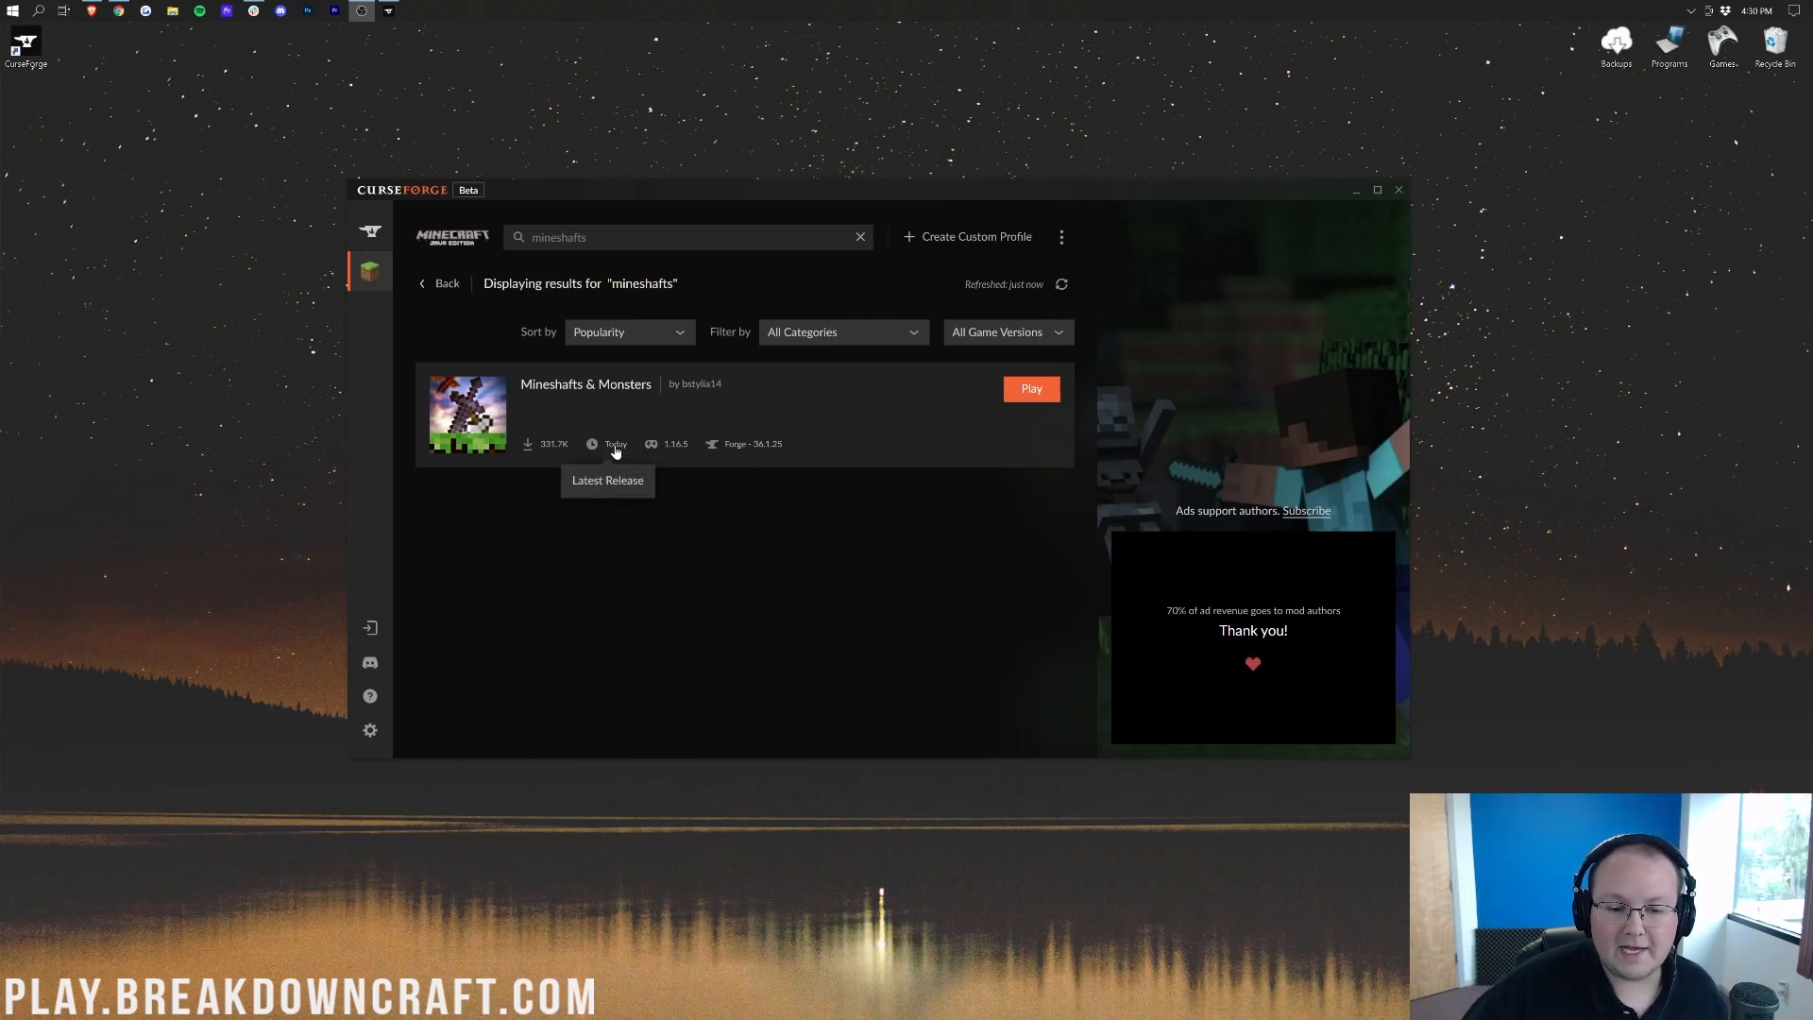
mouse_move(549, 461)
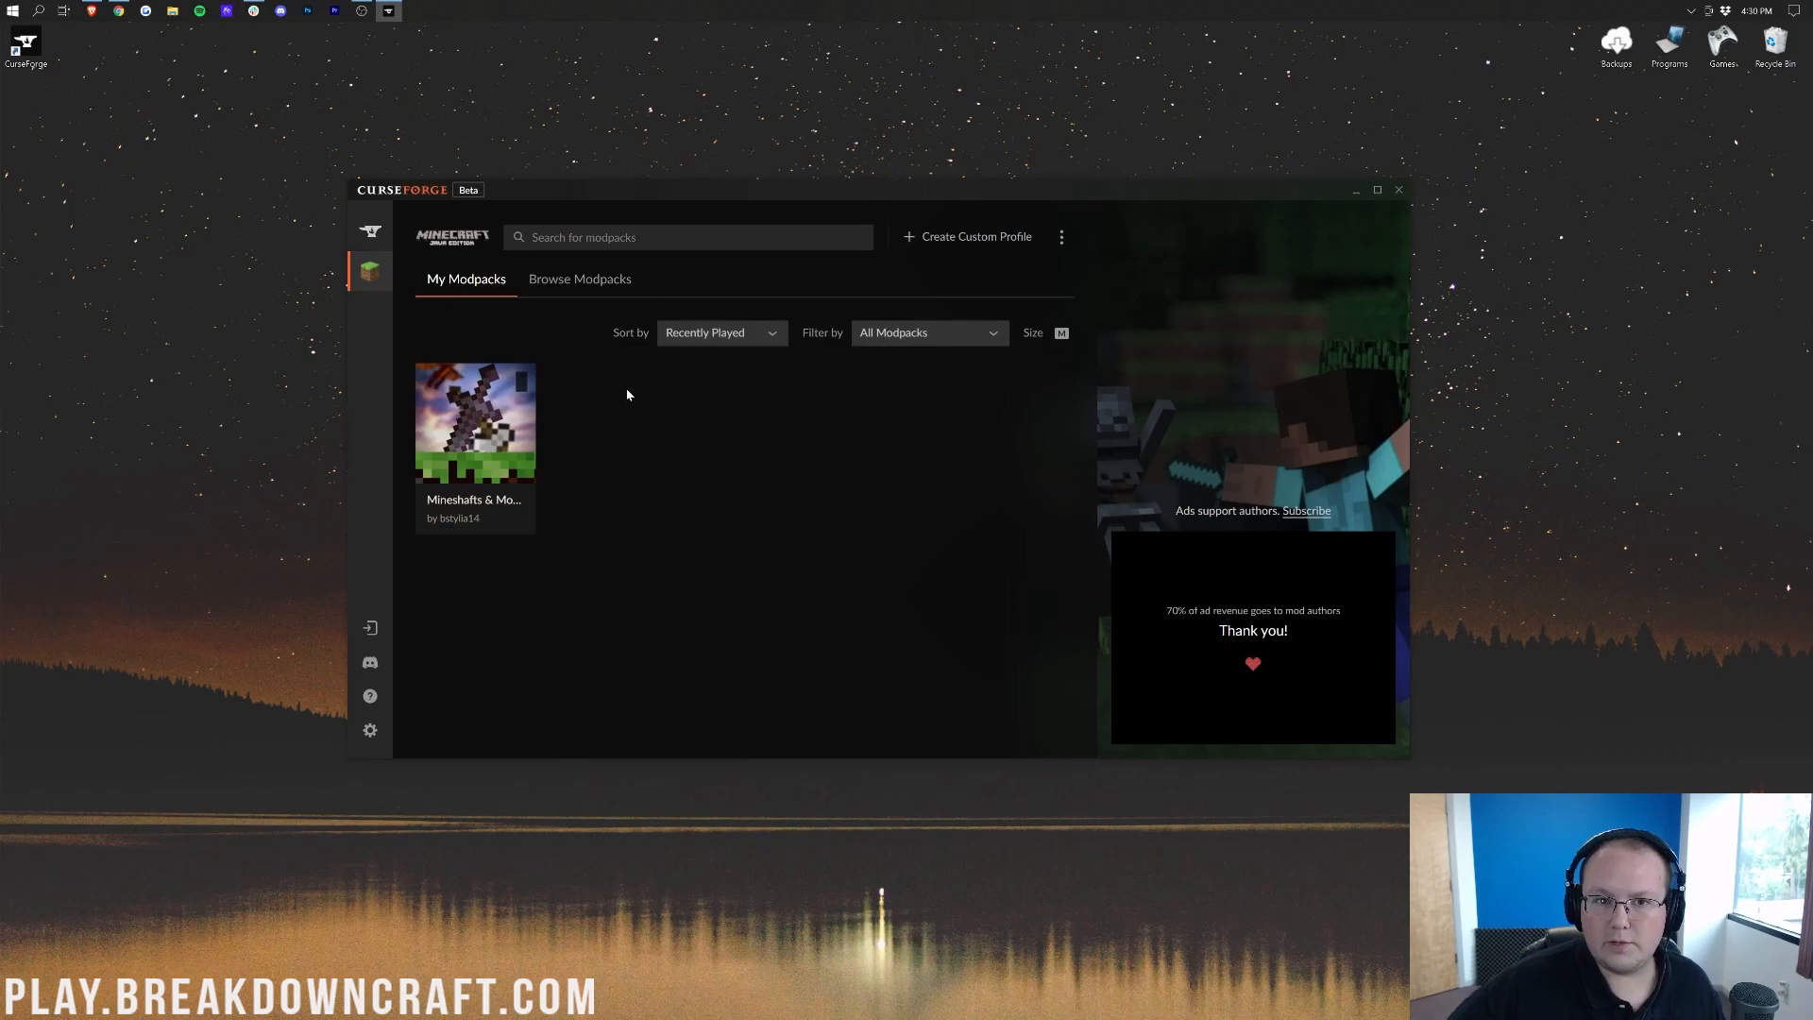
mouse_move(465, 448)
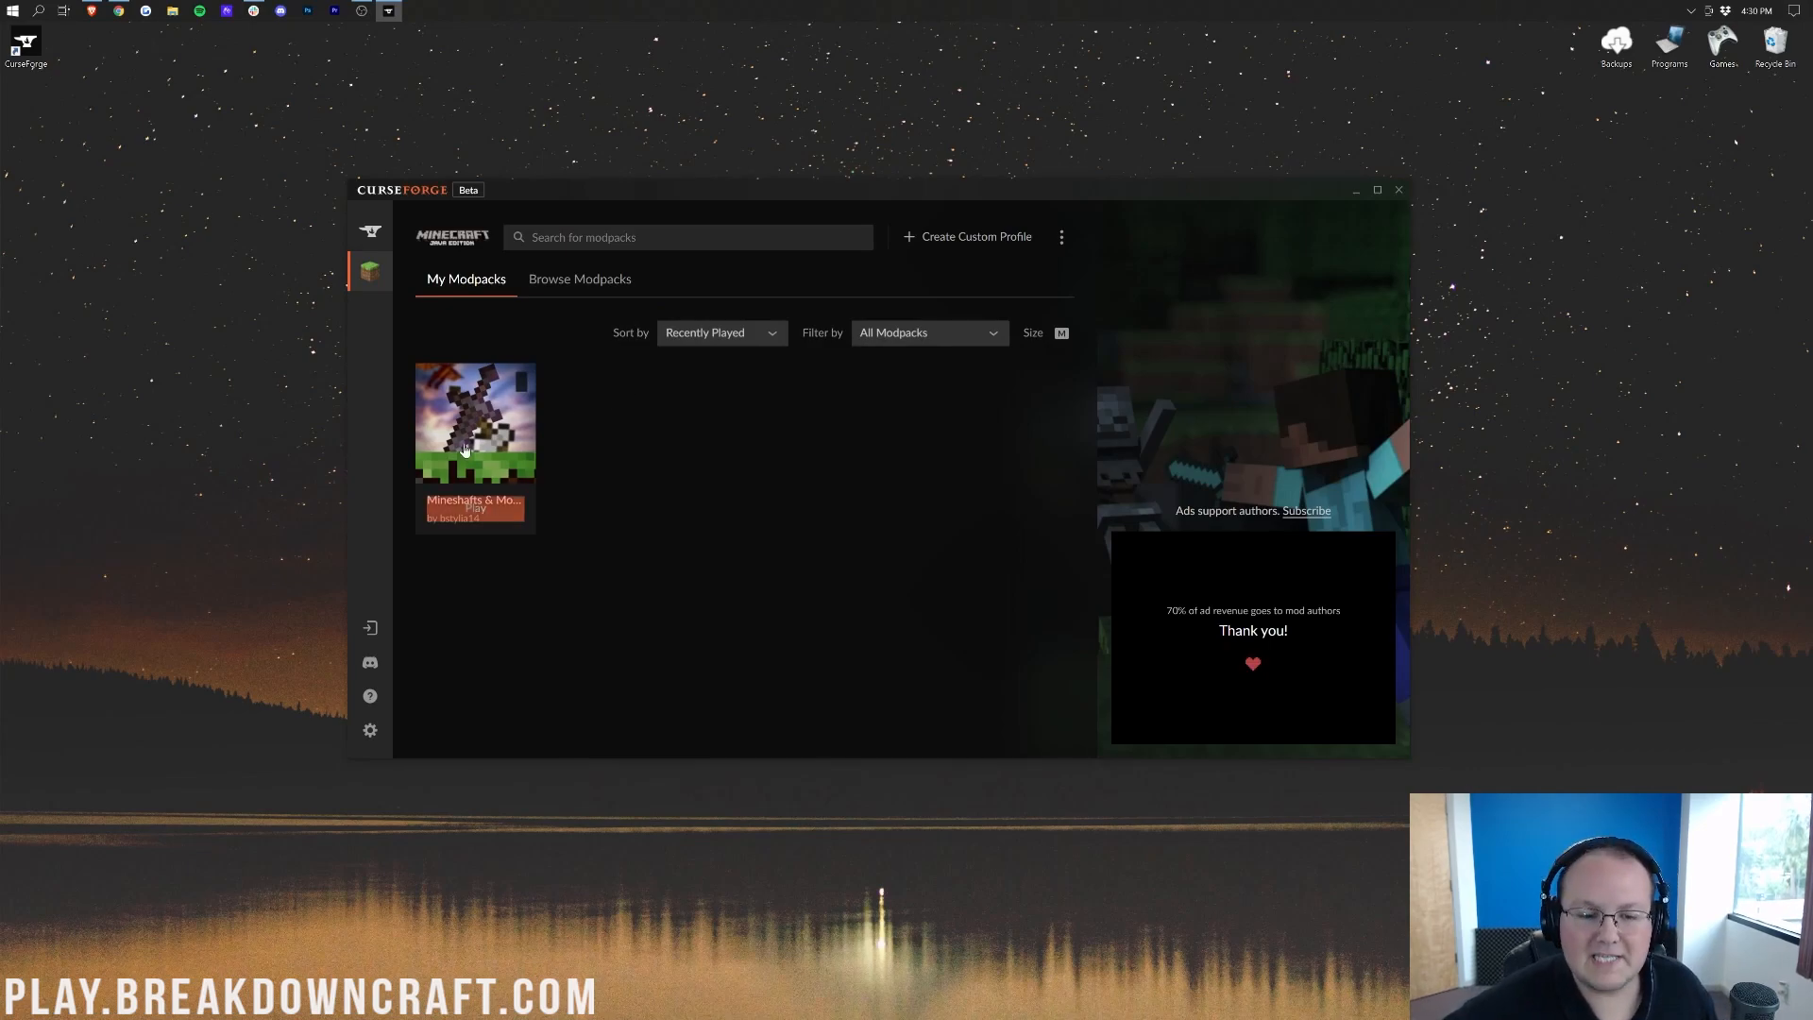
mouse_move(745, 471)
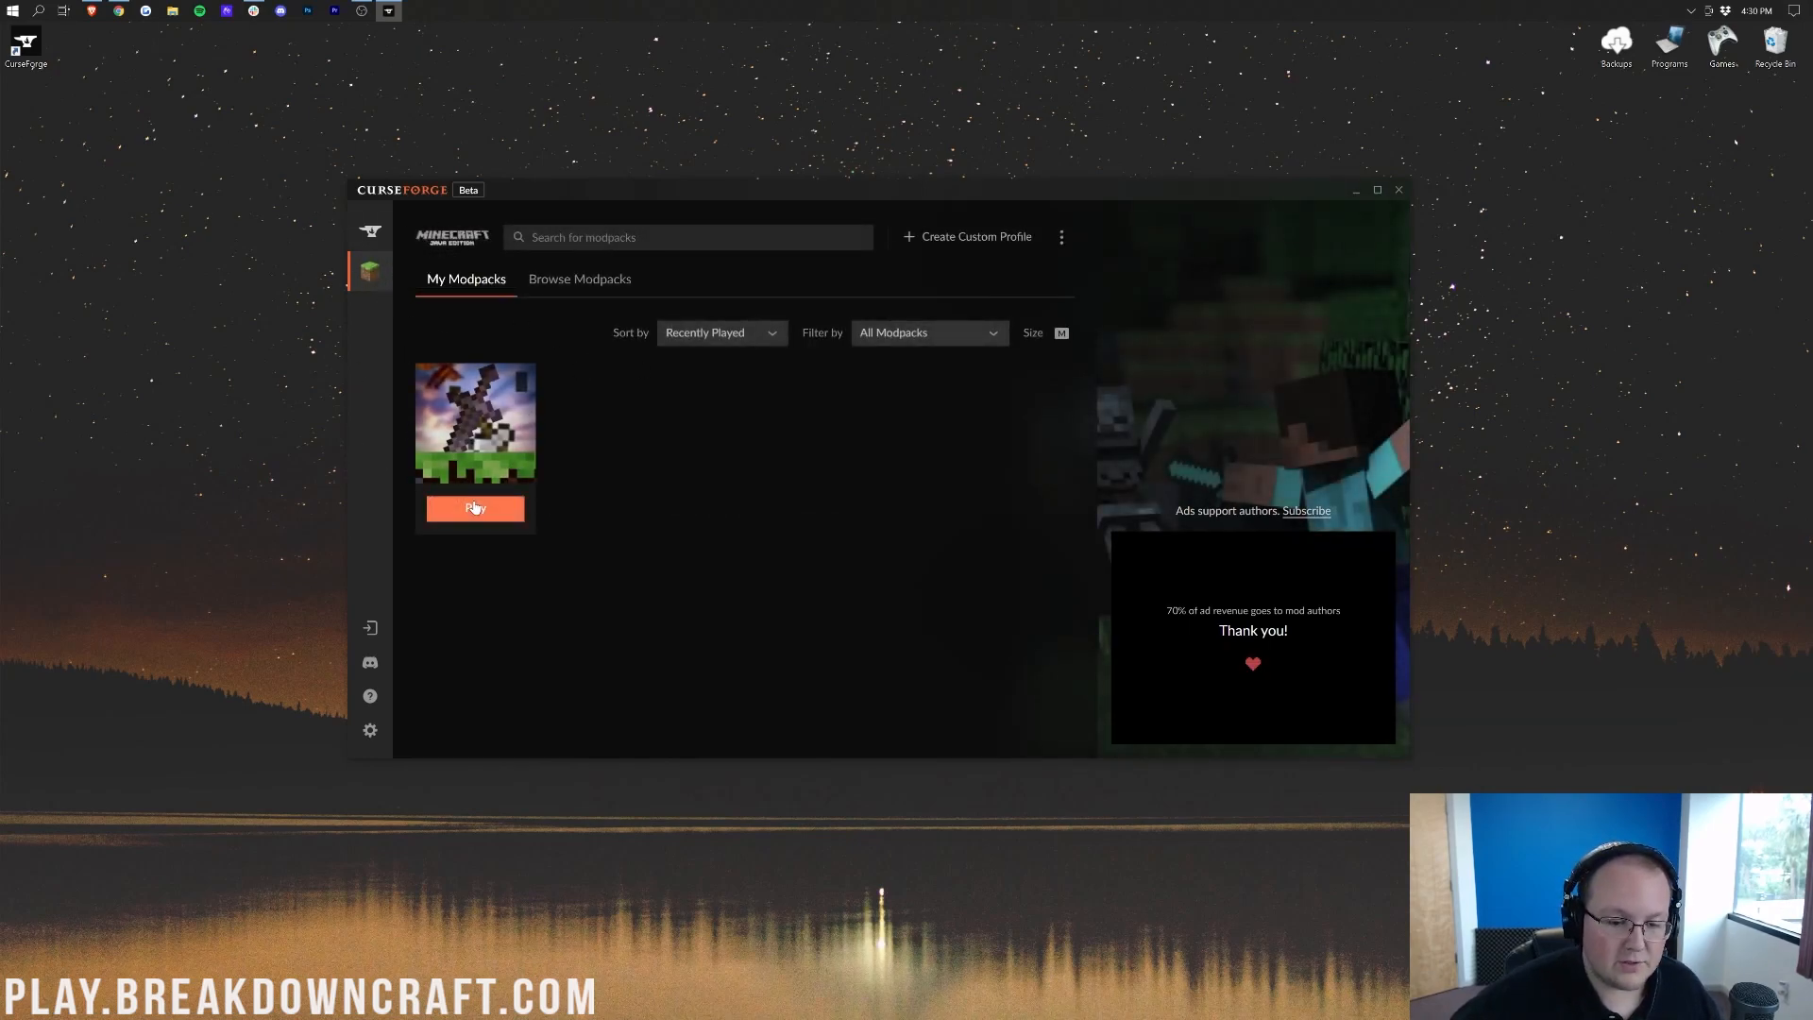
- Click Play on the Mineshafts & Monsters tile in My Modpacks
click(475, 508)
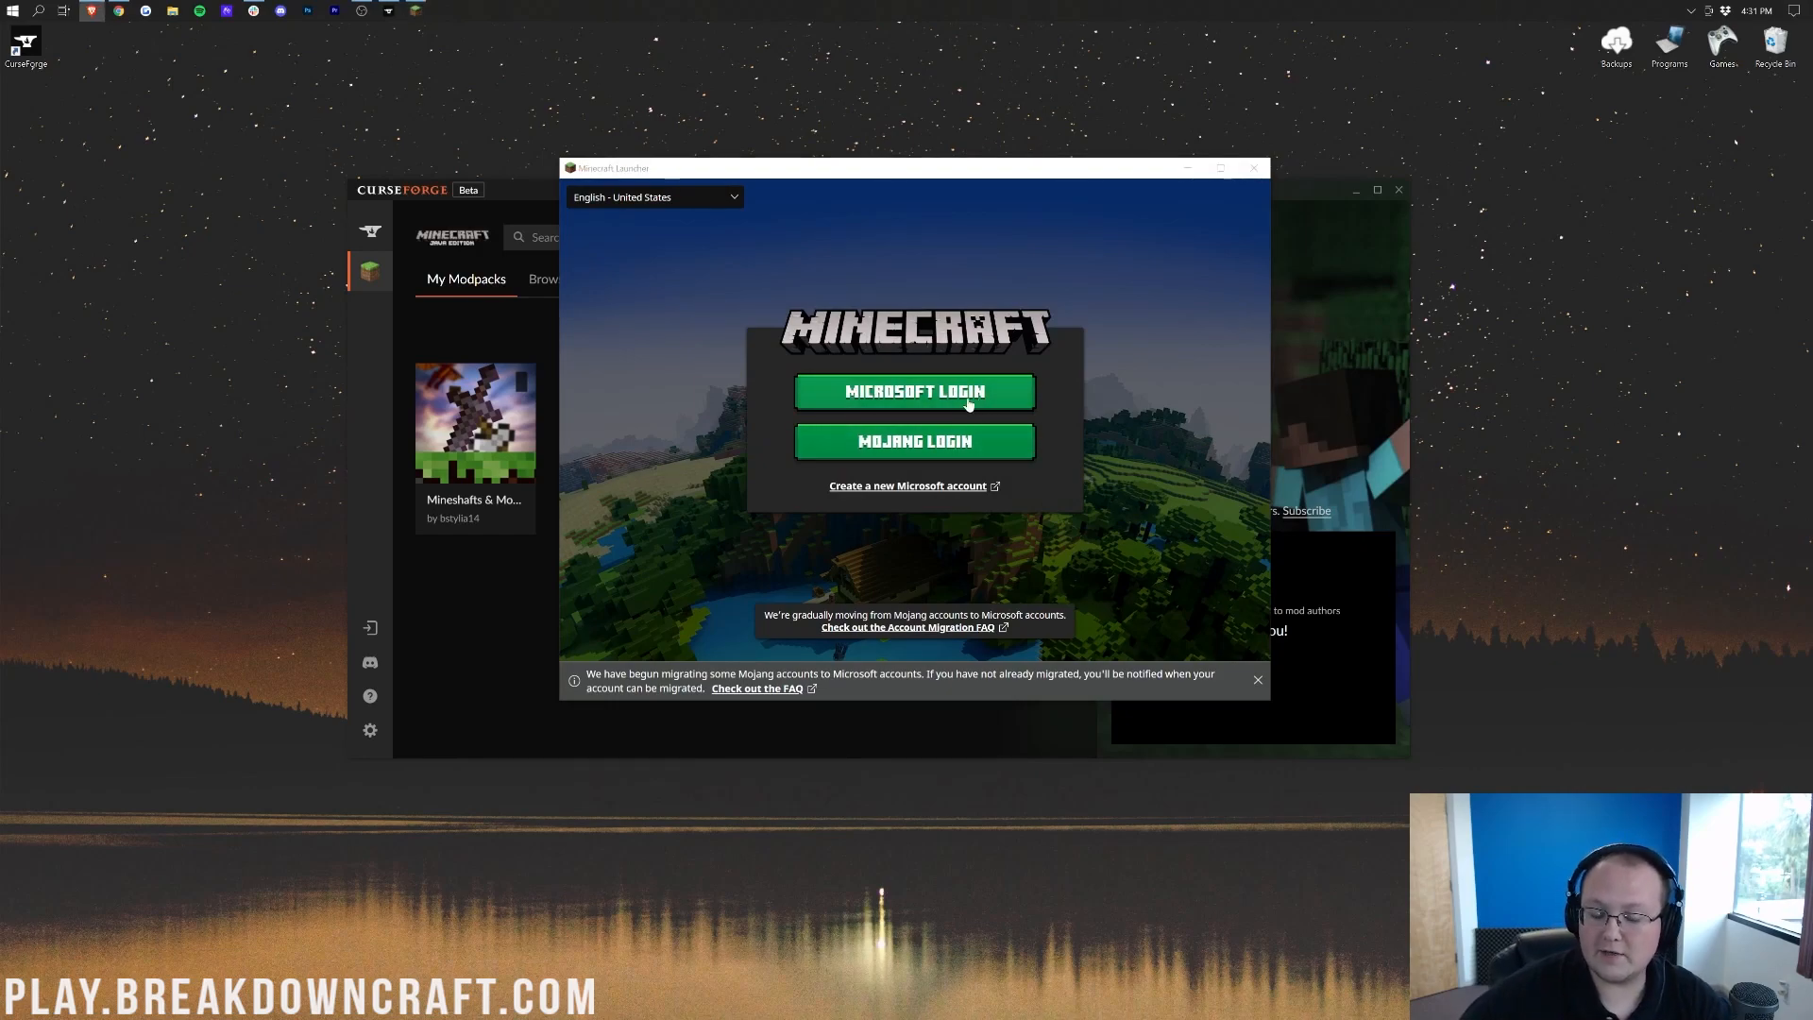
- Choose Mojang Login, enter the account email and password, and log in
click(914, 441)
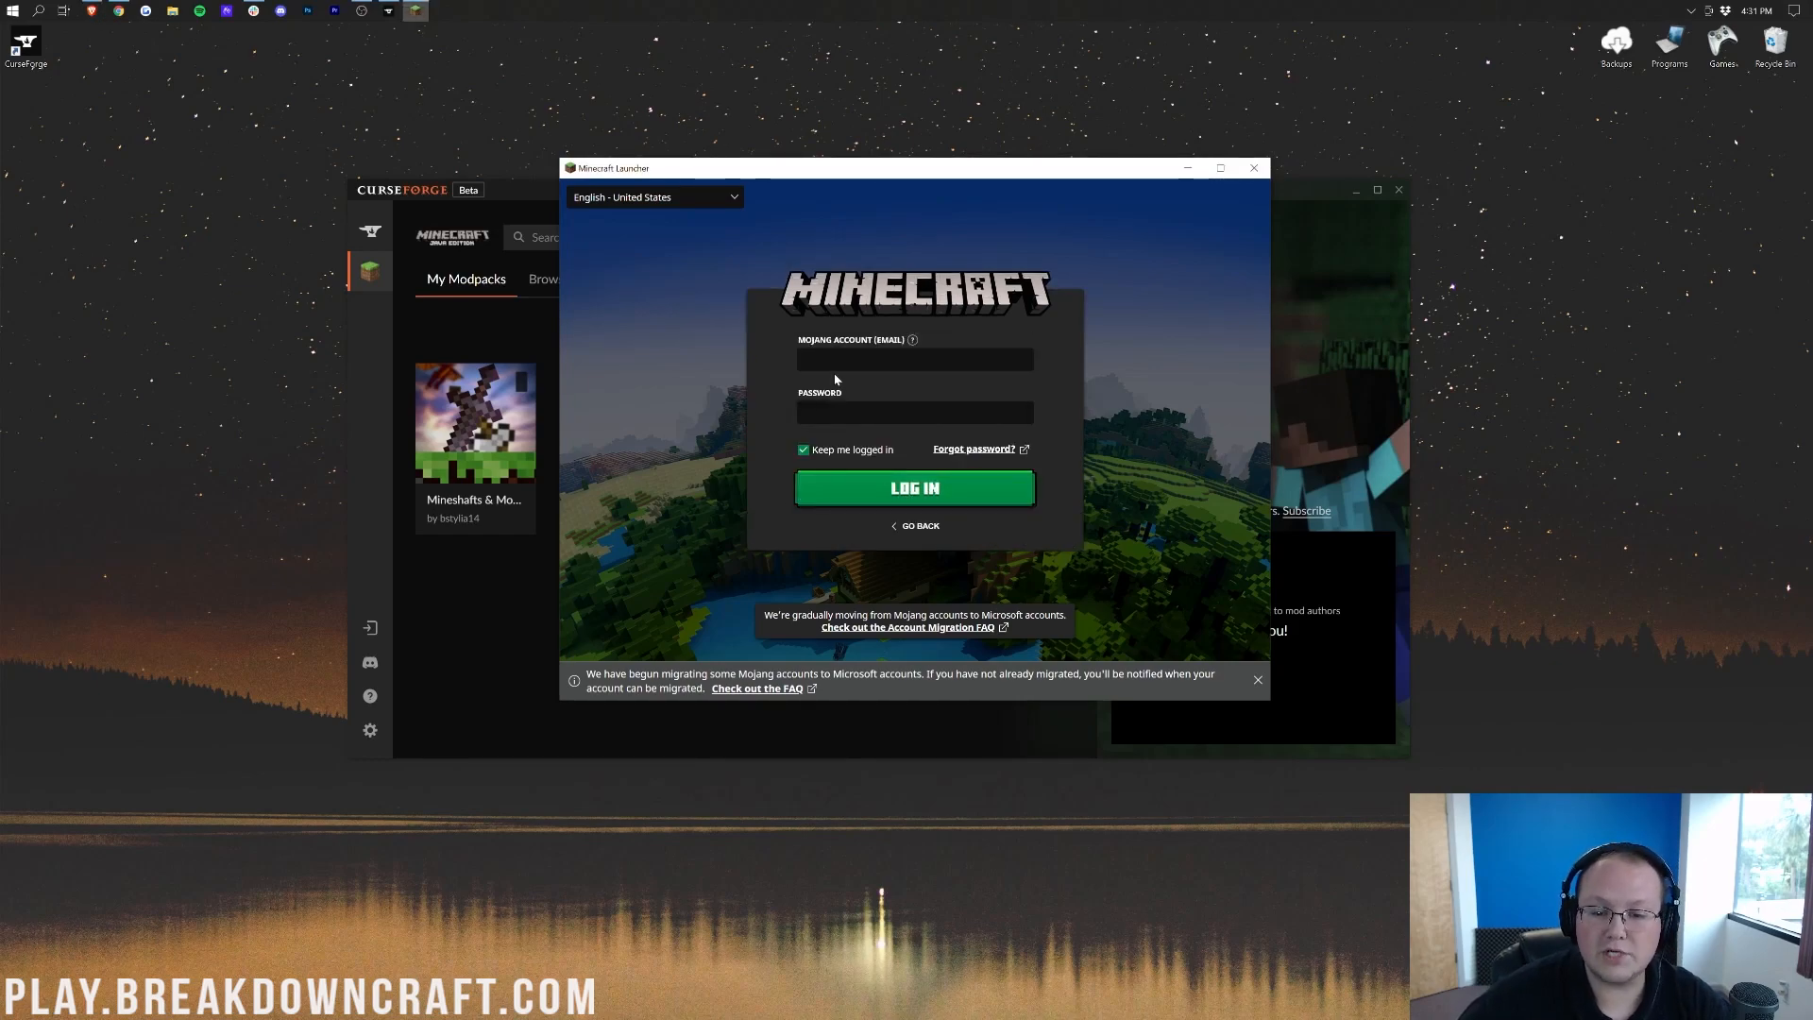
click(914, 359)
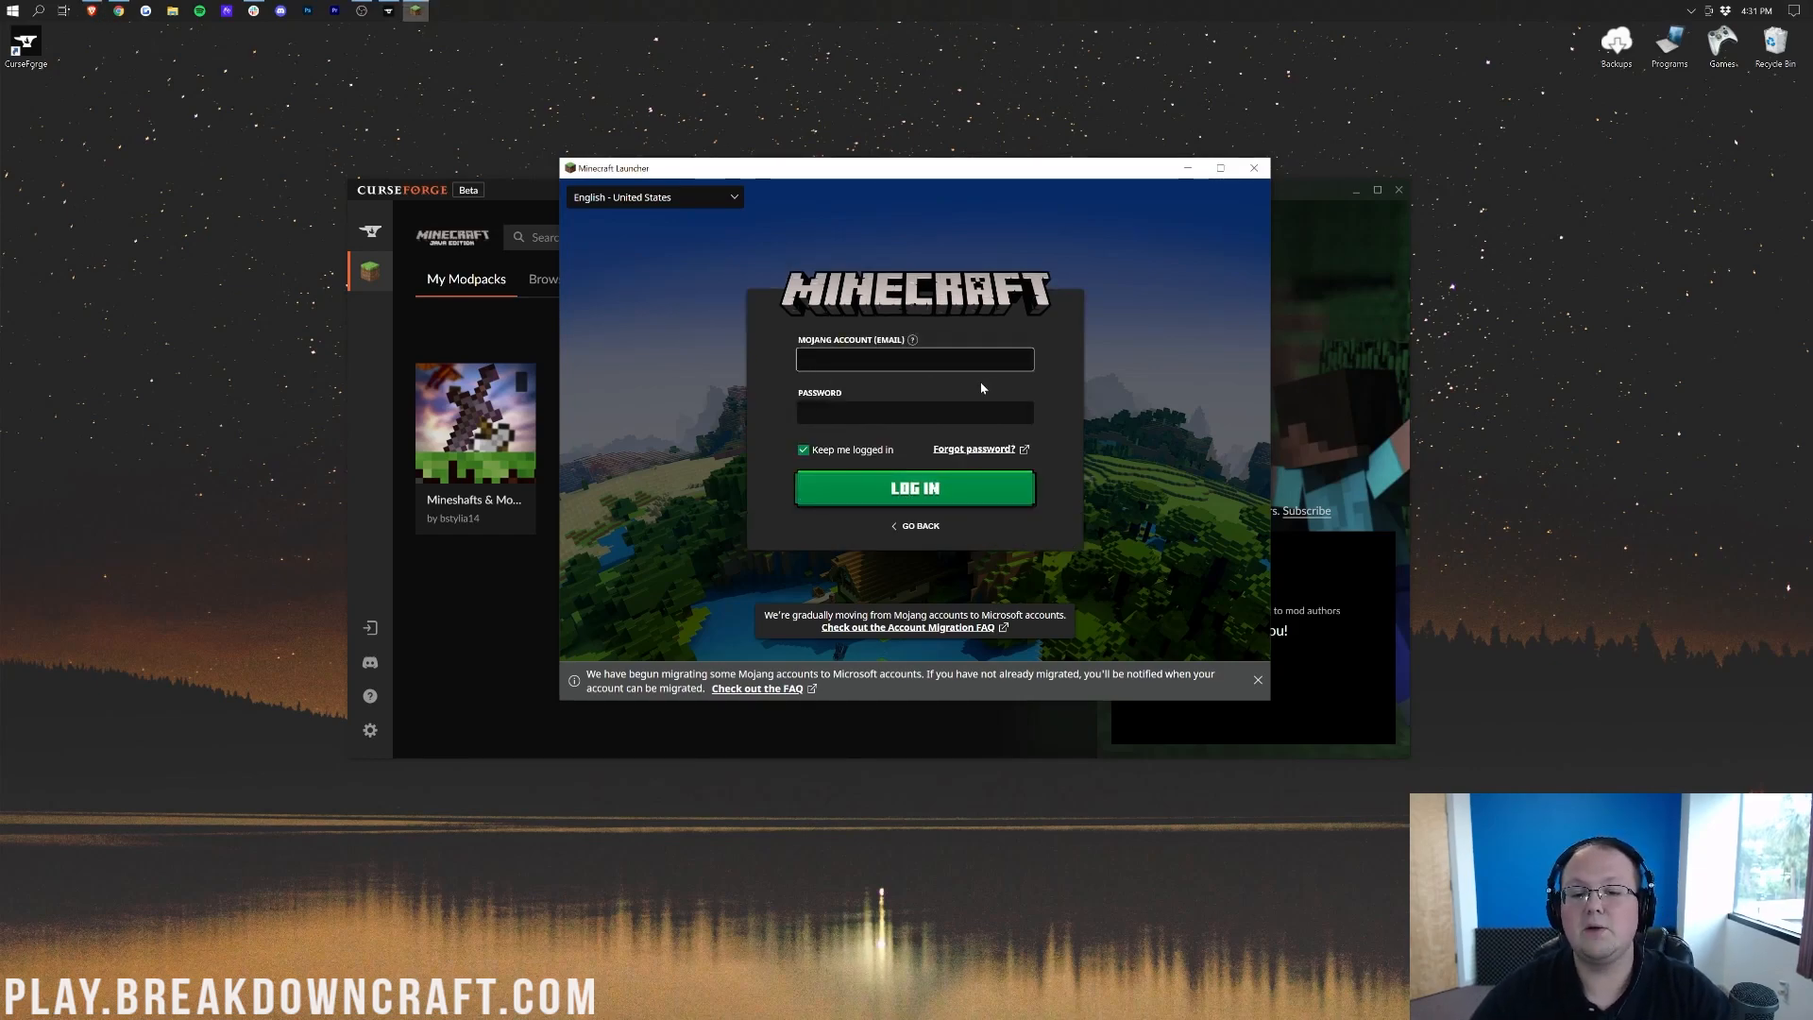
click(915, 488)
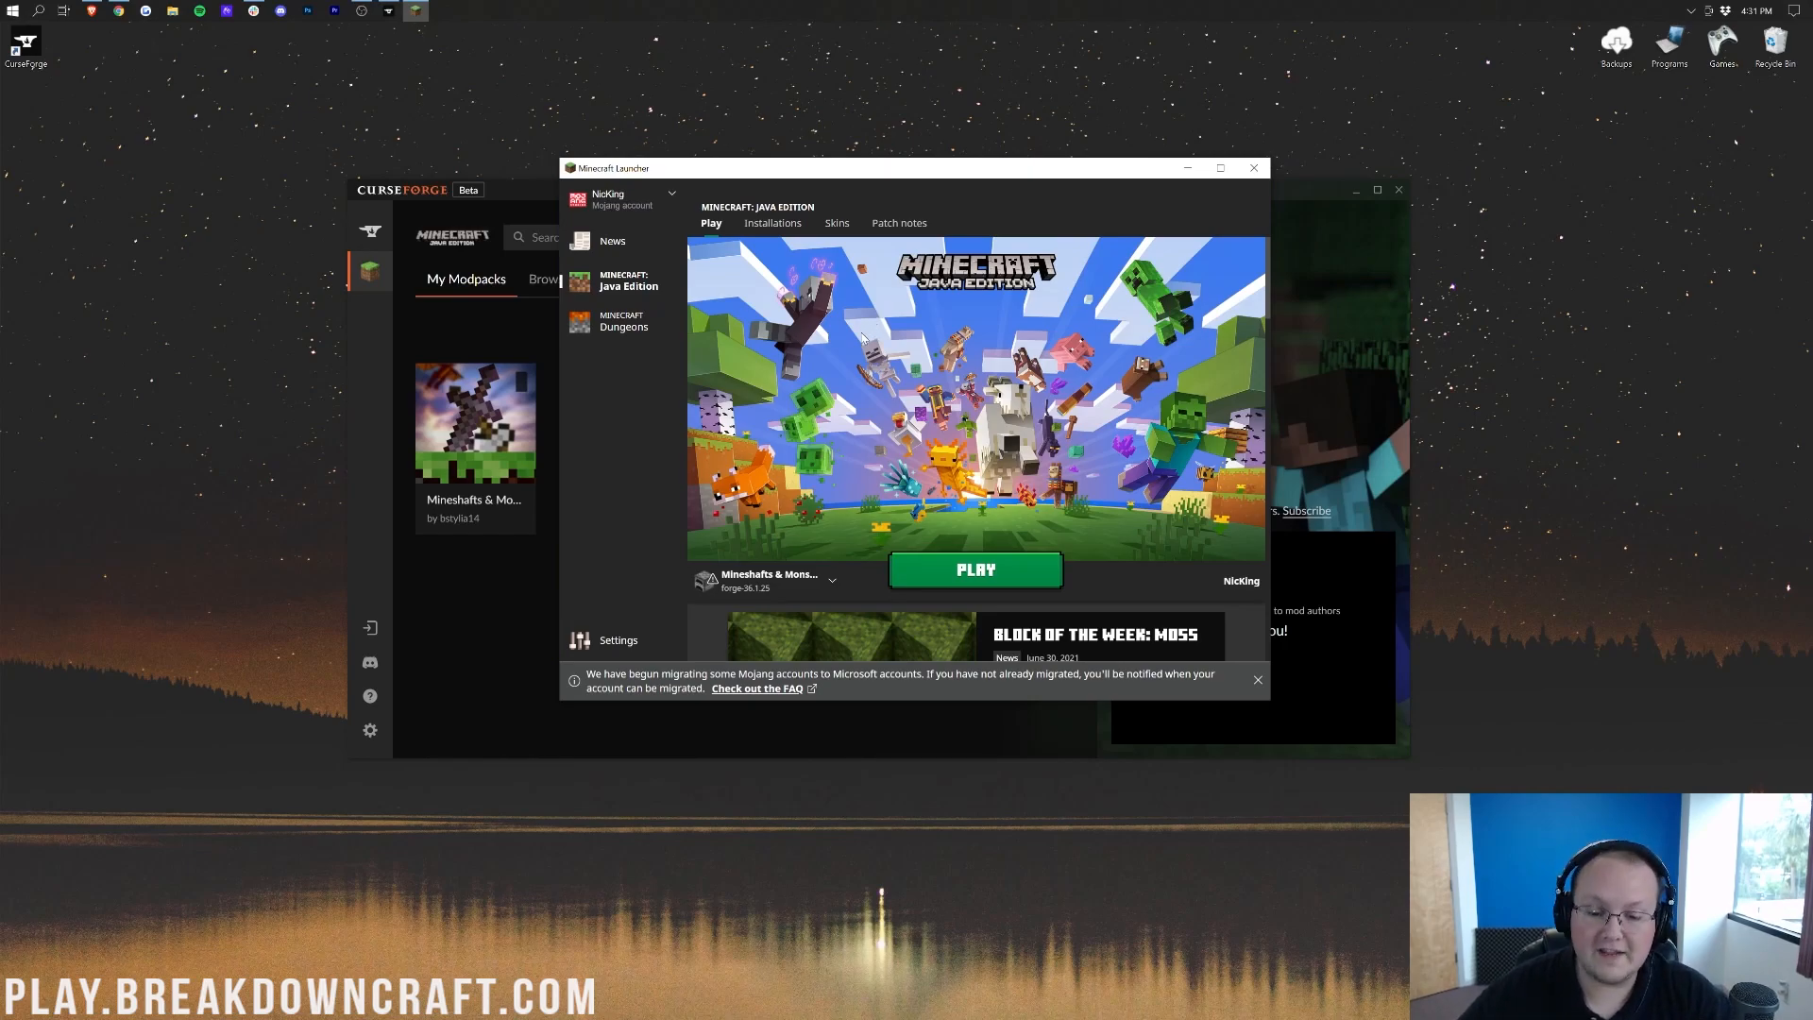
mouse_move(795, 581)
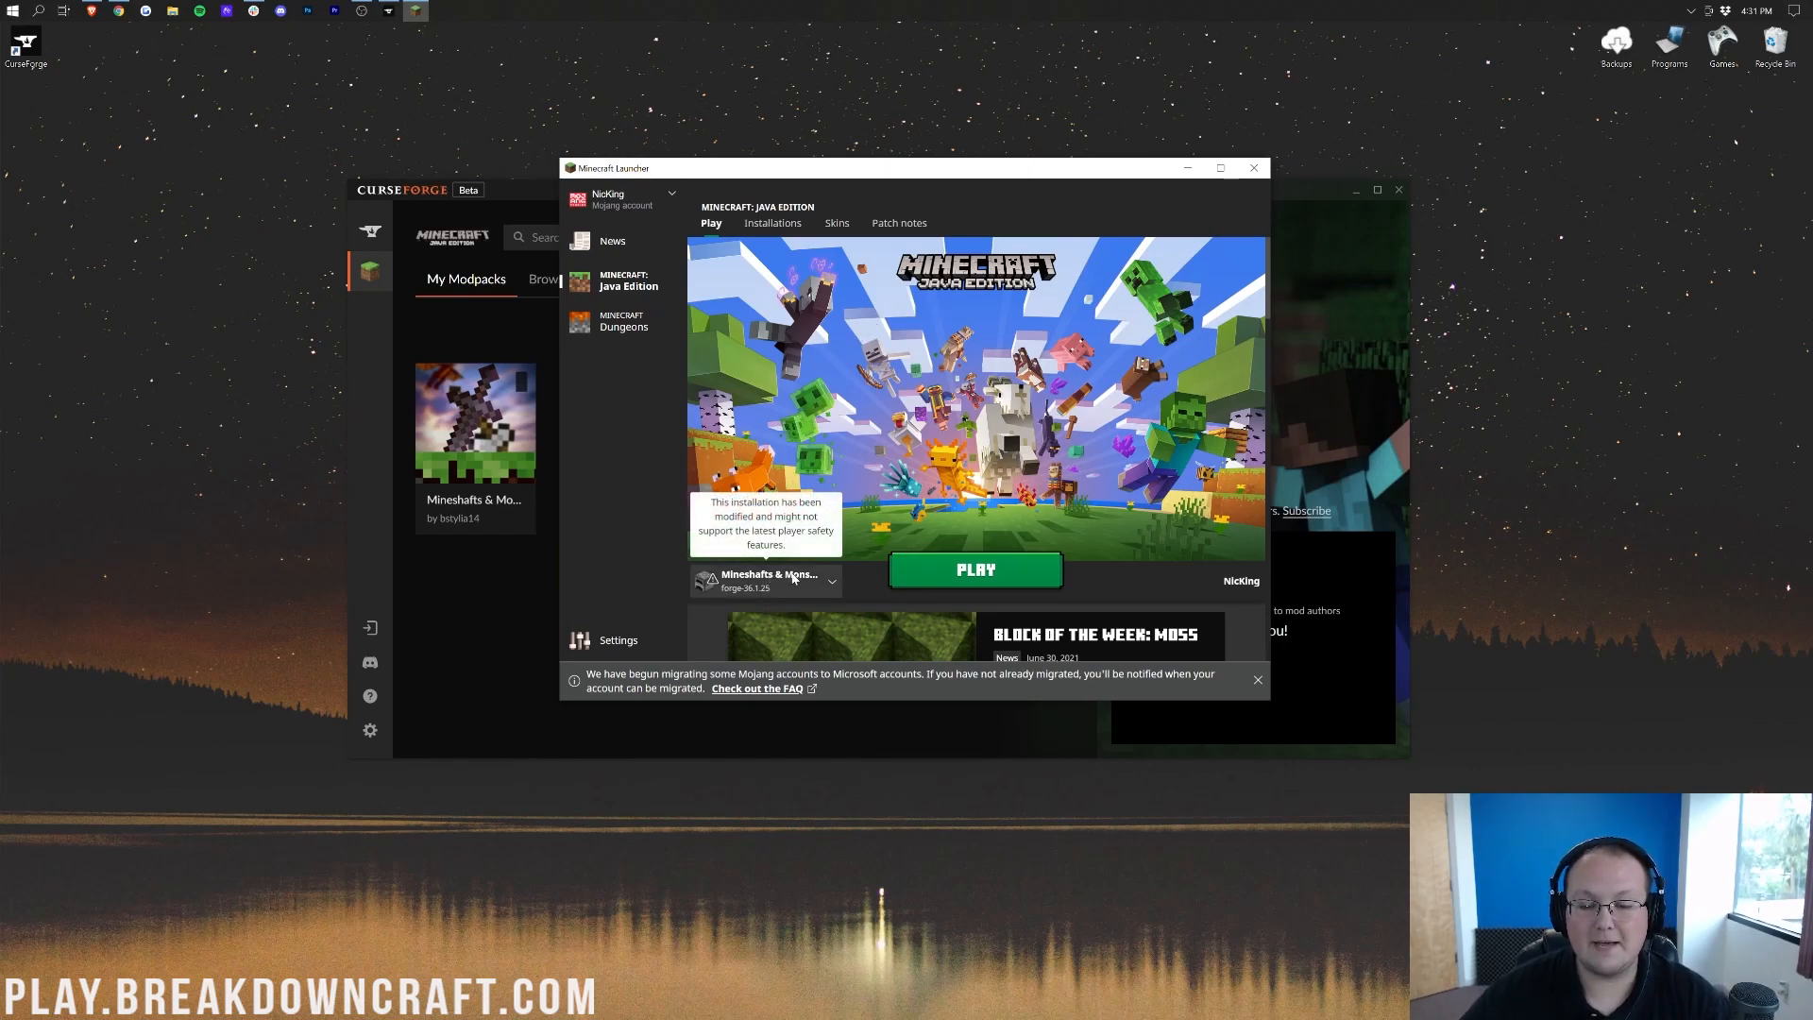
mouse_move(789, 526)
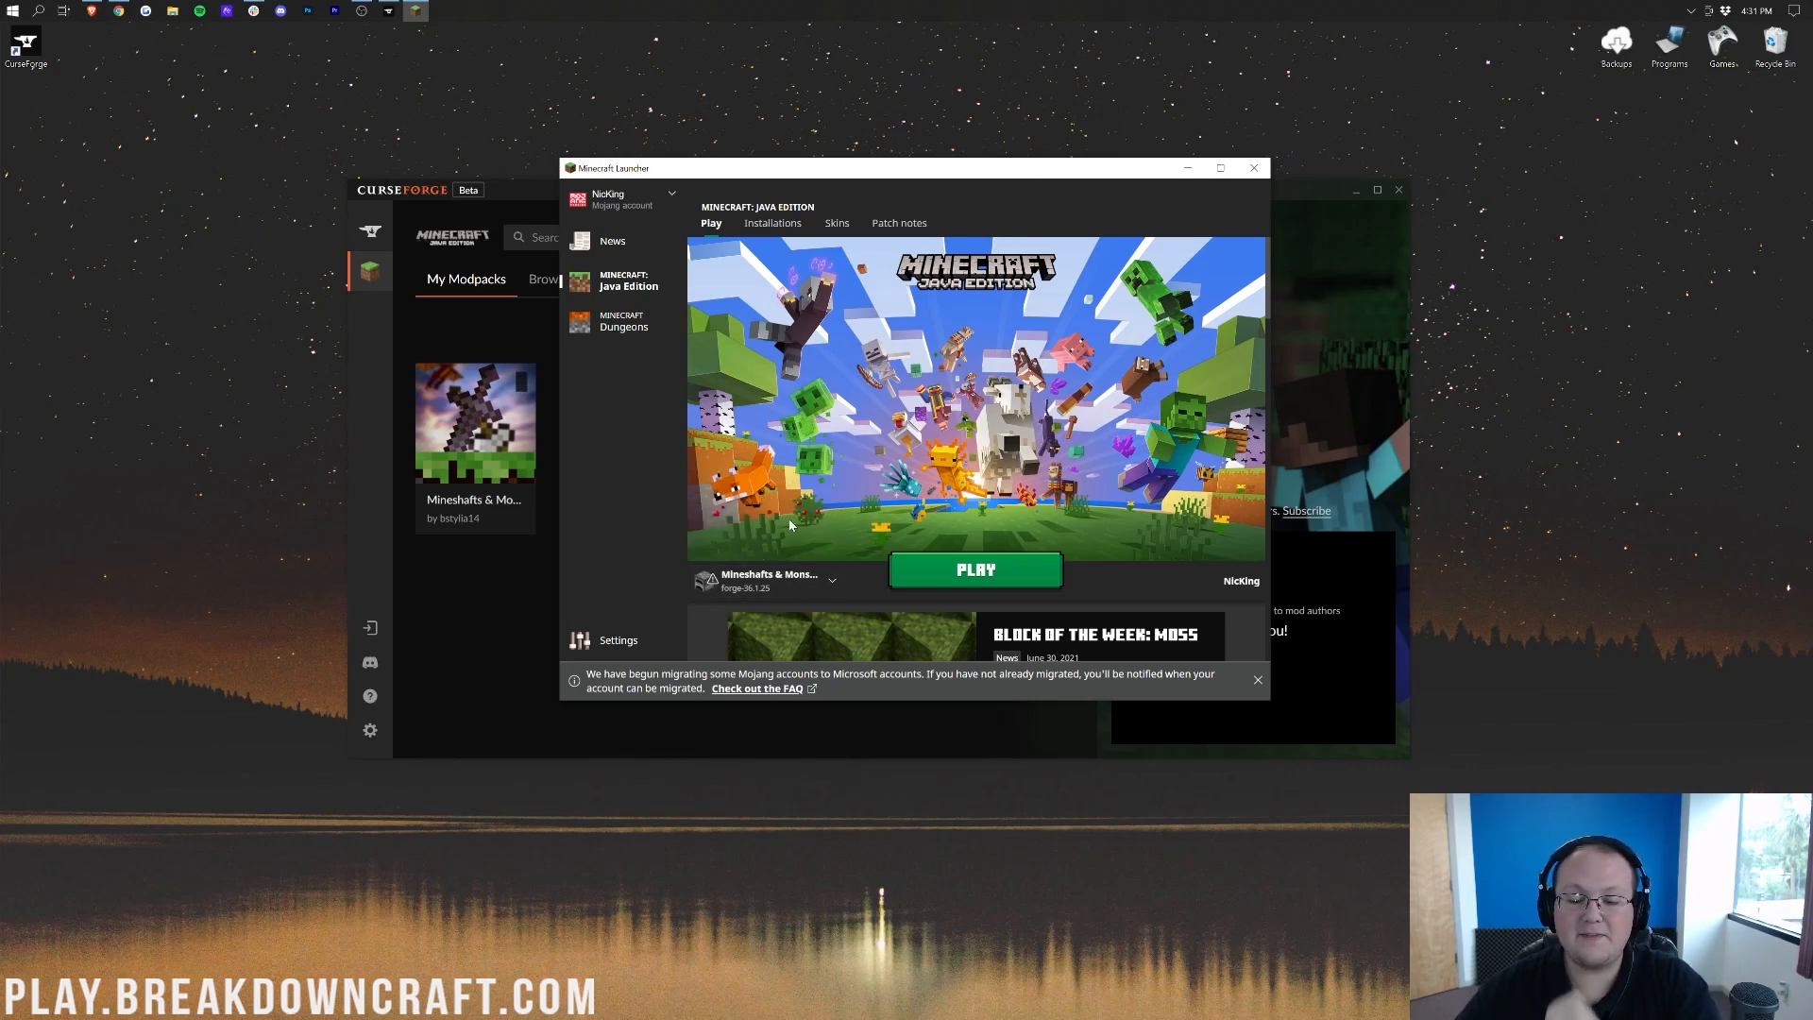
mouse_move(1316, 157)
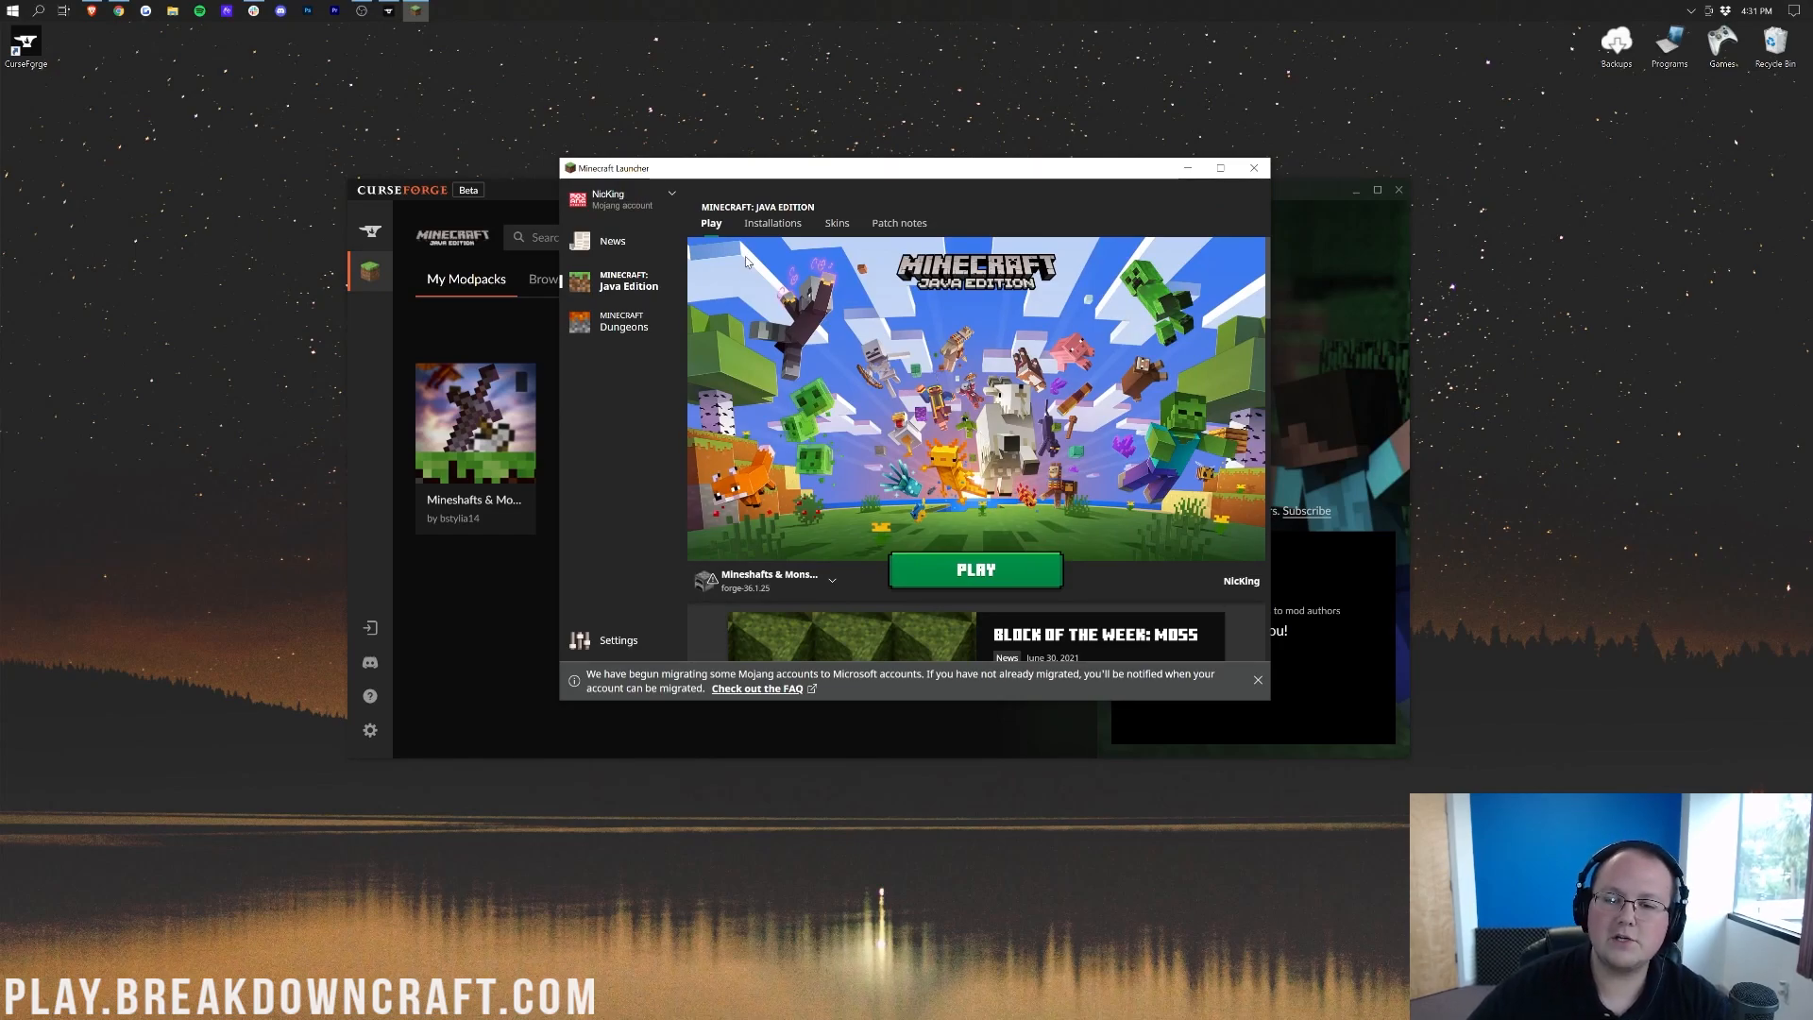
- Show the launcher's installations list, including Mineshafts & Monsters (forge 36.1.25)
click(772, 223)
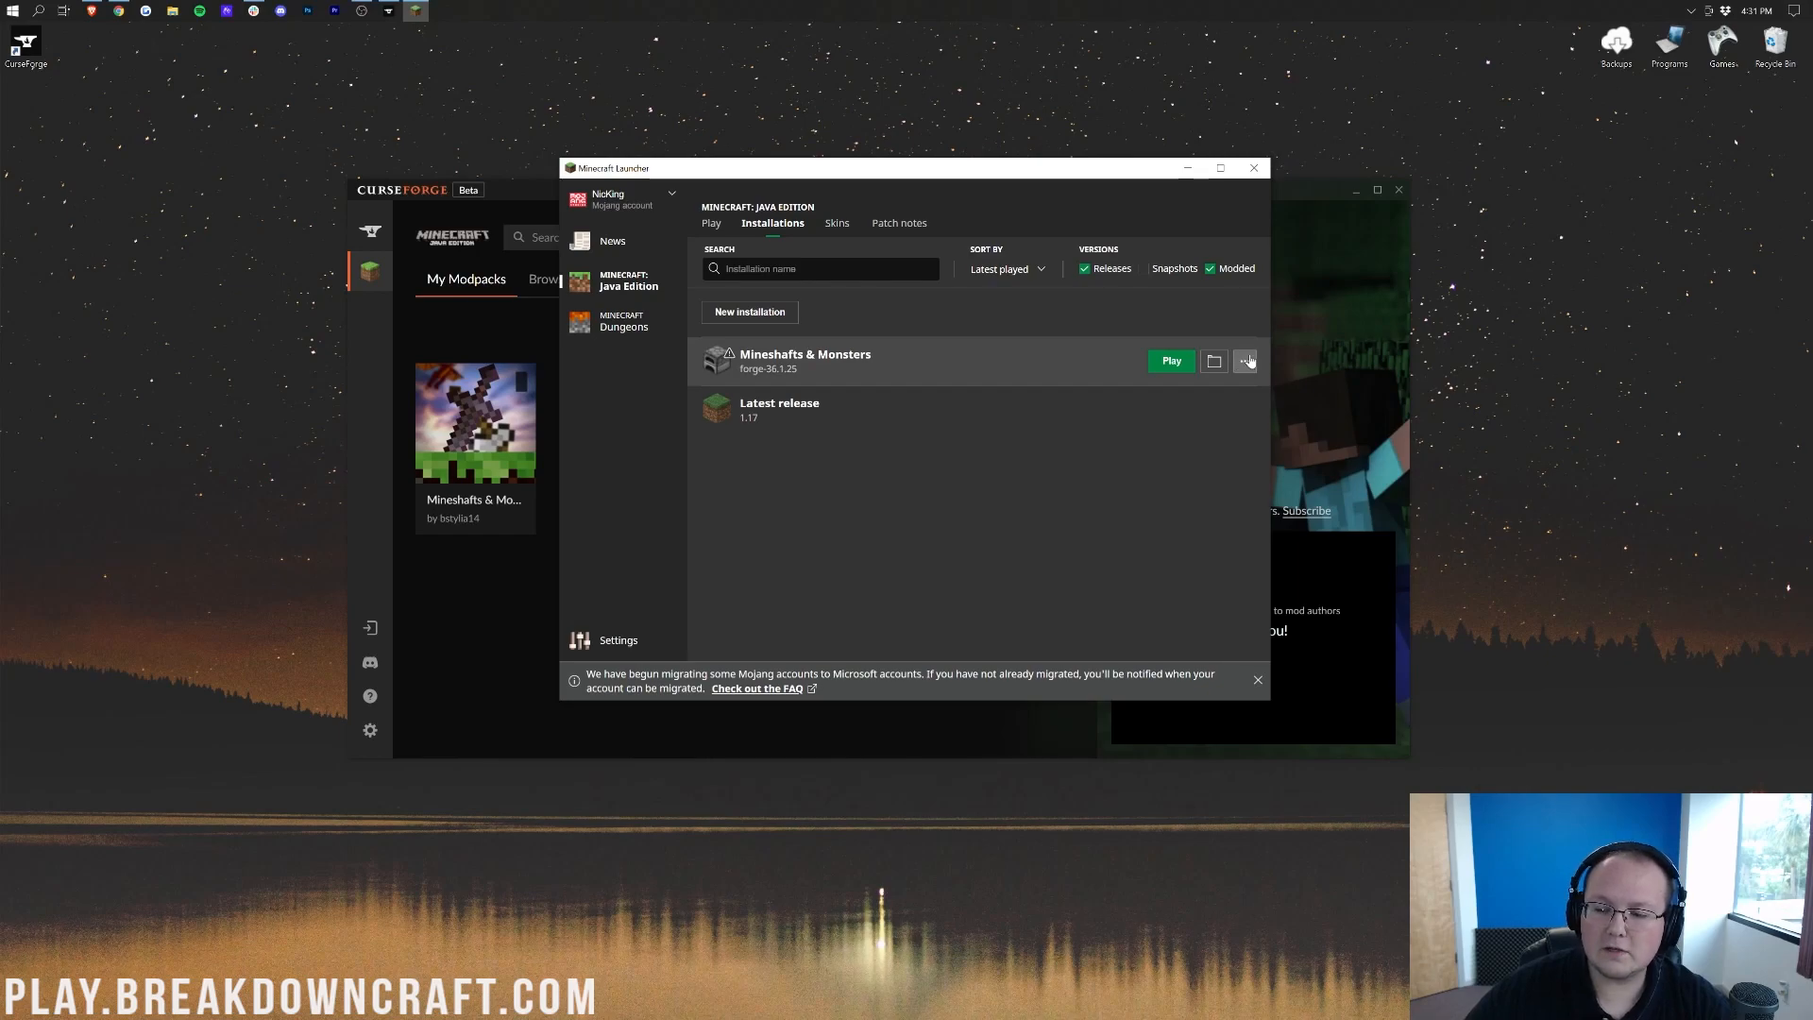
- Edit Mineshafts & Monsters to use 1920x1080 resolution, expand More Options, and save
click(1248, 360)
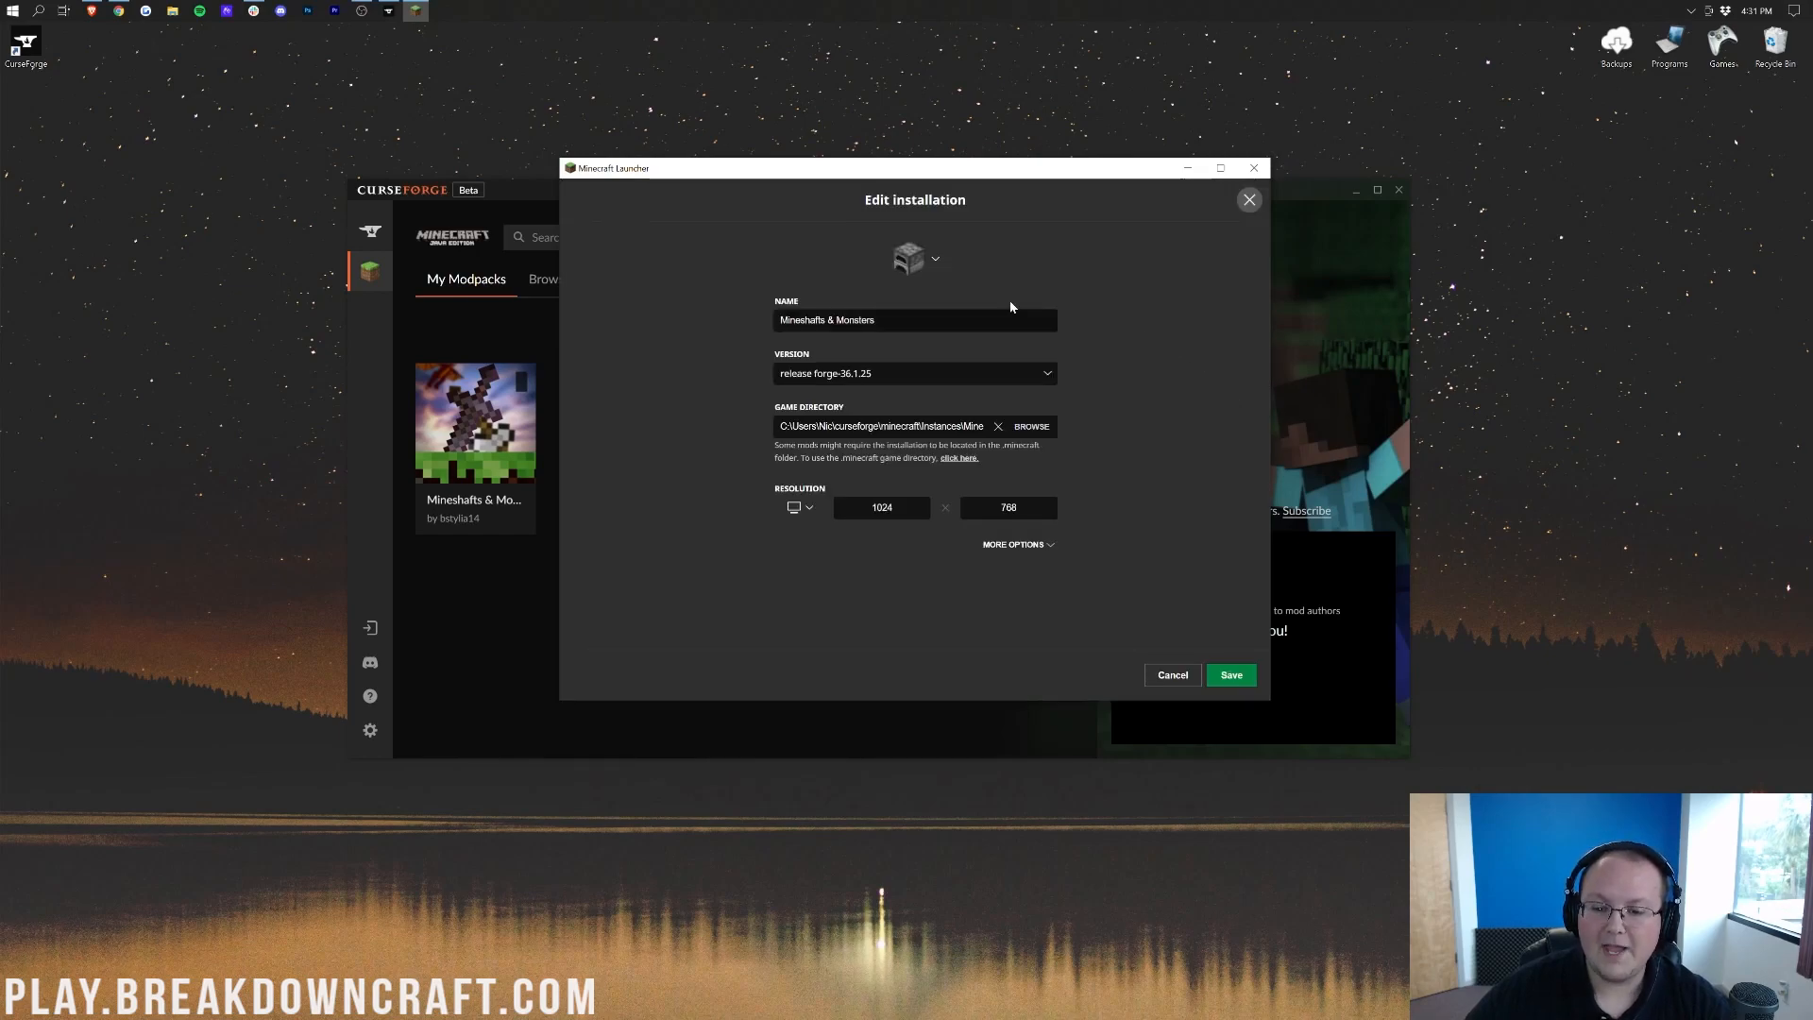
click(799, 507)
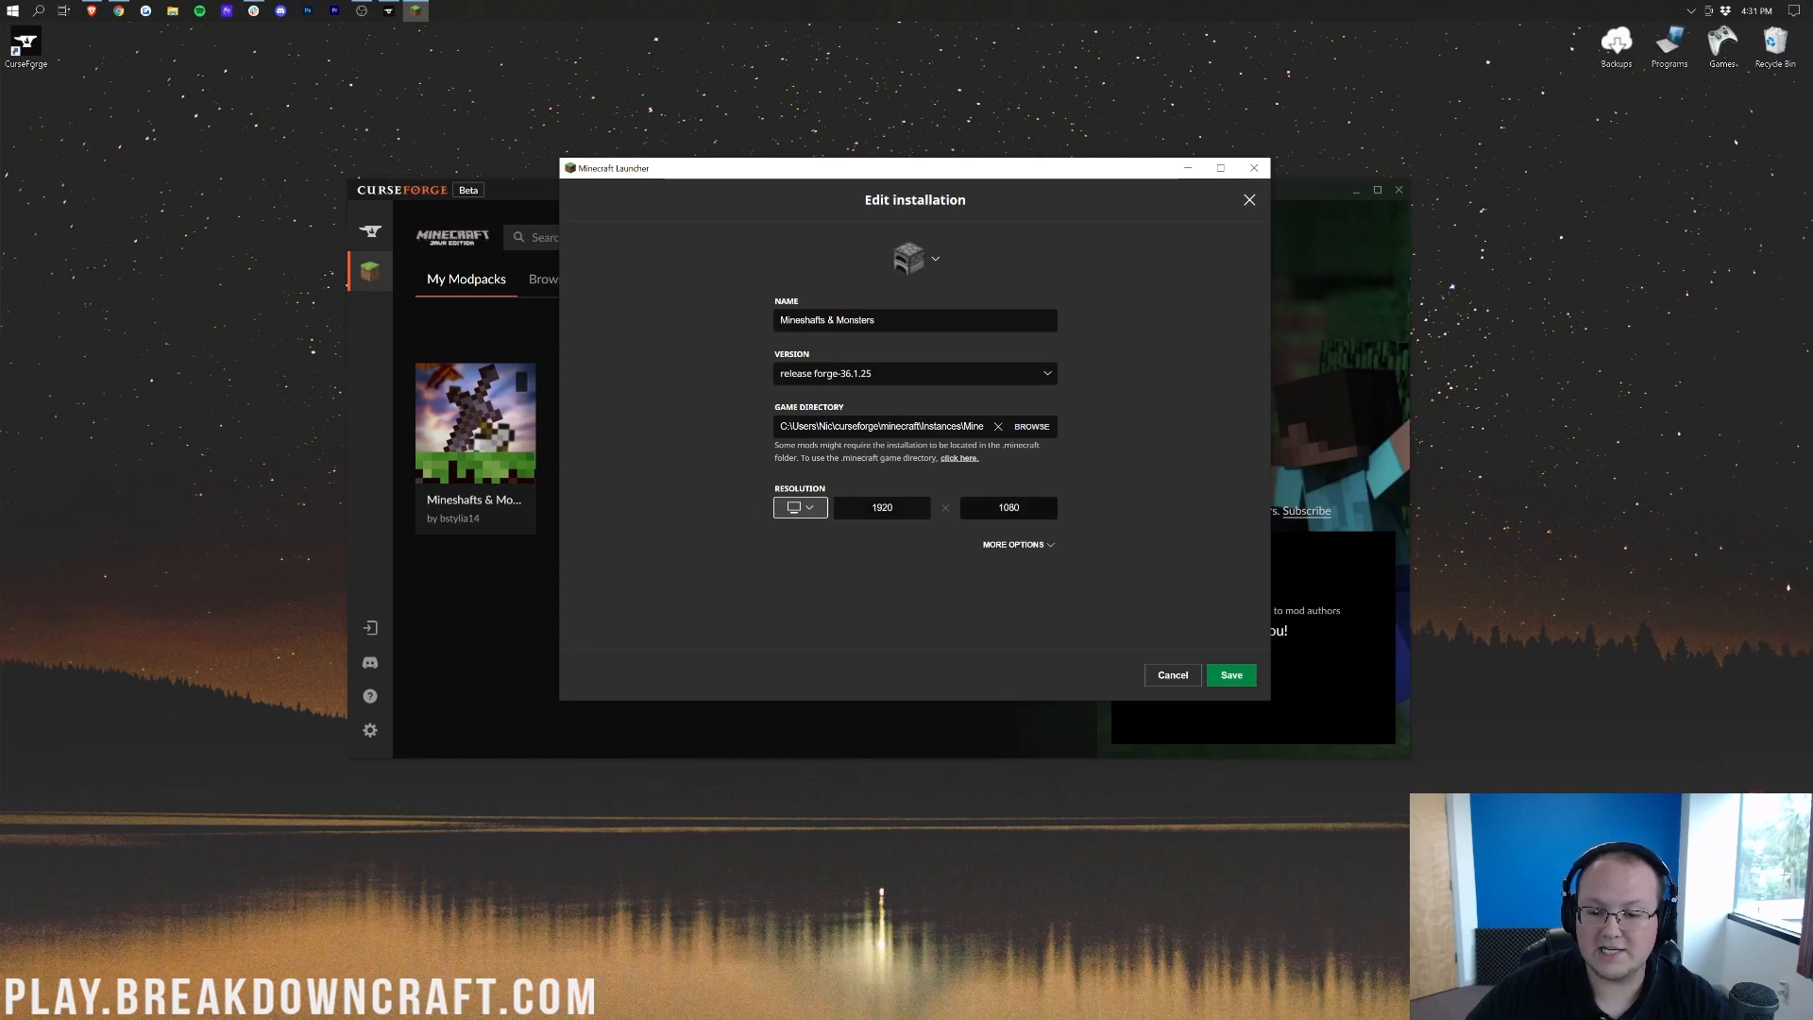
click(1013, 545)
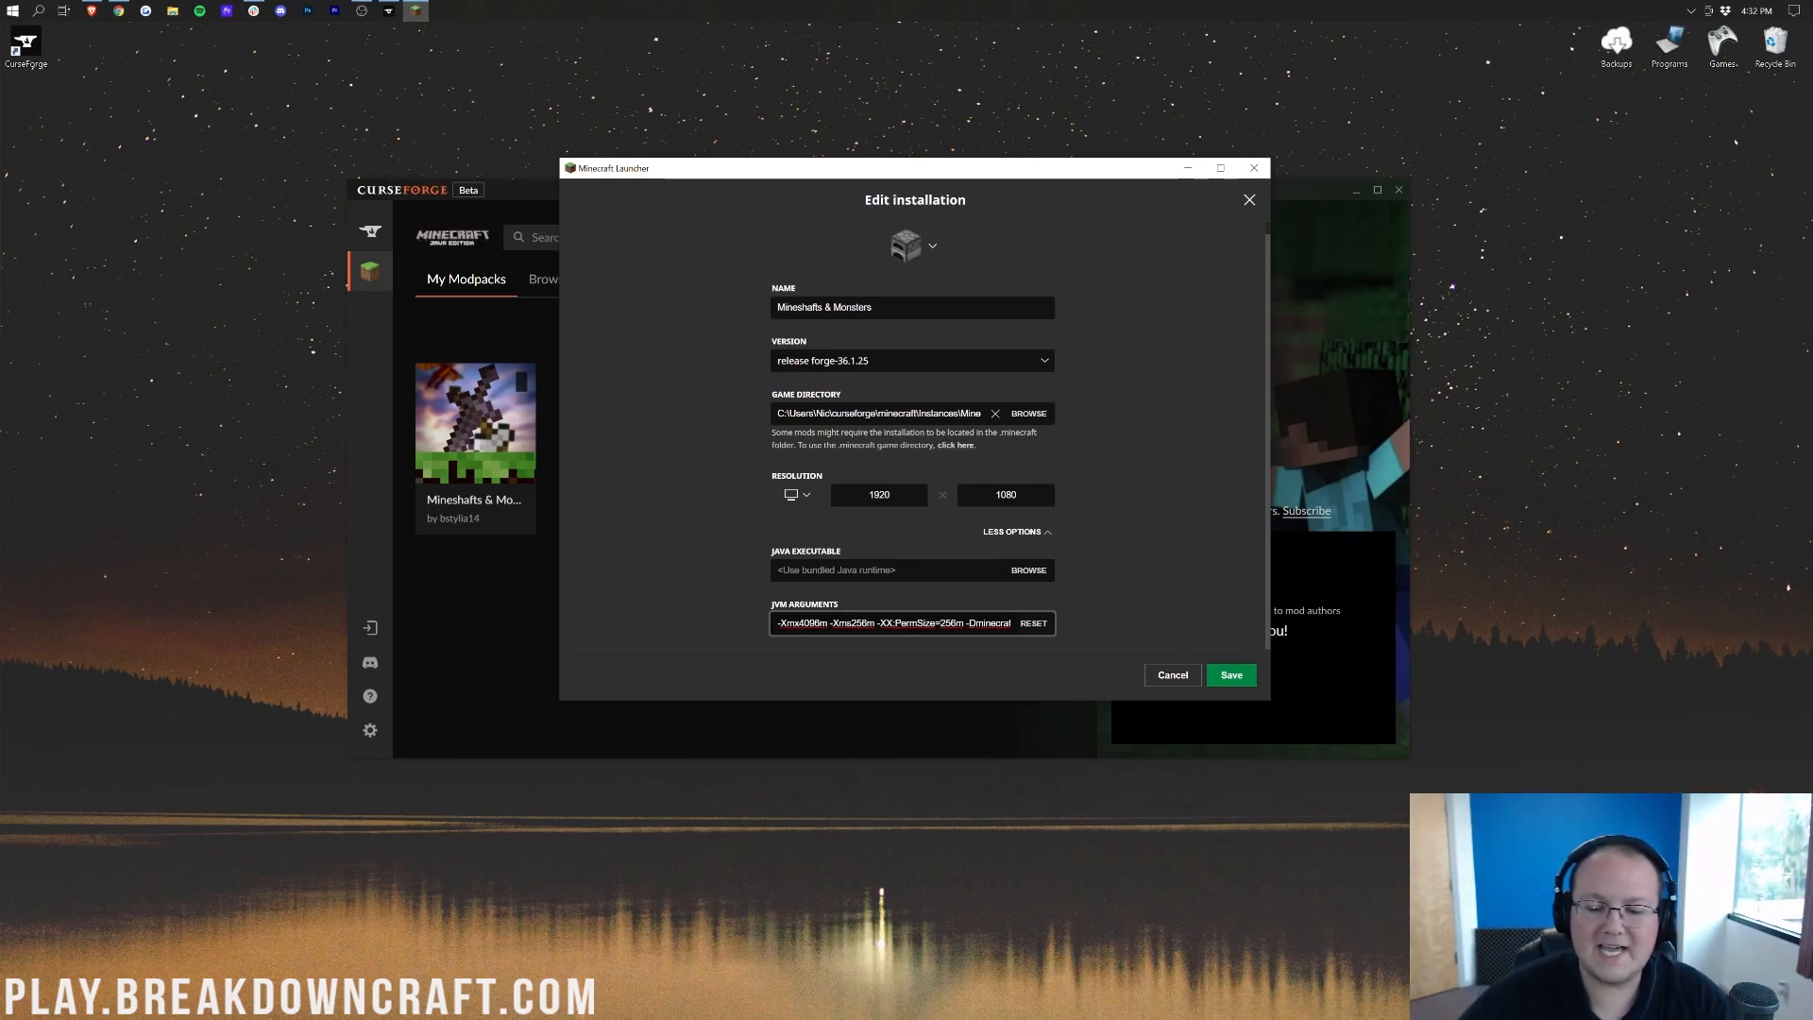
mouse_move(1348, 554)
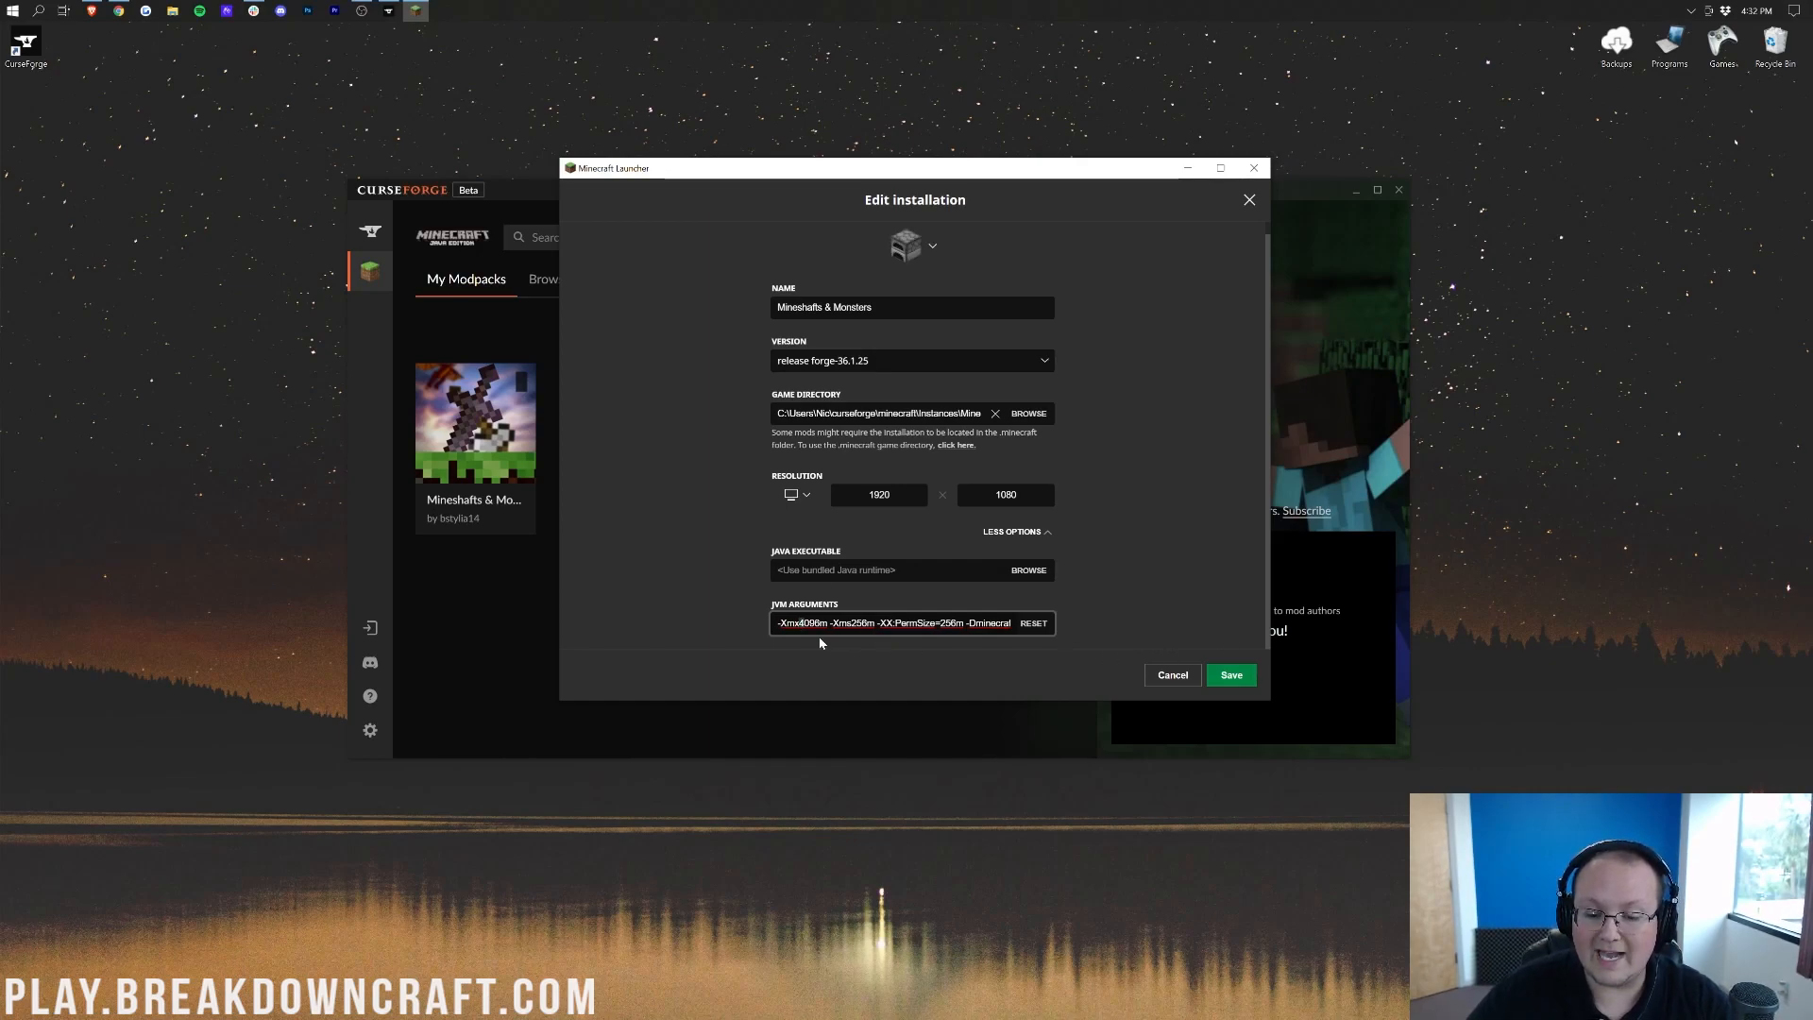
click(1230, 674)
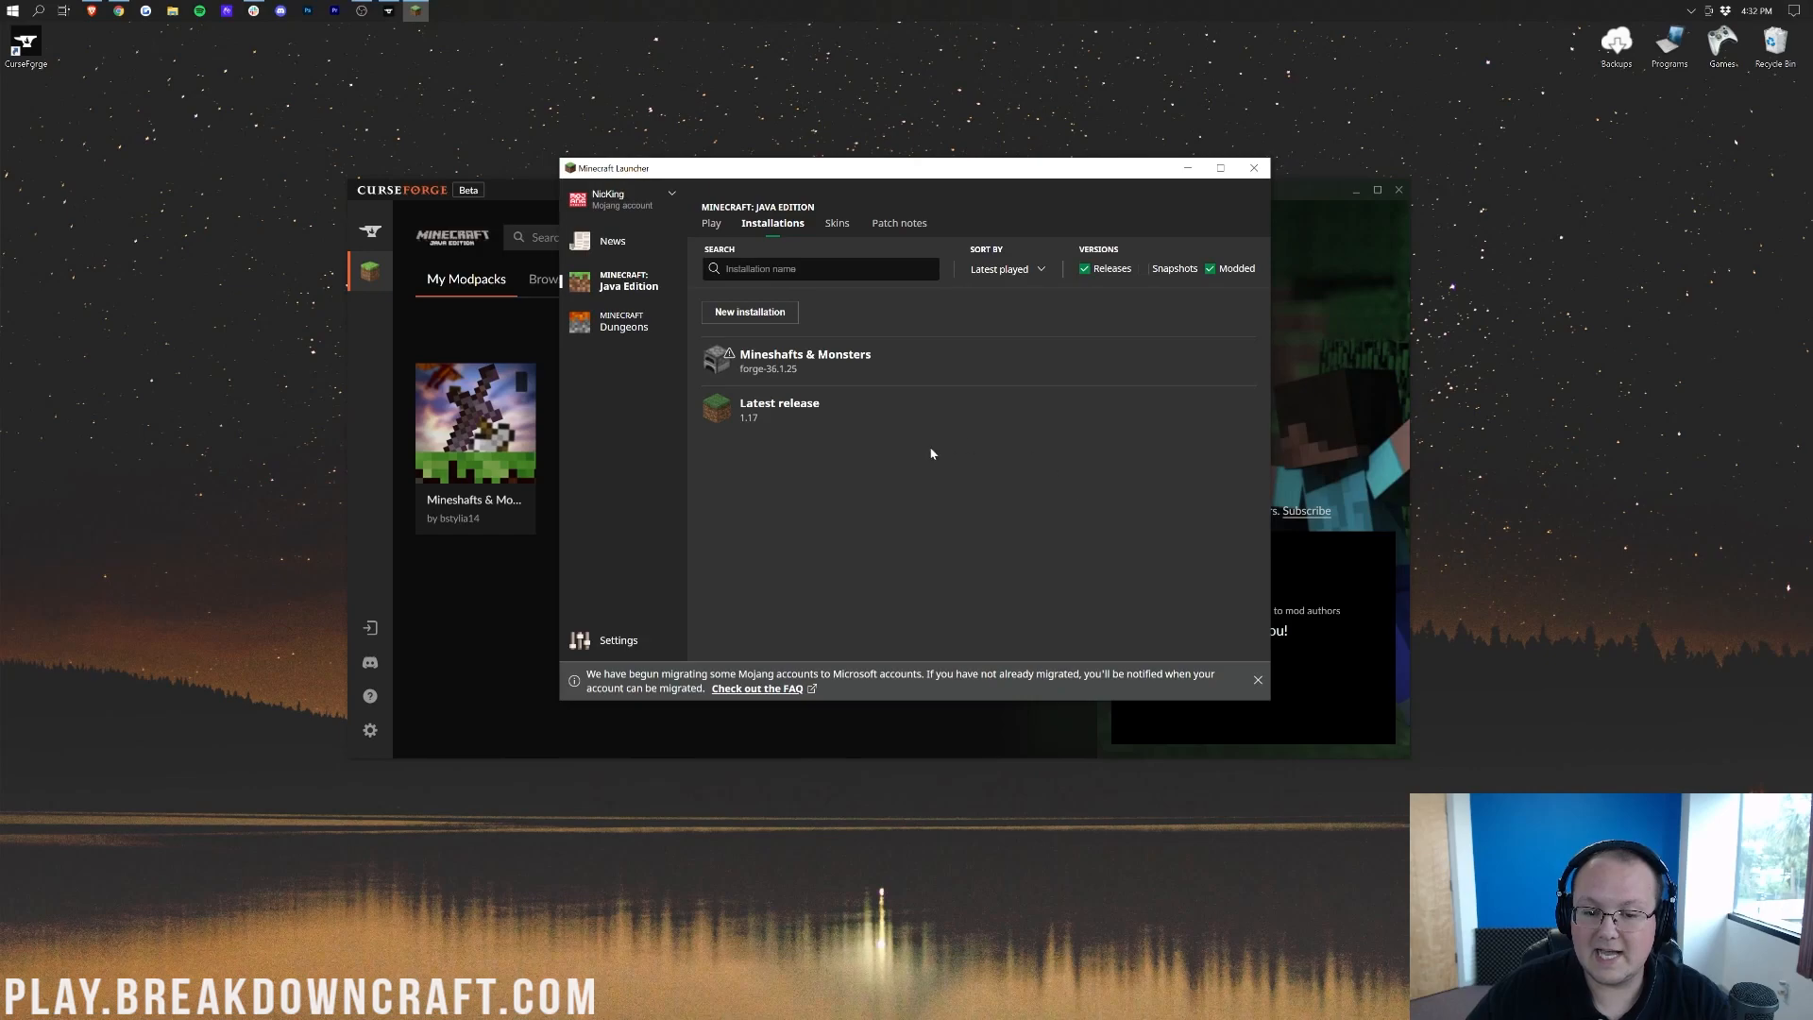
- Play Mineshafts & Monsters, ticking 'Don't warn me again' on the modified-installation warning
click(710, 223)
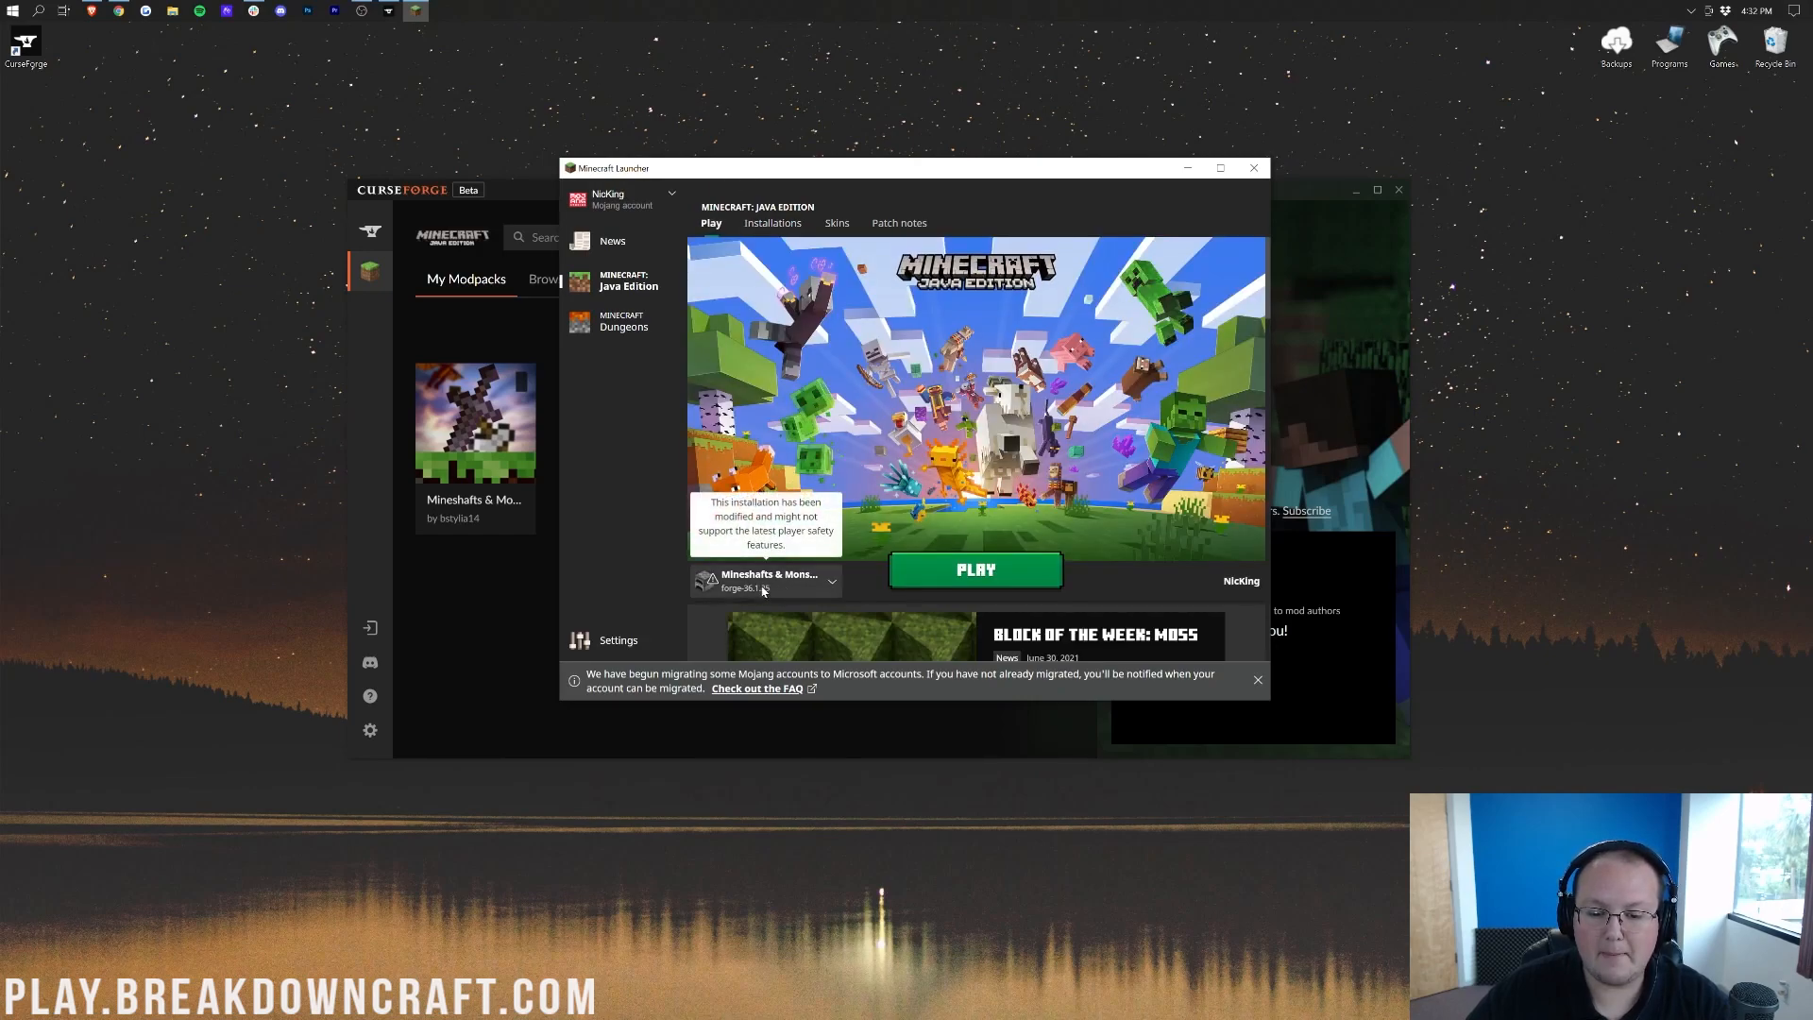
click(976, 569)
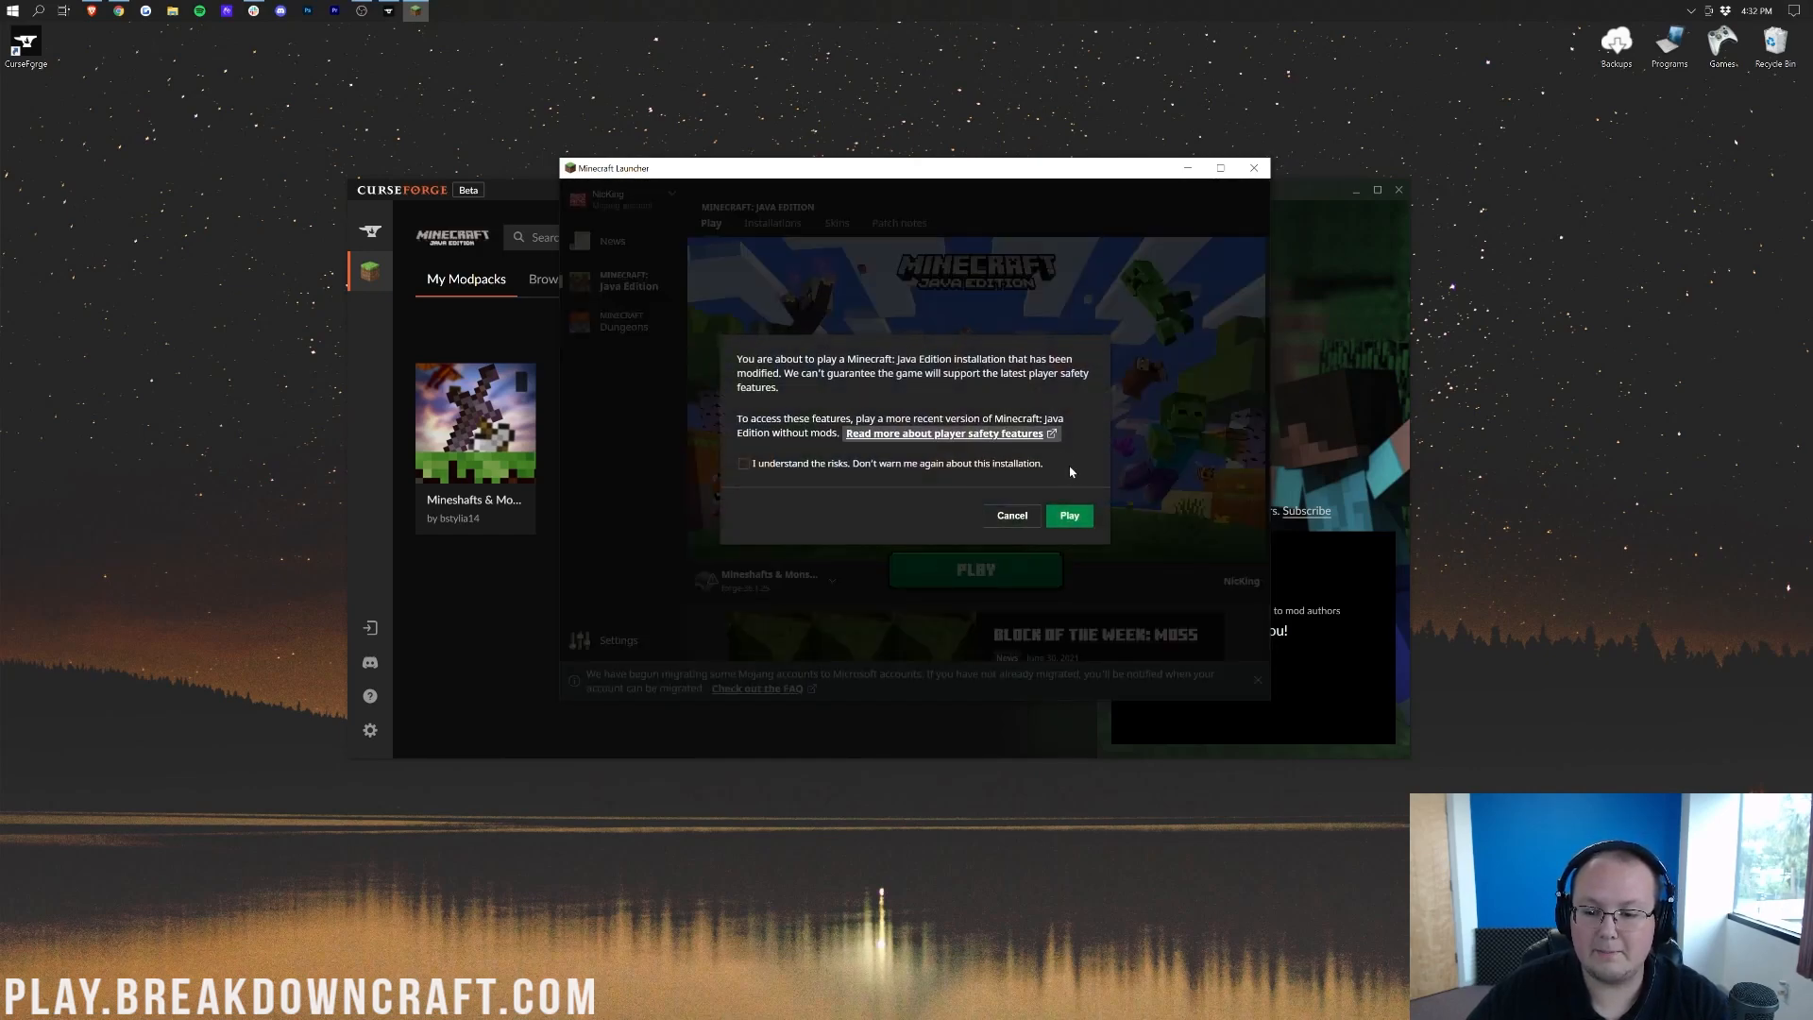
click(743, 463)
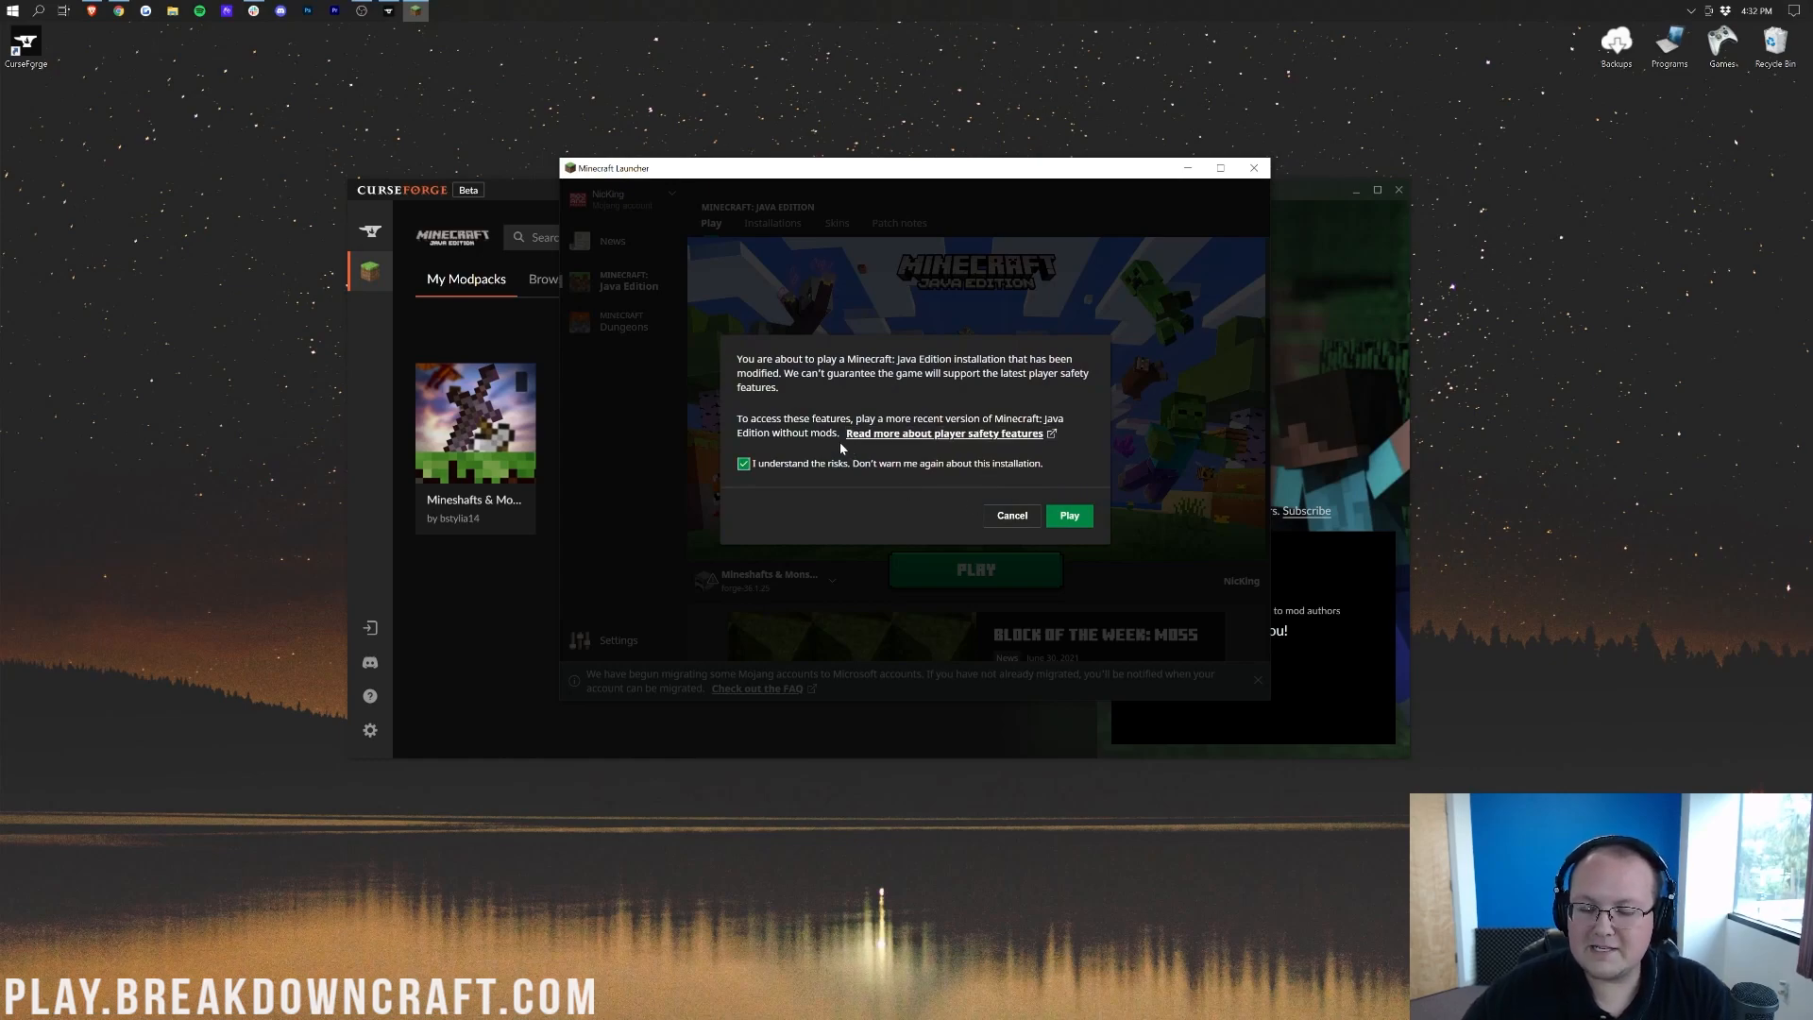
mouse_move(901, 521)
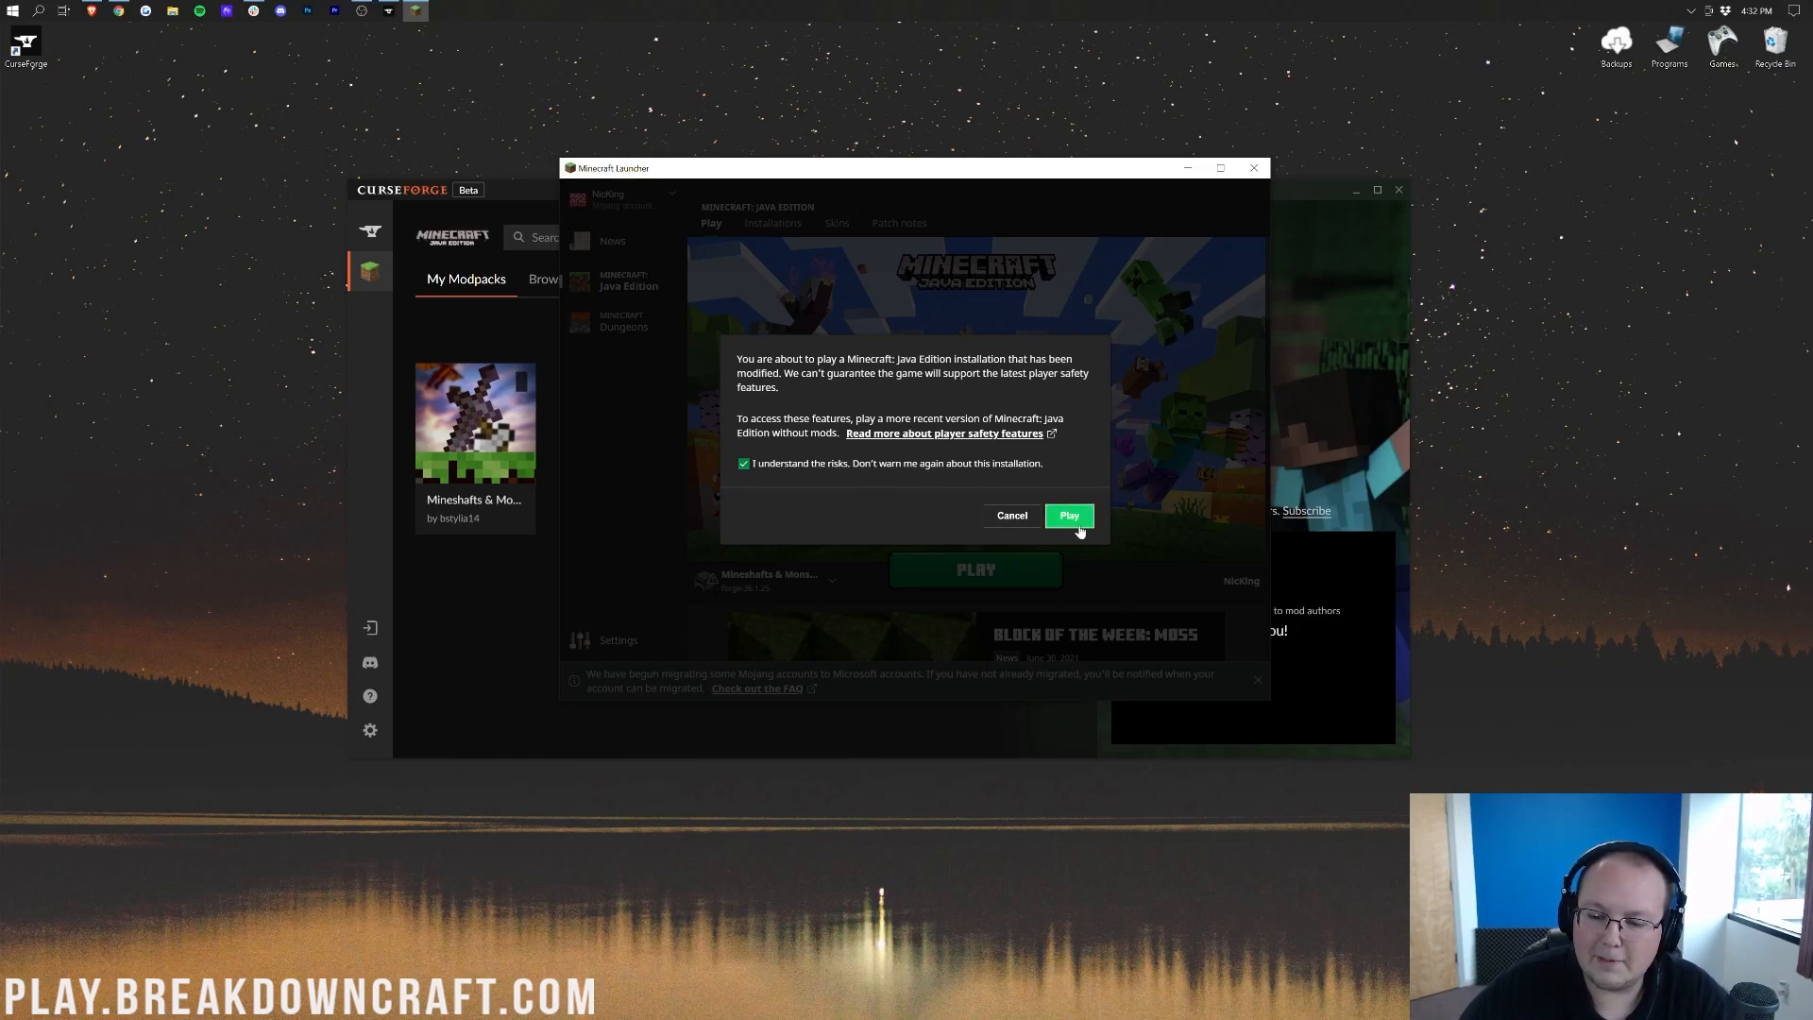
click(1069, 515)
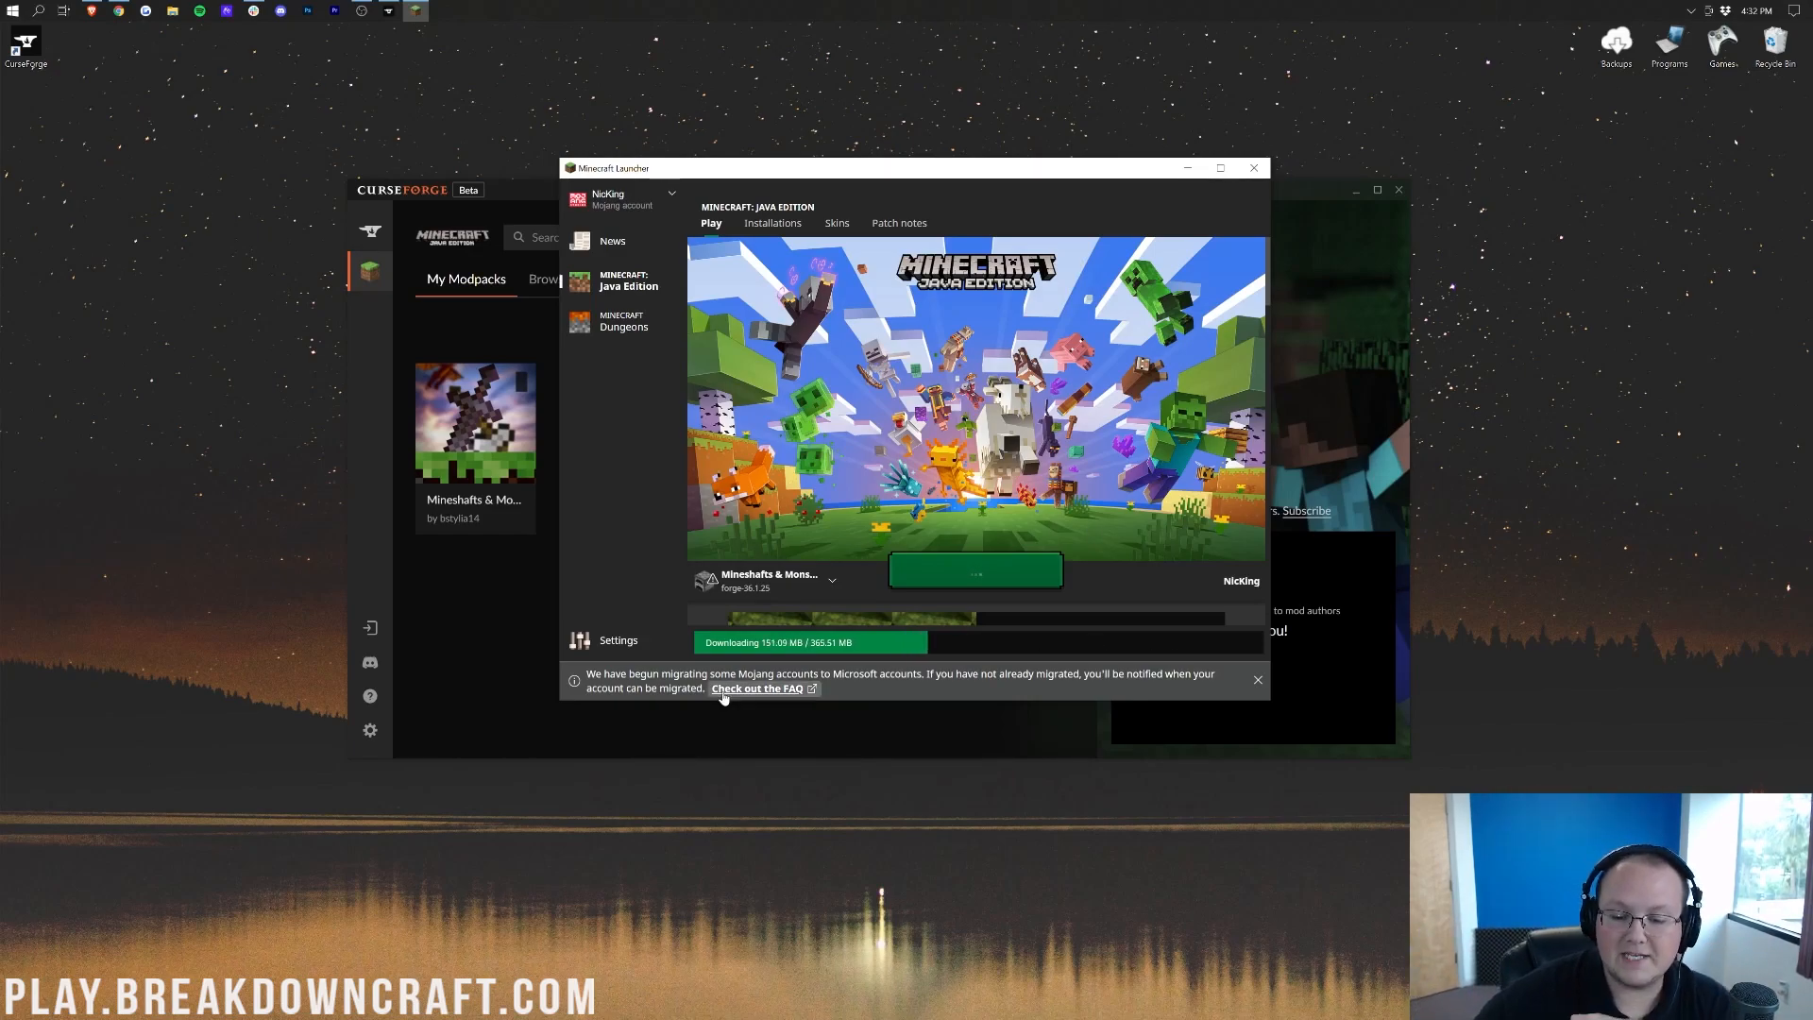
mouse_move(871, 665)
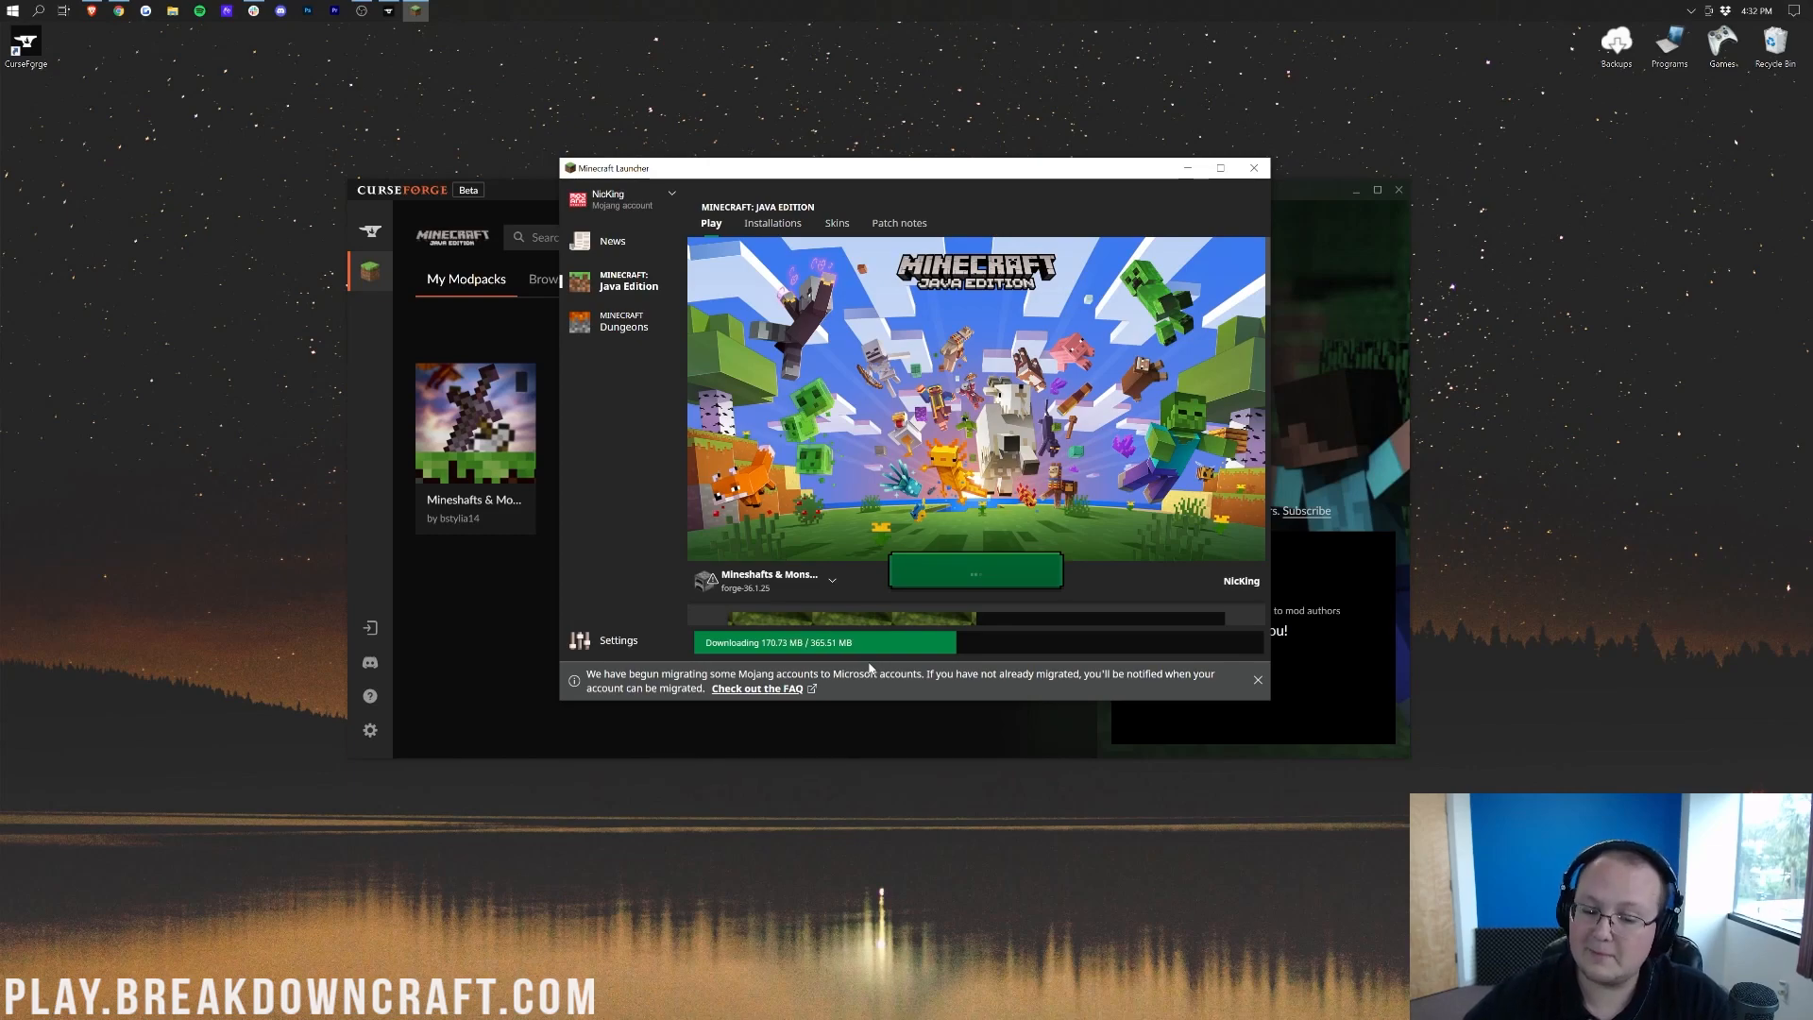
mouse_move(1070, 643)
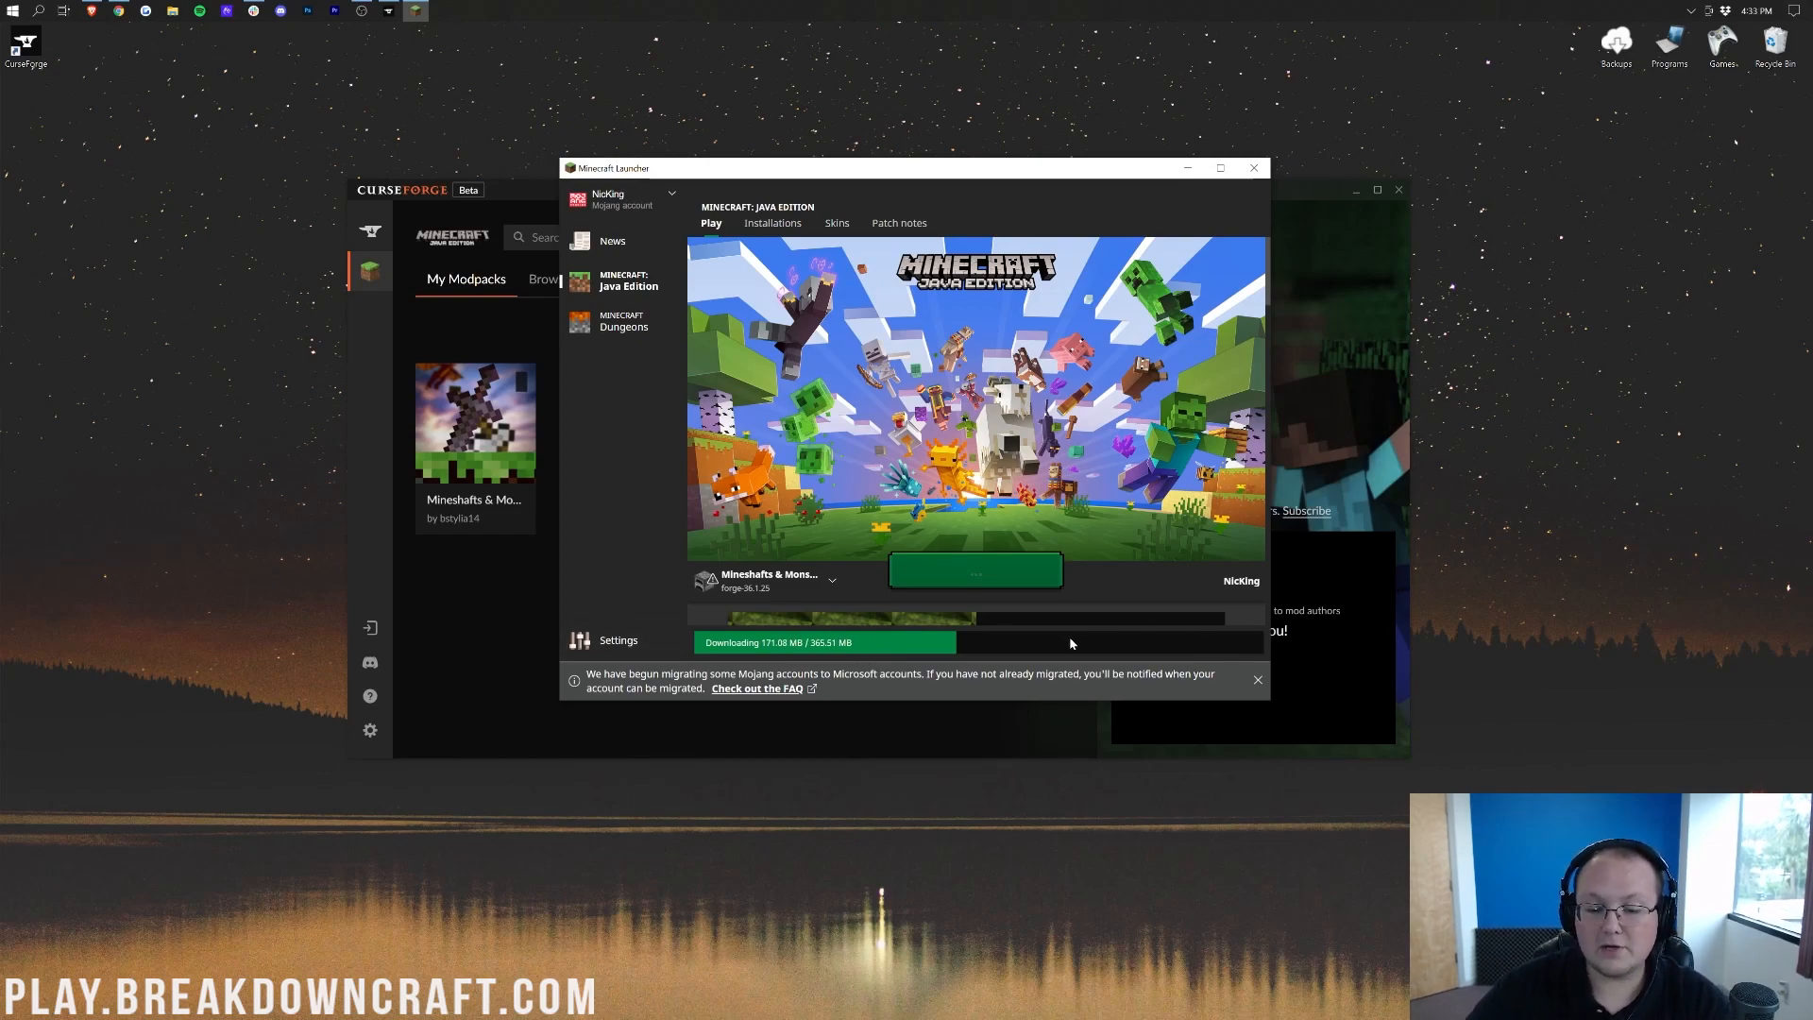
mouse_move(1020, 644)
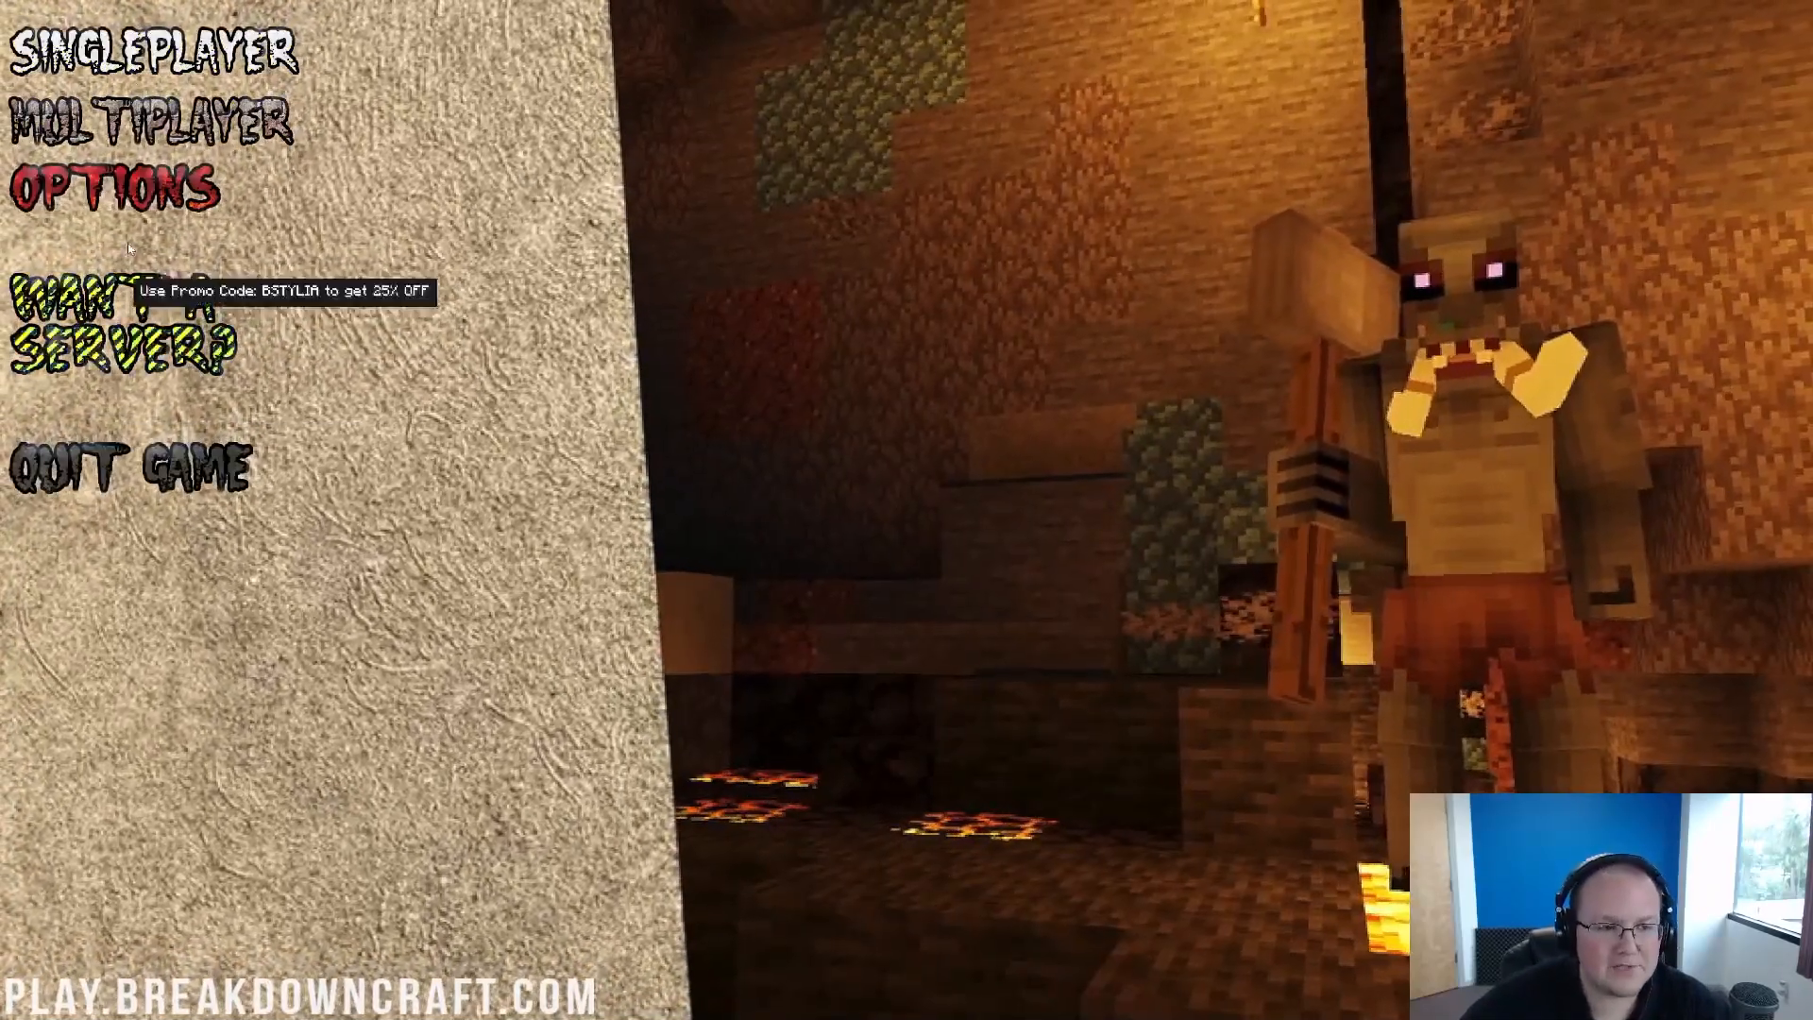
- Go to Singleplayer and reach the Create New World screen
click(147, 123)
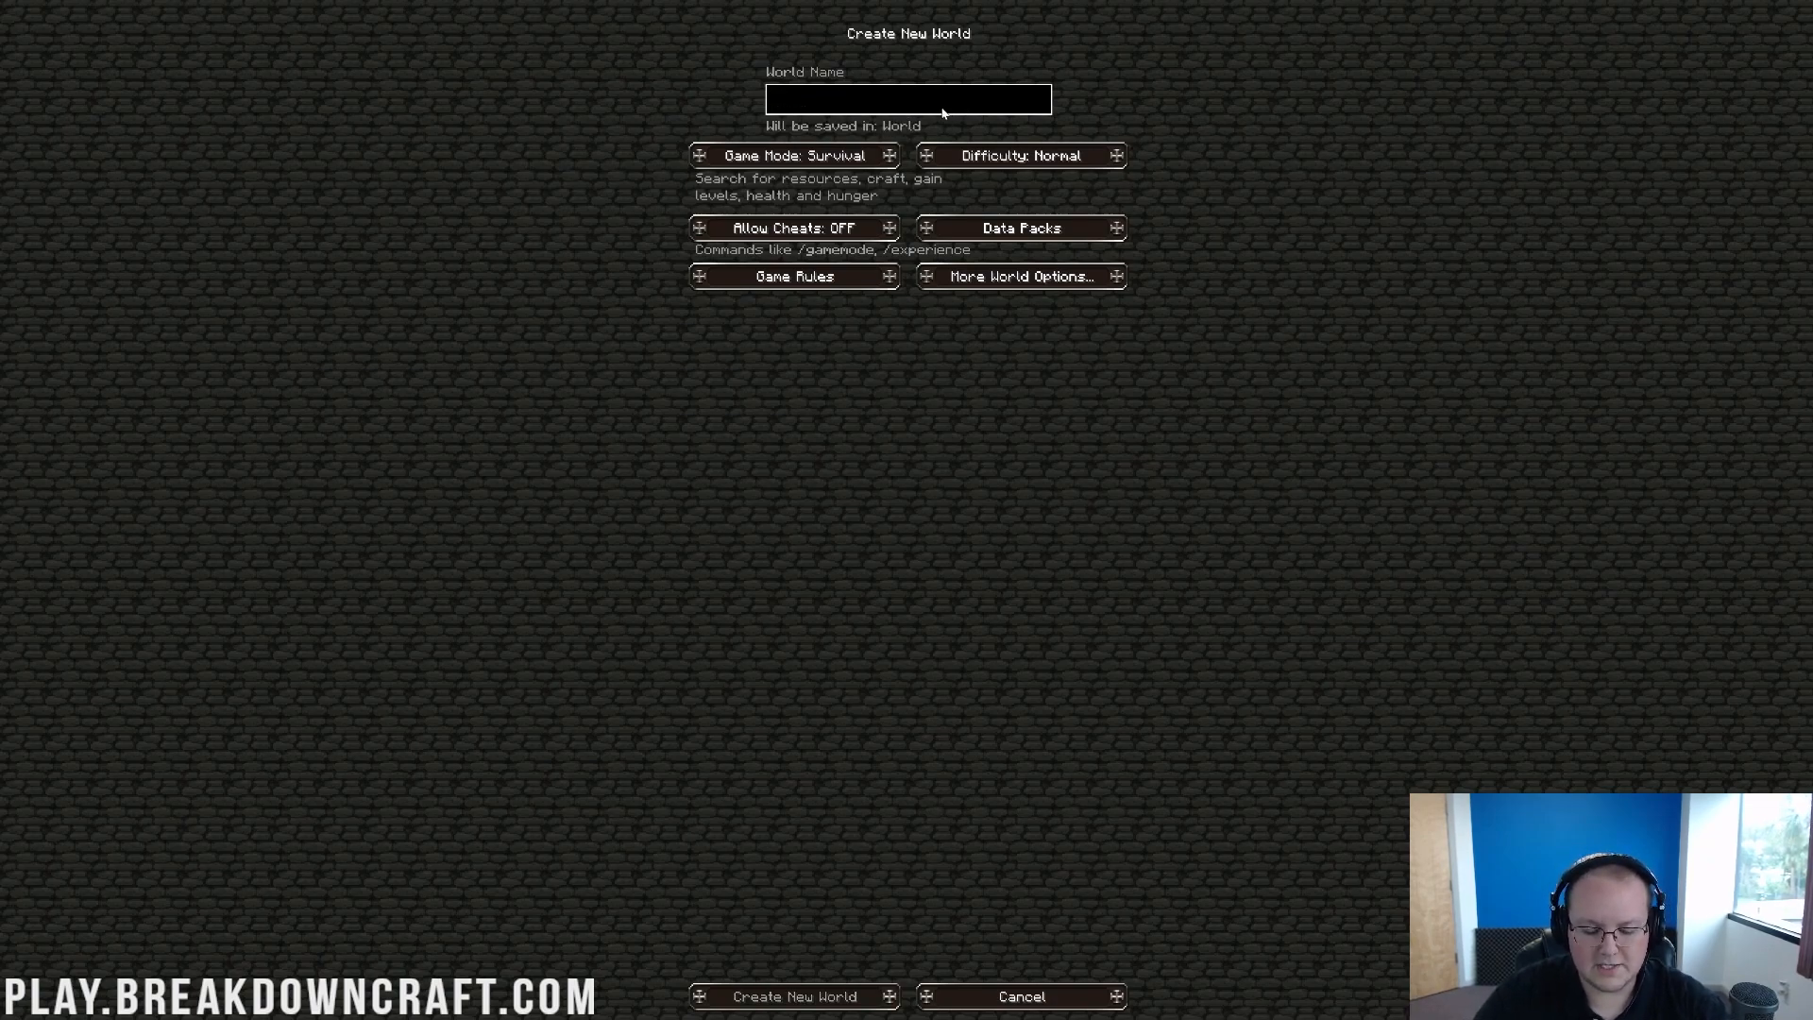
- Create a world named 'New World' in Creative mode with cheats allowed
text(New World)
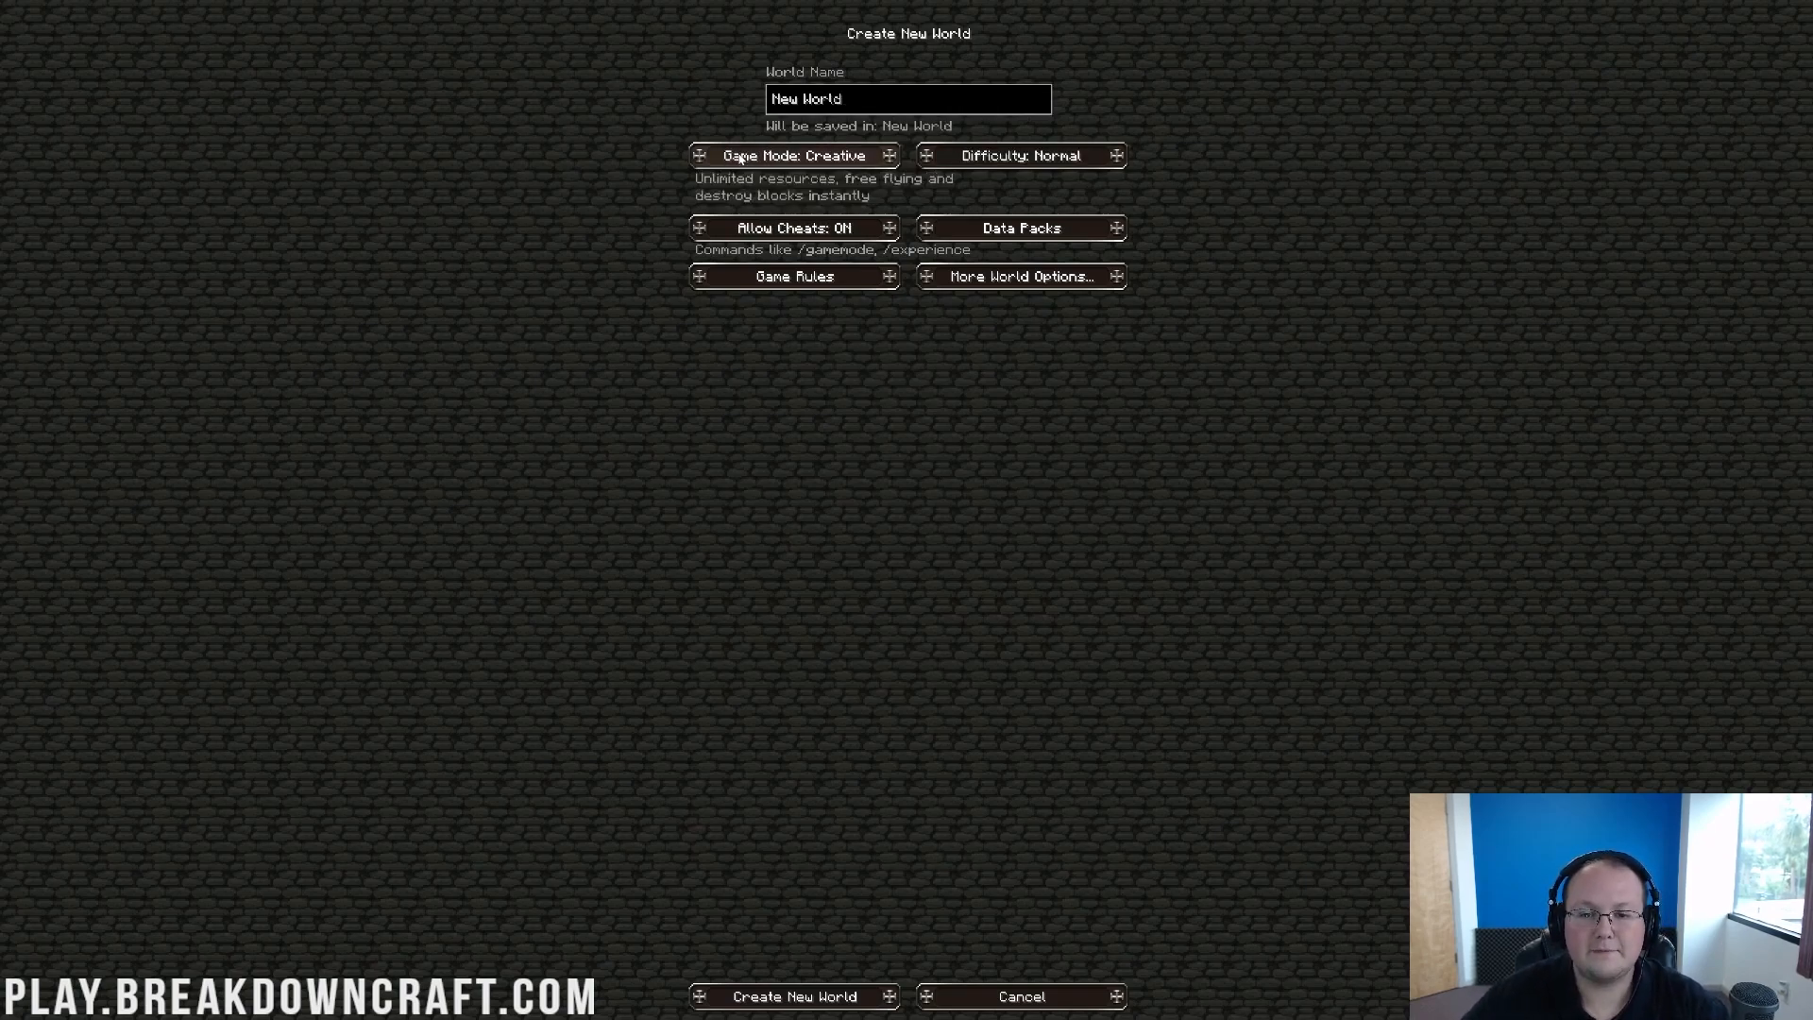
mouse_move(1100, 493)
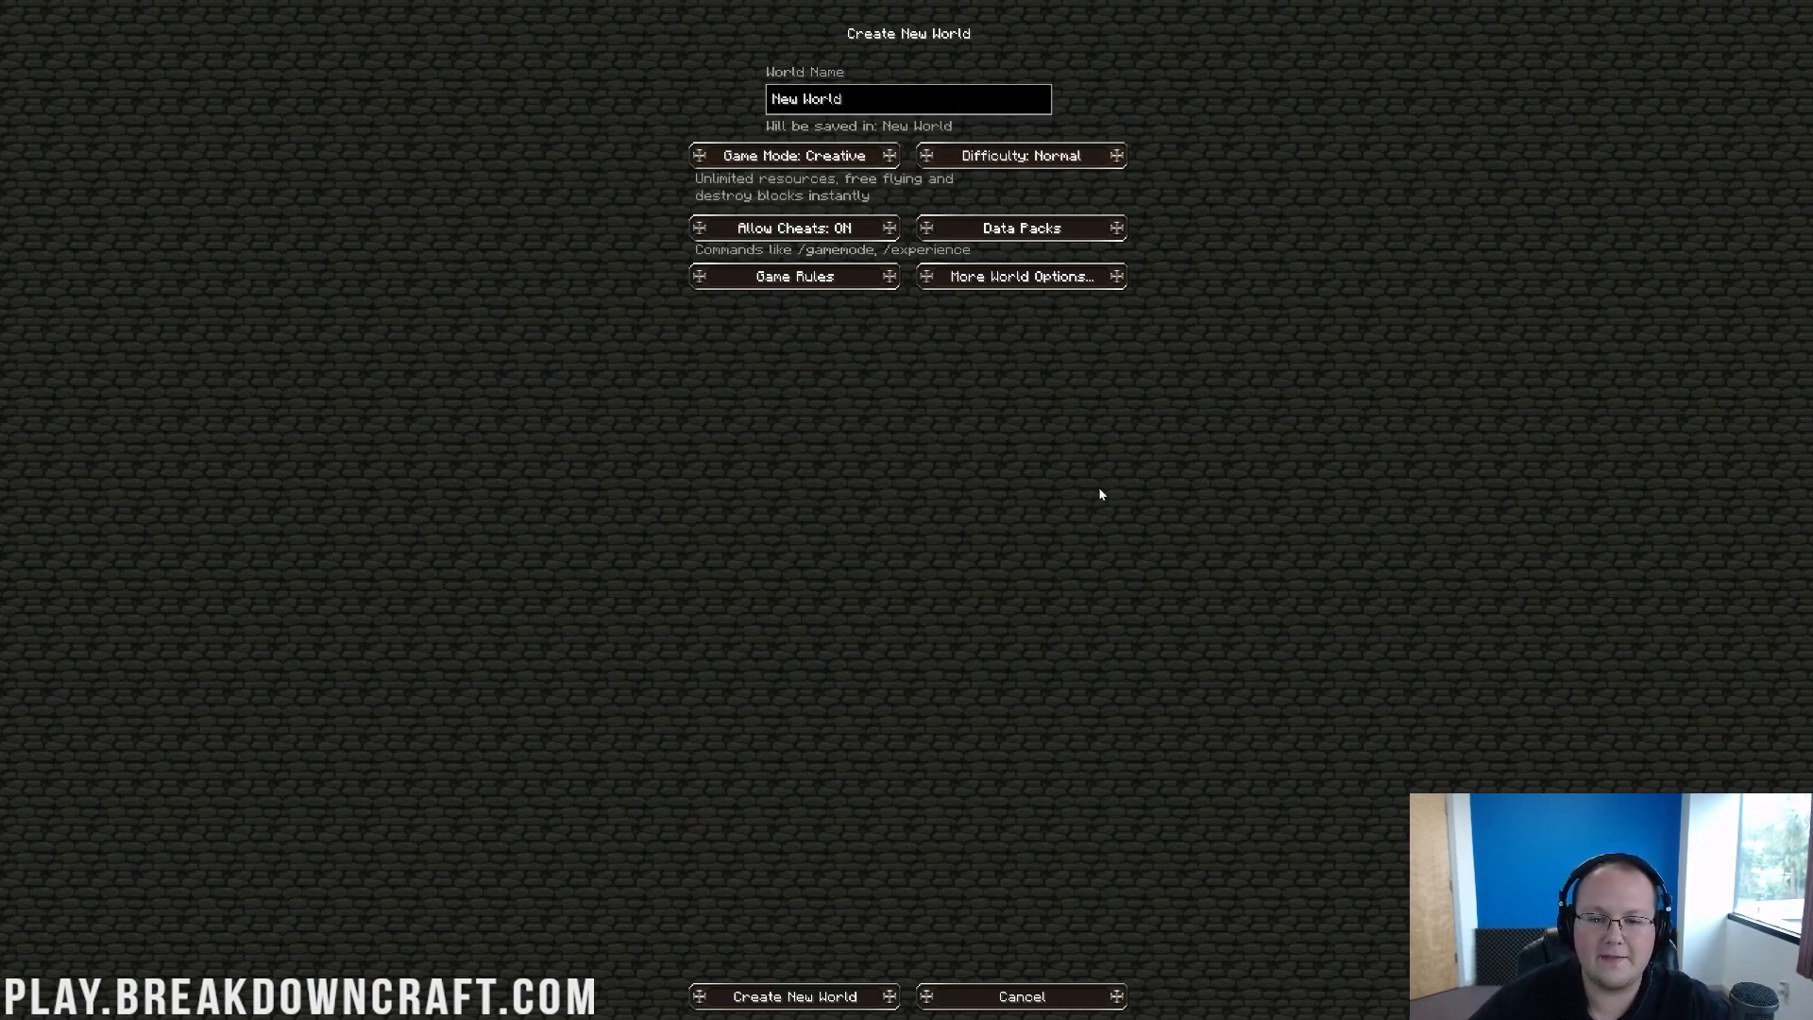
mouse_move(1013, 615)
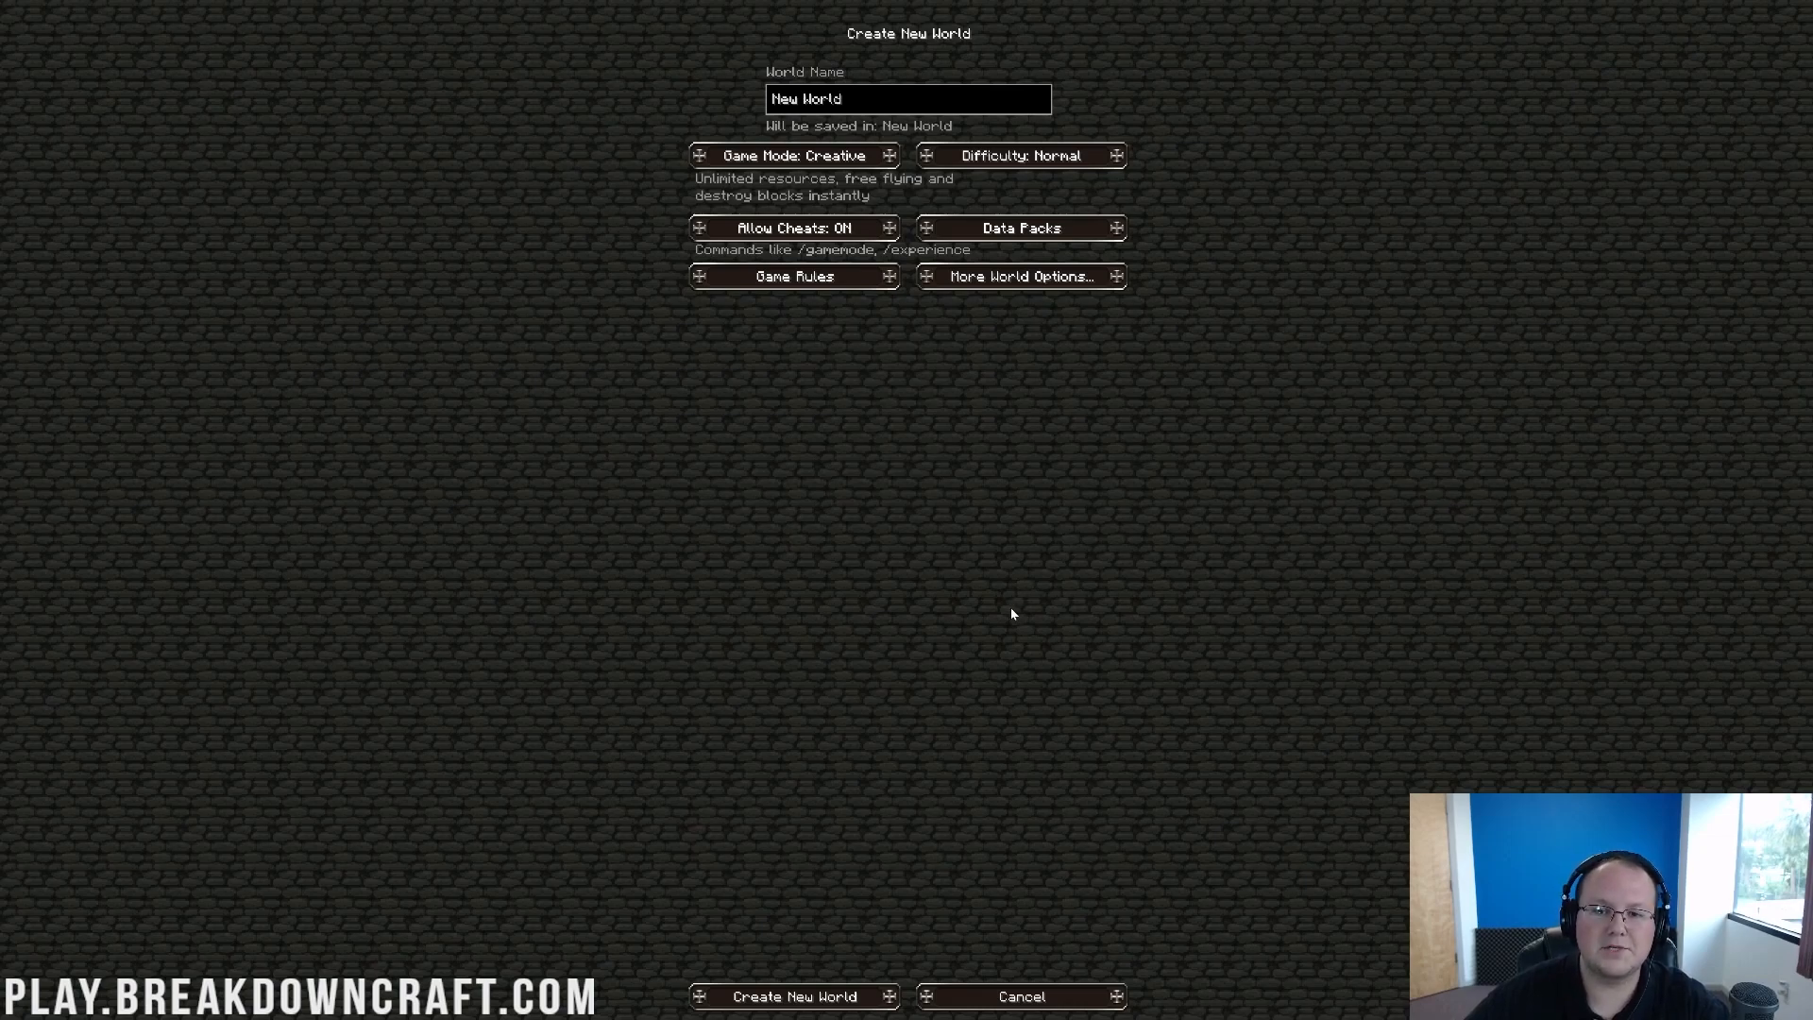
mouse_move(1005, 616)
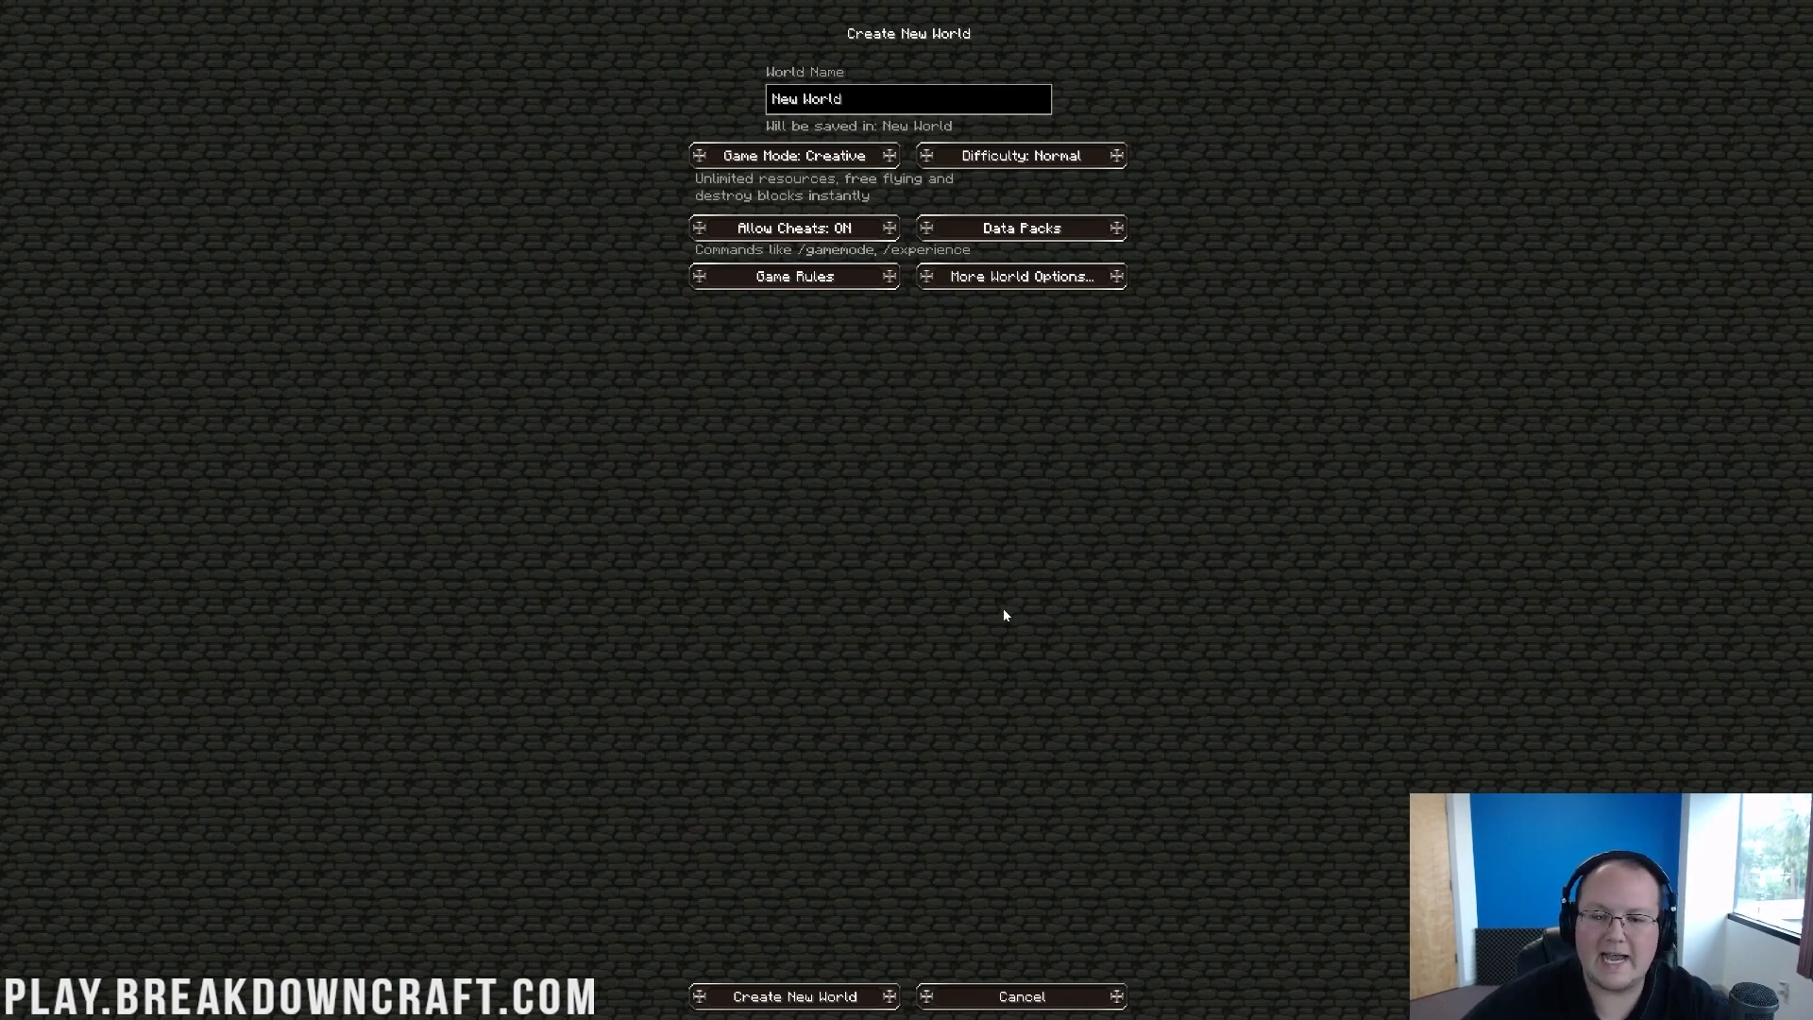
mouse_move(823, 756)
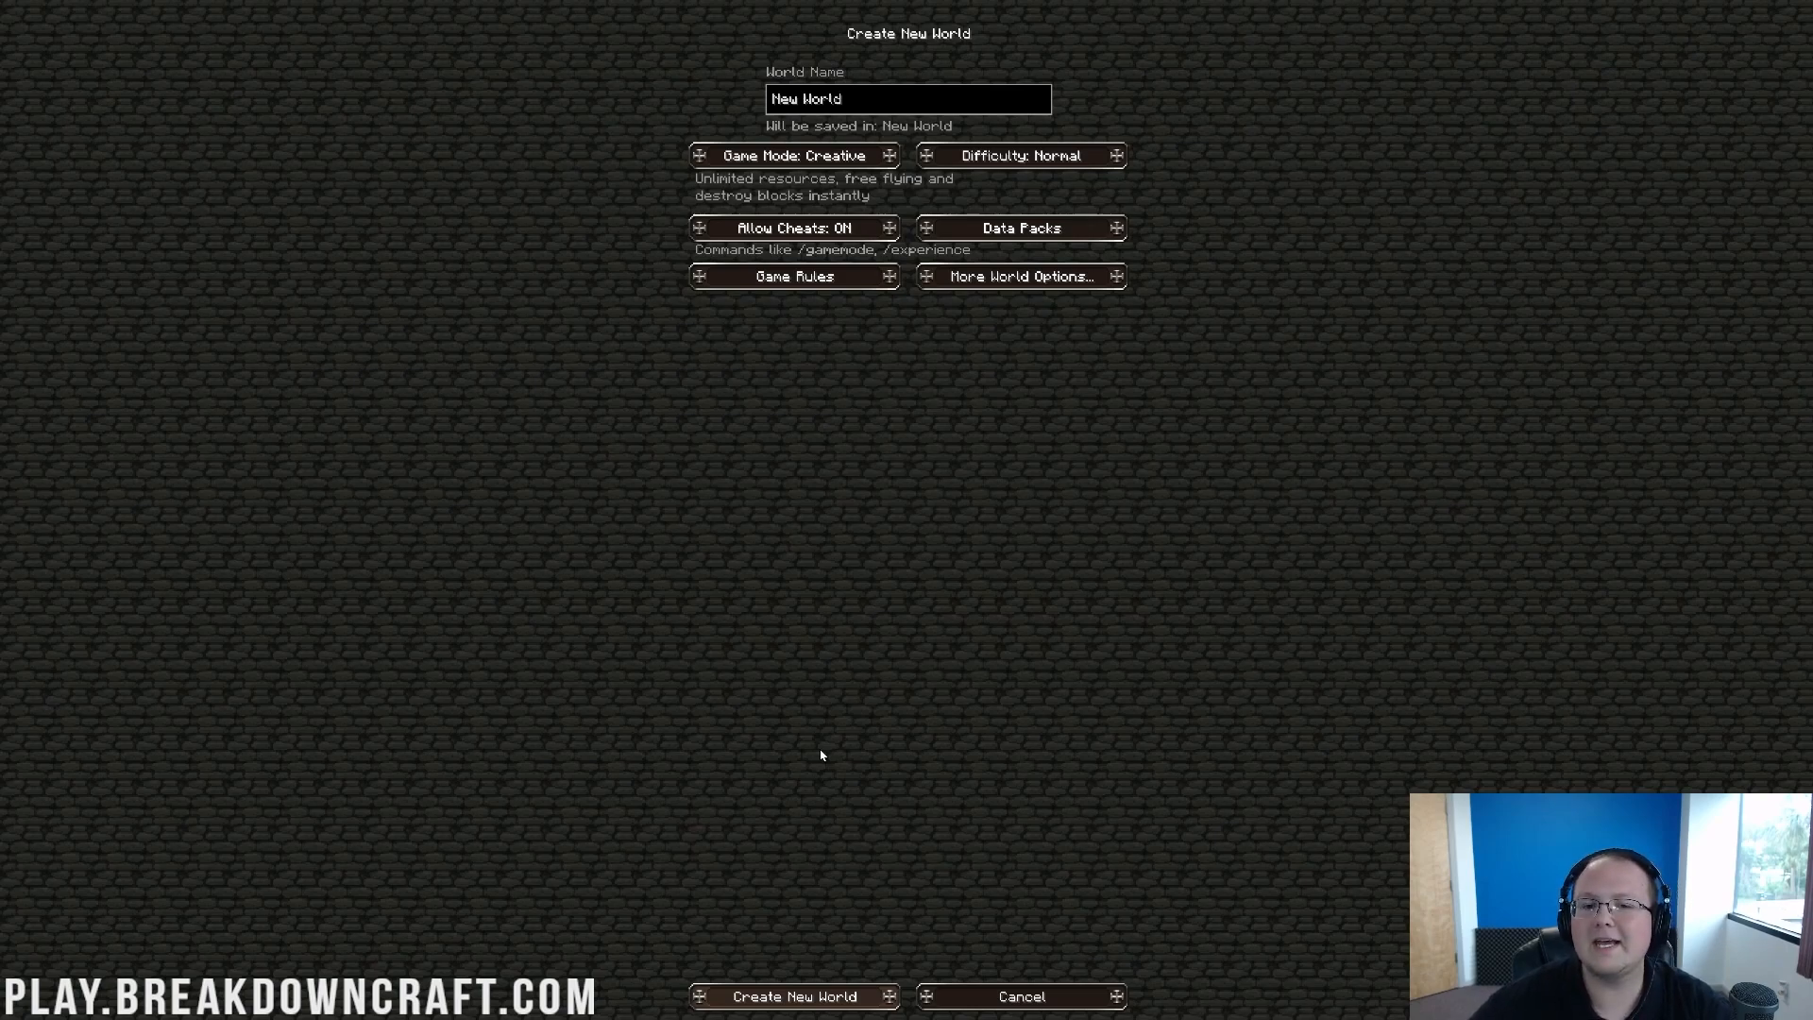
mouse_move(821, 754)
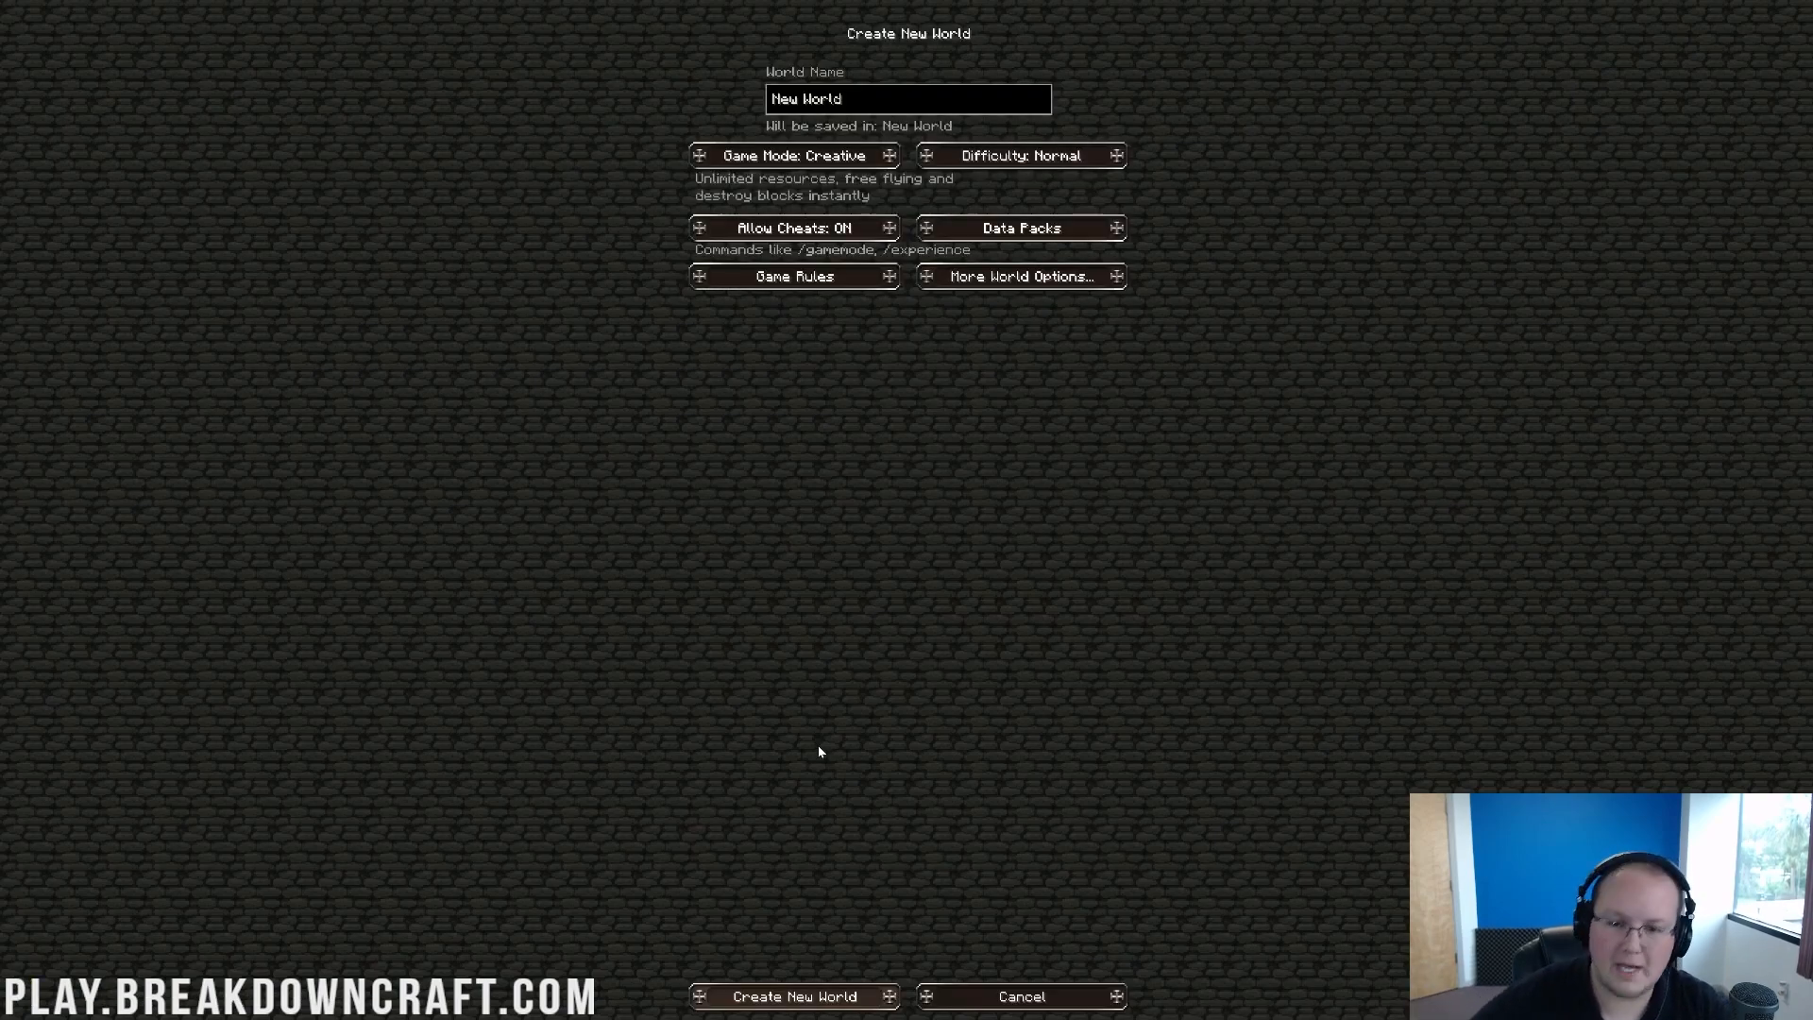
click(793, 995)
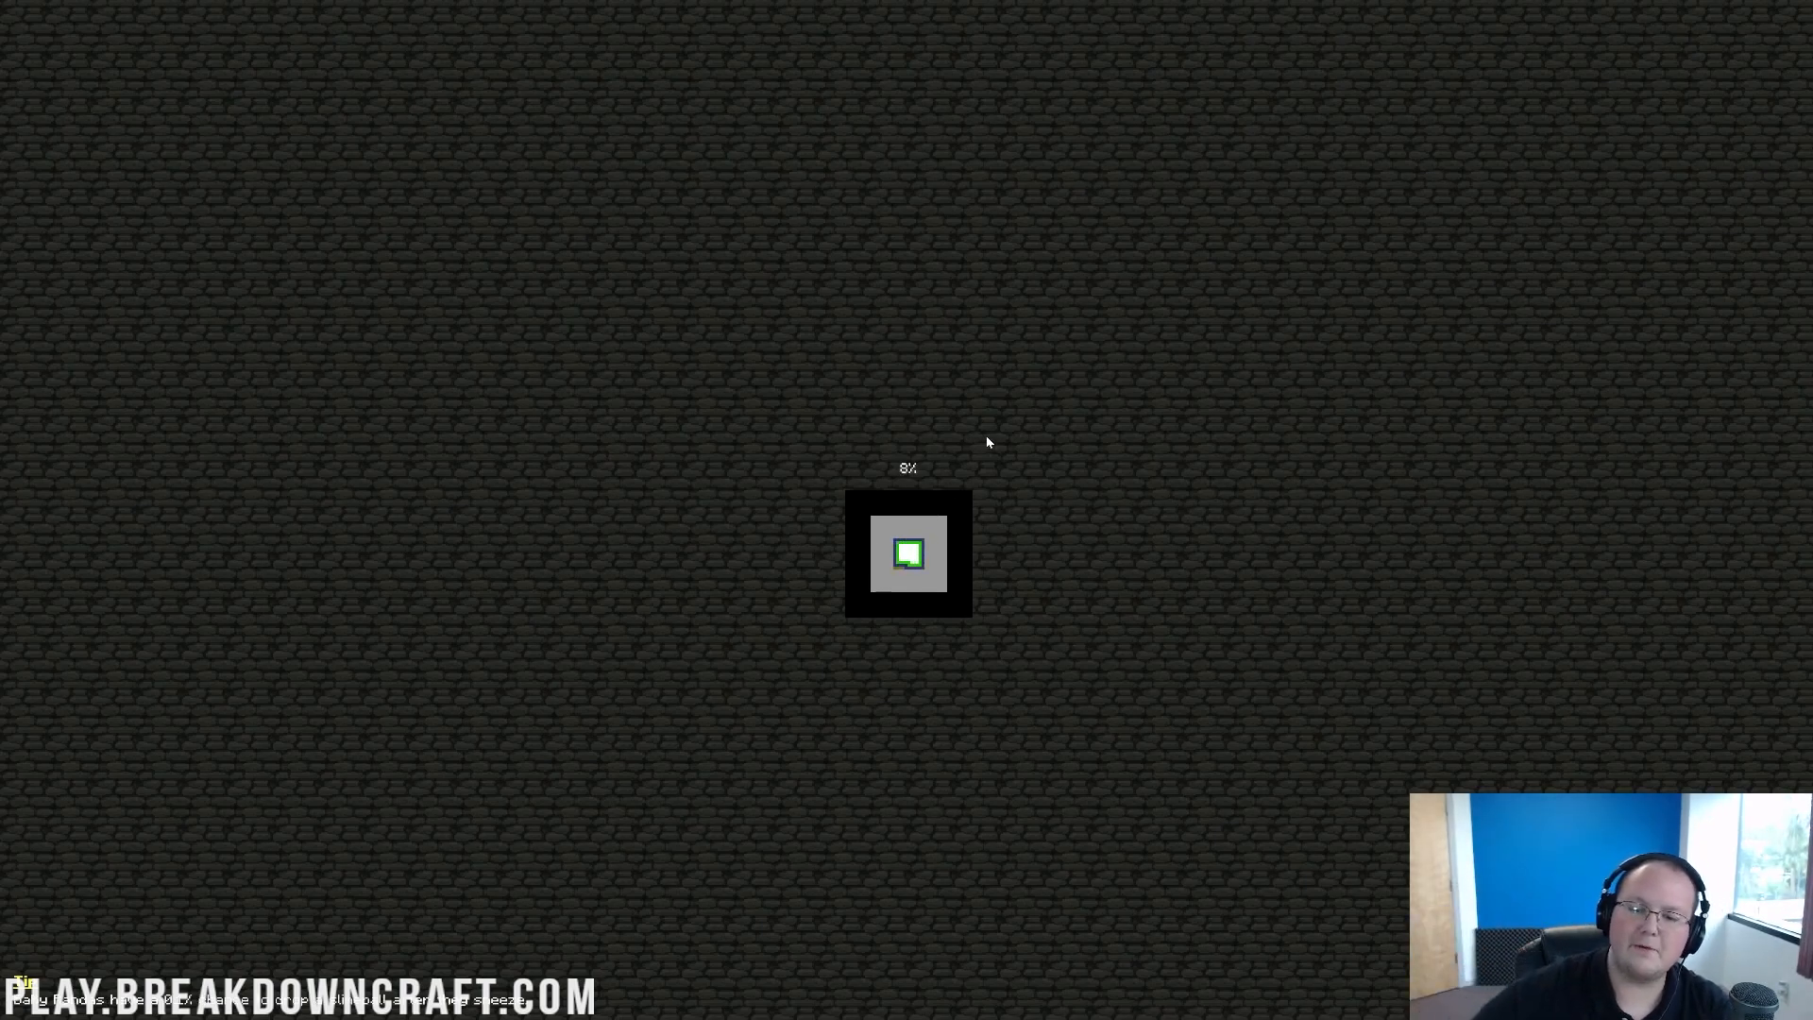
mouse_move(957, 613)
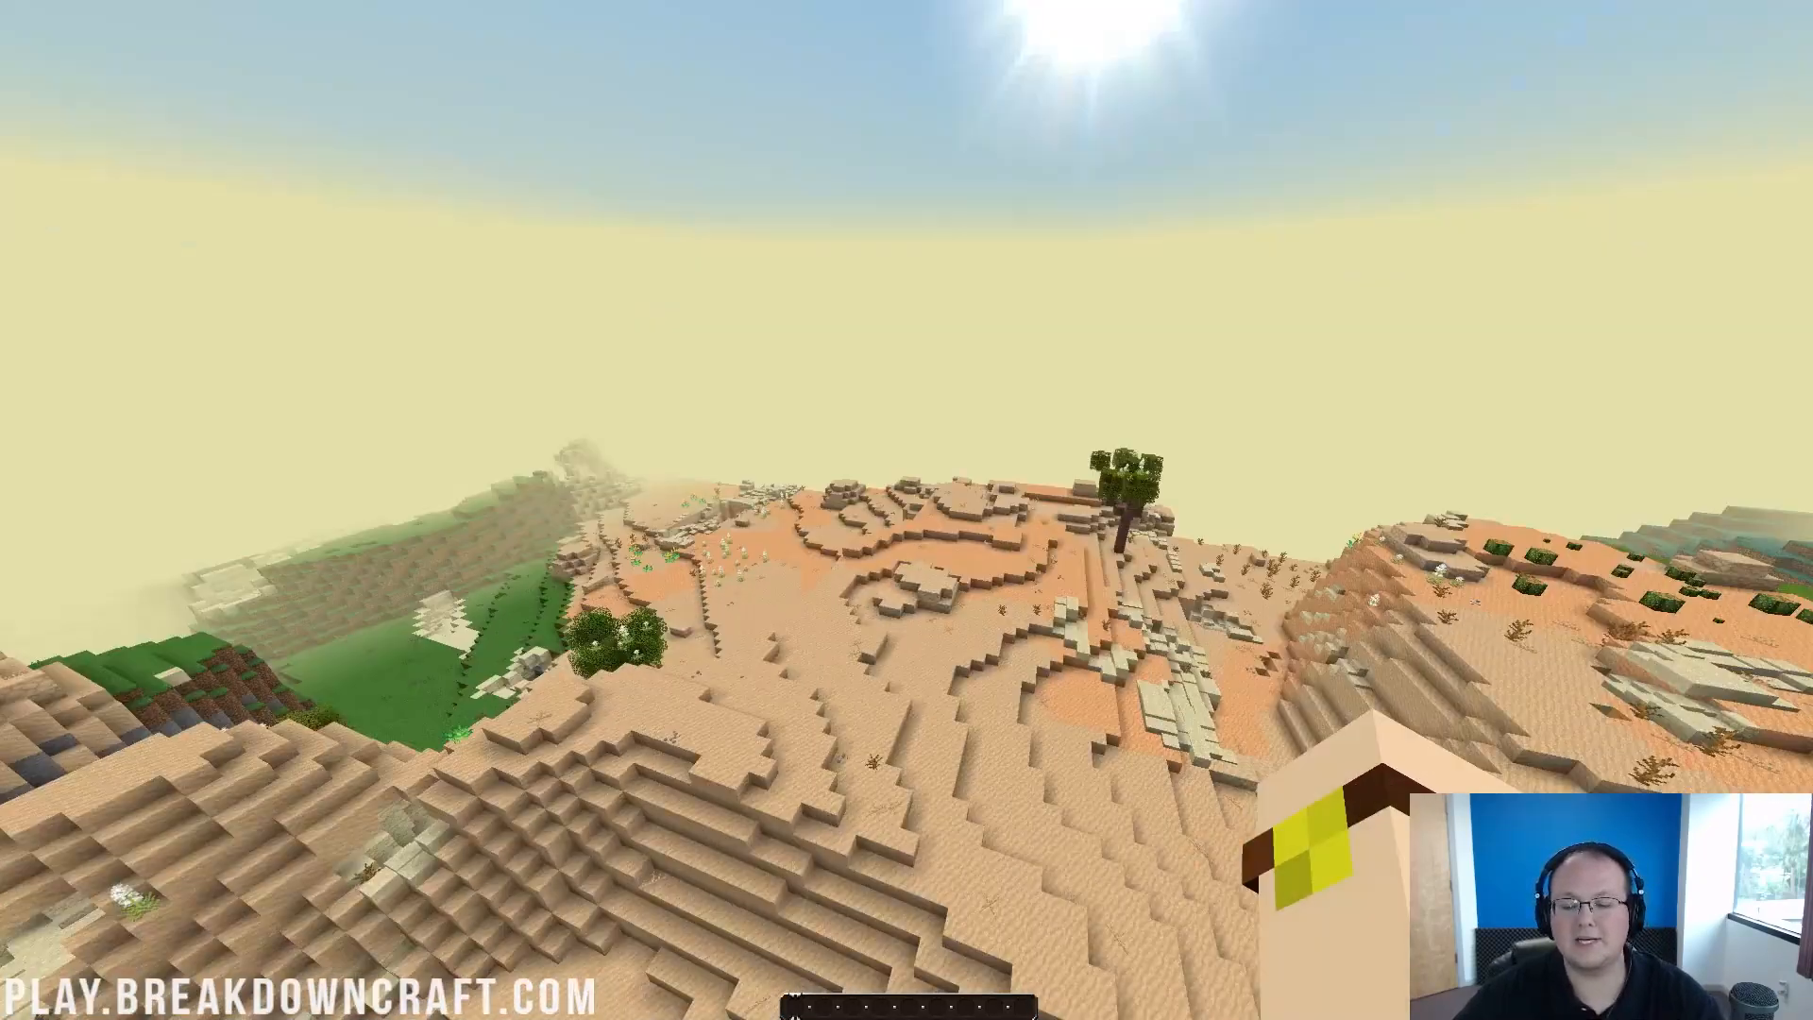
mouse_move(907, 510)
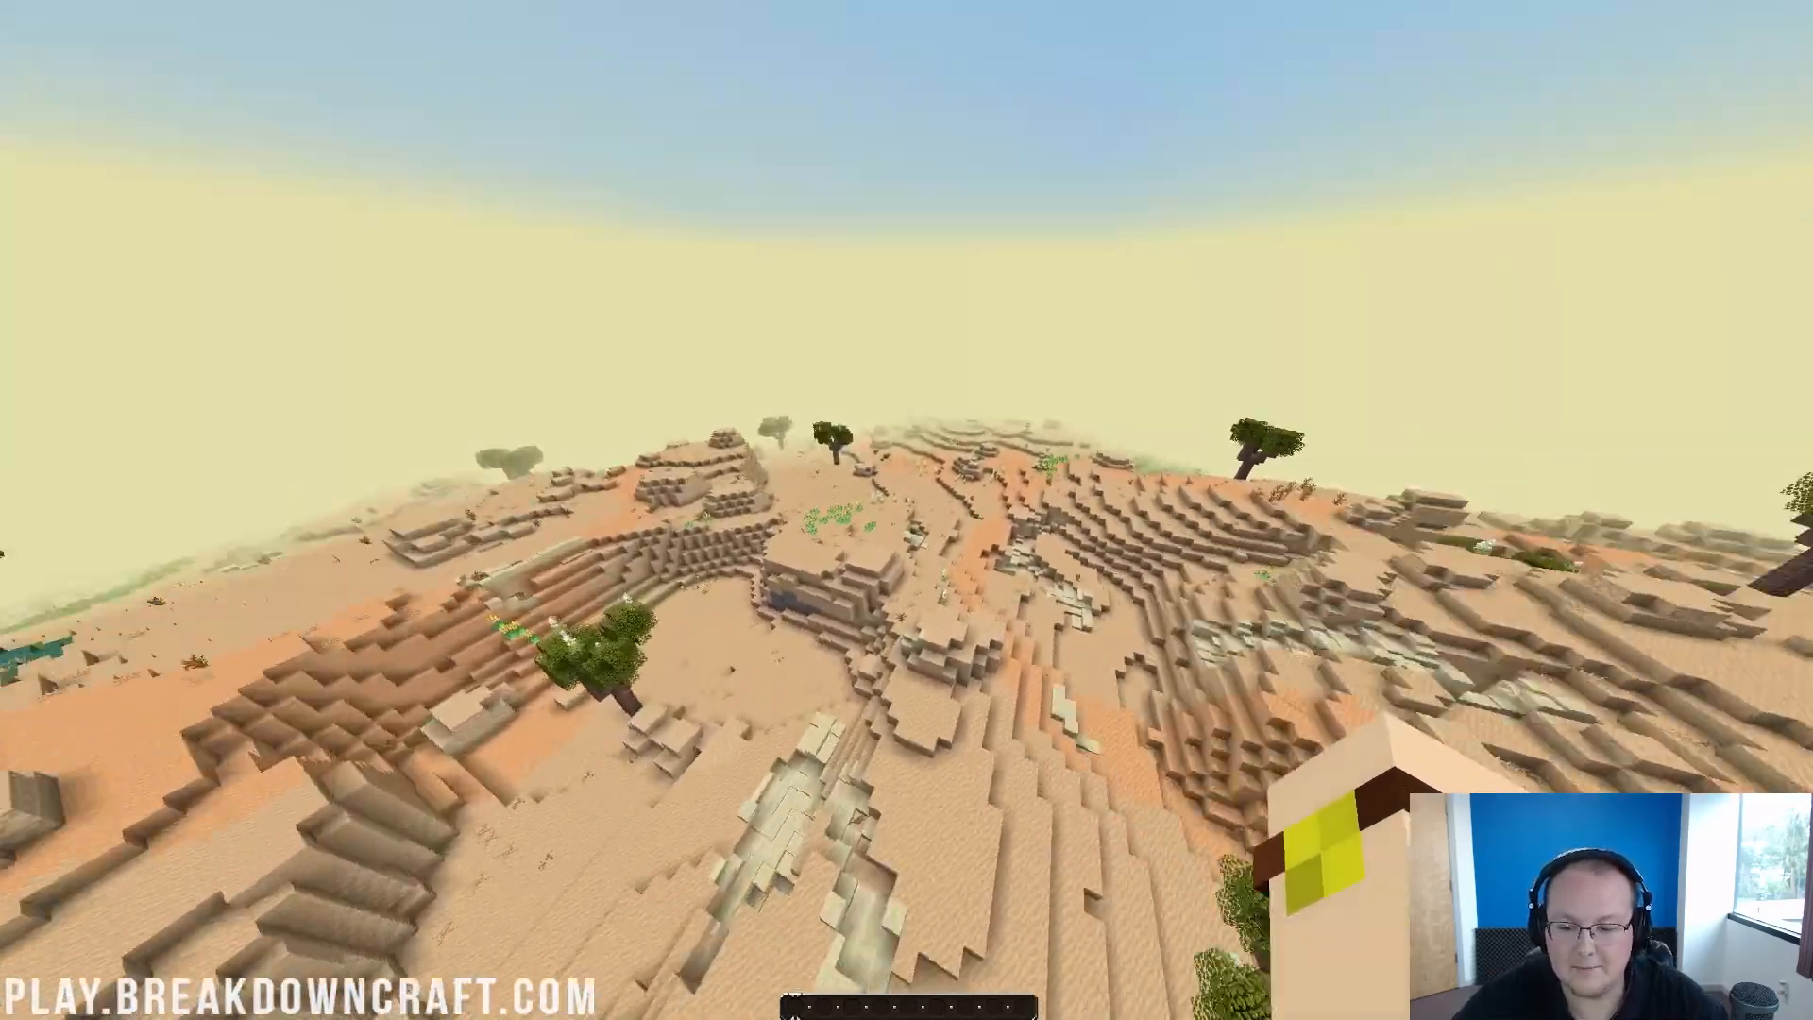
- Open the inventory with the JEI item browser, page through items, then close it
key(e)
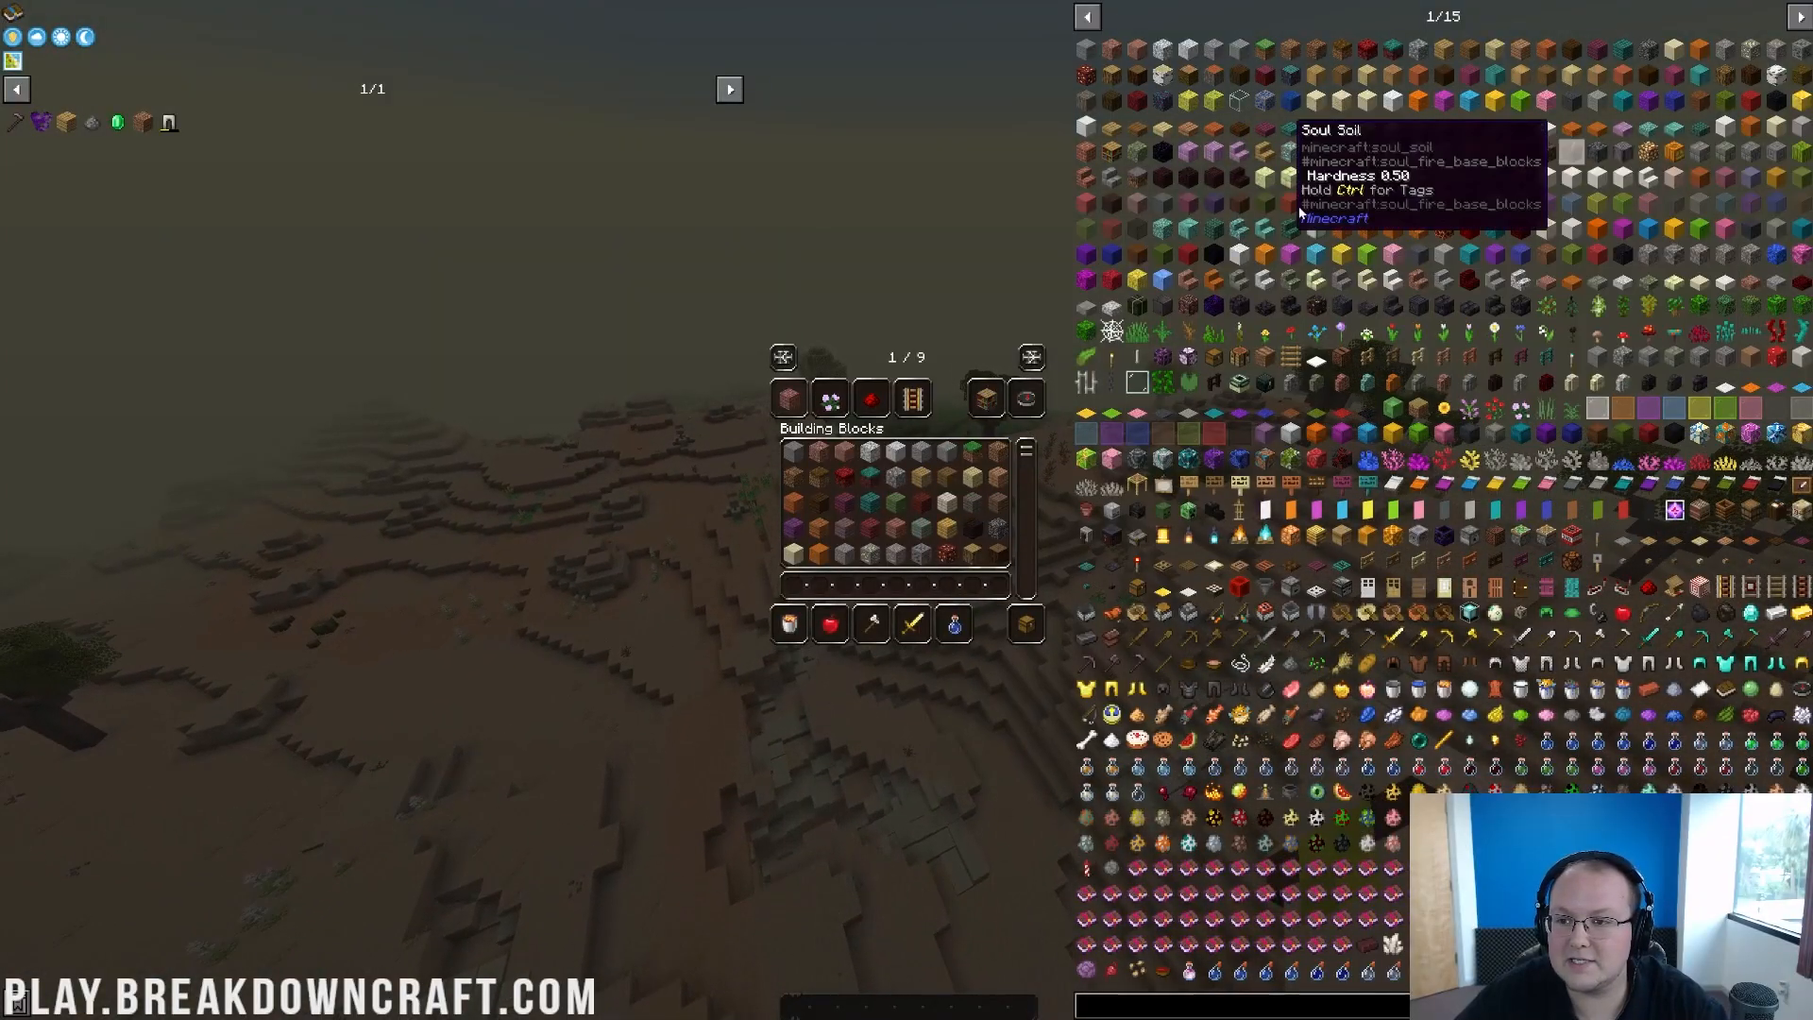
click(1085, 17)
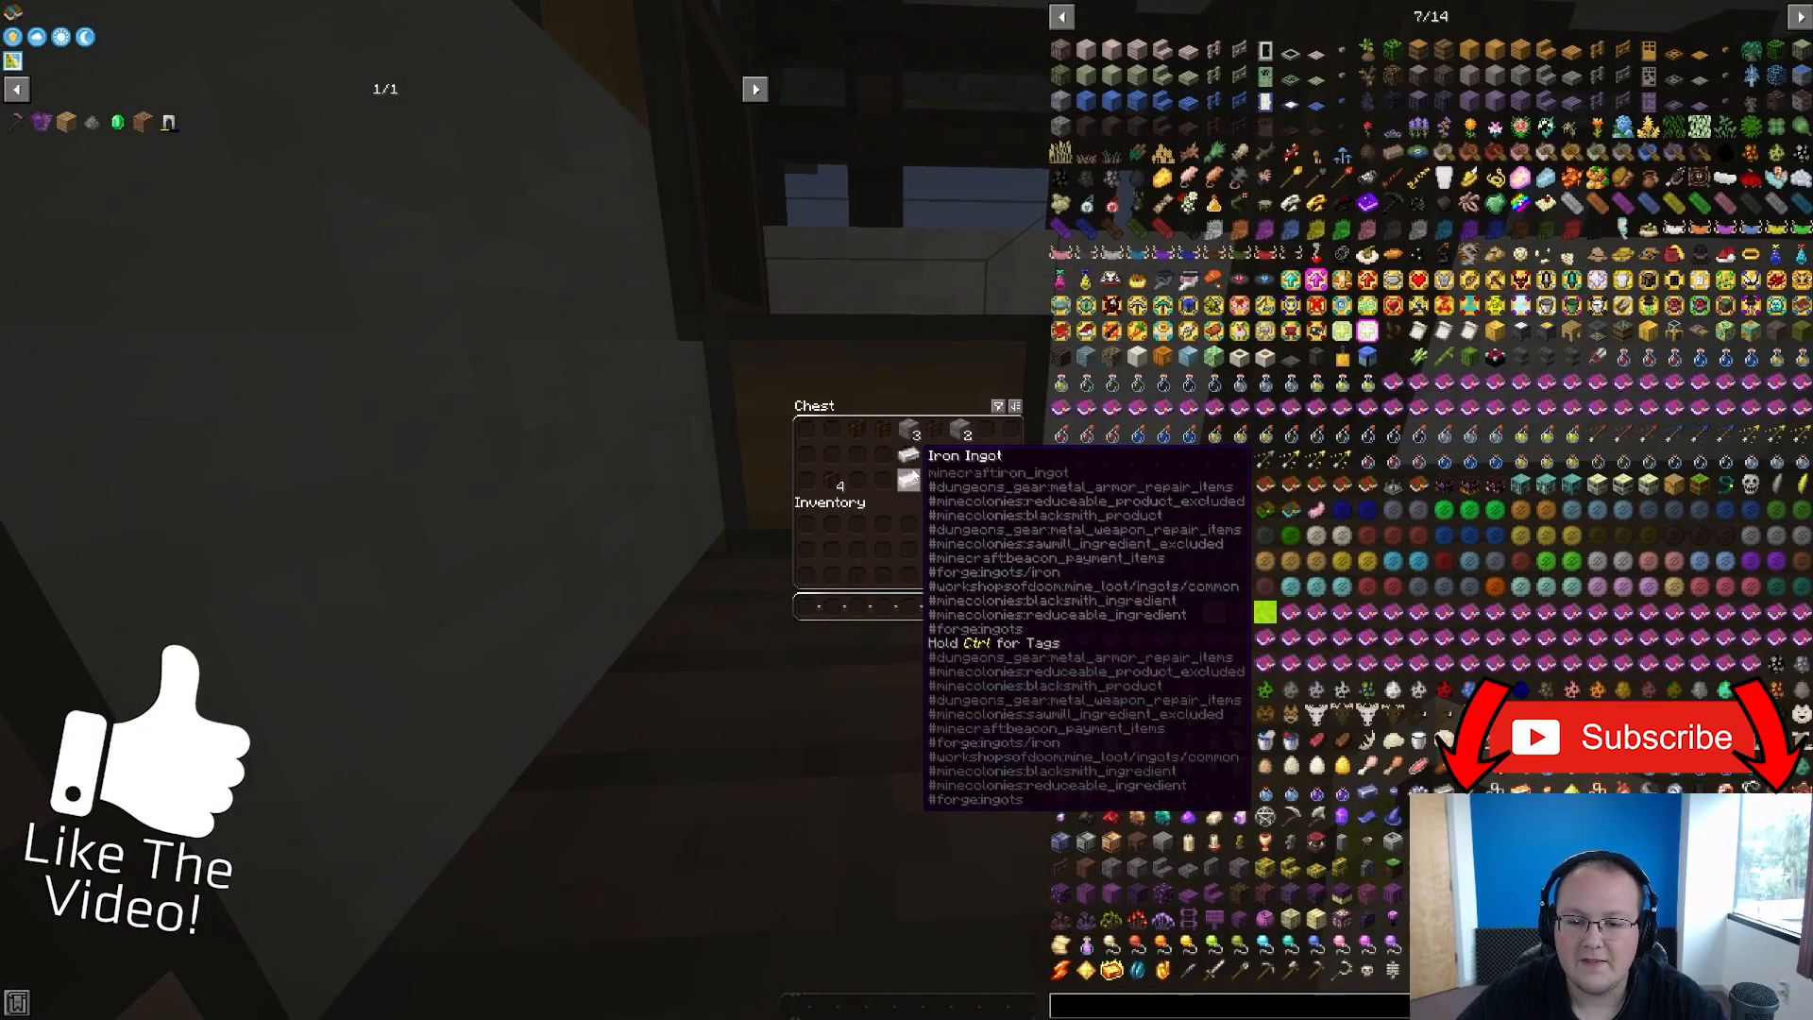
key(Escape)
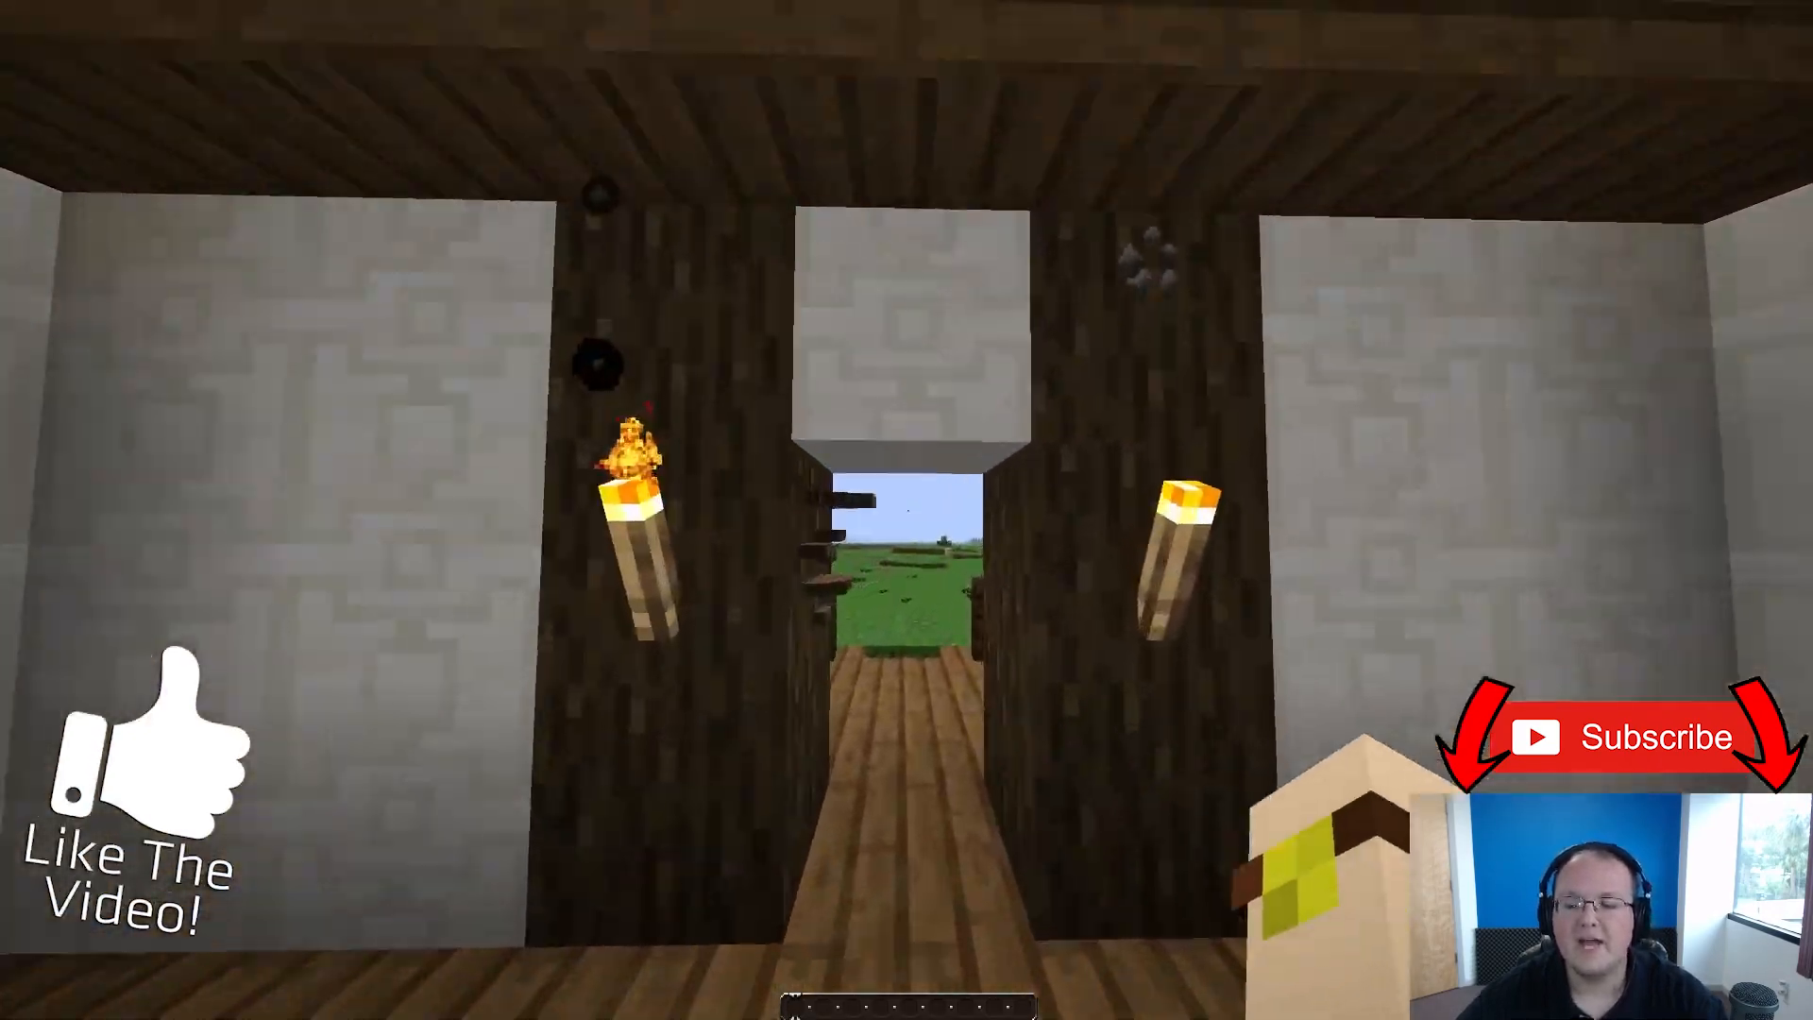